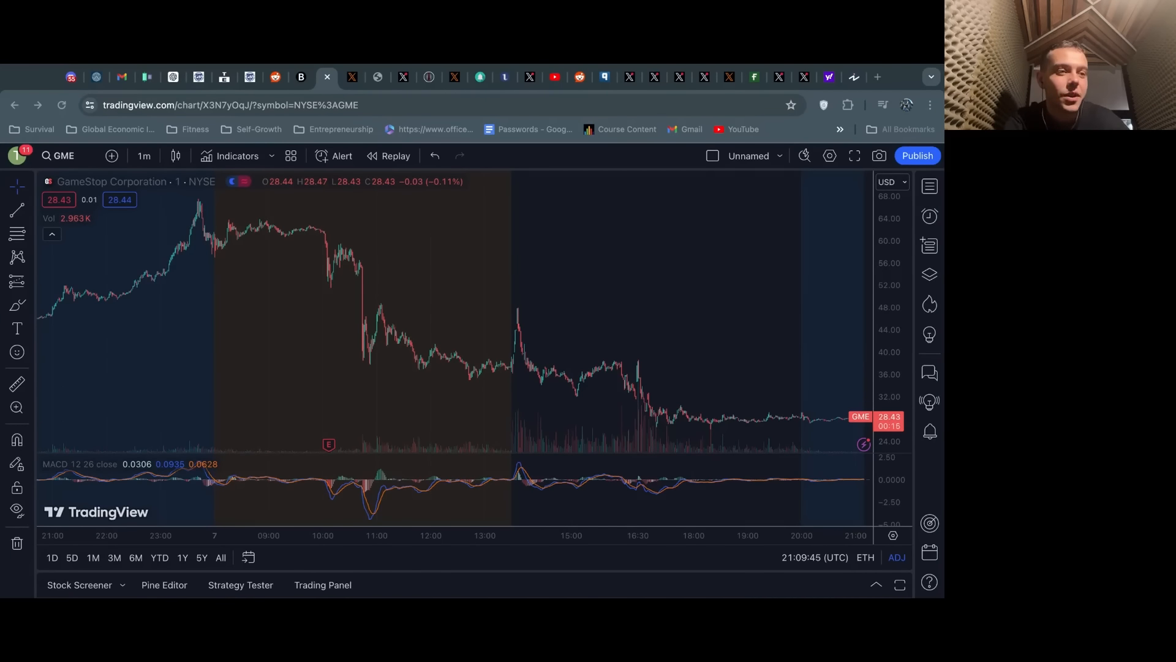
mouse_move(555, 295)
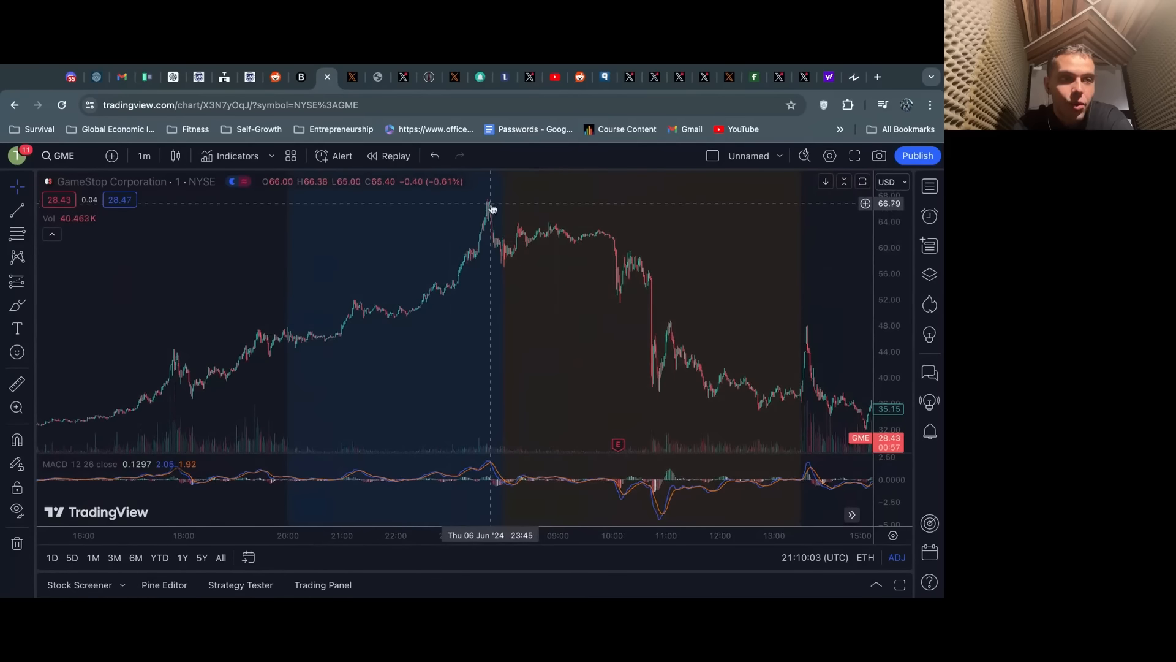
mouse_move(488, 208)
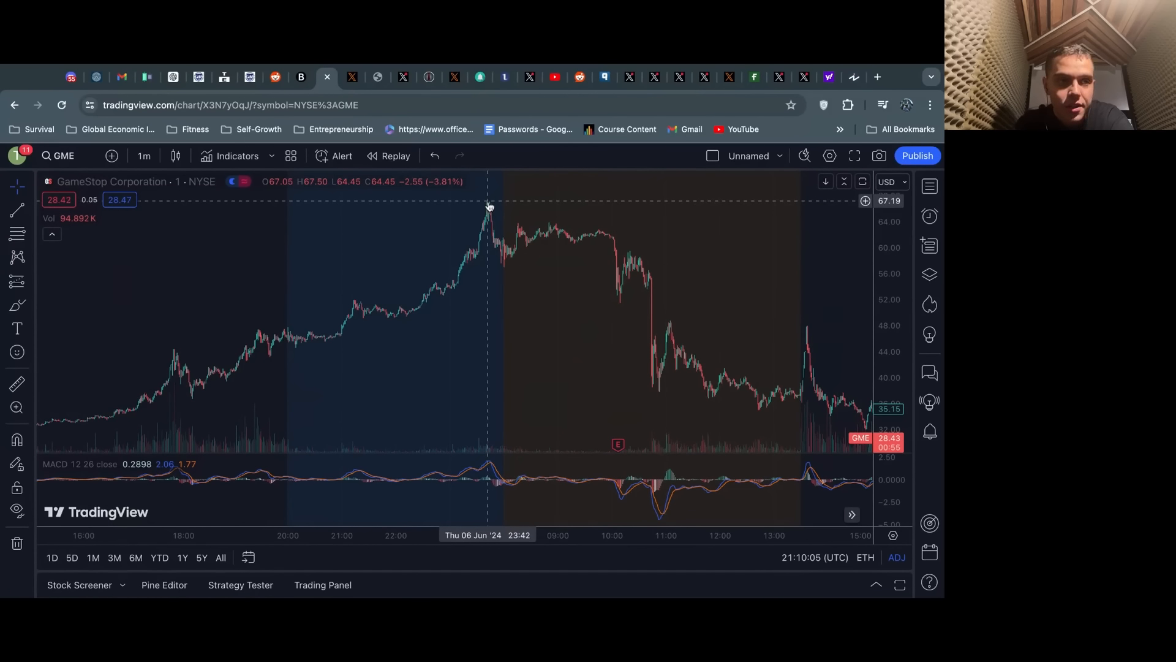
mouse_move(488, 209)
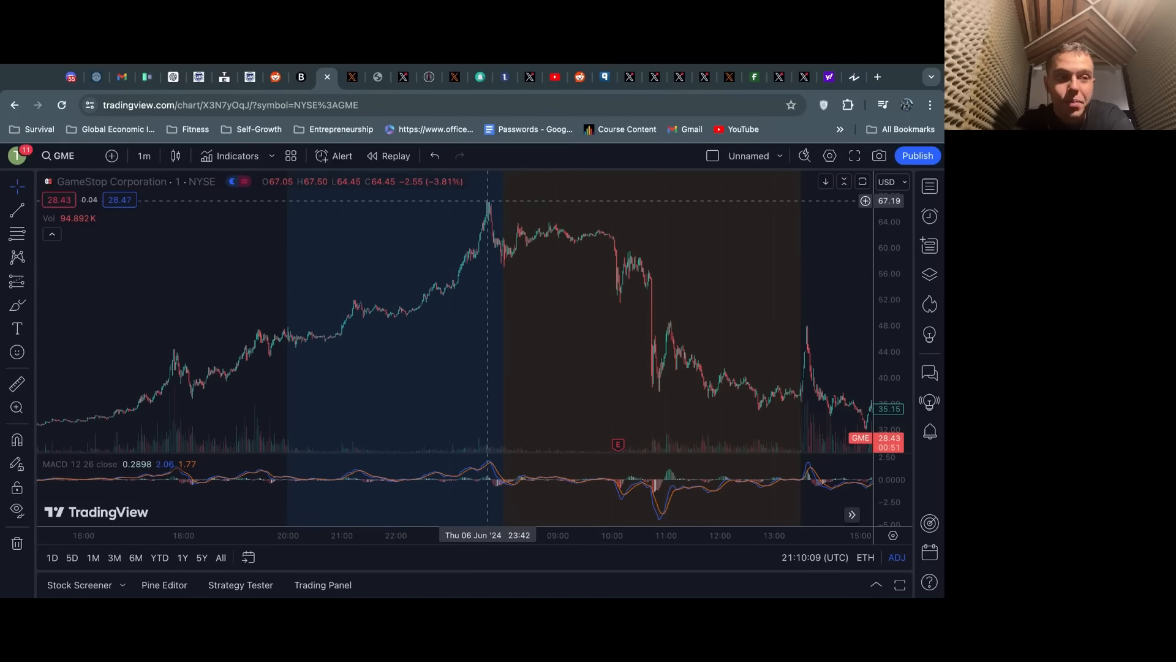
mouse_move(521, 254)
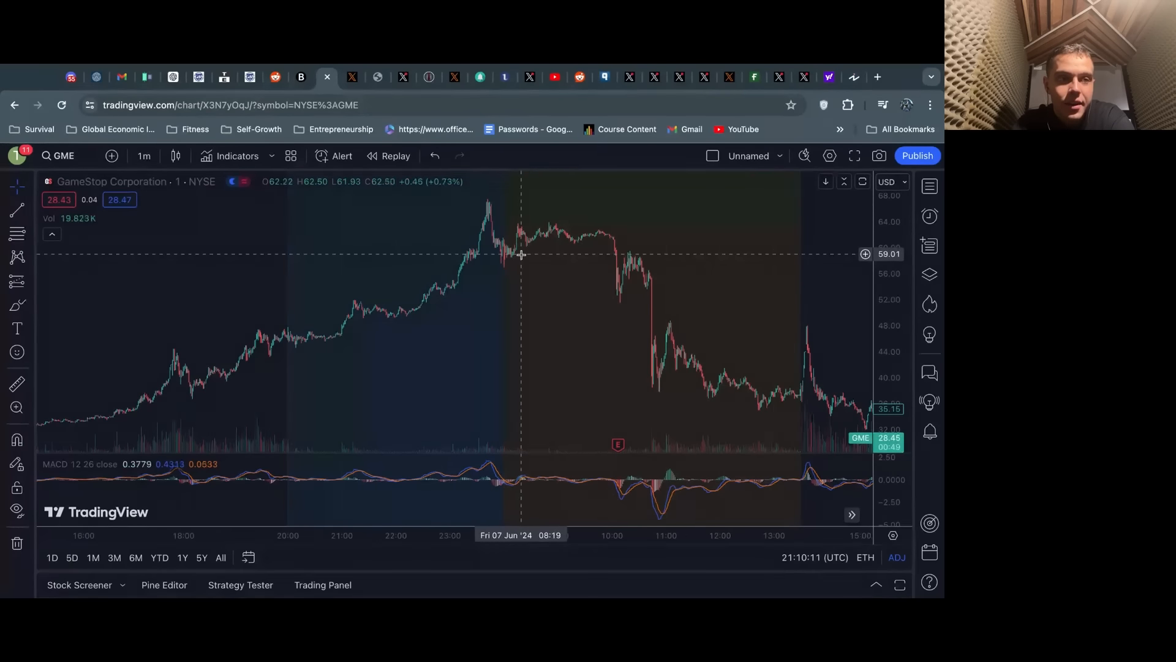
mouse_move(560, 242)
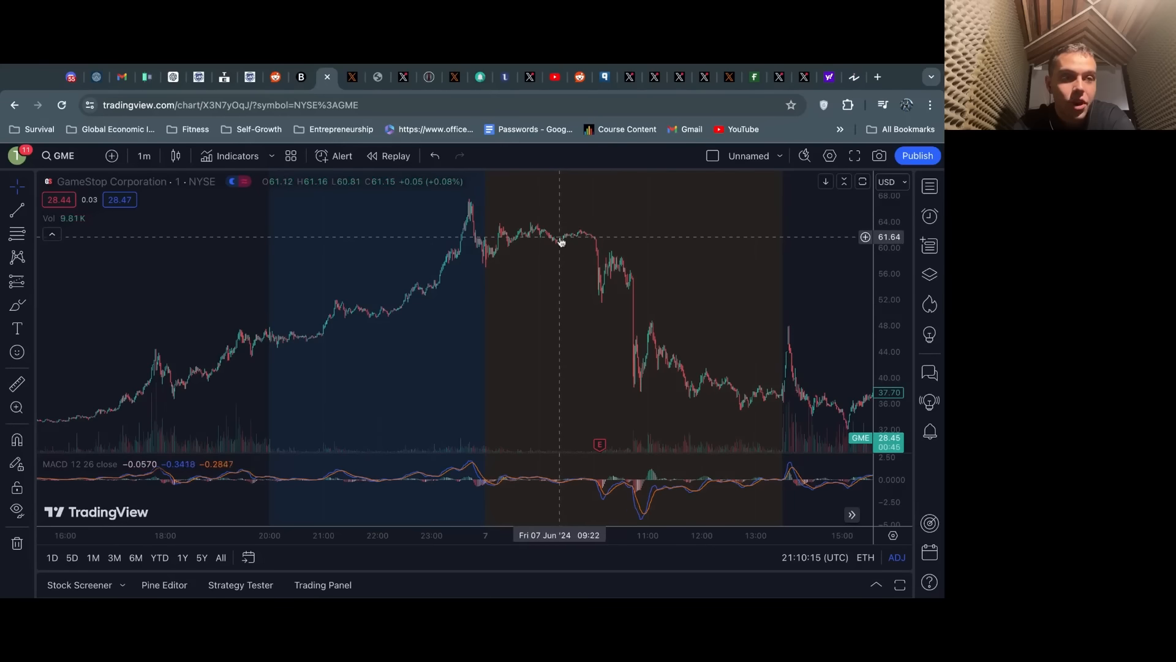
mouse_move(593, 241)
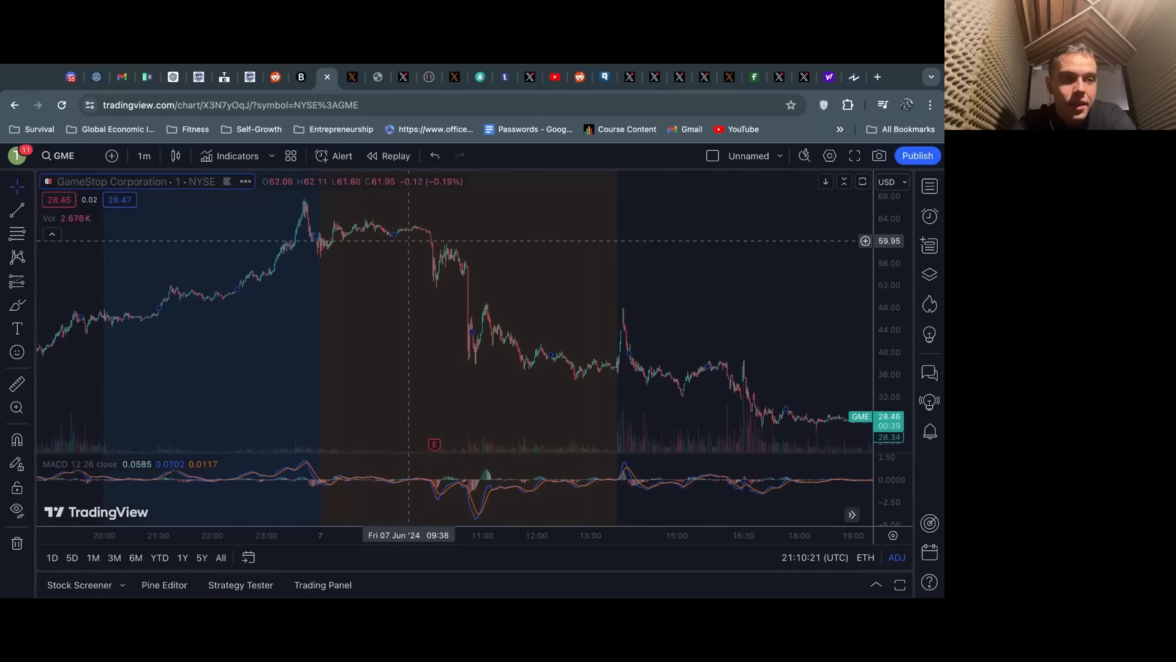
mouse_move(435, 283)
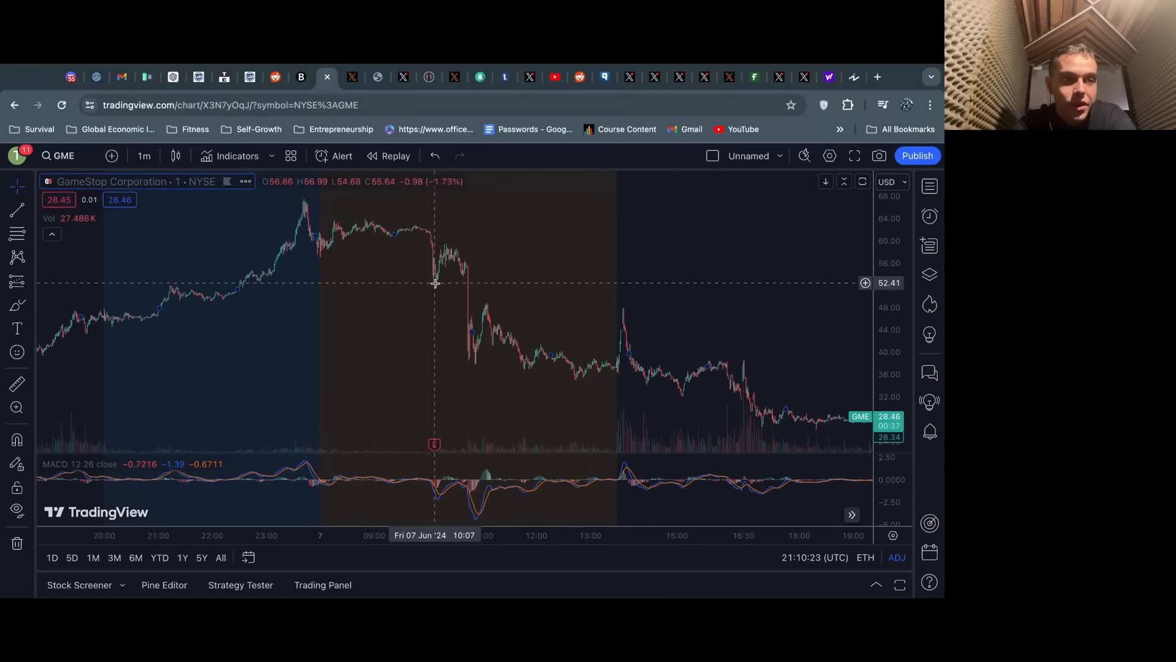
mouse_move(466, 270)
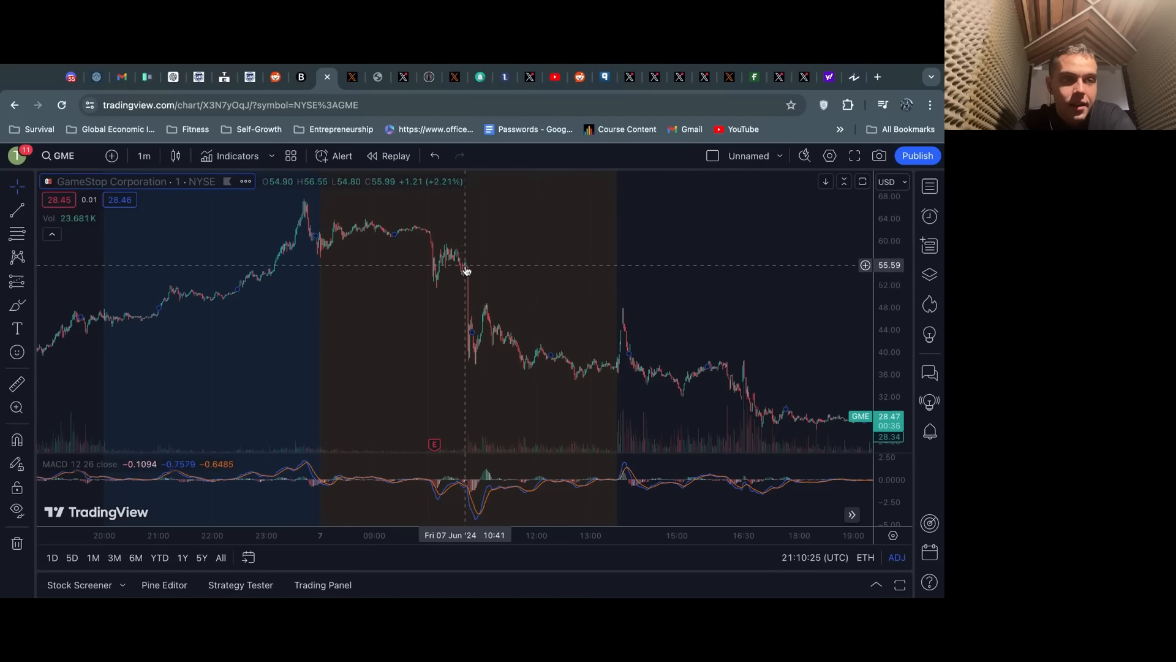
mouse_move(336, 145)
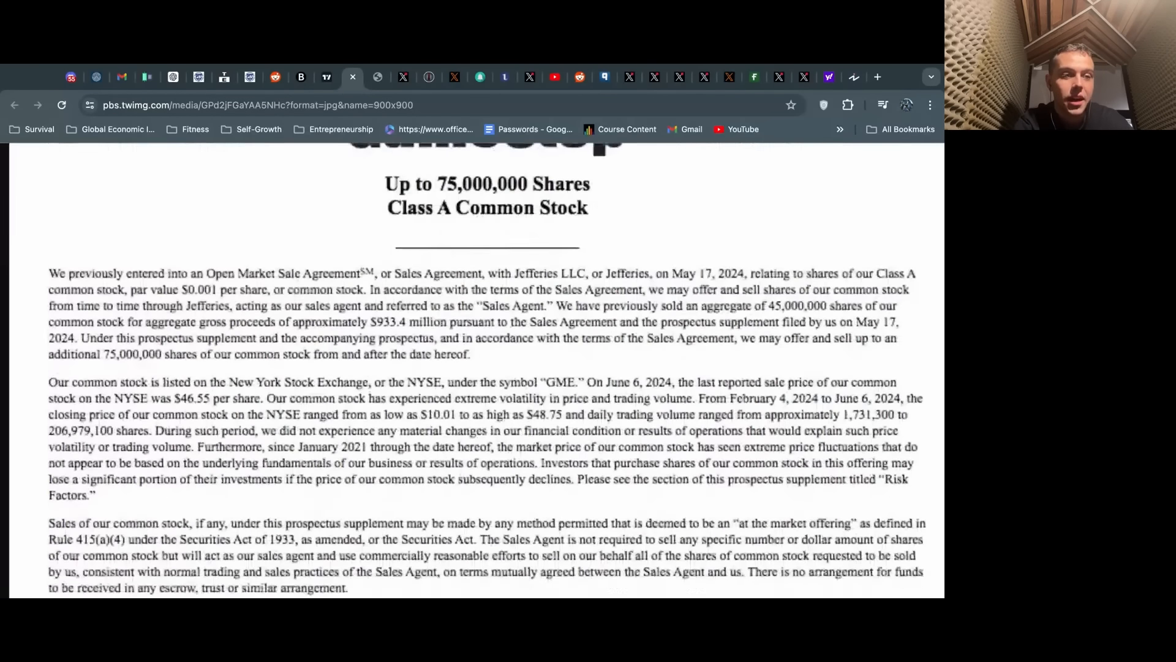
Scroll the prospectus Sales Agreement excerpt, then bring up GameStop's full Form 424B5 filing PDF.
scroll("down", 3)
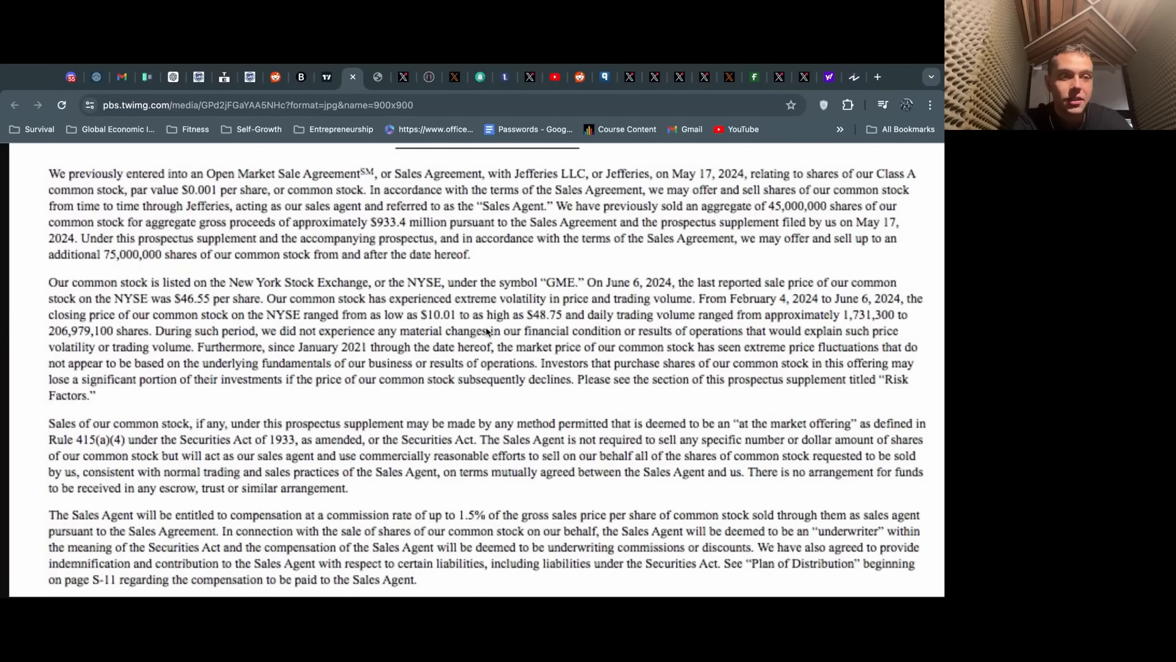
mouse_move(489, 352)
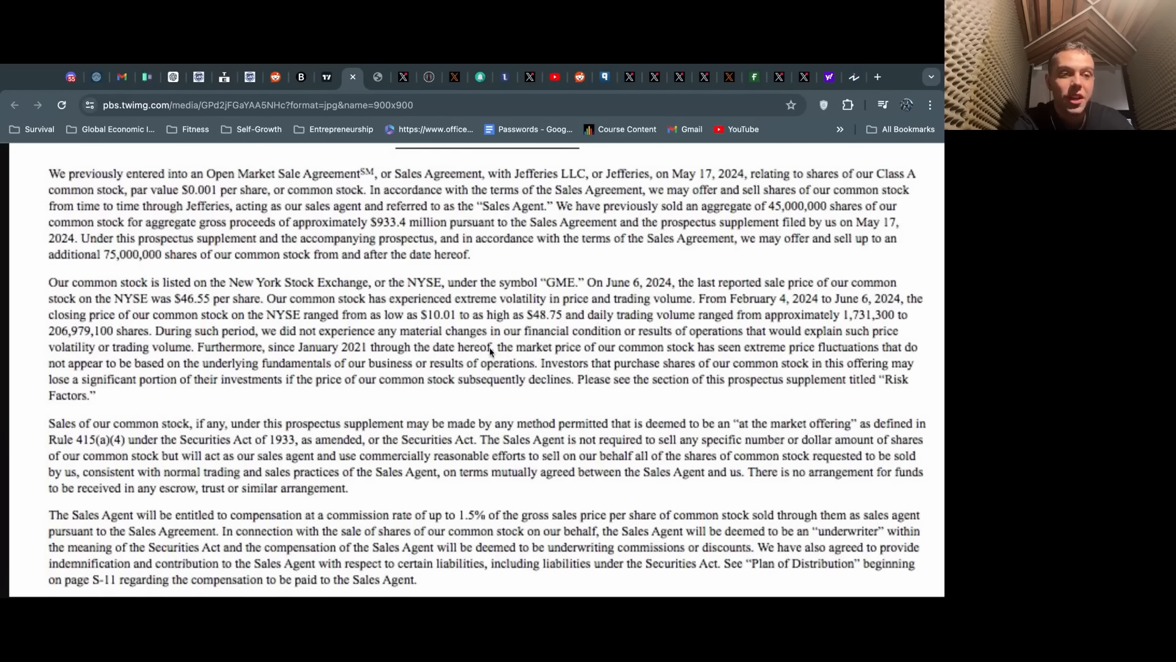
scroll("up", 3)
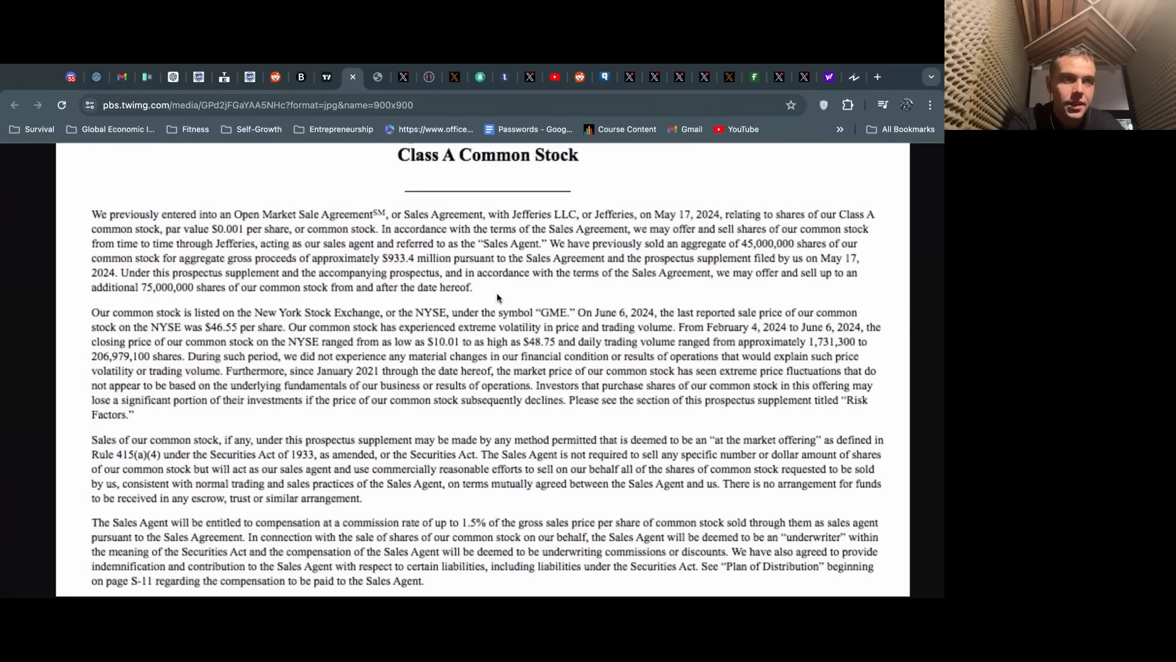
left_click(378, 76)
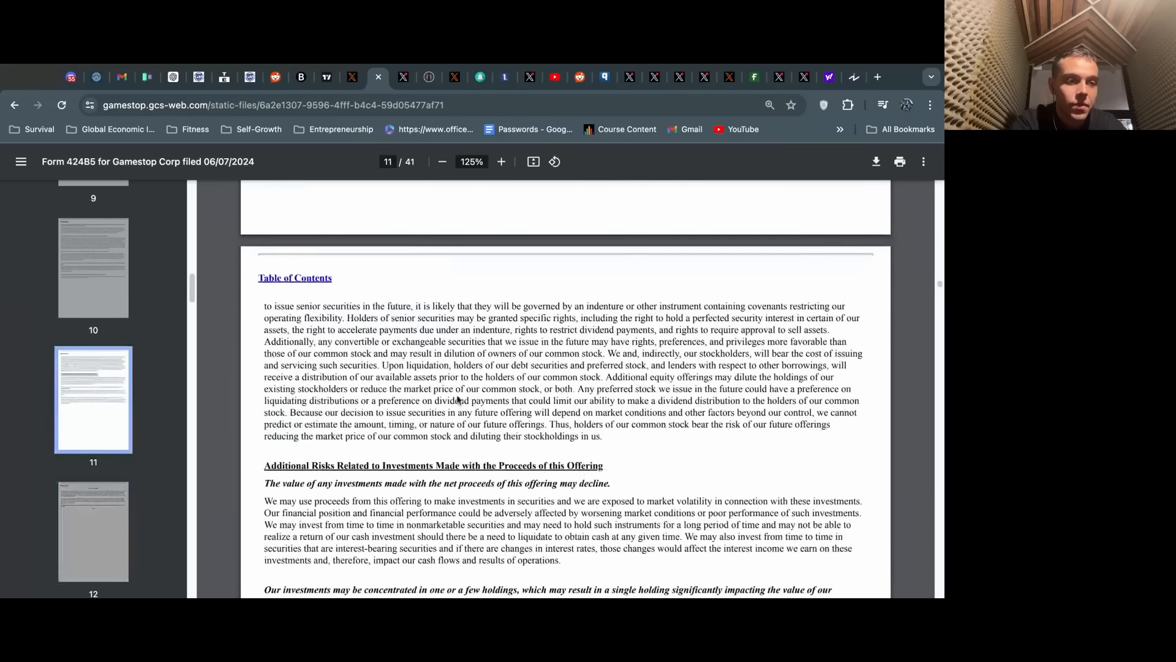
Scroll the 424B5 PDF from page 11 back to page 8, the Risk Factors heading.
scroll("down", 3)
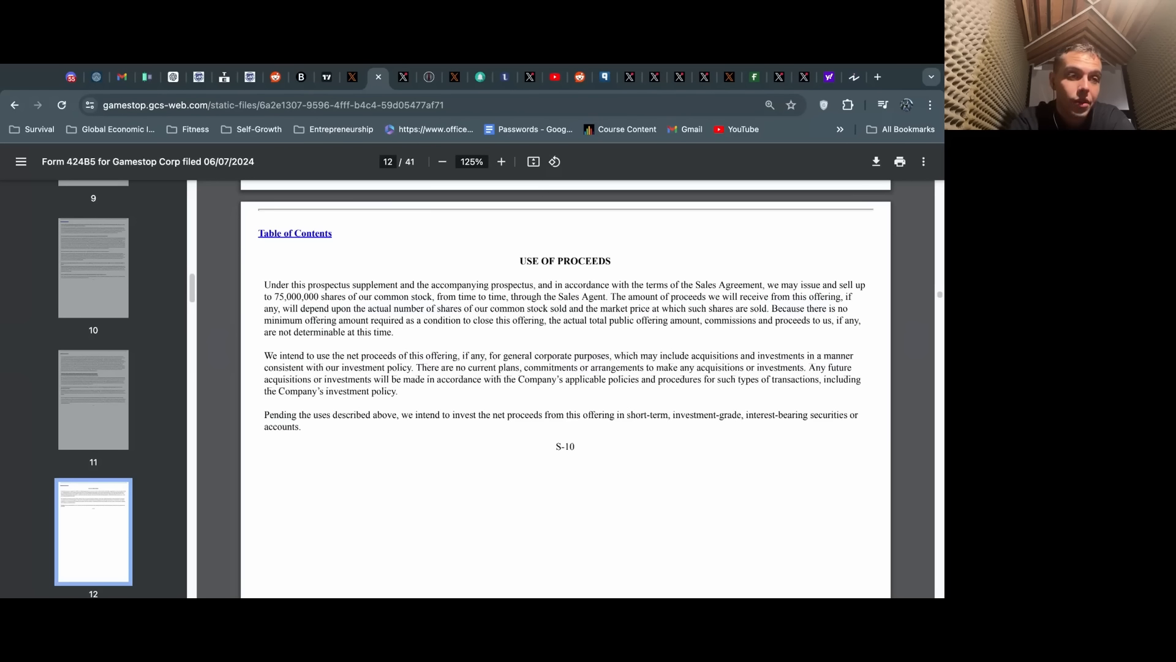
scroll("up", 3)
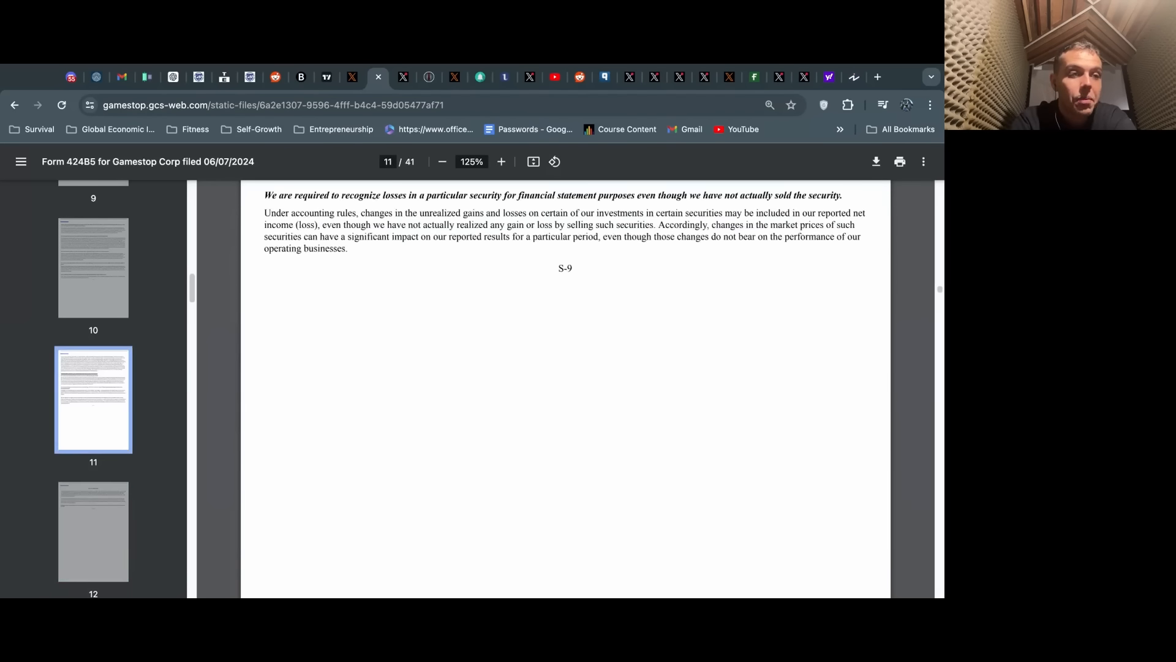
scroll("up", 3)
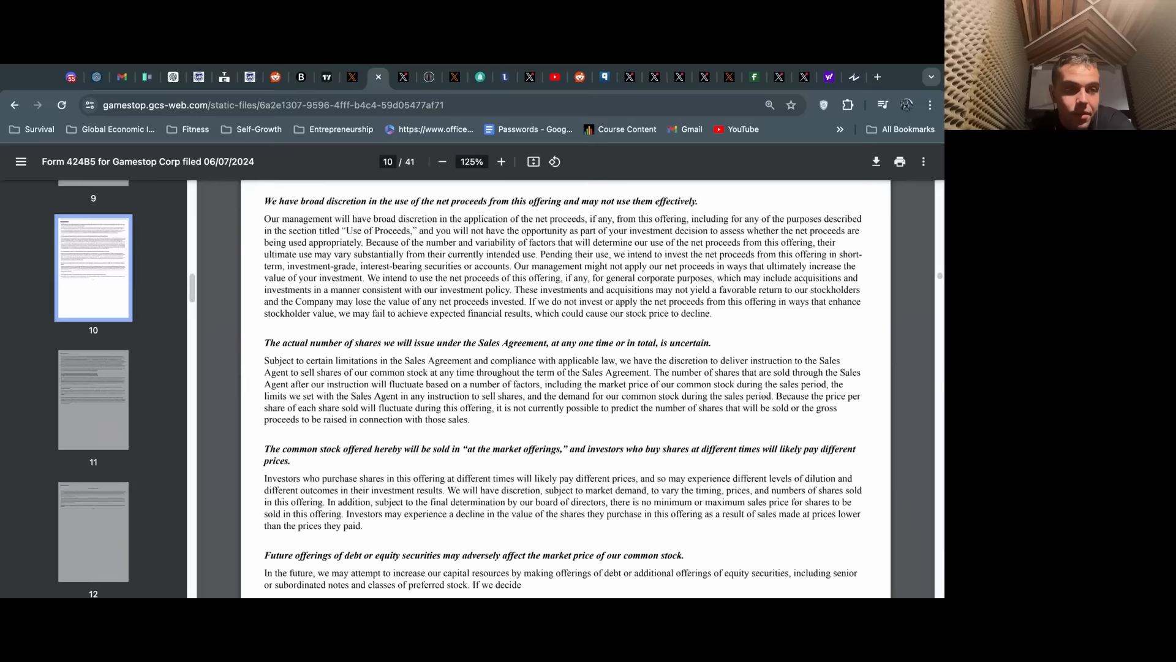
scroll("up", 3)
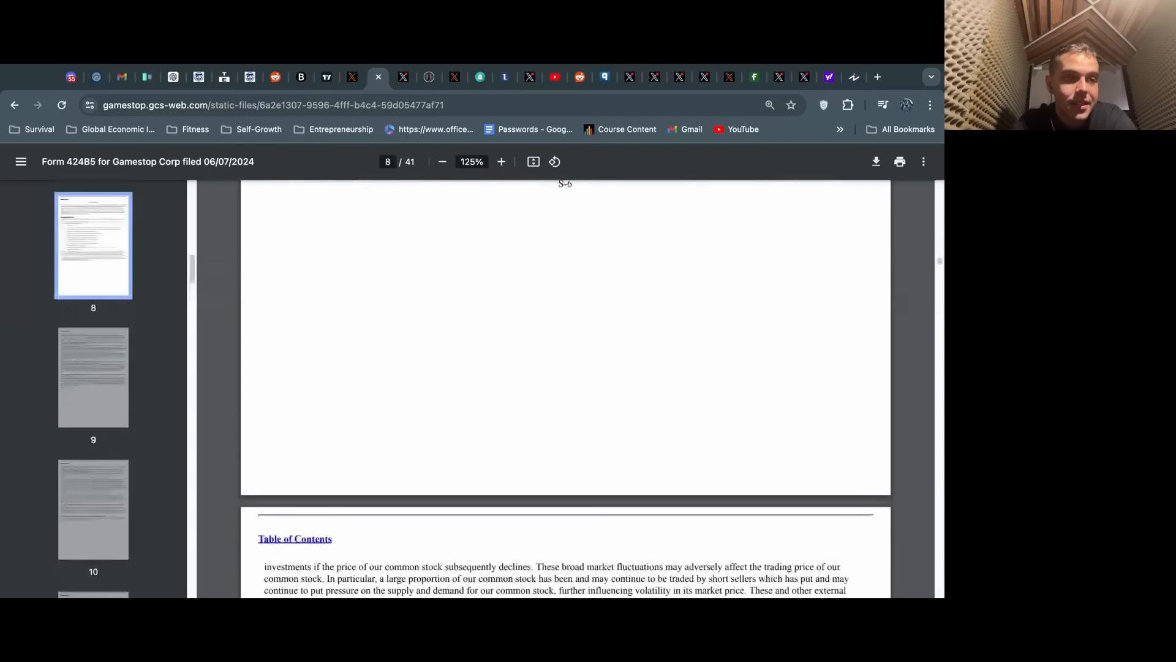
scroll("down", 3)
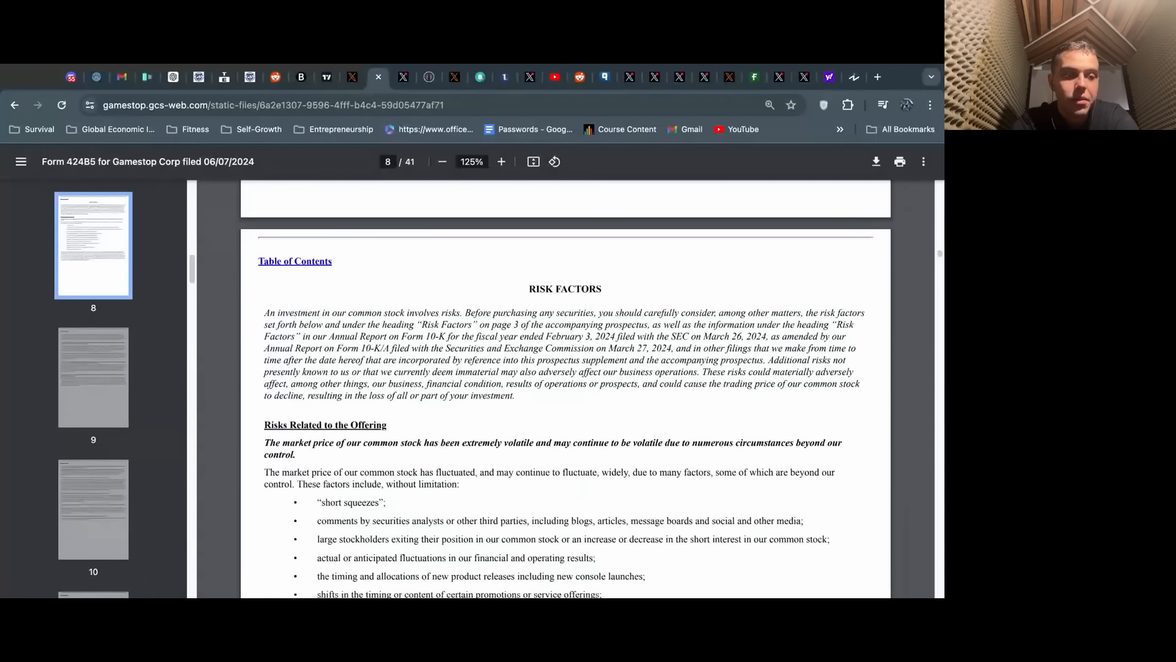
Zoom the Risk Factors page to about 143%, then move to the X post on the SEC filing.
left_click(500, 162)
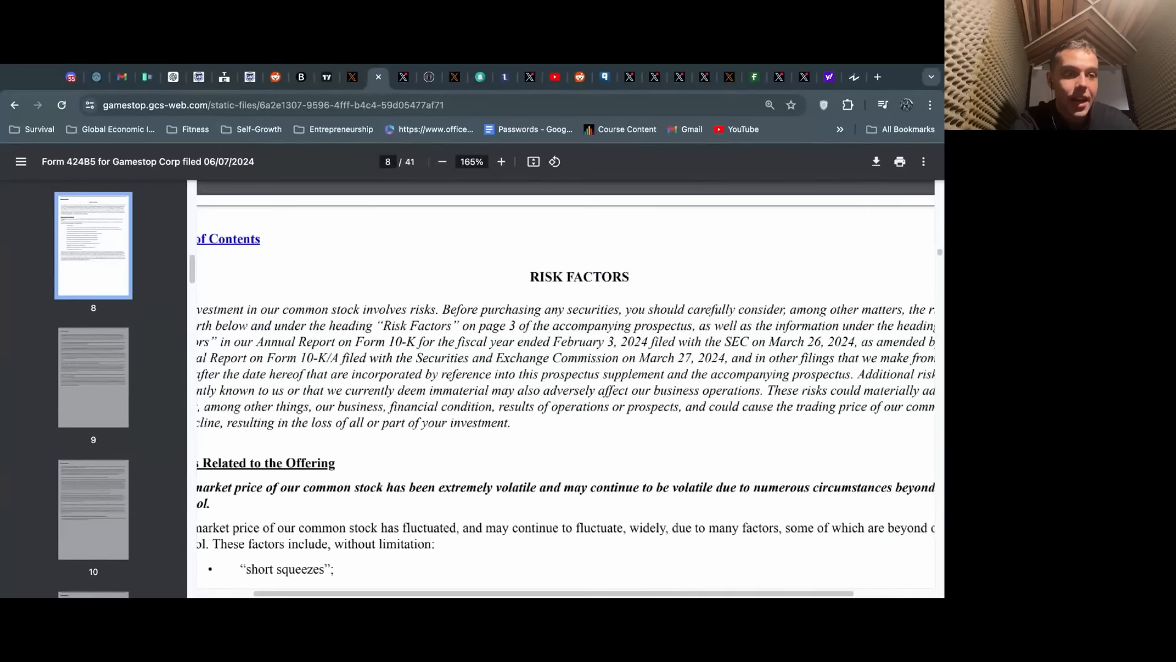
left_click(442, 161)
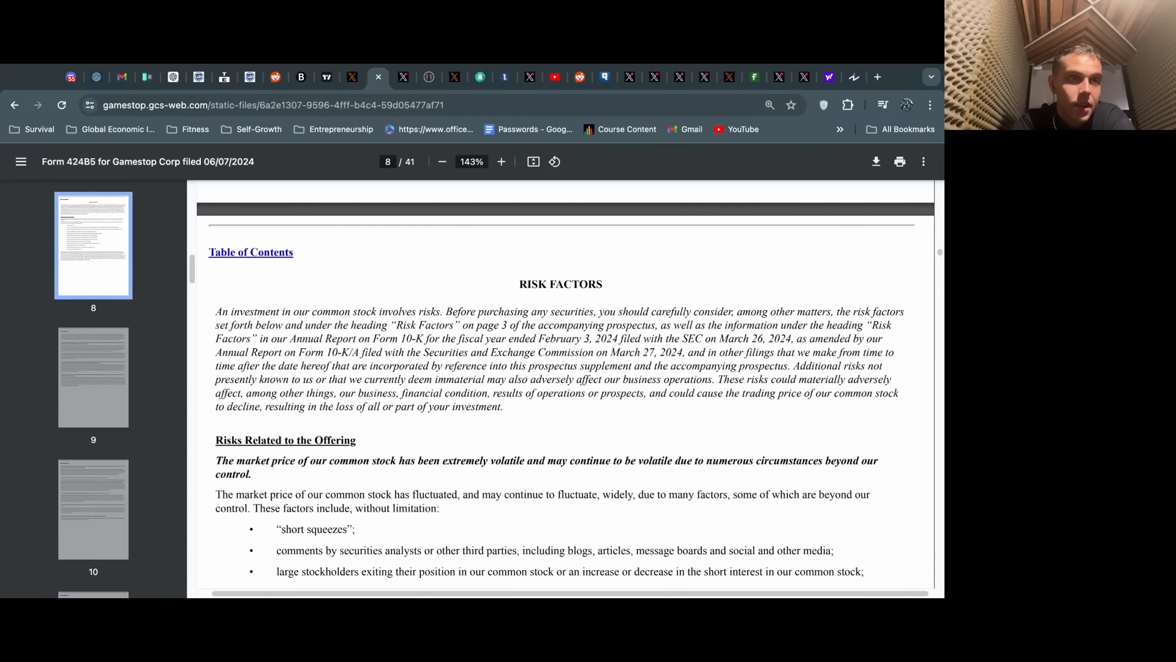
left_click(403, 76)
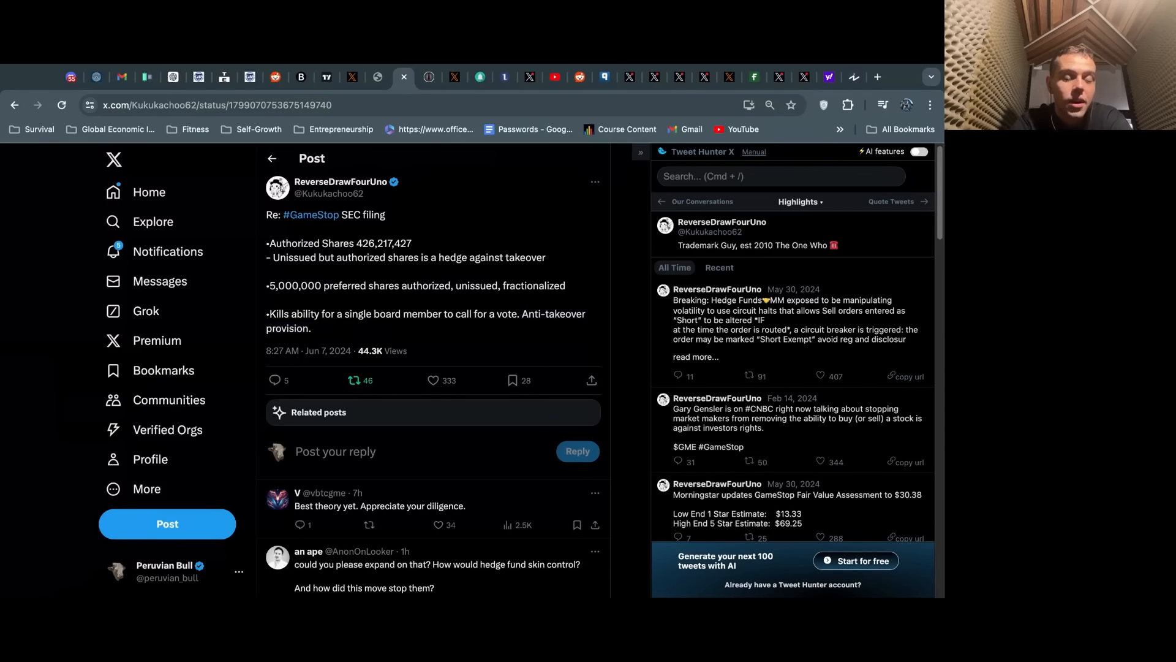
Read the X post on GameStop's authorized shares and anti-takeover provisions.
left_click(433, 380)
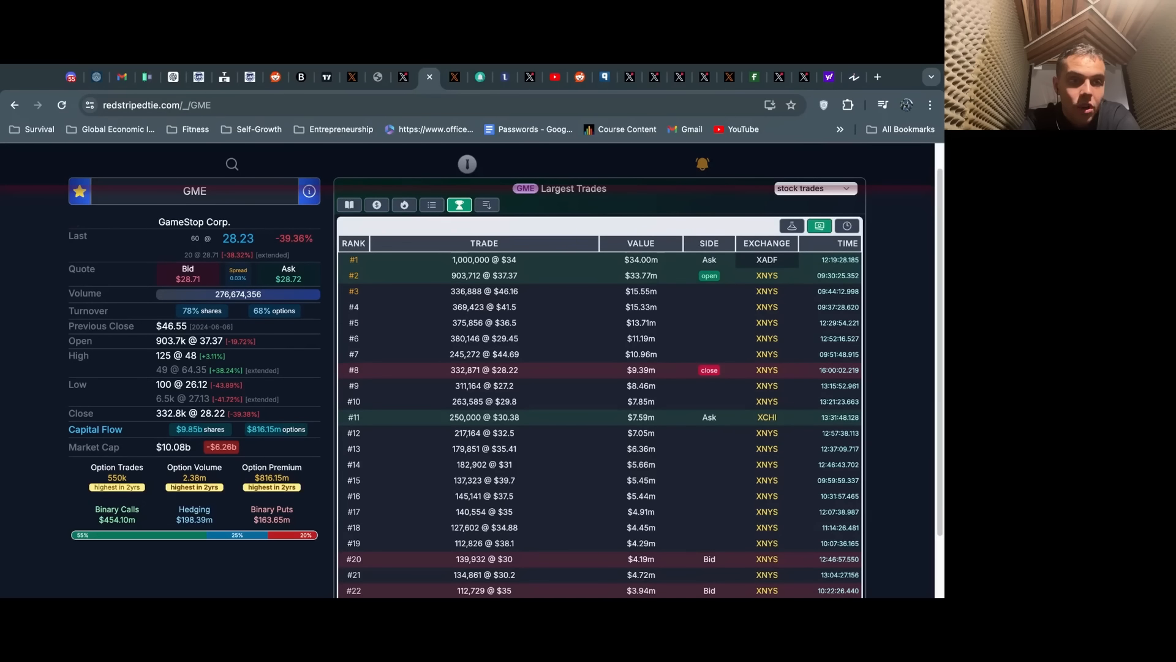
Scroll the redstripedtie GME Largest Trades table down through the 25th trade and back.
scroll("down", 3)
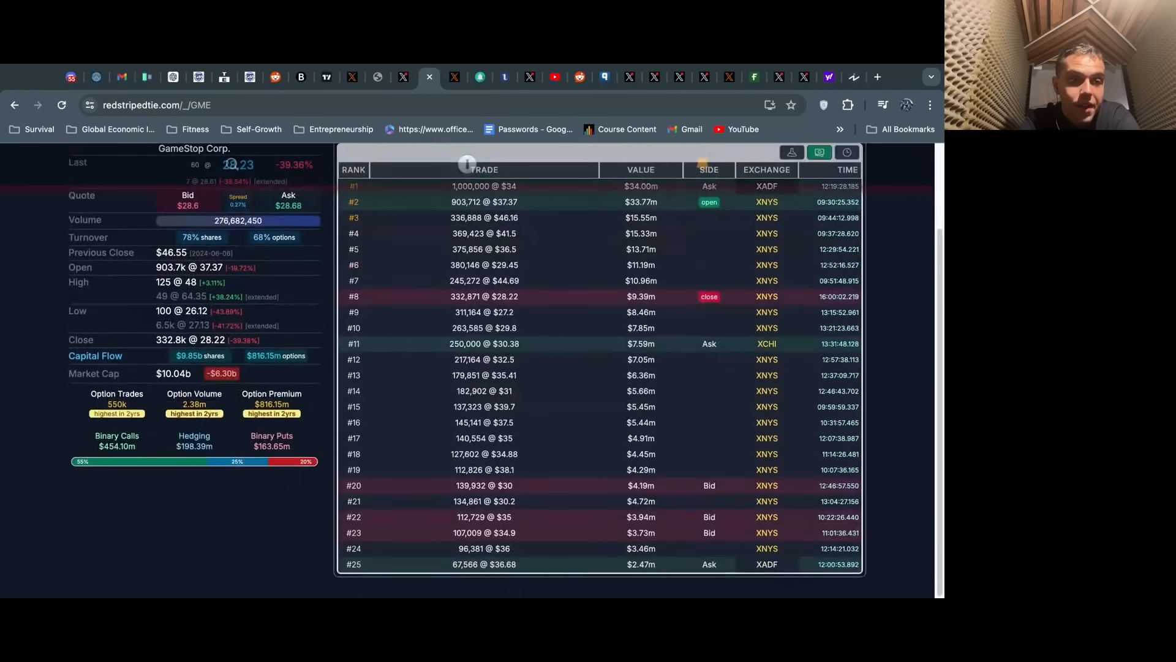
scroll("up", 3)
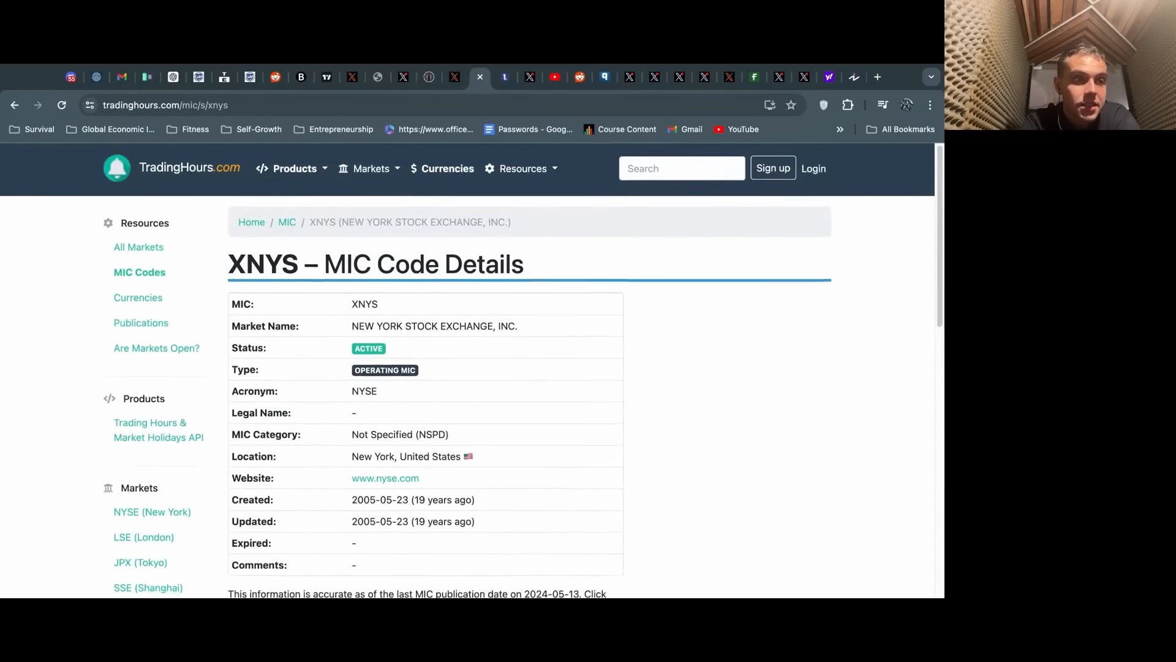
Move through the TradingHours XNYS tab to the iotafinance page for MIC code XADF.
double_click(407, 266)
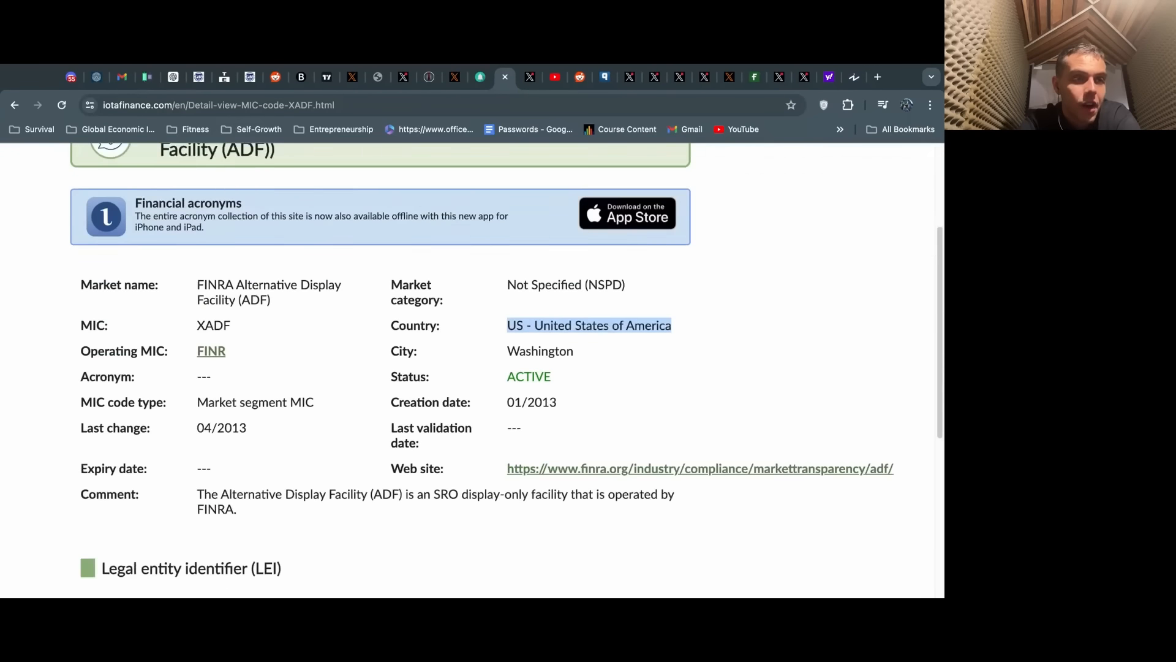
scroll("up", 3)
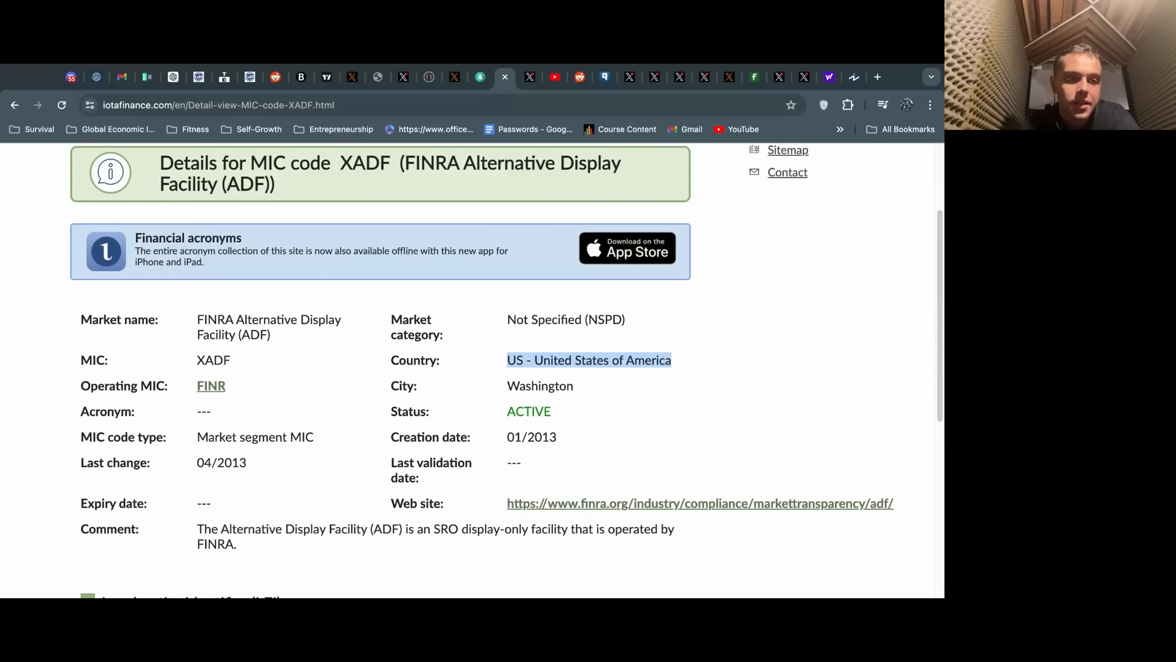
left_click(453, 76)
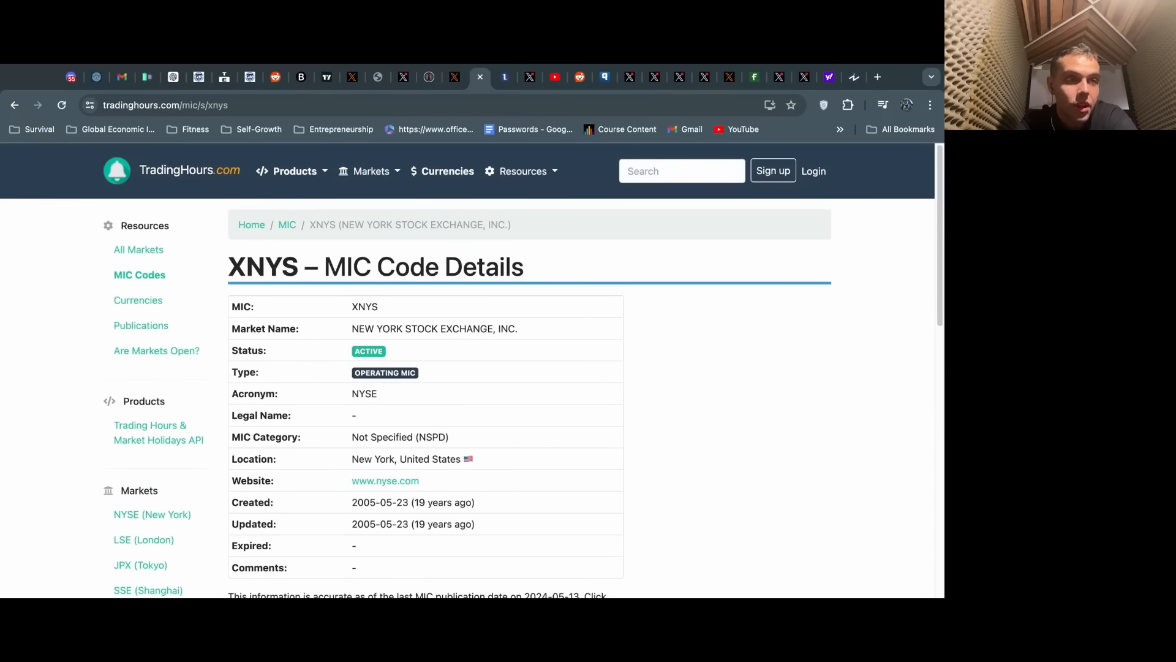
left_click(480, 76)
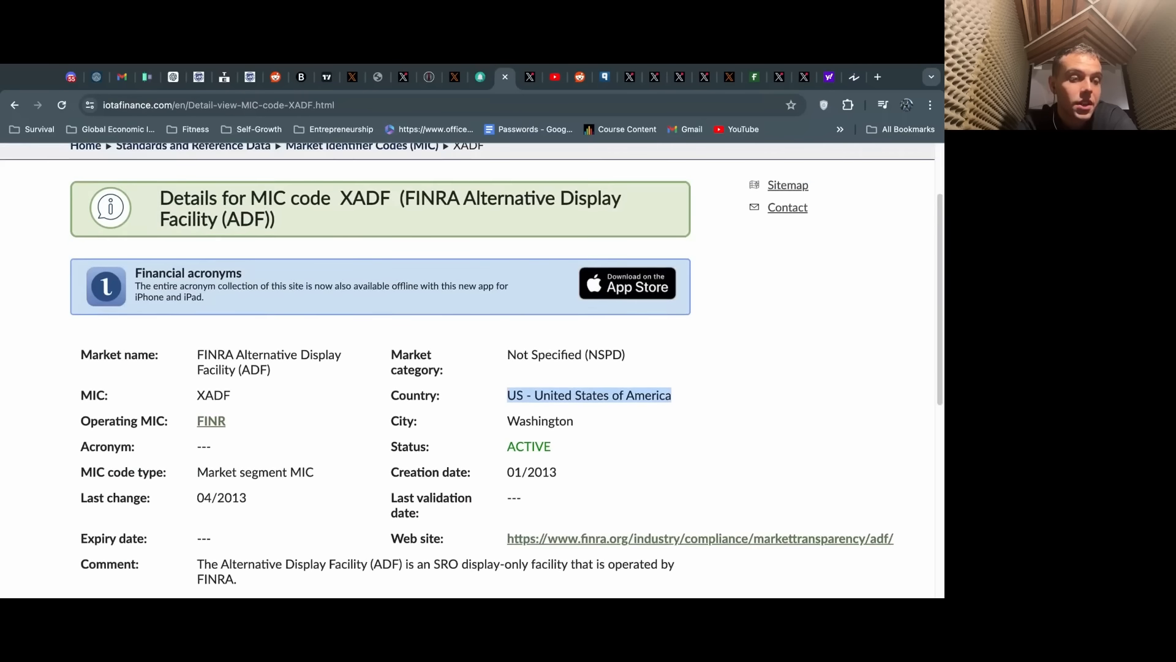
Scroll the XADF details showing FINRA's Alternative Display Facility in Washington, US.
scroll("down", 3)
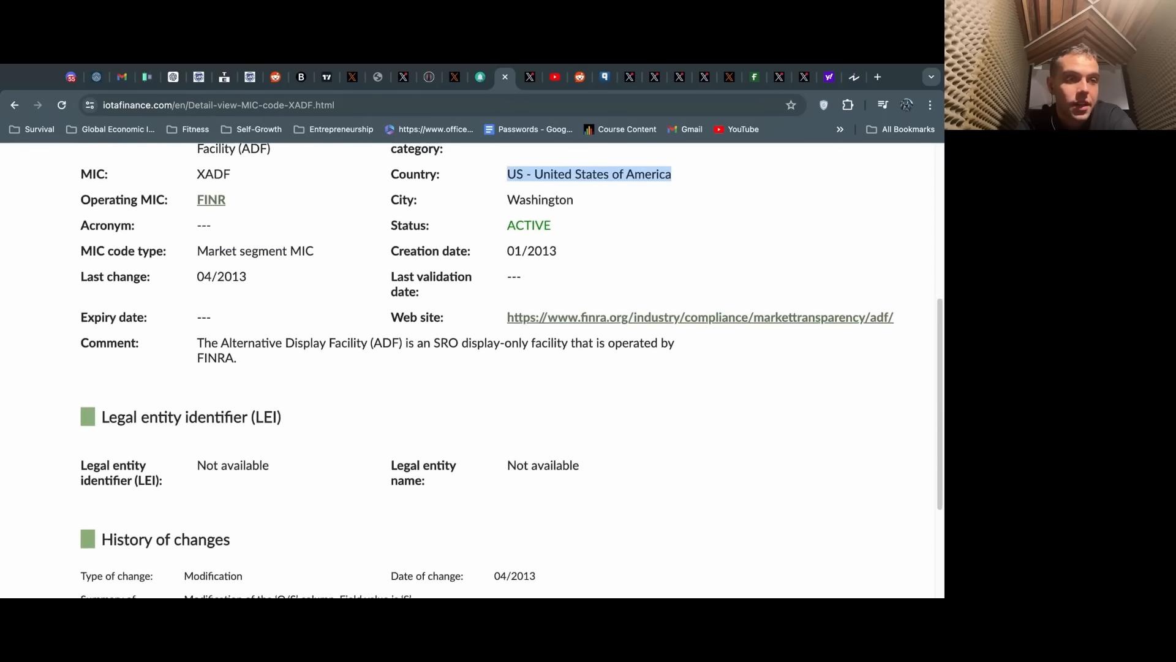
scroll("up", 3)
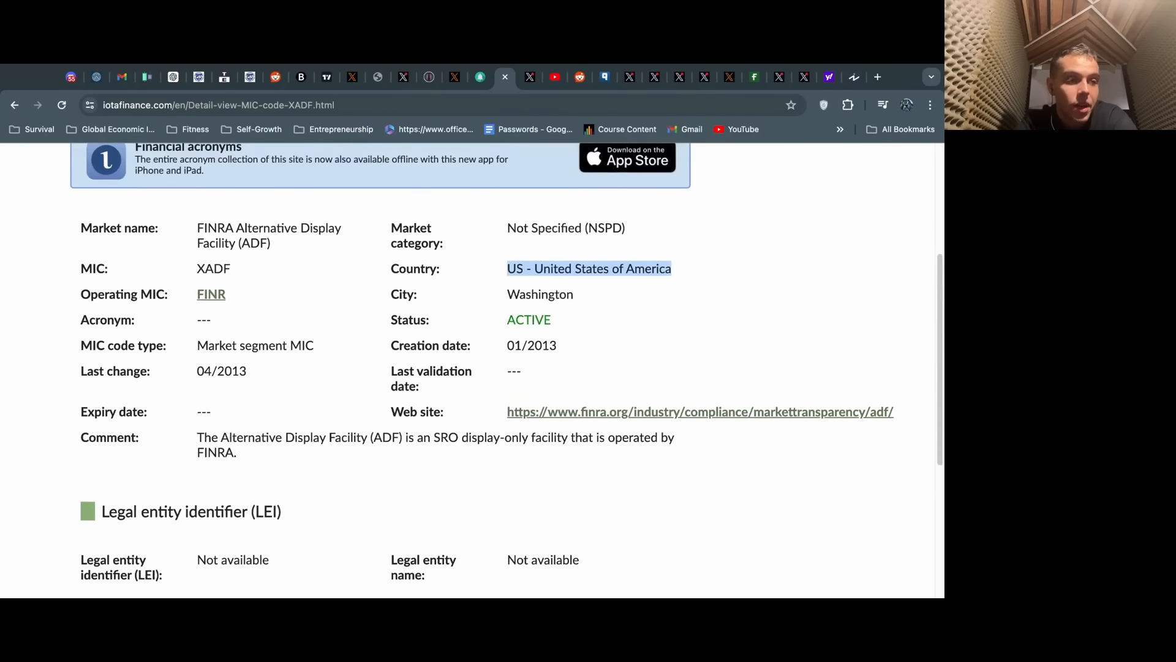
scroll("down", 3)
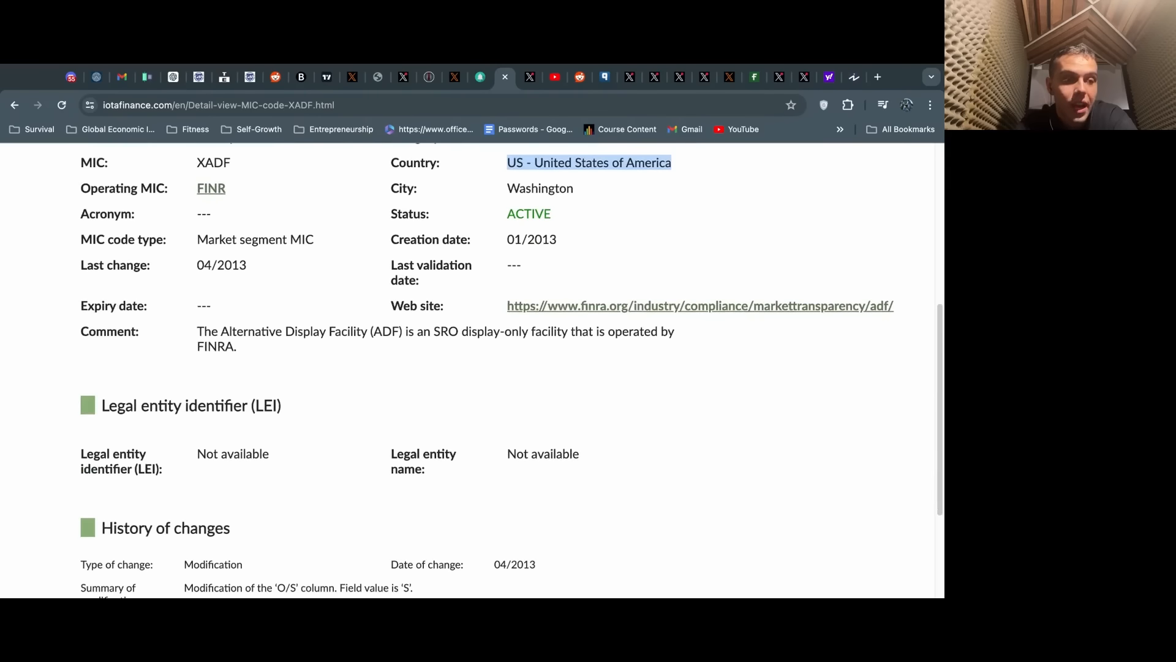
scroll("up", 3)
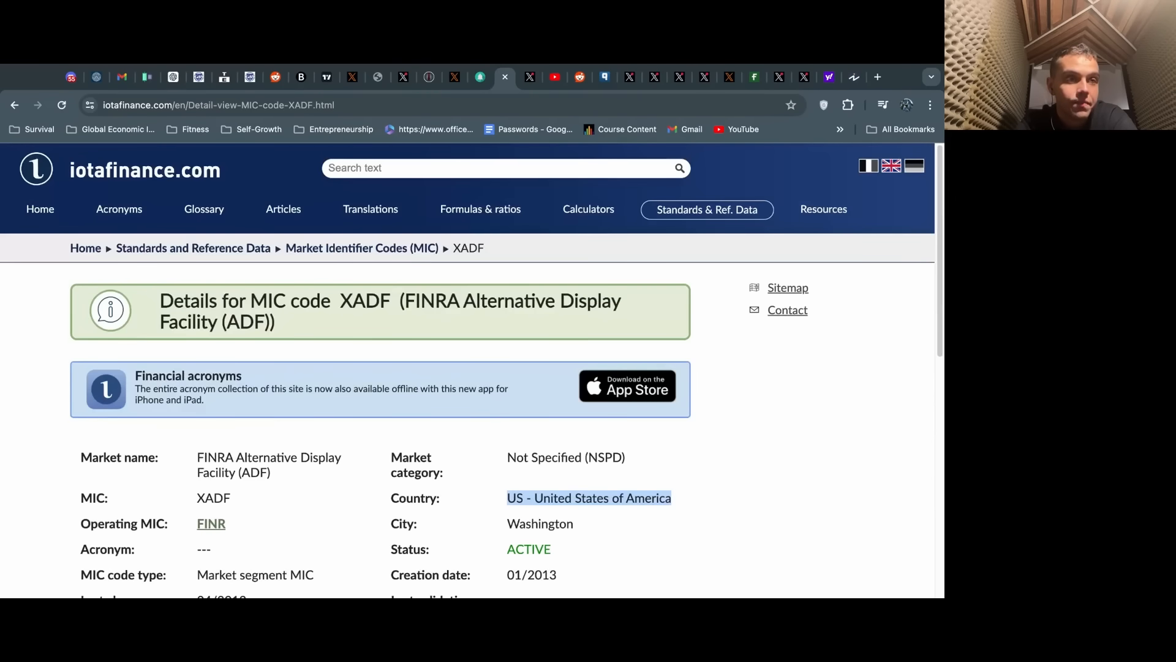
Play the Roaring Kitty June 7, 2024 stream and skip to his brokerage portfolio section.
left_click(481, 76)
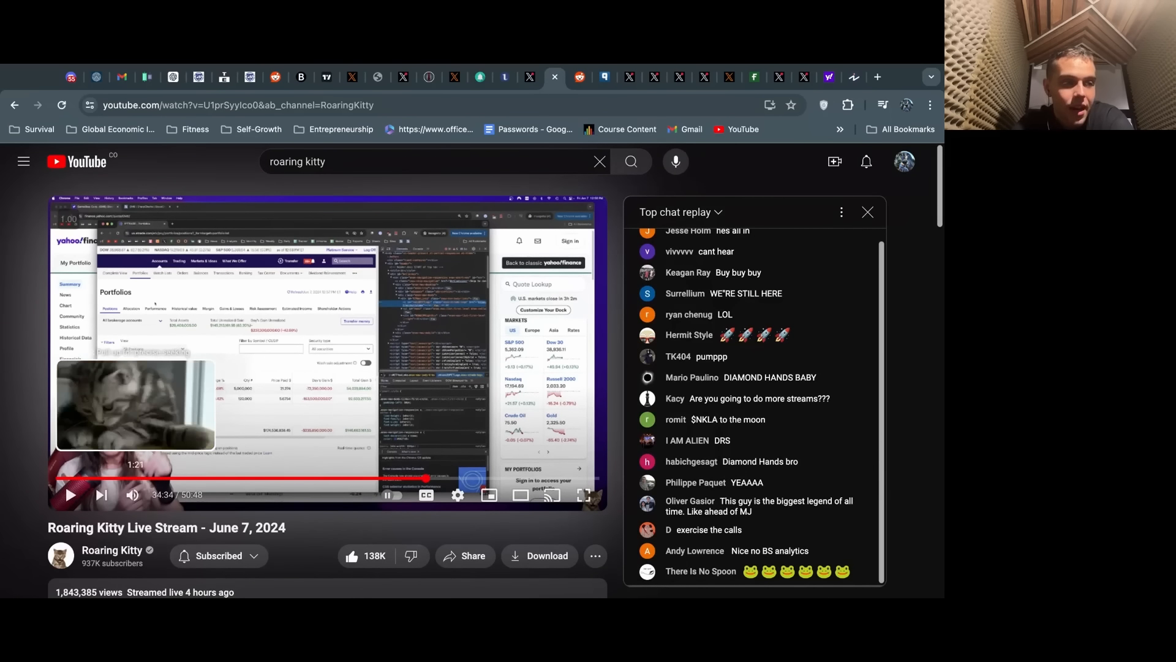
scroll("down", 3)
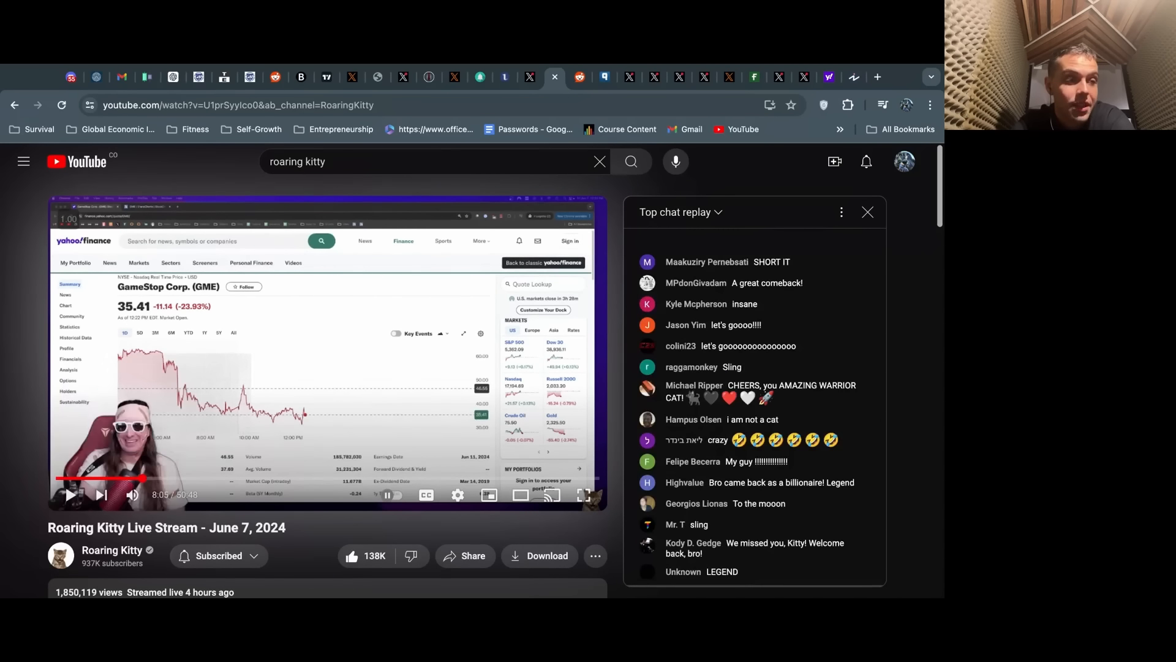
left_click(167, 478)
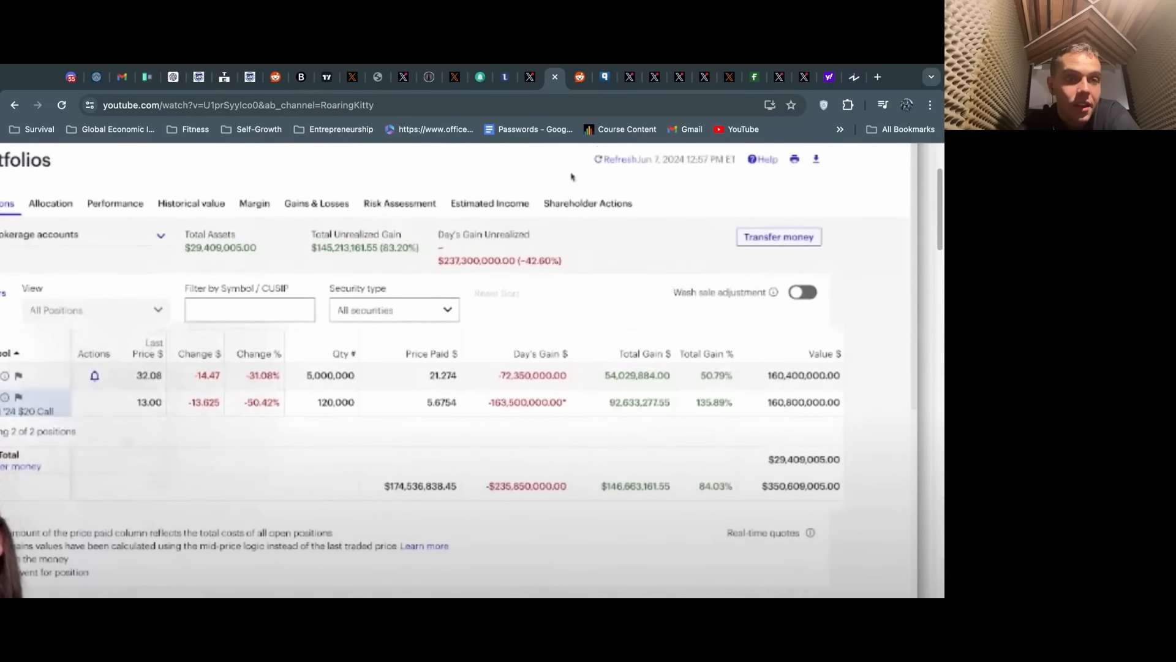
scroll("up", 3)
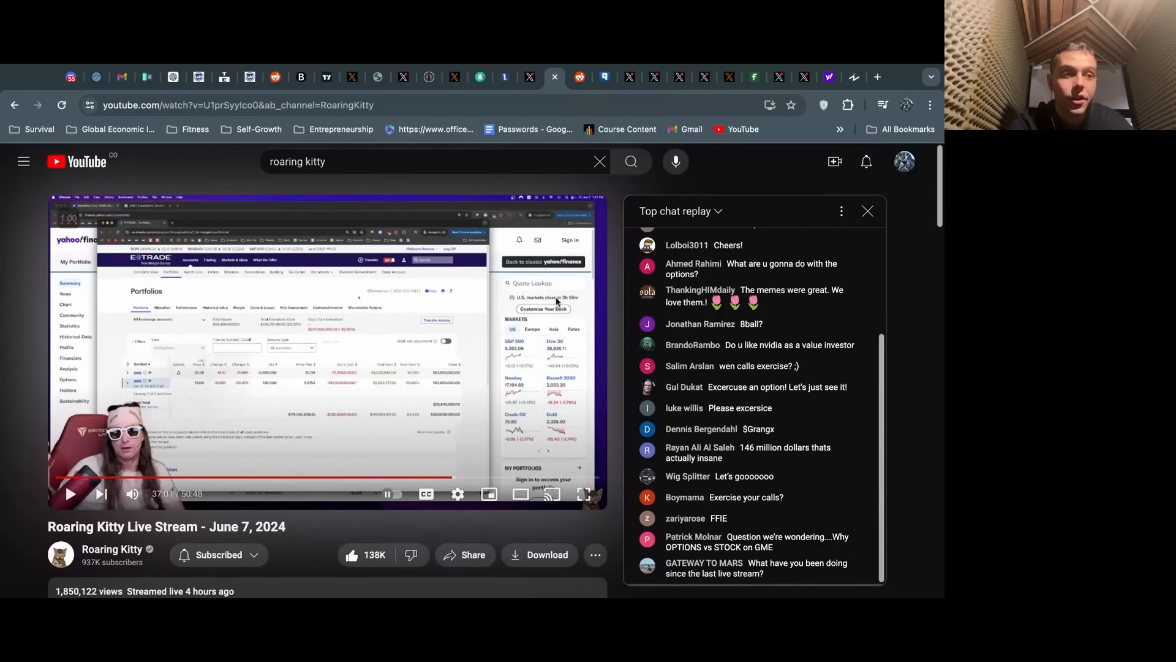
View the Superstonk 'Opening Scene from DFV's Live Stream 06/07/2024' image with GameStop down 32.05%.
left_click(580, 76)
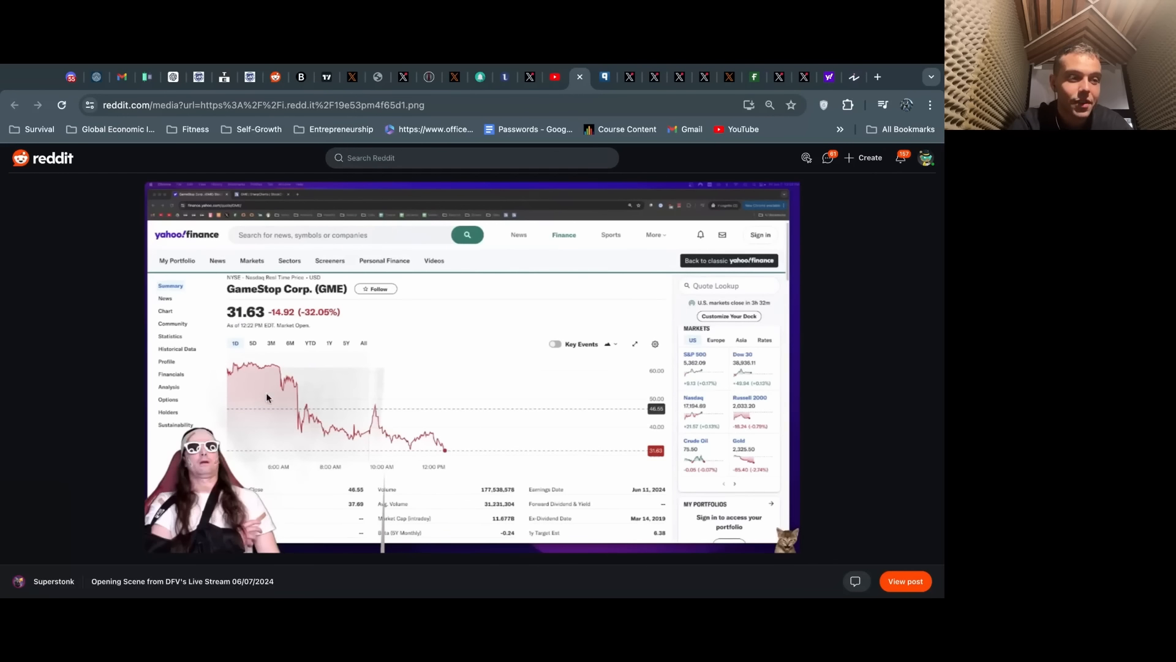
mouse_move(529, 304)
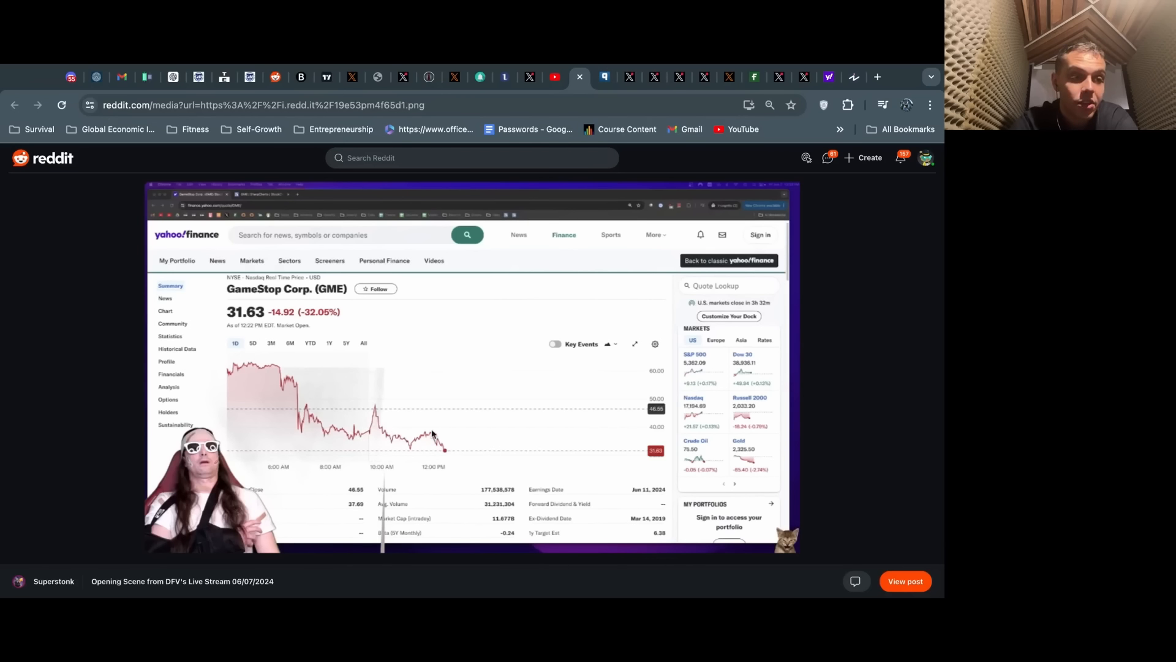
mouse_move(367, 439)
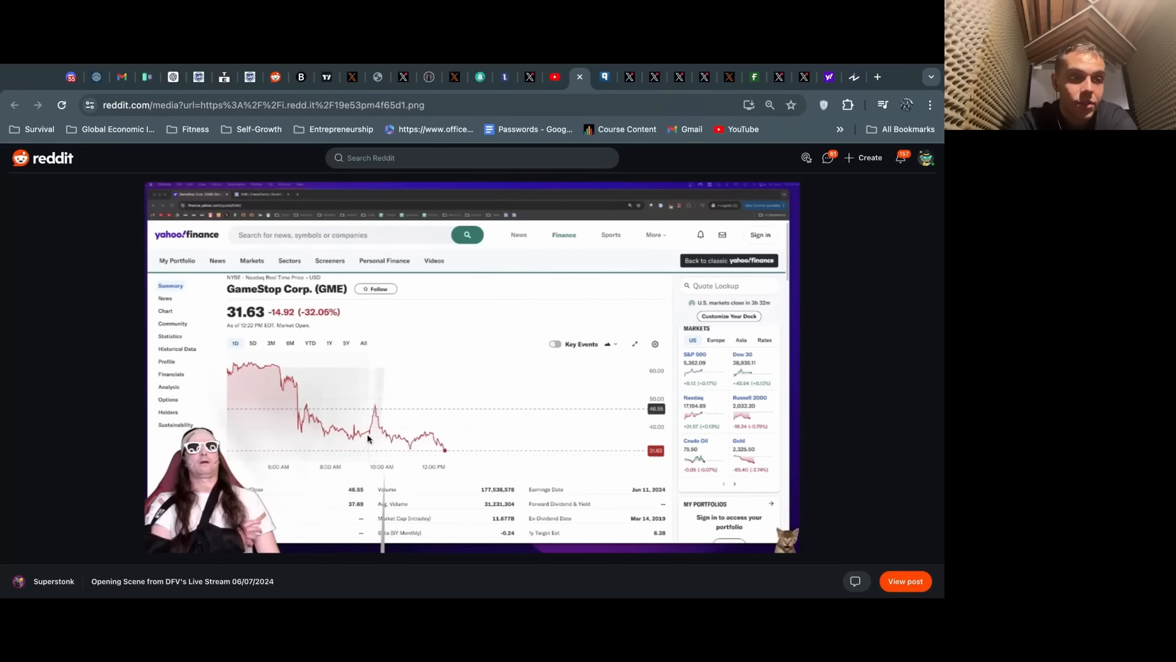
mouse_move(439, 442)
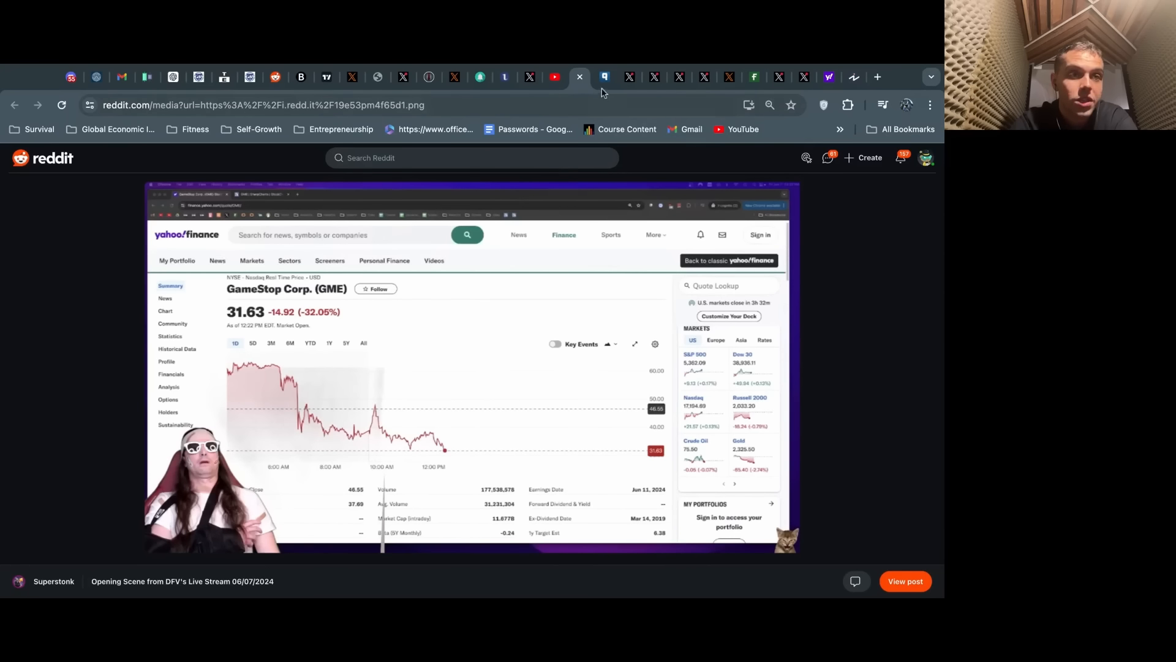
Bring up Nasdaq Trader's Current Trading Halts list for June 7, 2024.
left_click(604, 76)
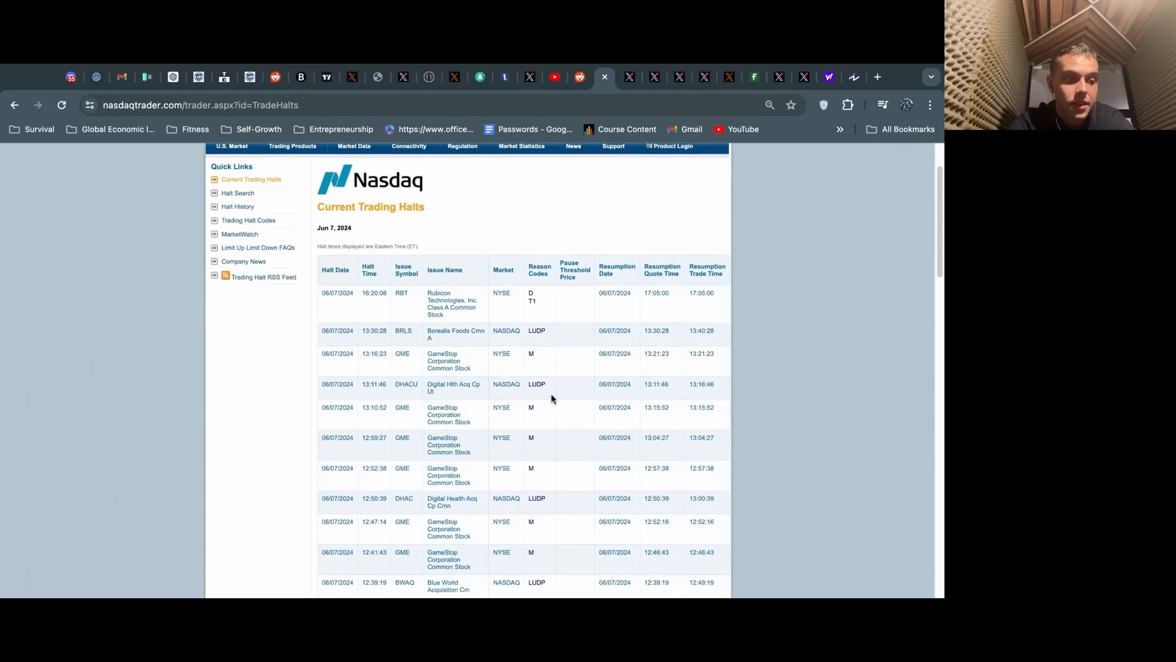
scroll("up", 3)
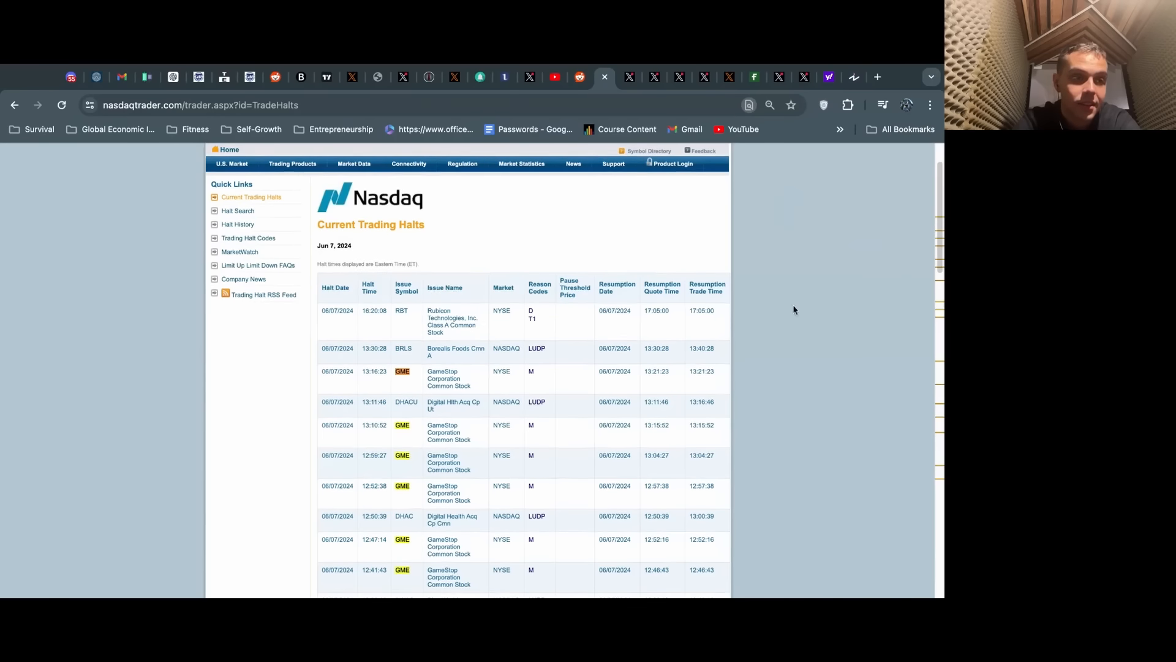
scroll("down", 3)
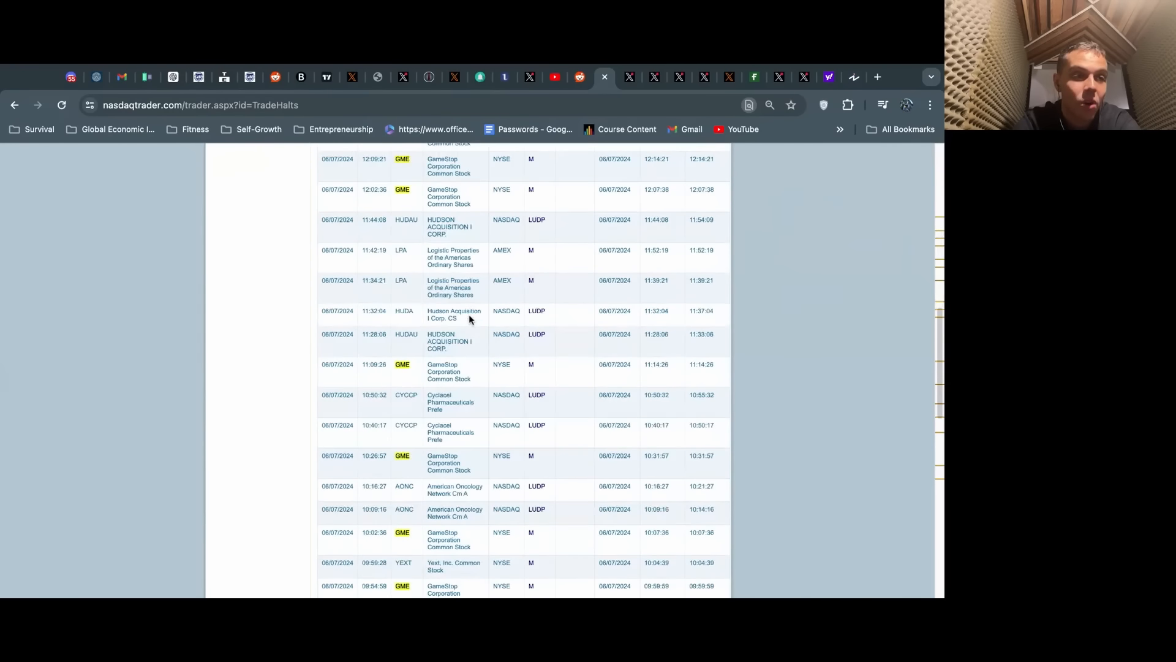
scroll("down", 3)
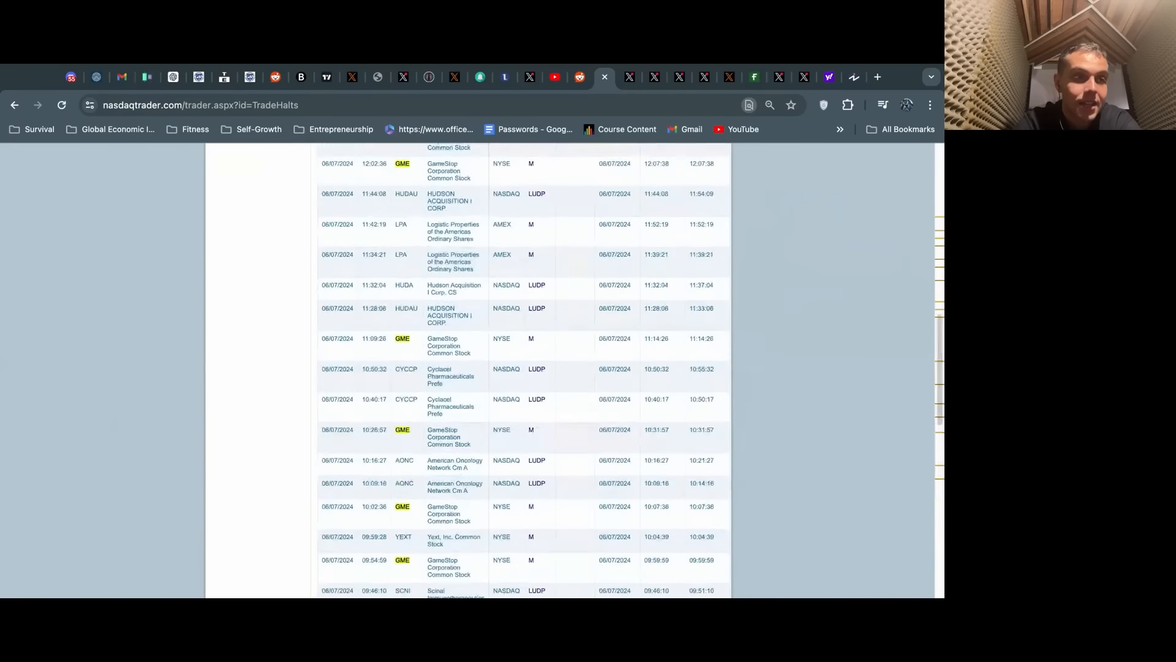
scroll("up", 3)
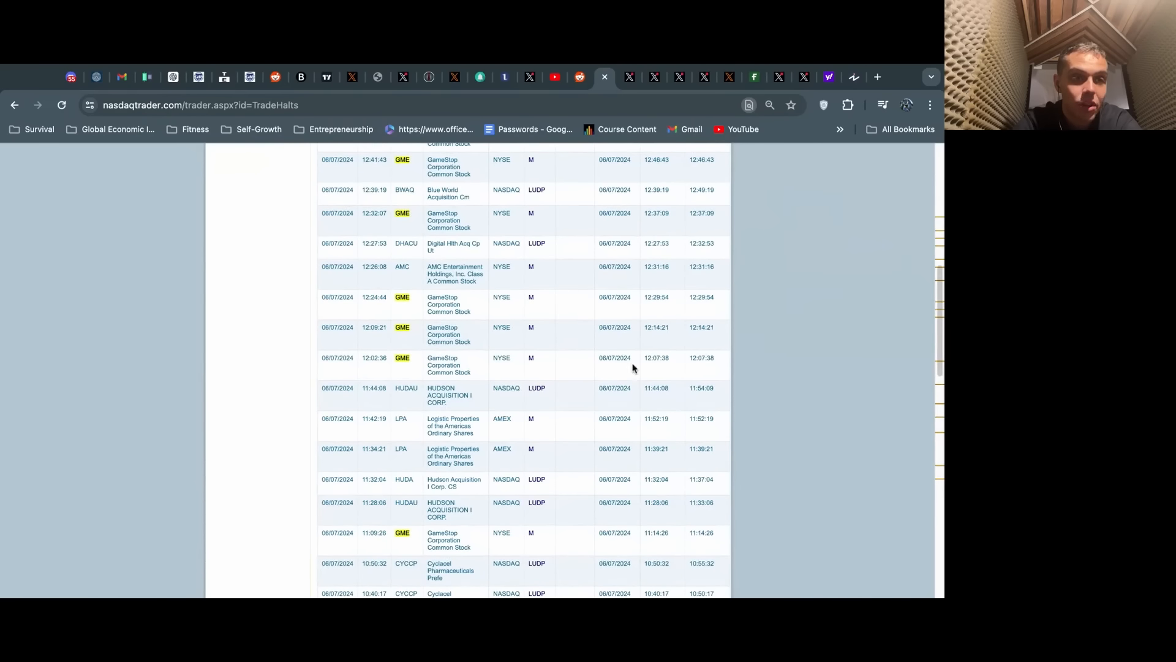
scroll("up", 3)
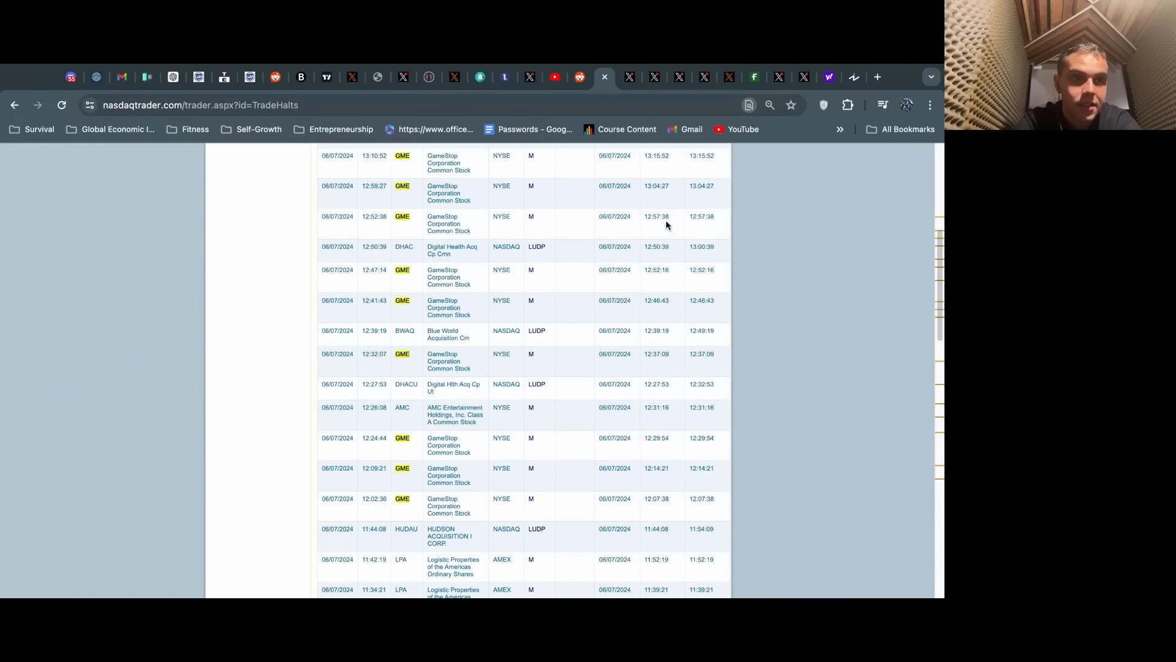
scroll("up", 3)
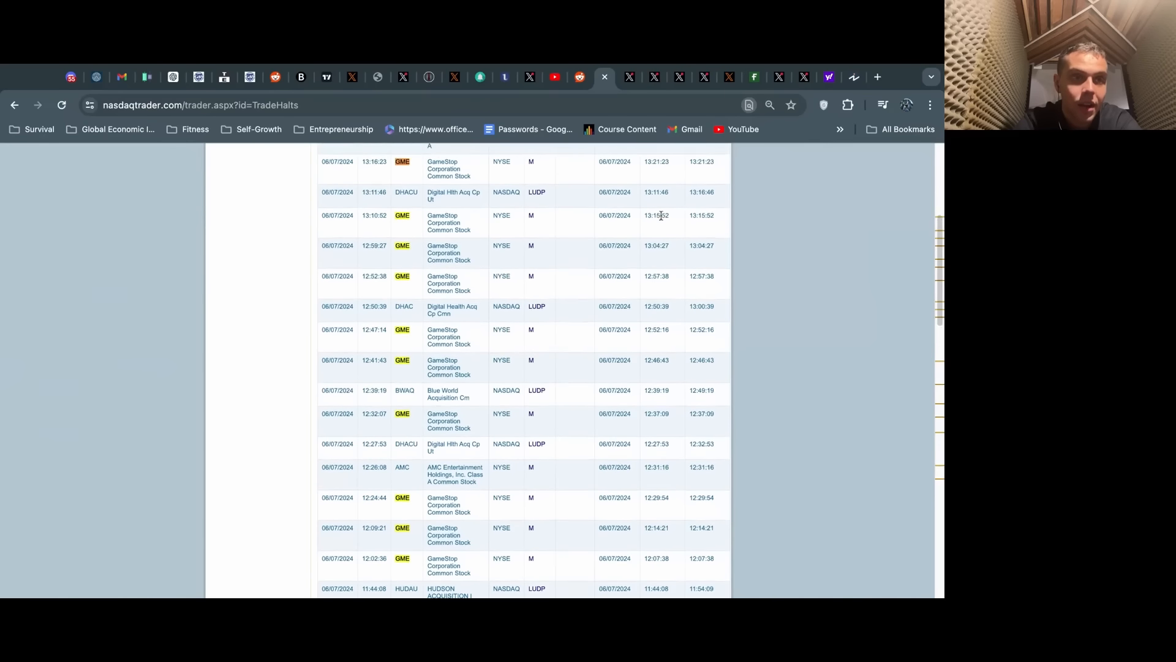
scroll("up", 3)
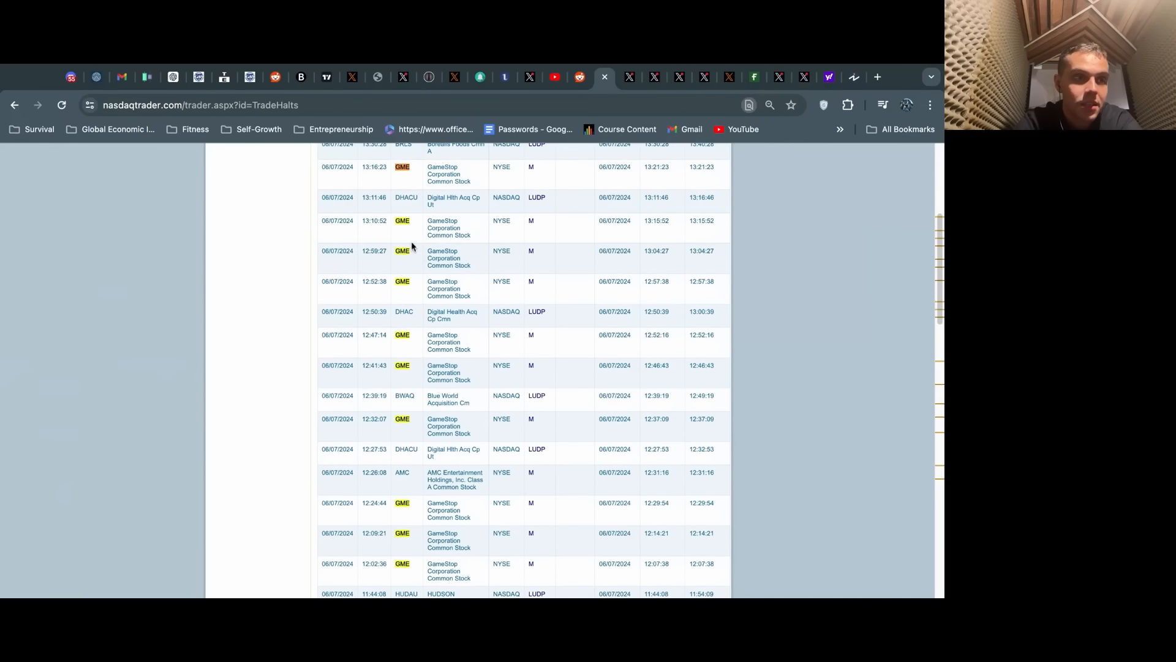
Scroll through the repeated GameStop volatility halt entries in the list.
scroll("down", 3)
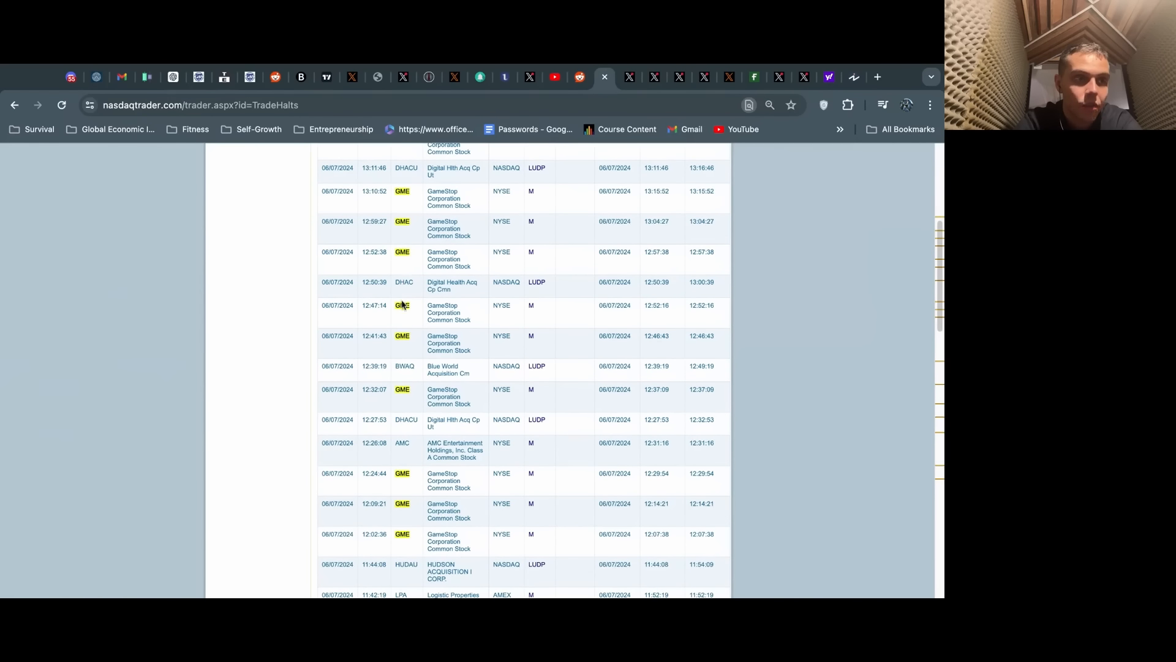
mouse_move(405, 465)
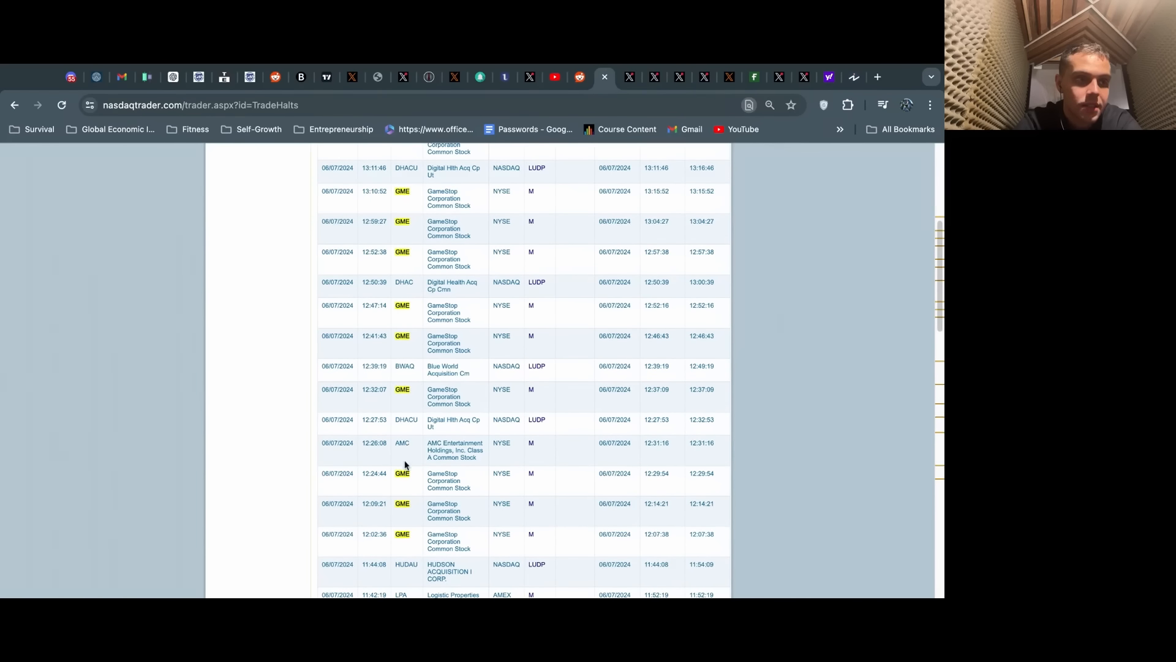
scroll("down", 3)
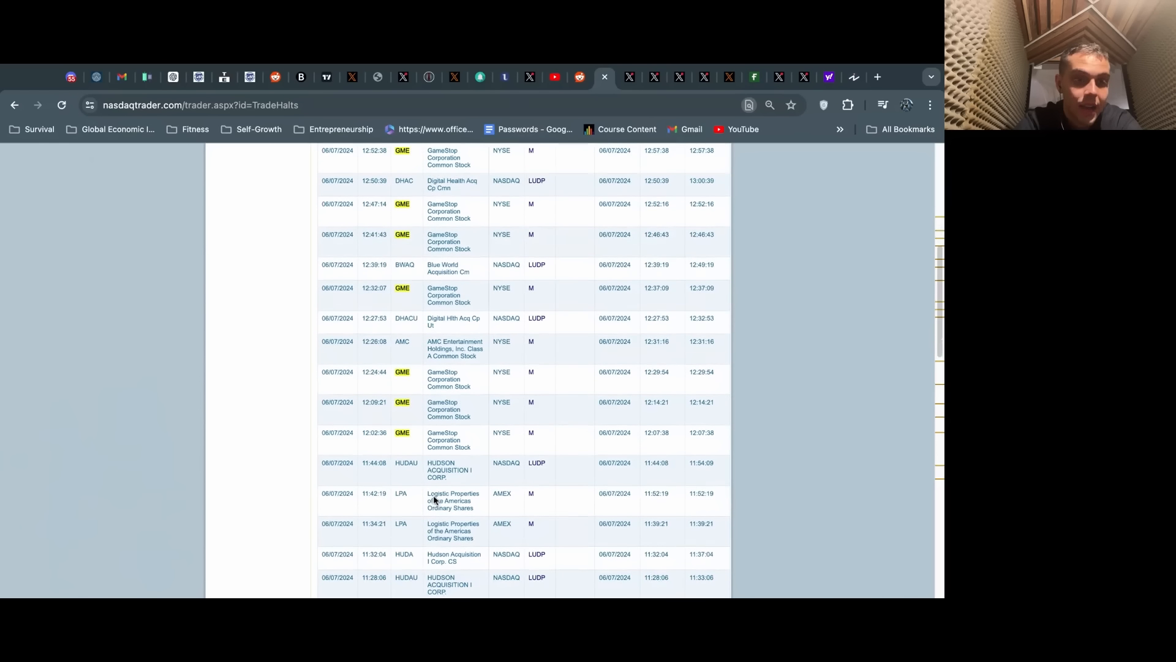
scroll("up", 3)
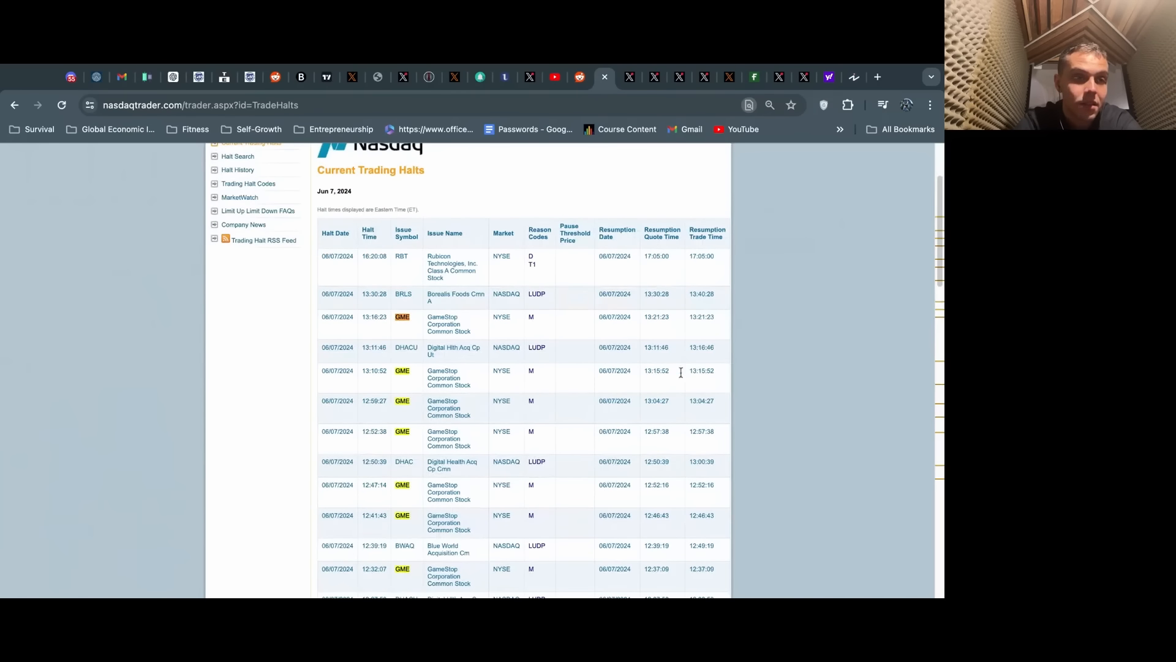
mouse_move(426, 327)
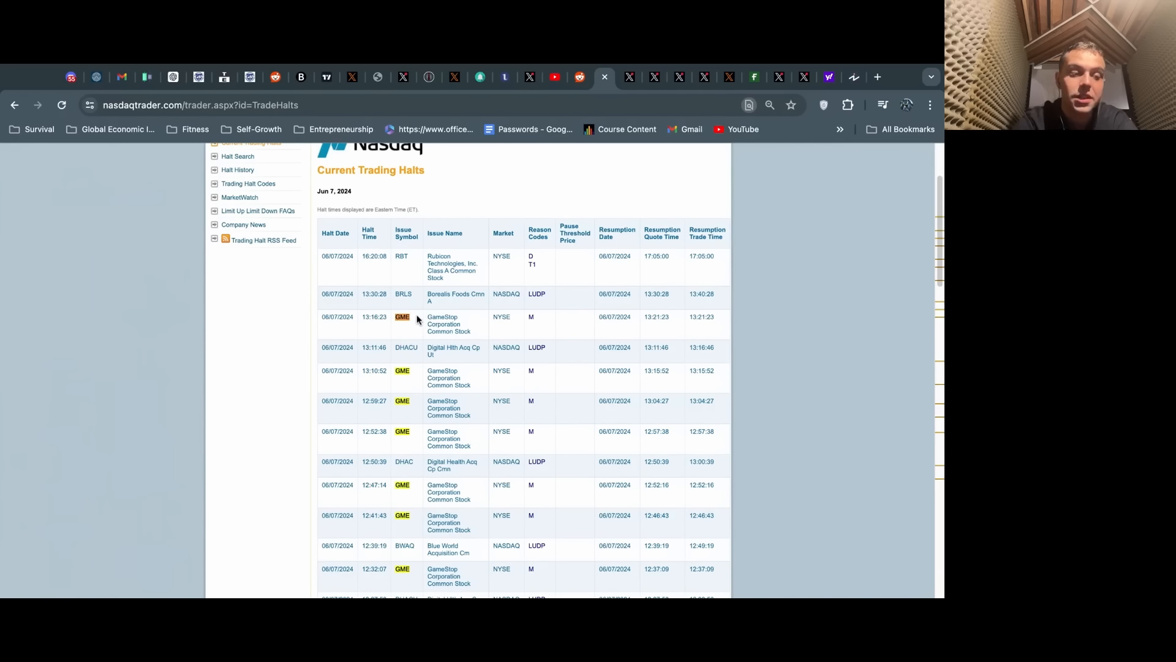
mouse_move(393, 323)
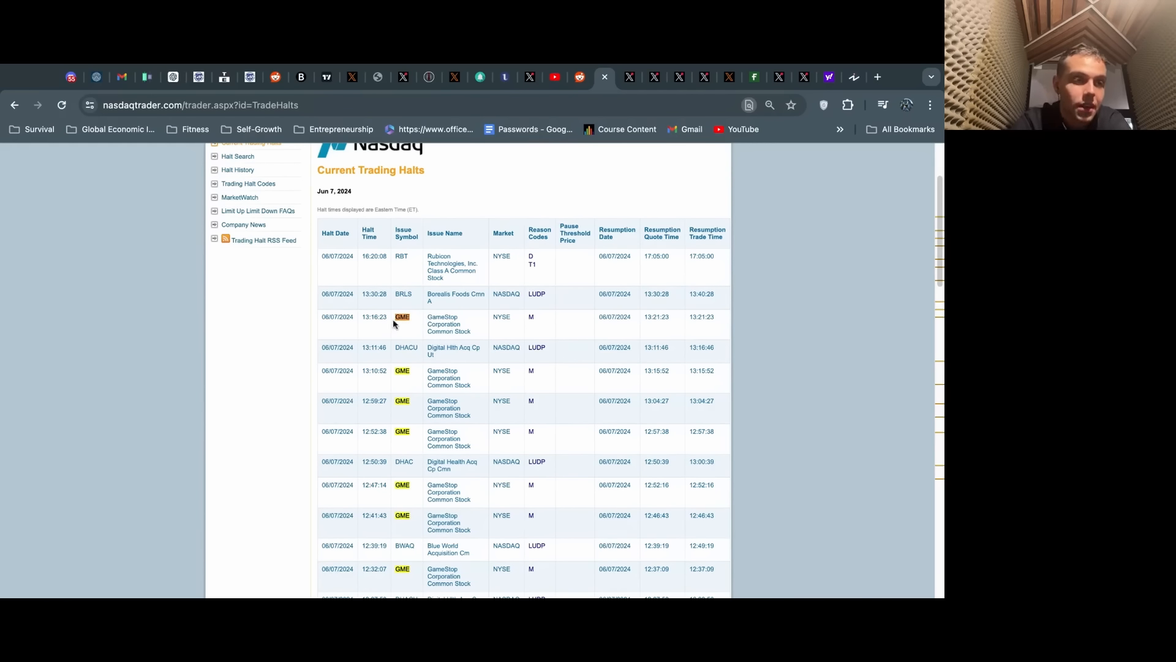
scroll("down", 3)
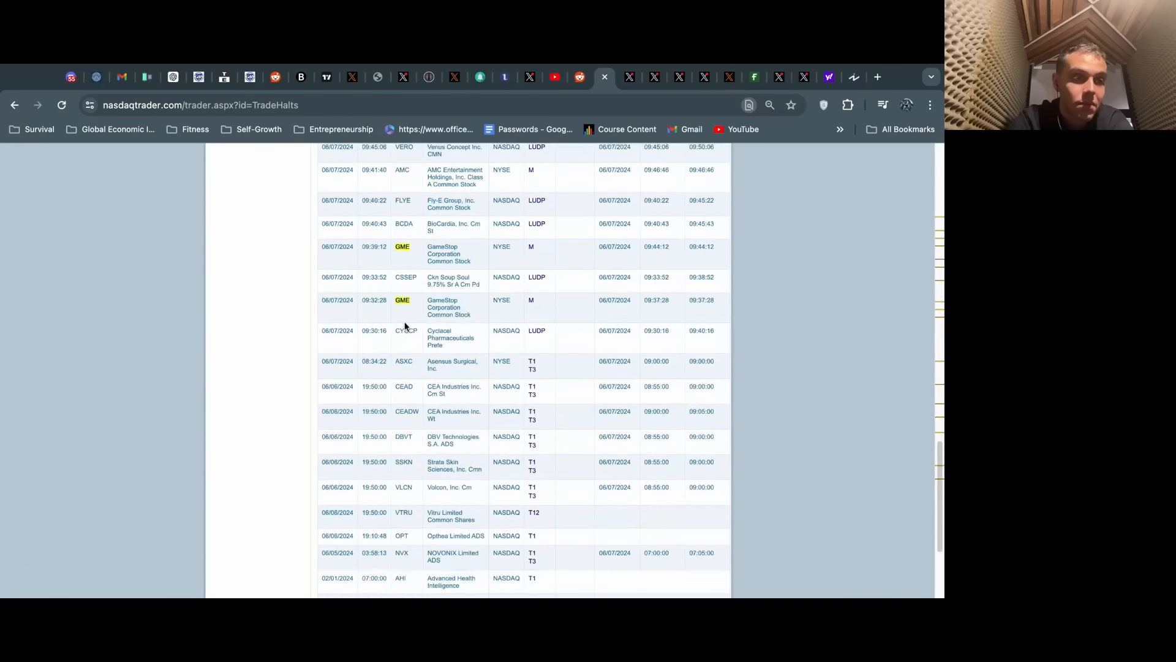
scroll("up", 3)
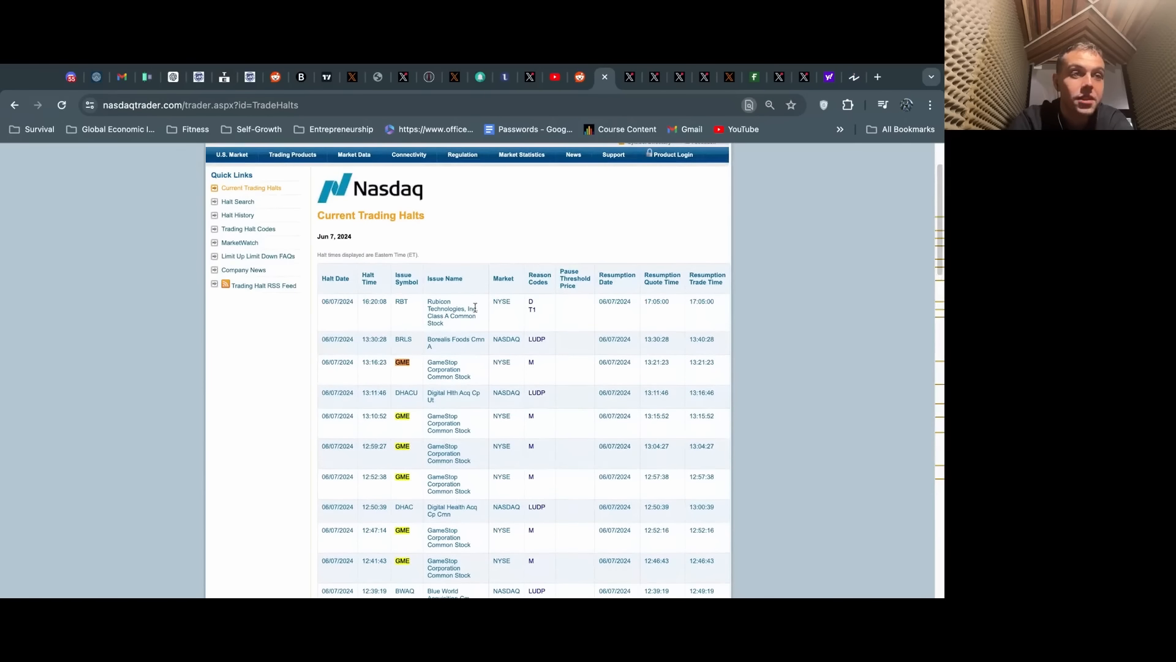
scroll("down", 3)
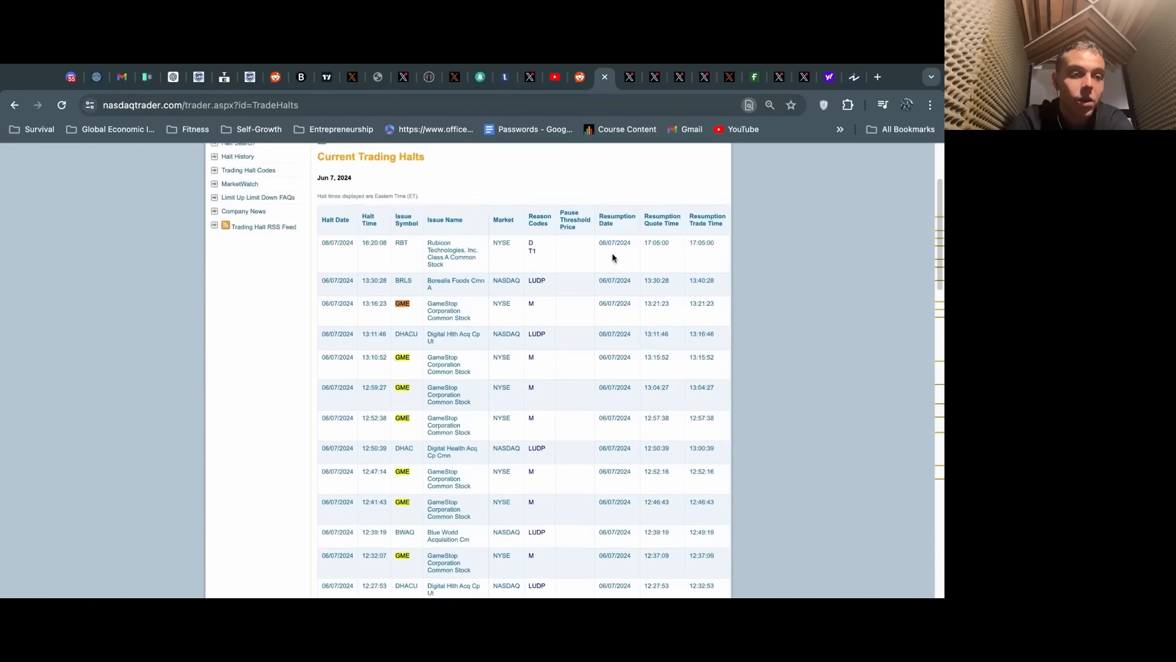
scroll("down", 3)
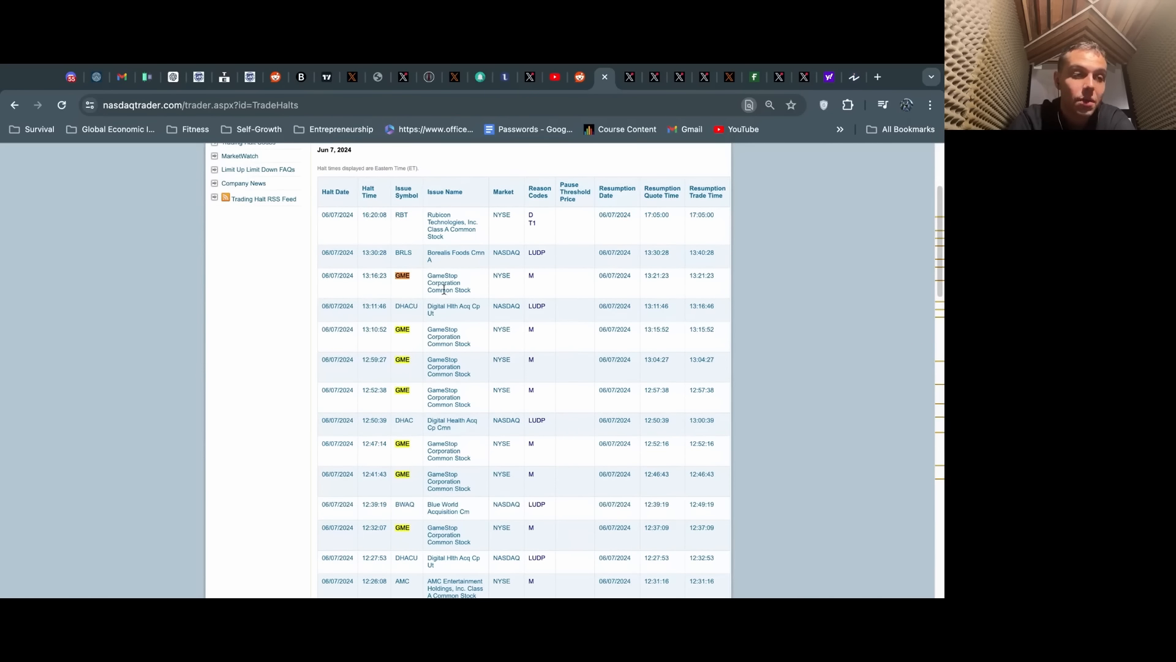
mouse_move(418, 285)
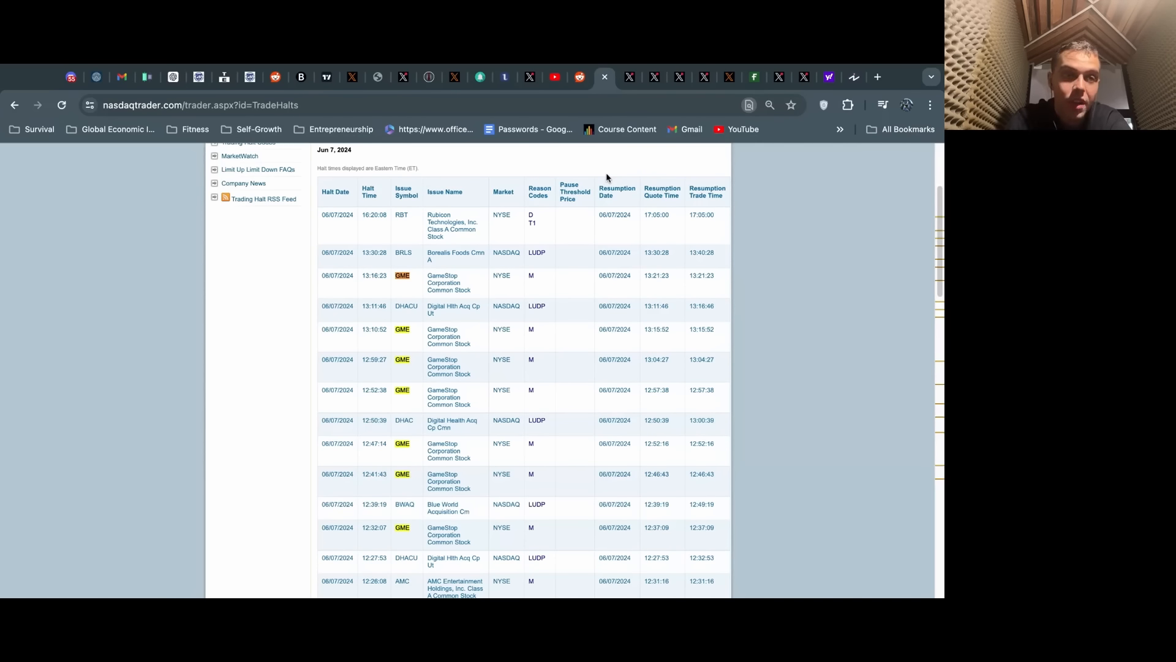
mouse_move(628, 88)
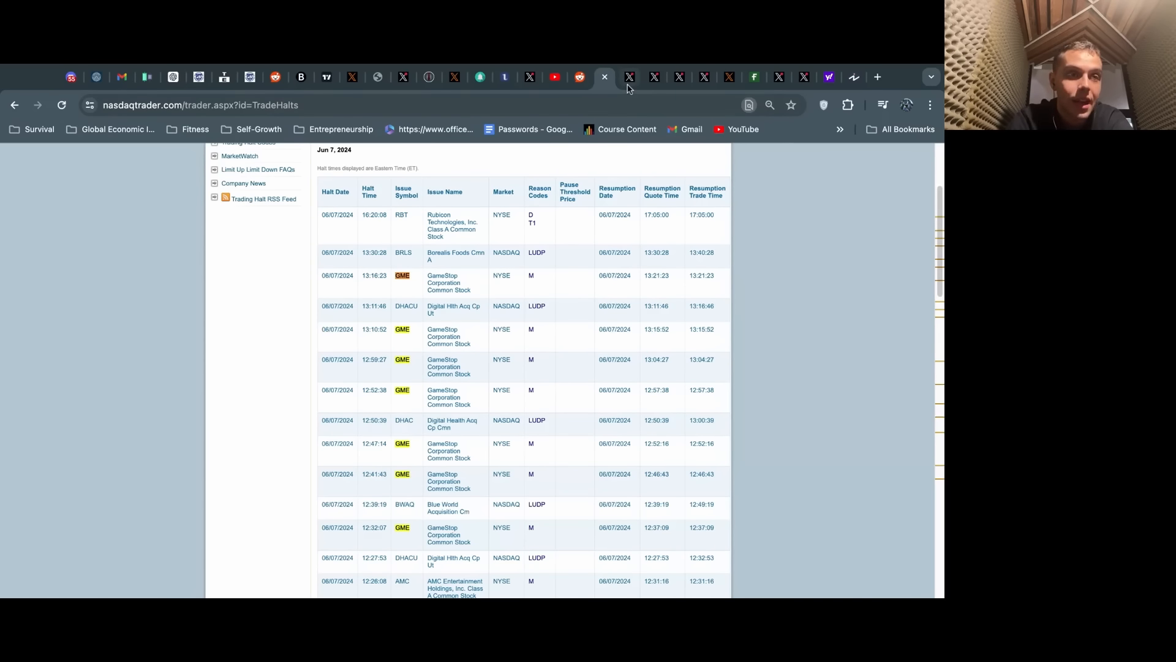
Bring up Professor's '$GME CRIME CAUGHT IN 4K' tweet with its order-flow chart image.
left_click(628, 76)
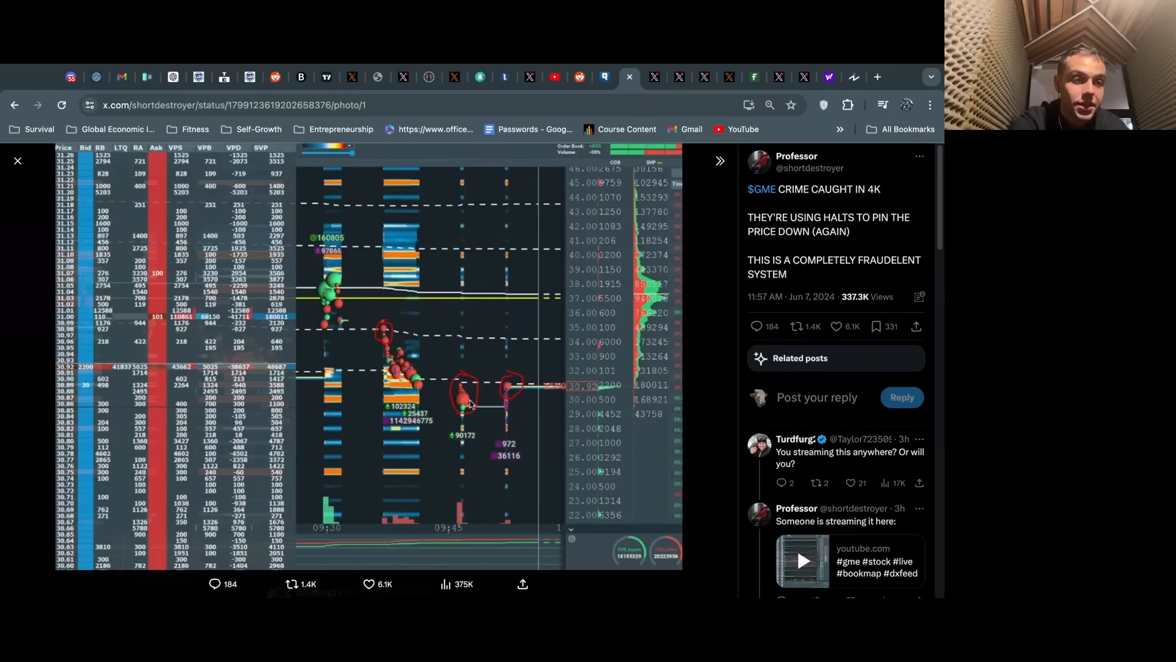
scroll("down", 3)
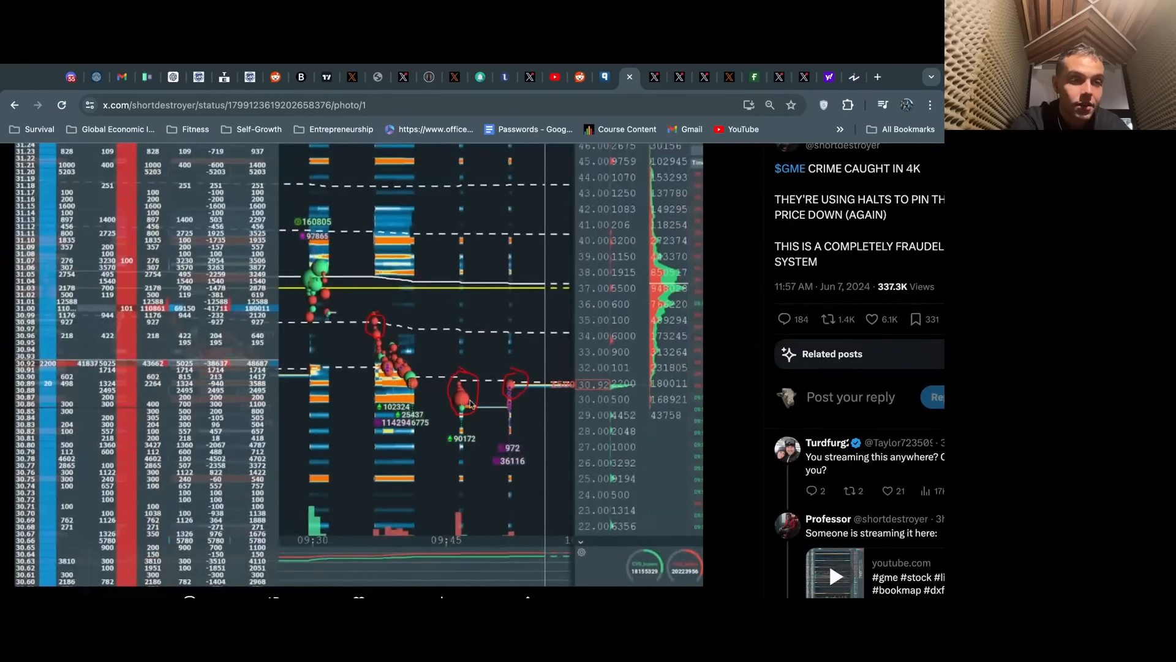
mouse_move(480, 397)
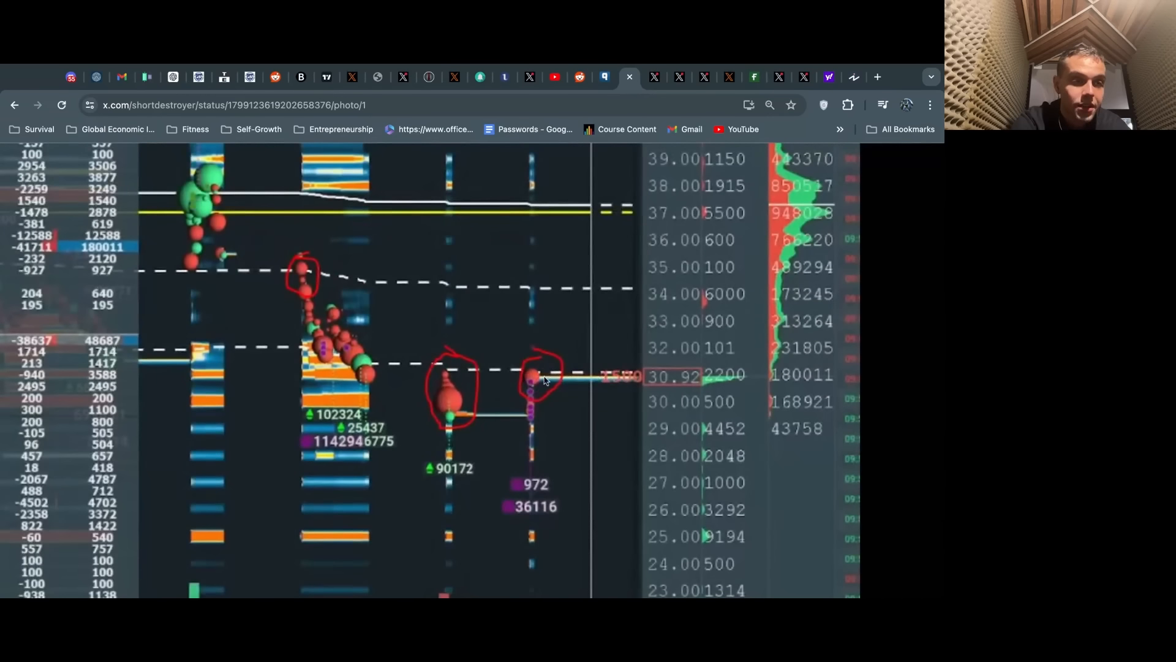
mouse_move(368, 297)
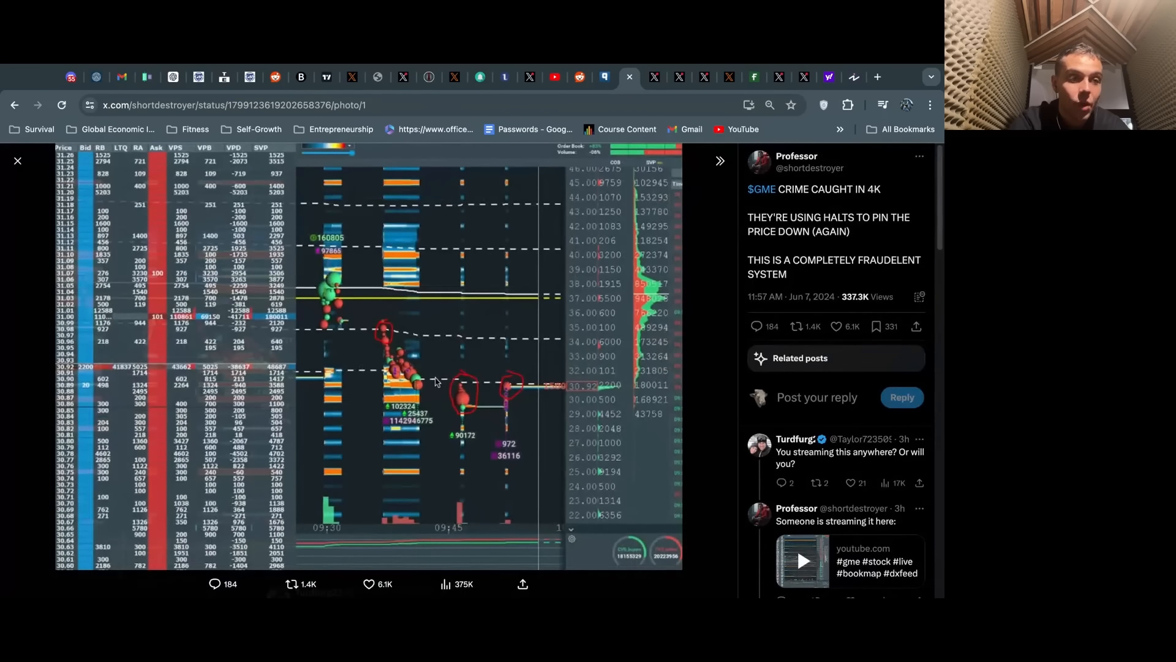
mouse_move(503, 283)
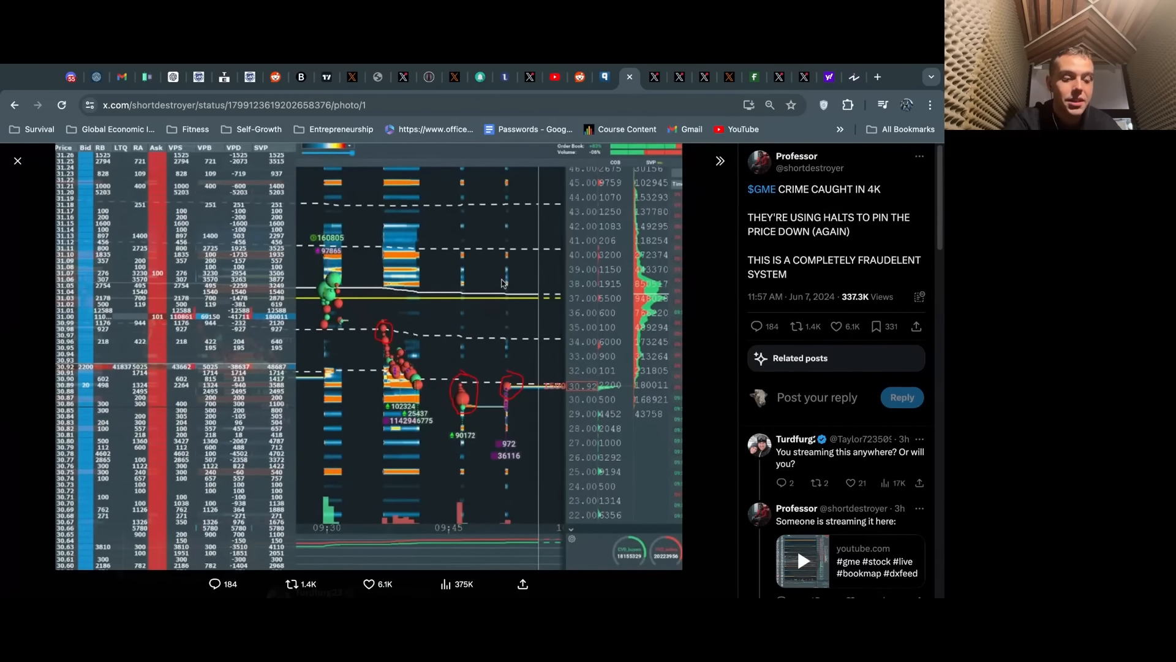
mouse_move(544, 271)
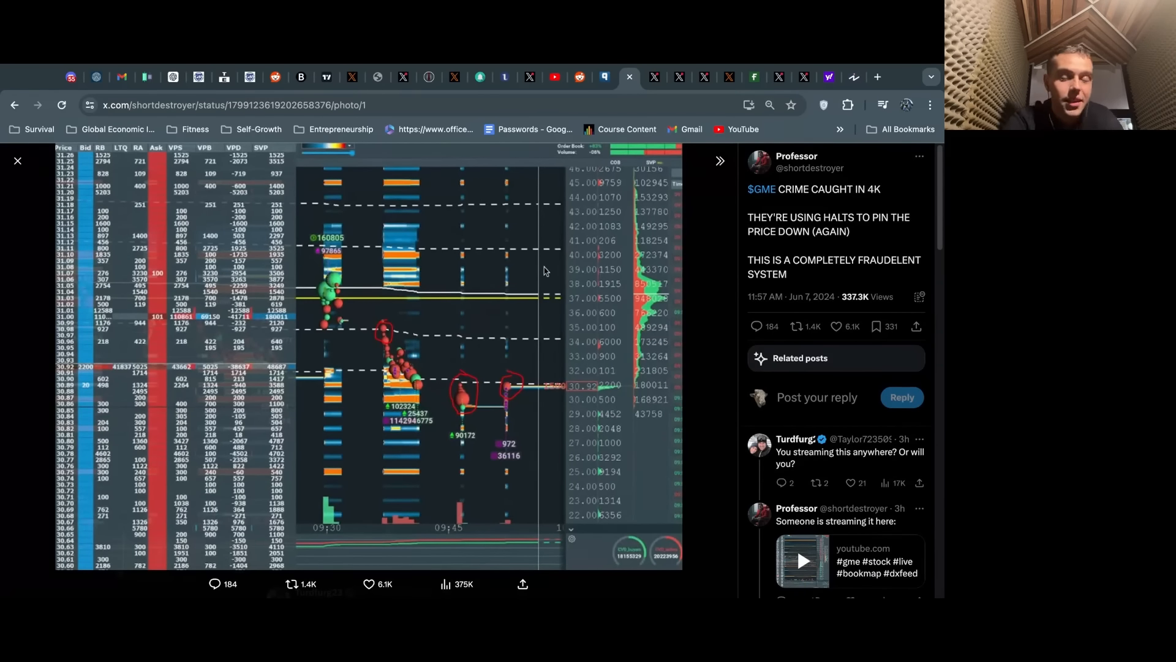
mouse_move(537, 257)
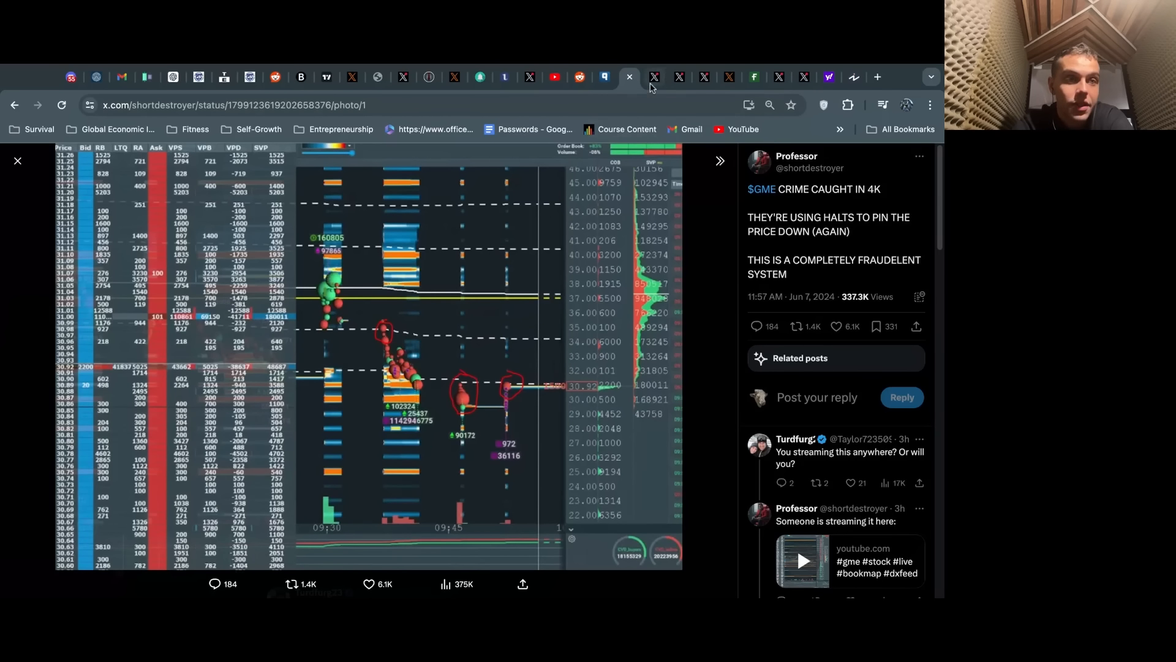
Bring up Peruvian Bull's GME whale-trades tweet and enlarge its Largest Trades chart image.
left_click(653, 76)
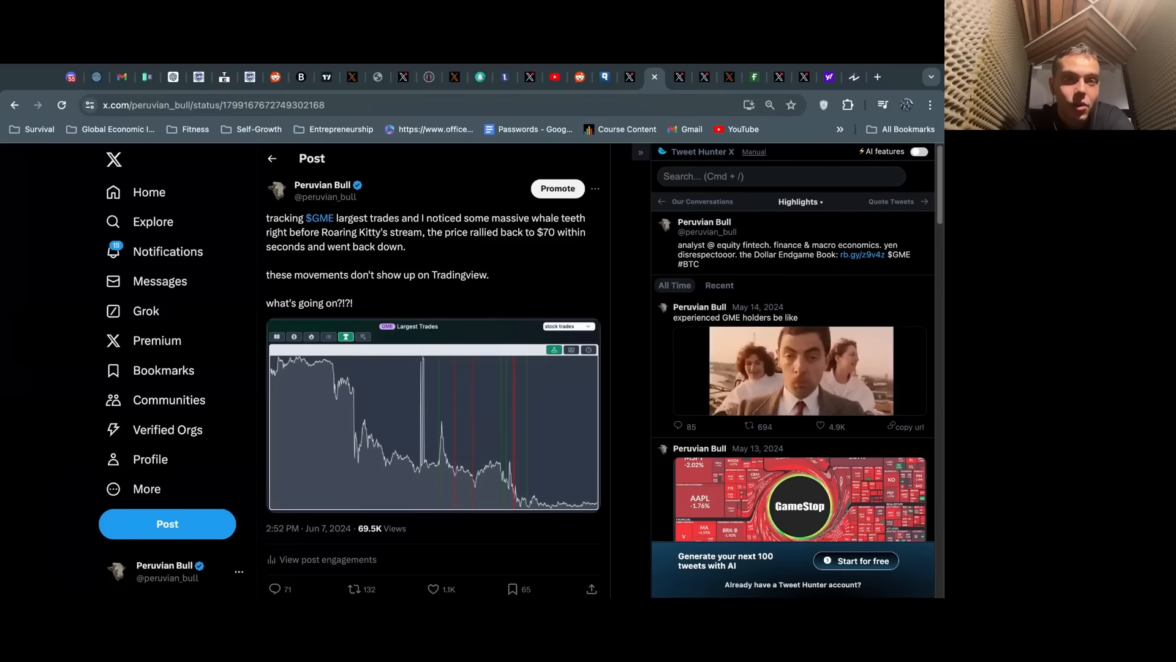
scroll("down", 3)
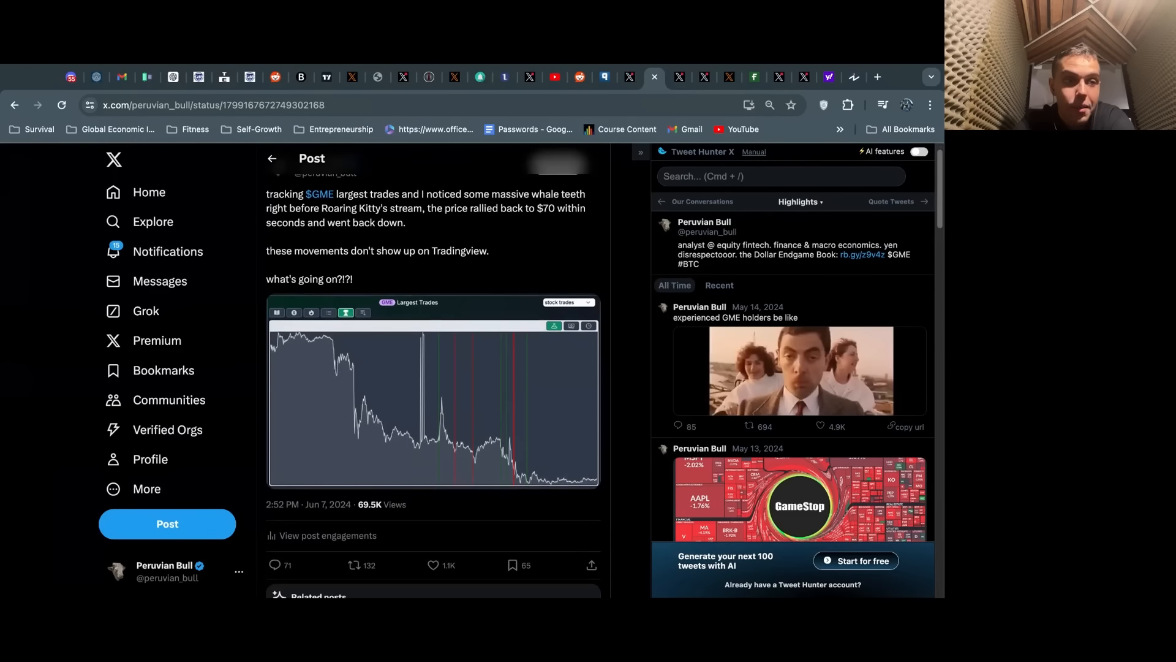
left_click(432, 389)
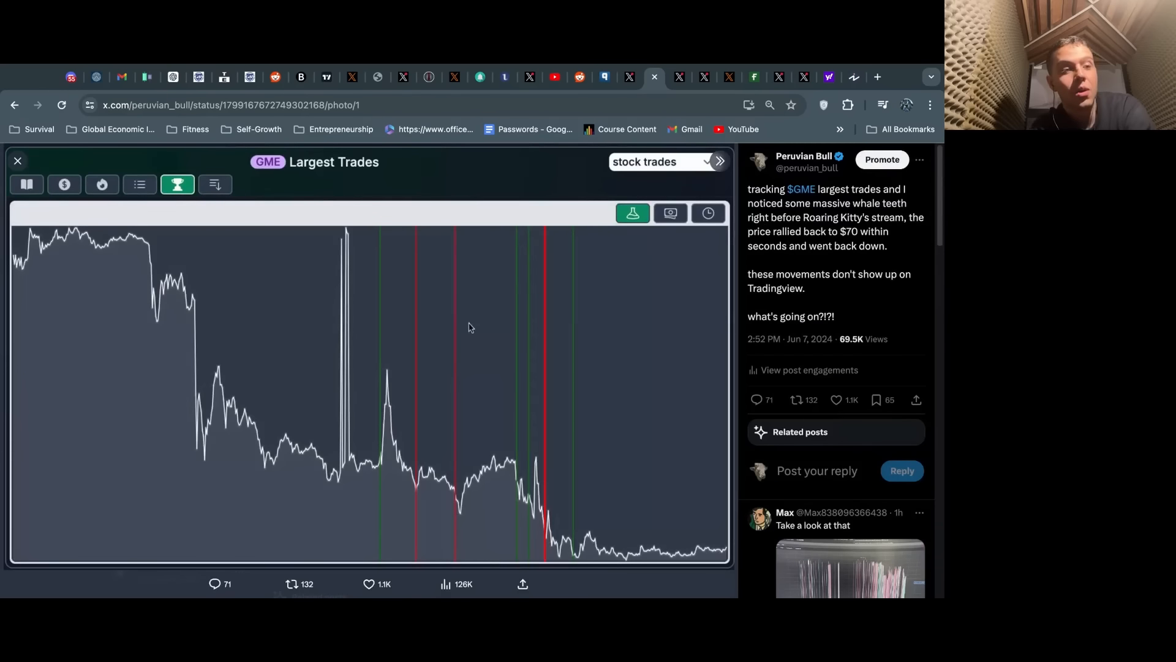
mouse_move(445, 274)
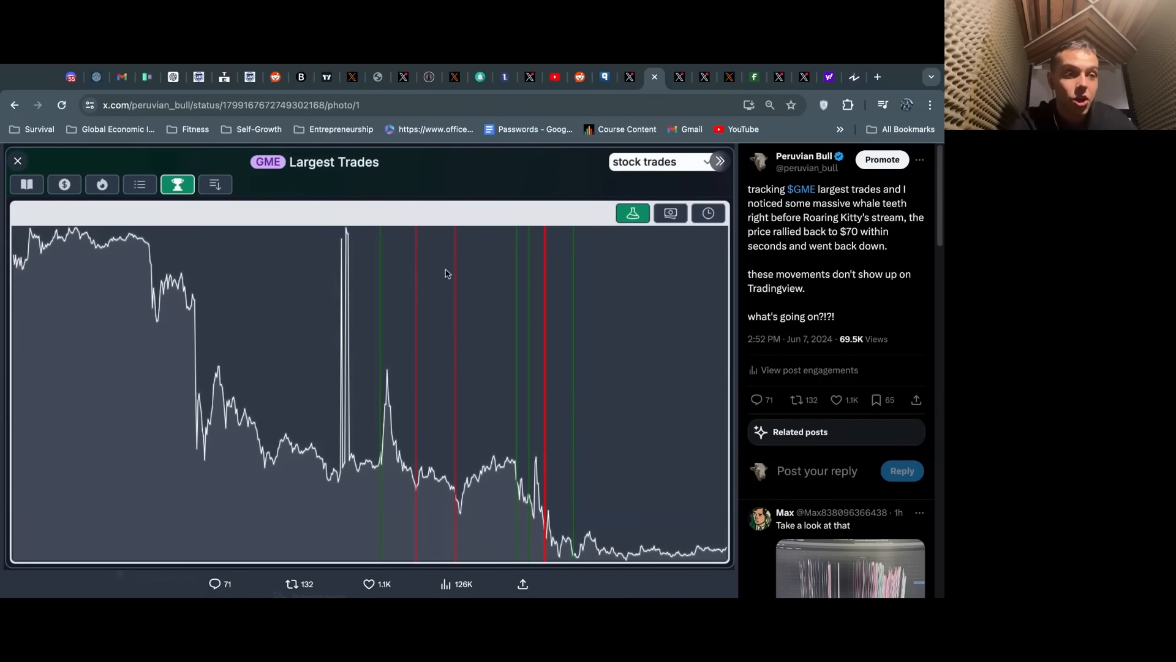
mouse_move(516, 319)
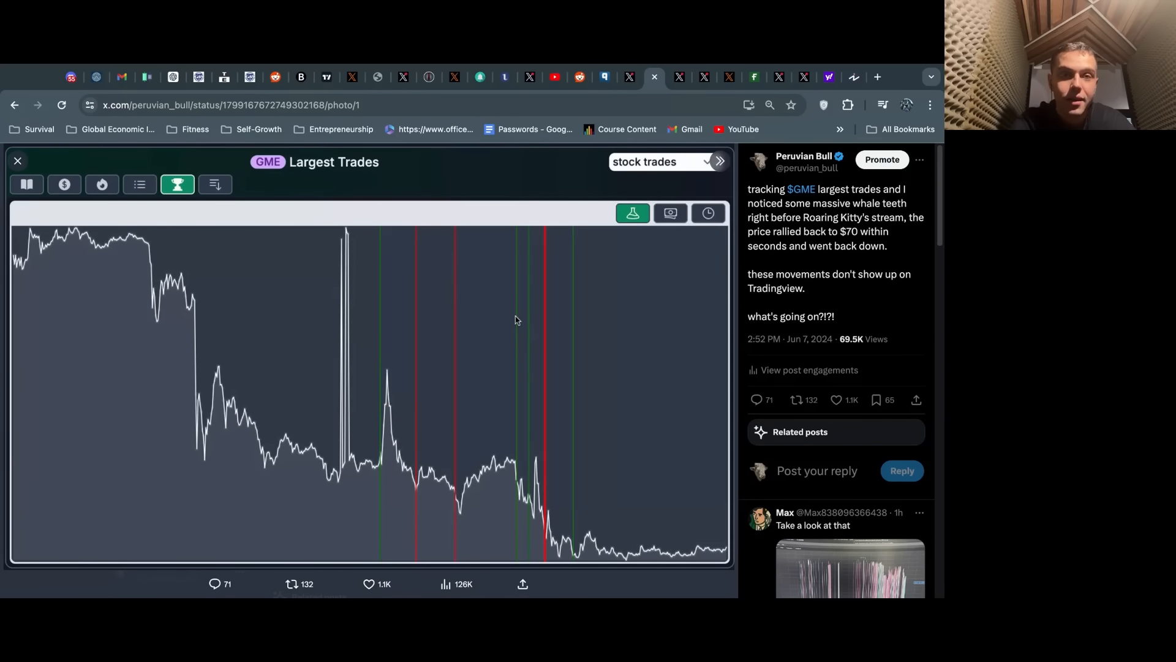
mouse_move(473, 324)
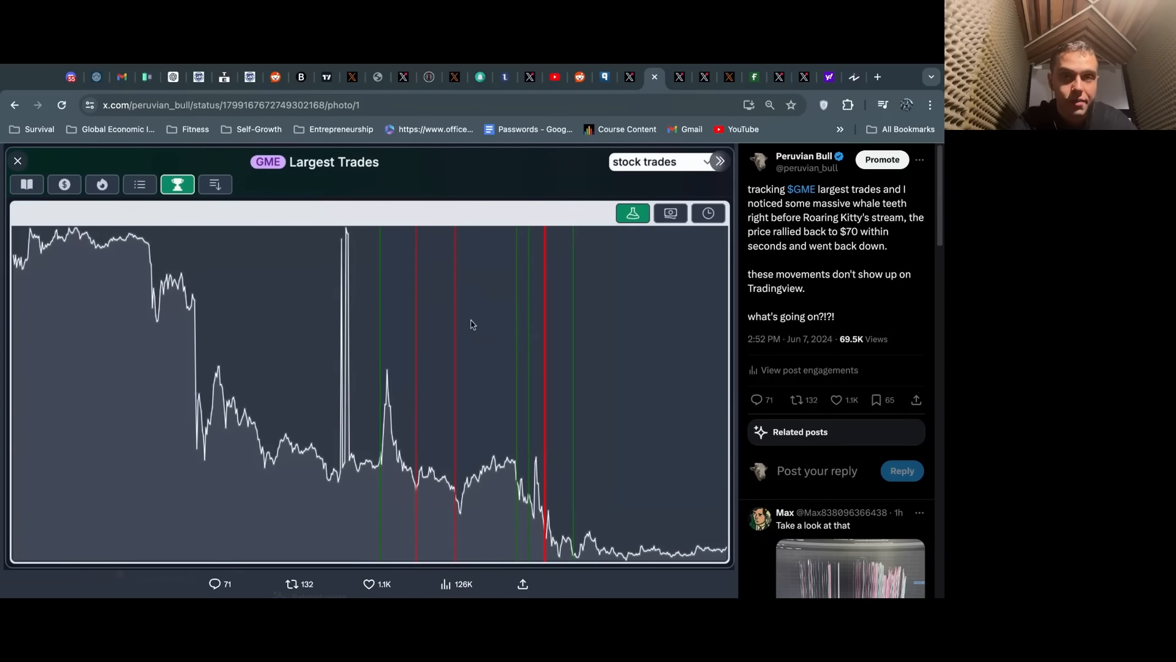
scroll("down", 3)
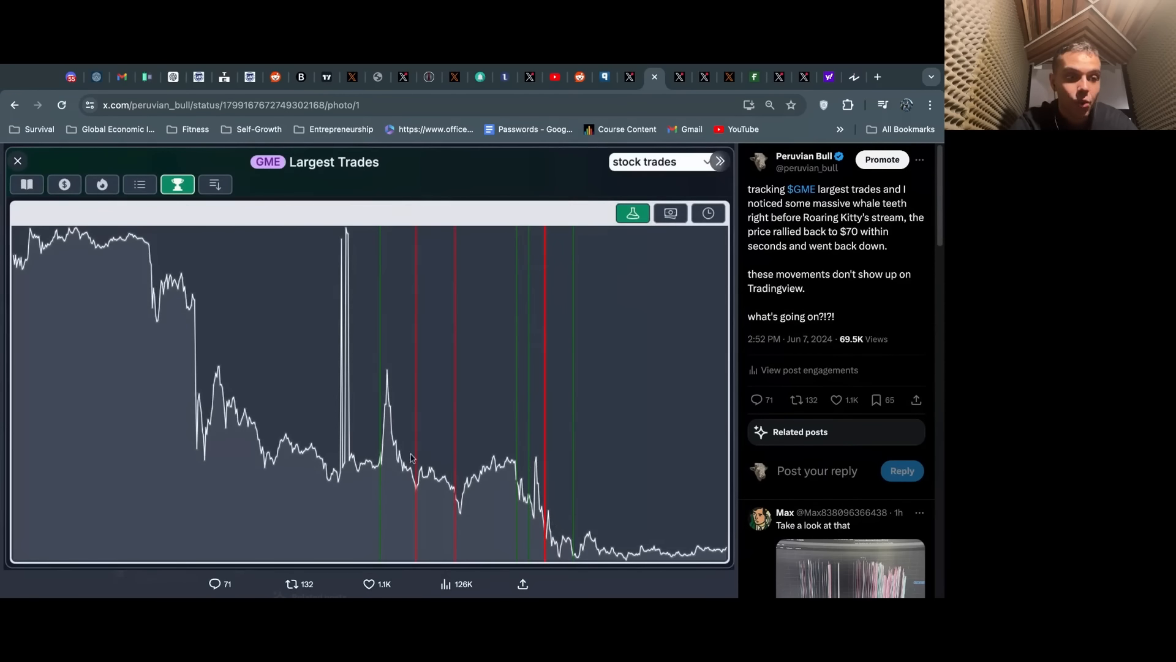
mouse_move(376, 336)
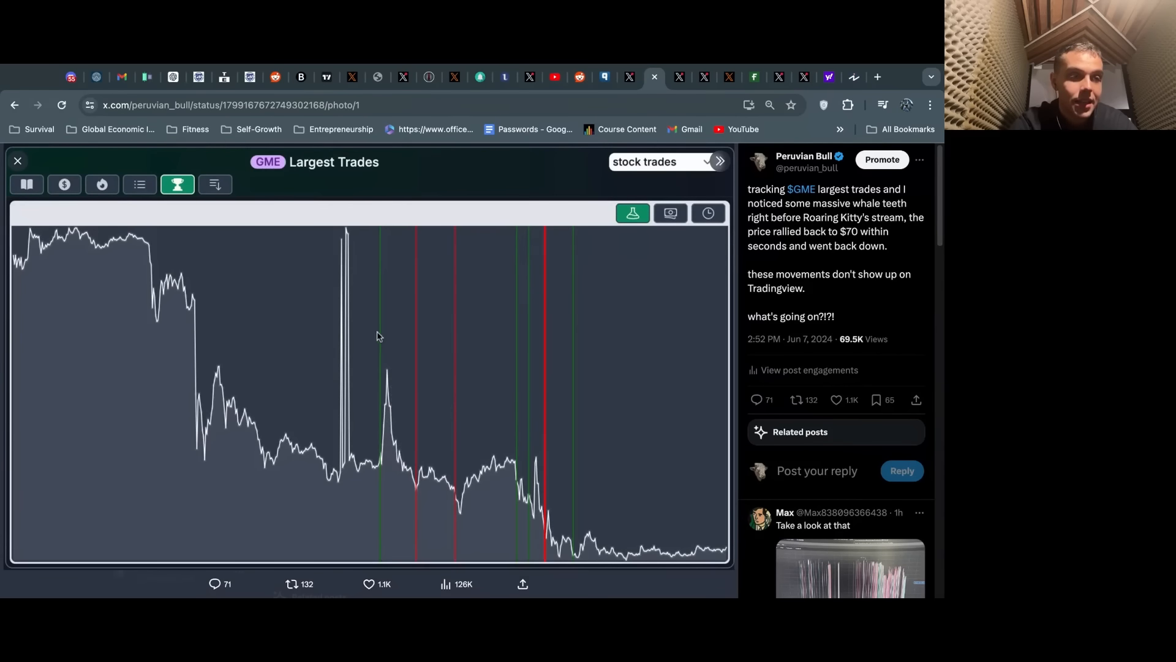
mouse_move(590, 490)
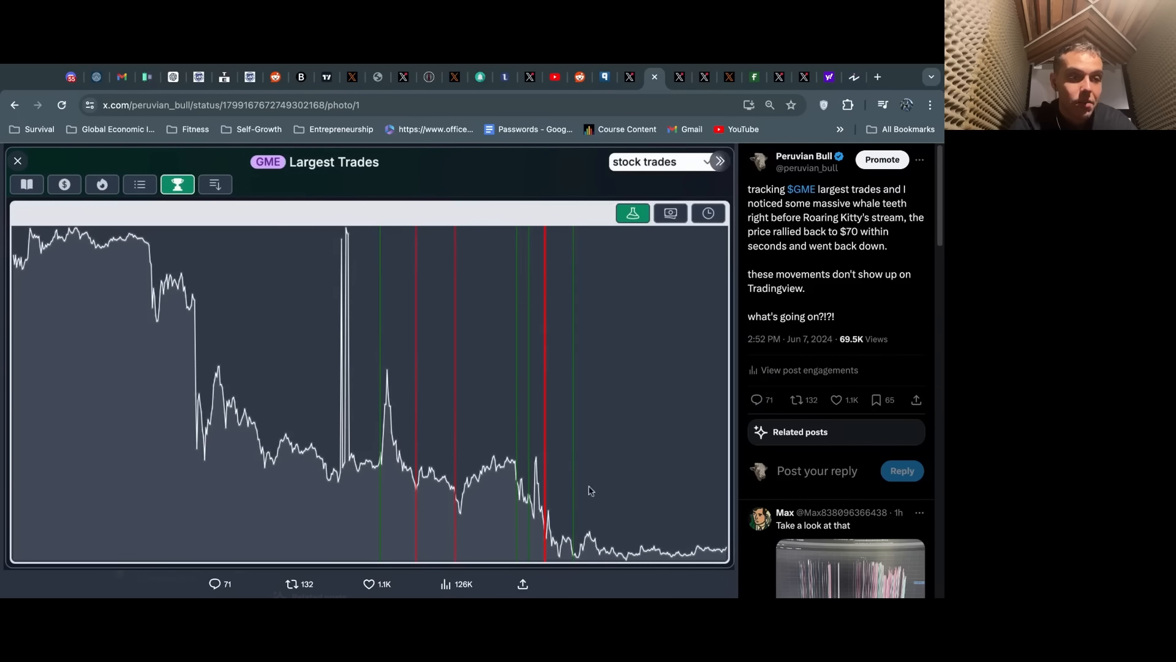
mouse_move(368, 359)
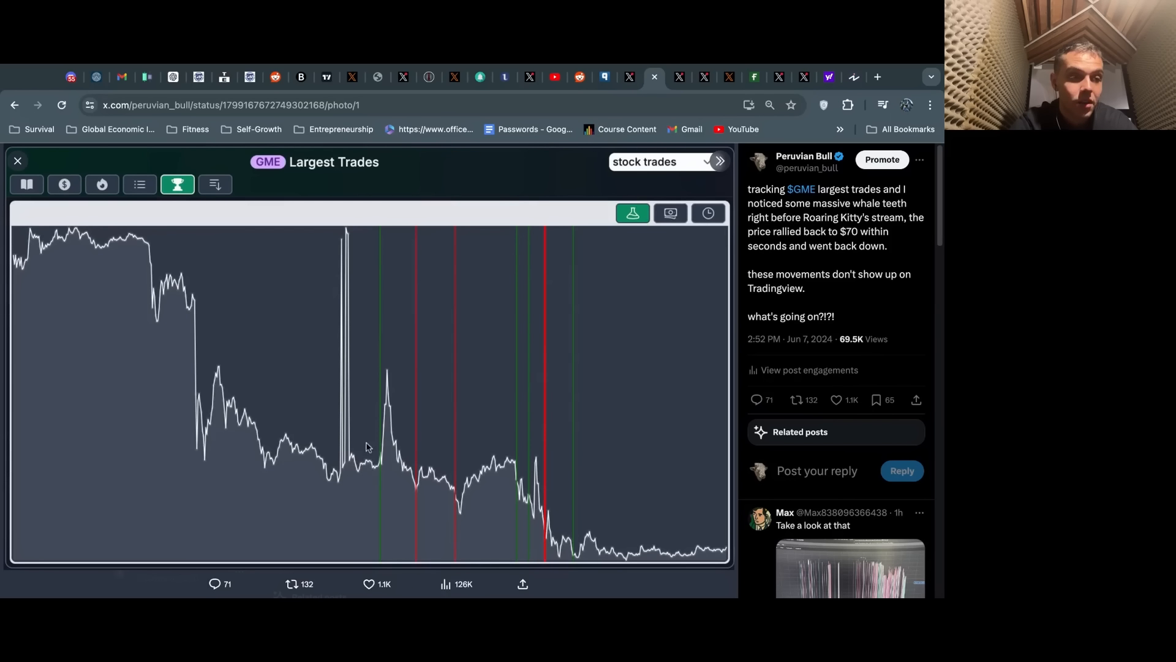
mouse_move(671, 412)
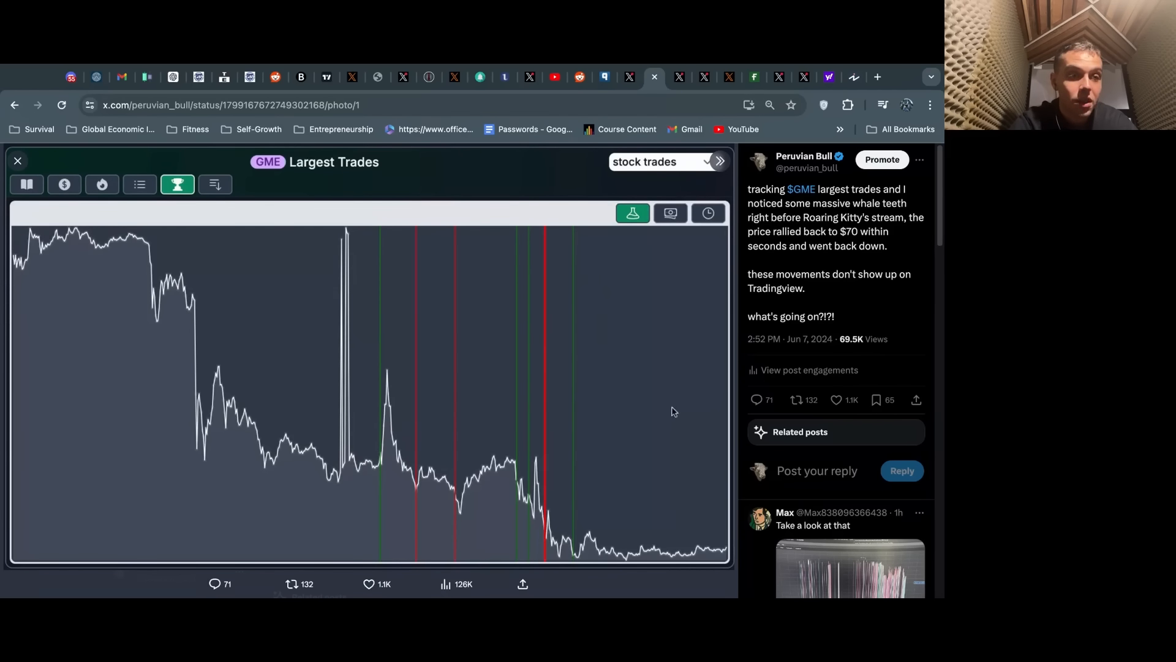
mouse_move(346, 244)
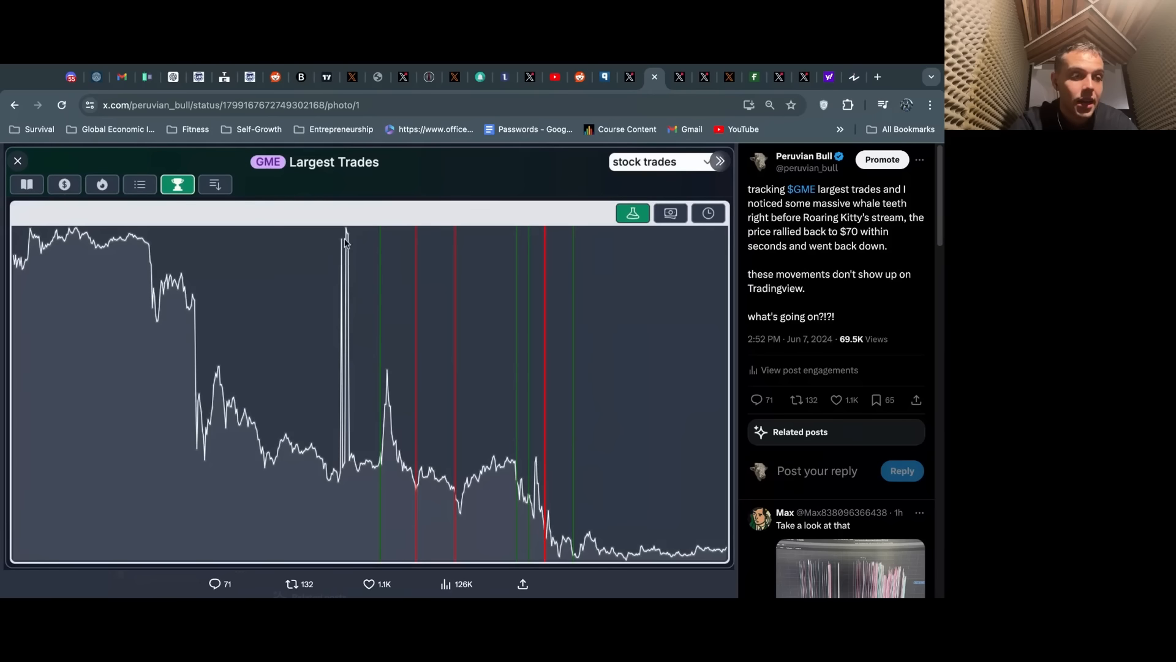
mouse_move(272, 341)
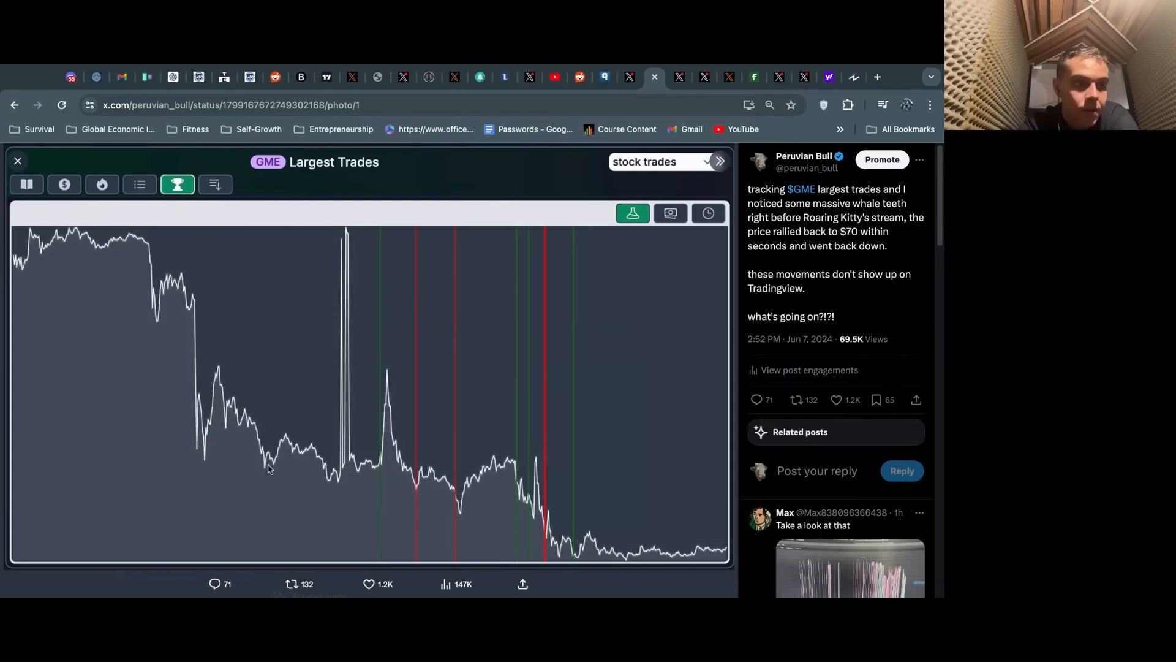
mouse_move(72, 240)
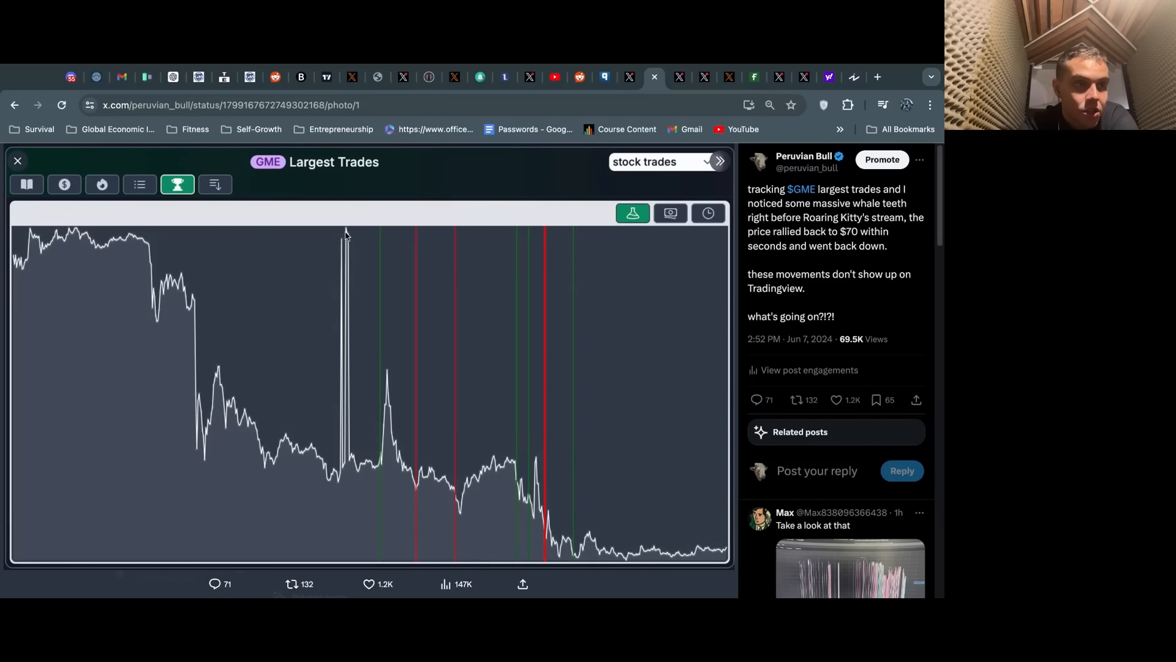
mouse_move(426, 416)
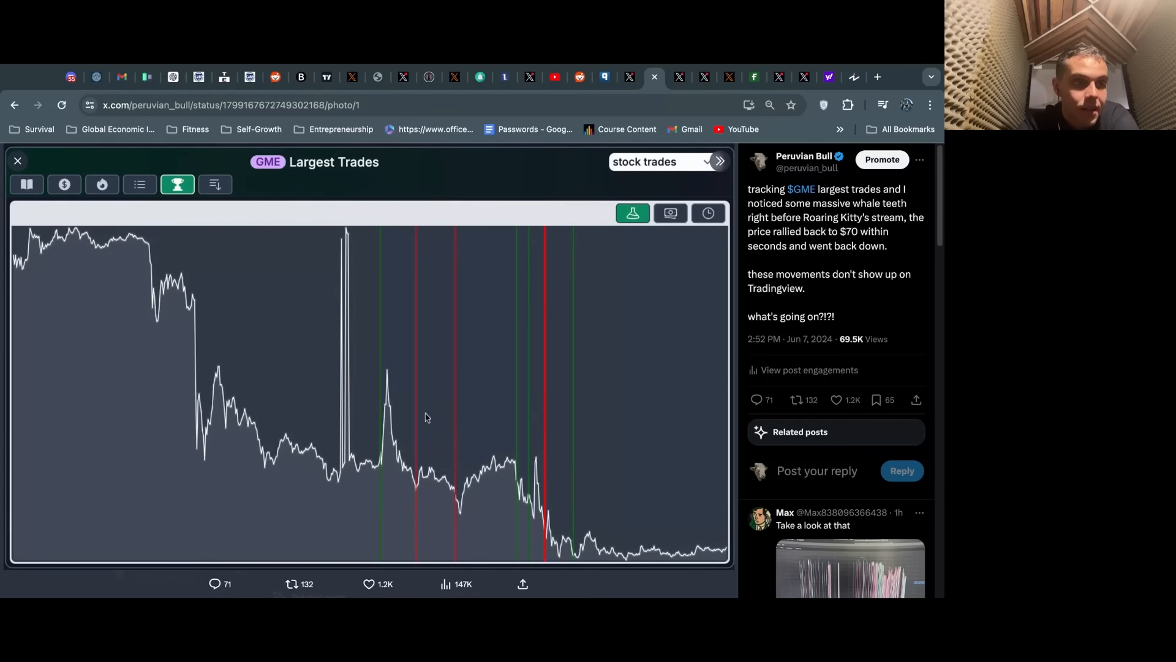
mouse_move(399, 217)
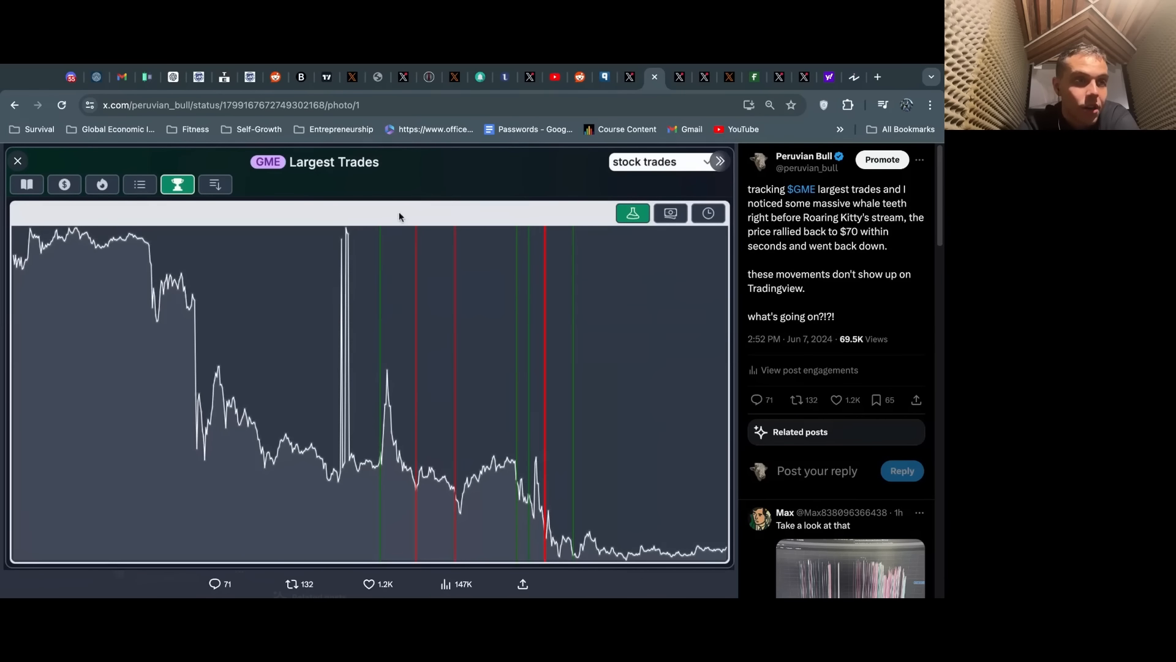
Switch from the GME one-minute TradingView chart to the X post with the phone video.
left_click(302, 76)
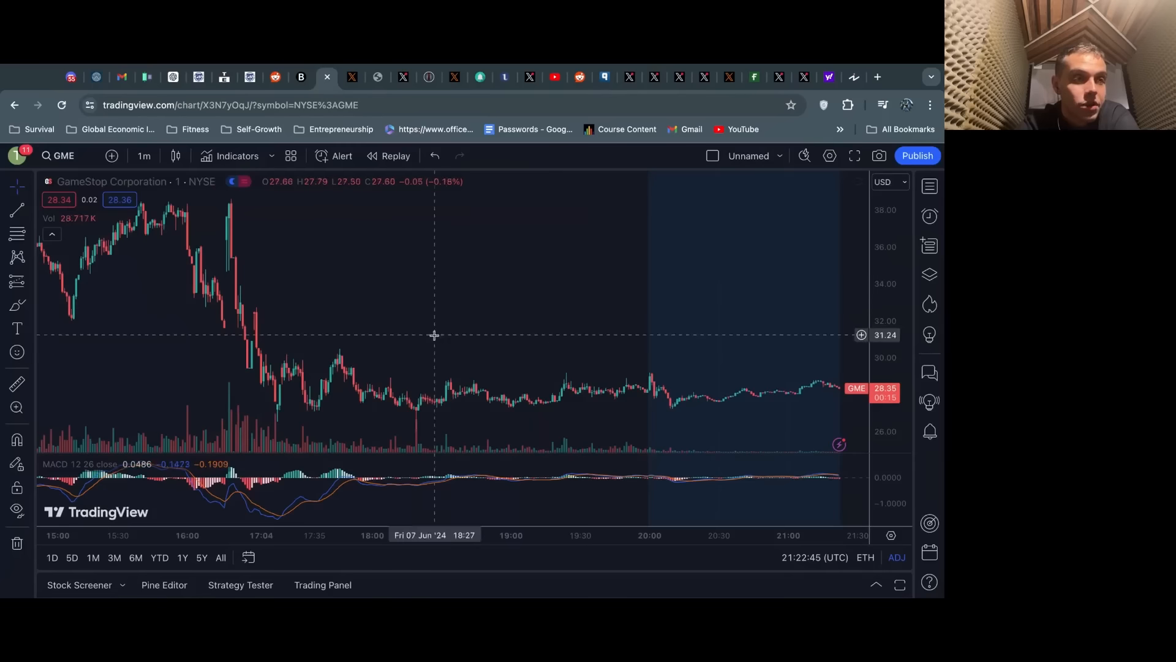
mouse_move(494, 323)
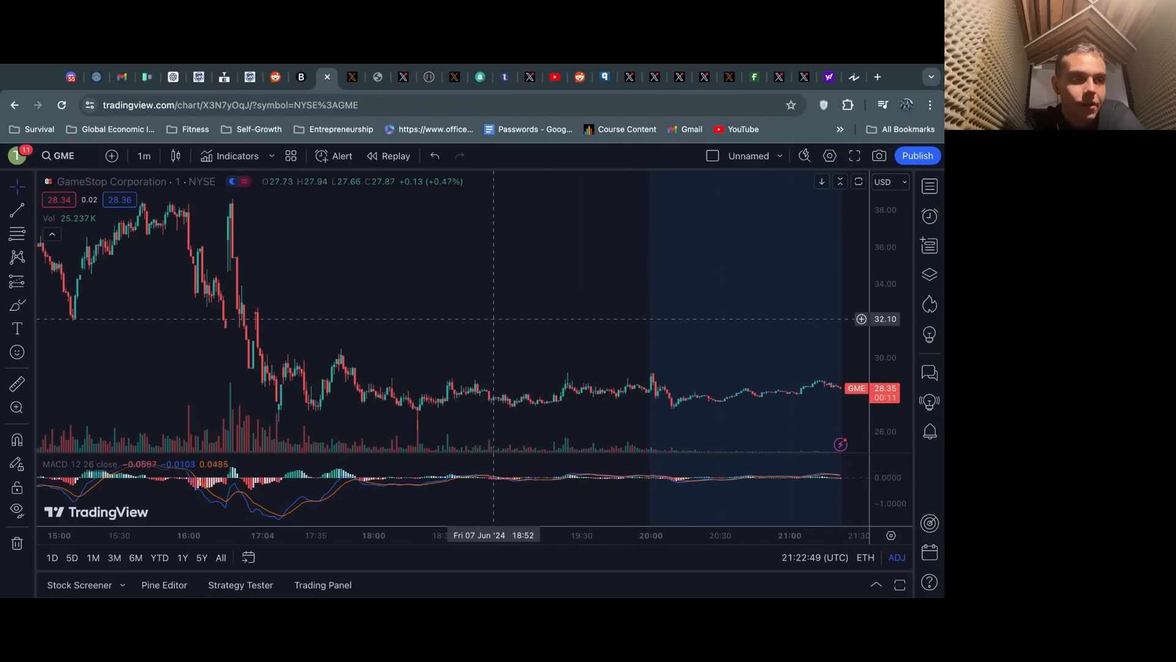
mouse_move(673, 88)
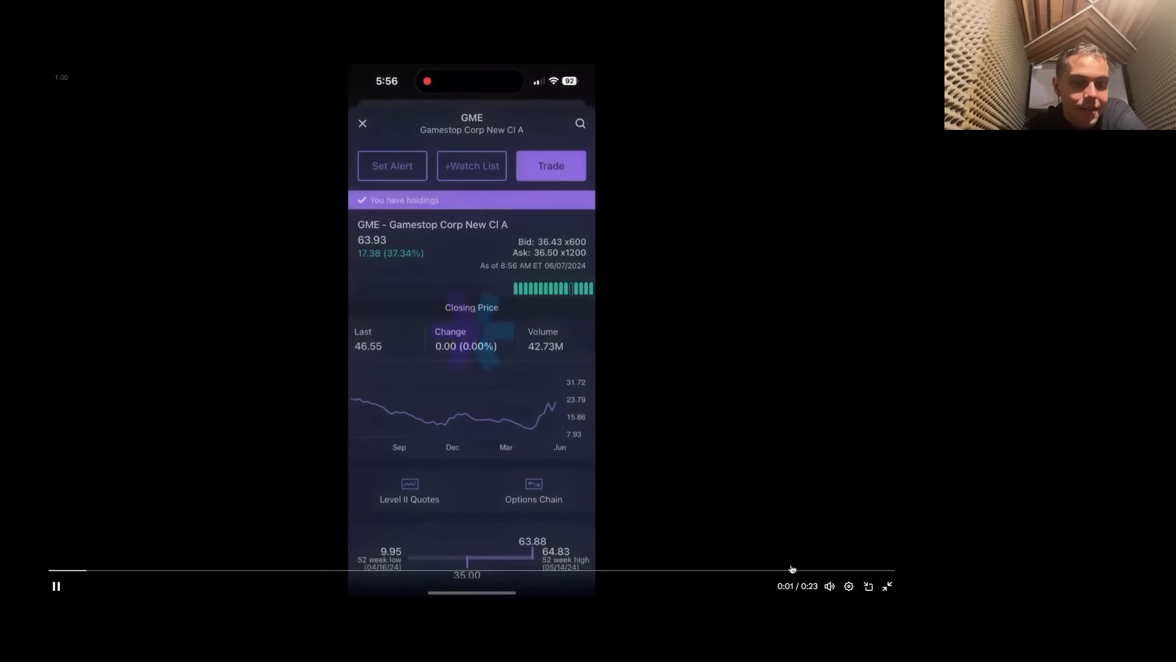
Exit full screen, play the real-time GME quote video, then move to Max's chart-photo post.
left_click(887, 586)
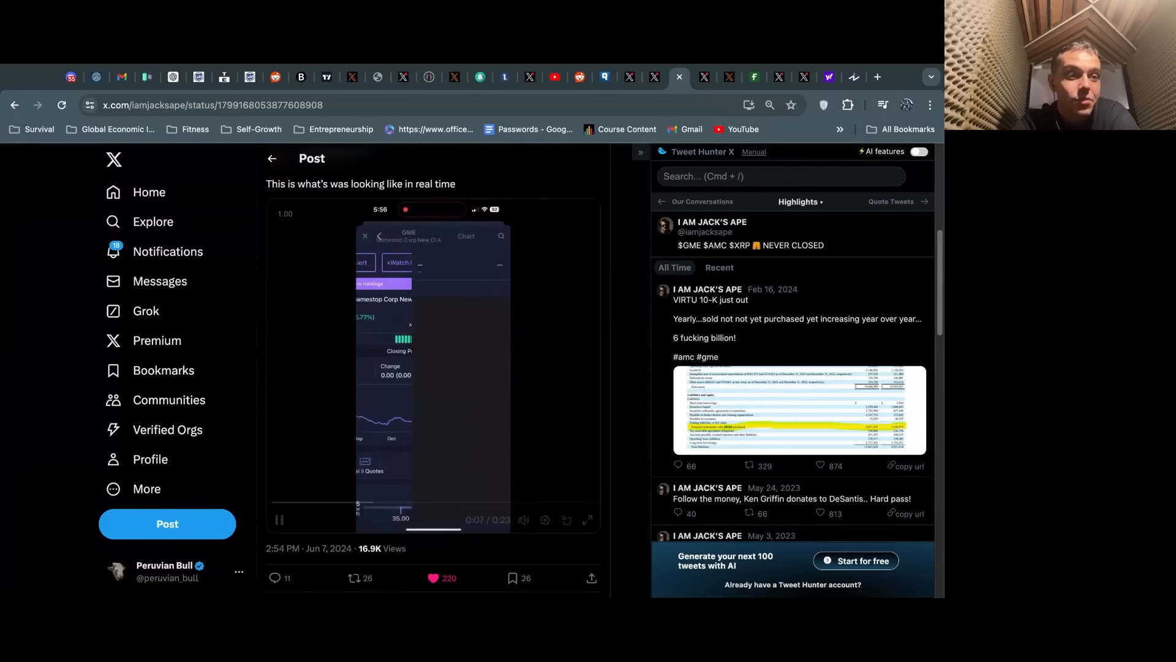
left_click(278, 519)
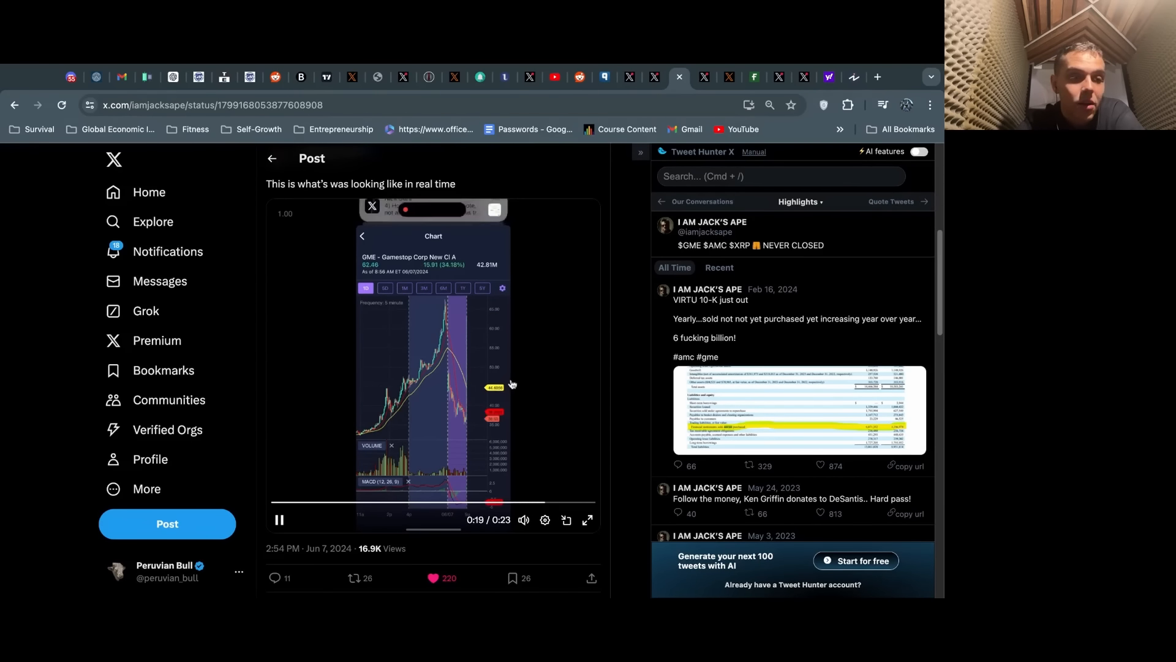
left_click(278, 519)
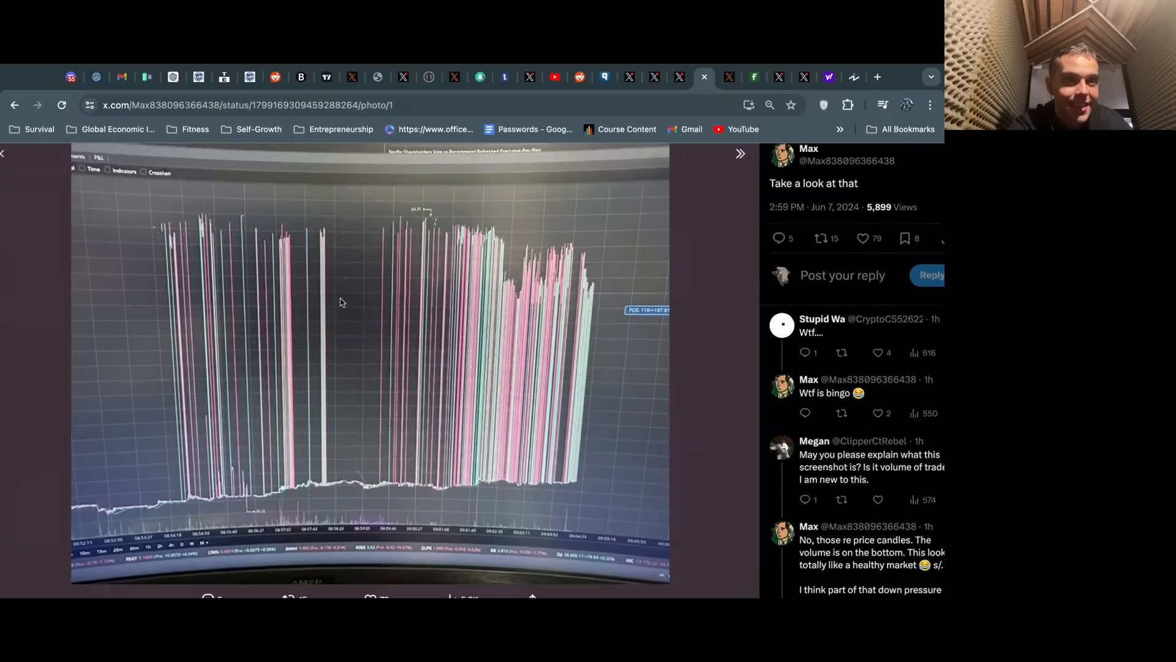
scroll("down", 3)
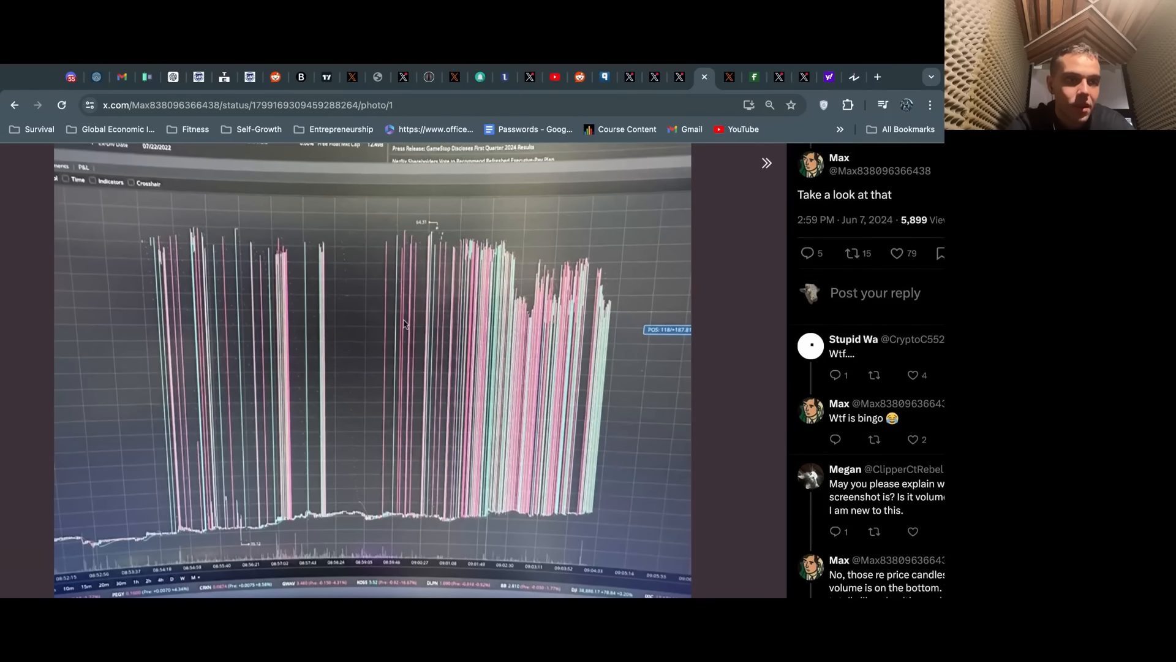
scroll("down", 3)
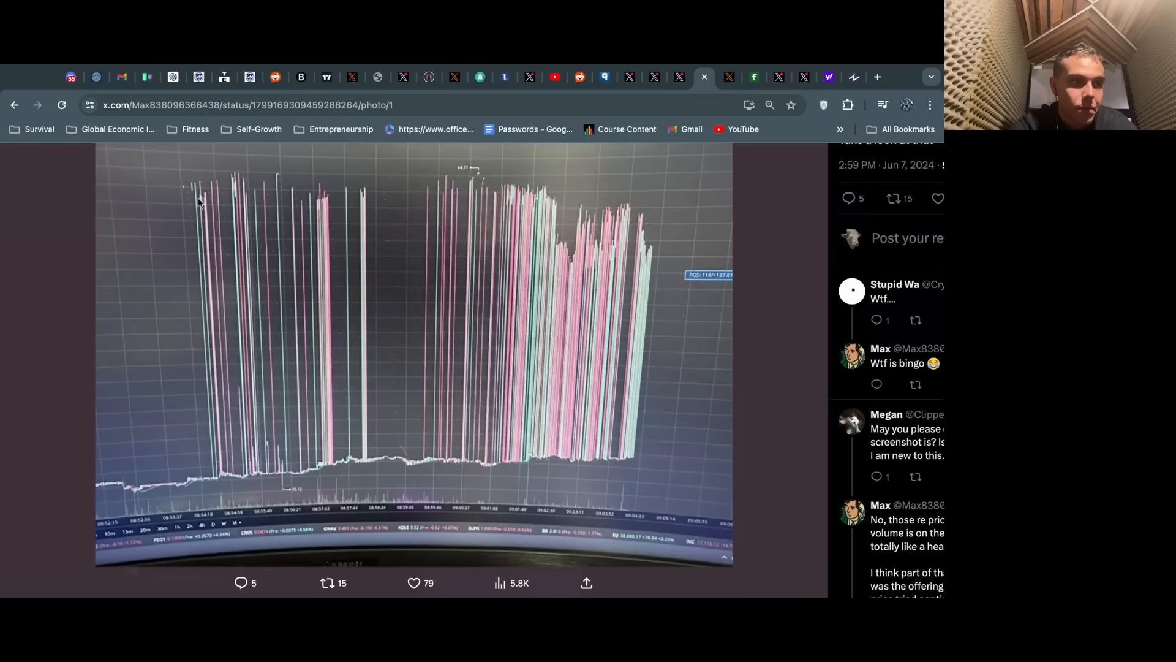
mouse_move(482, 462)
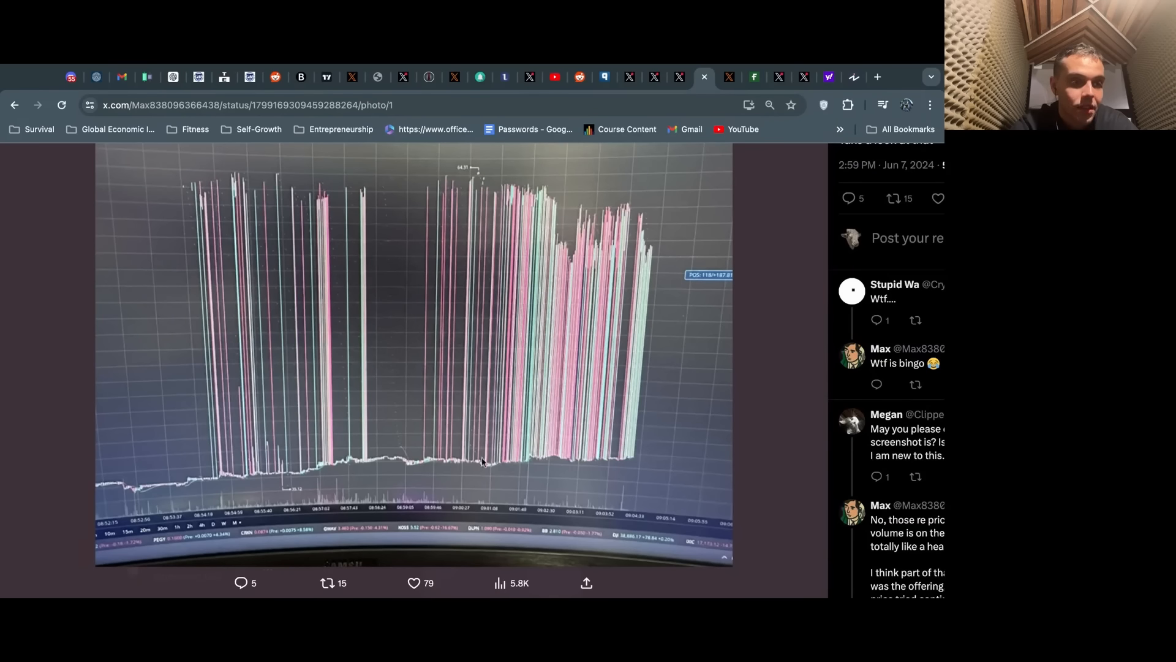
mouse_move(462, 166)
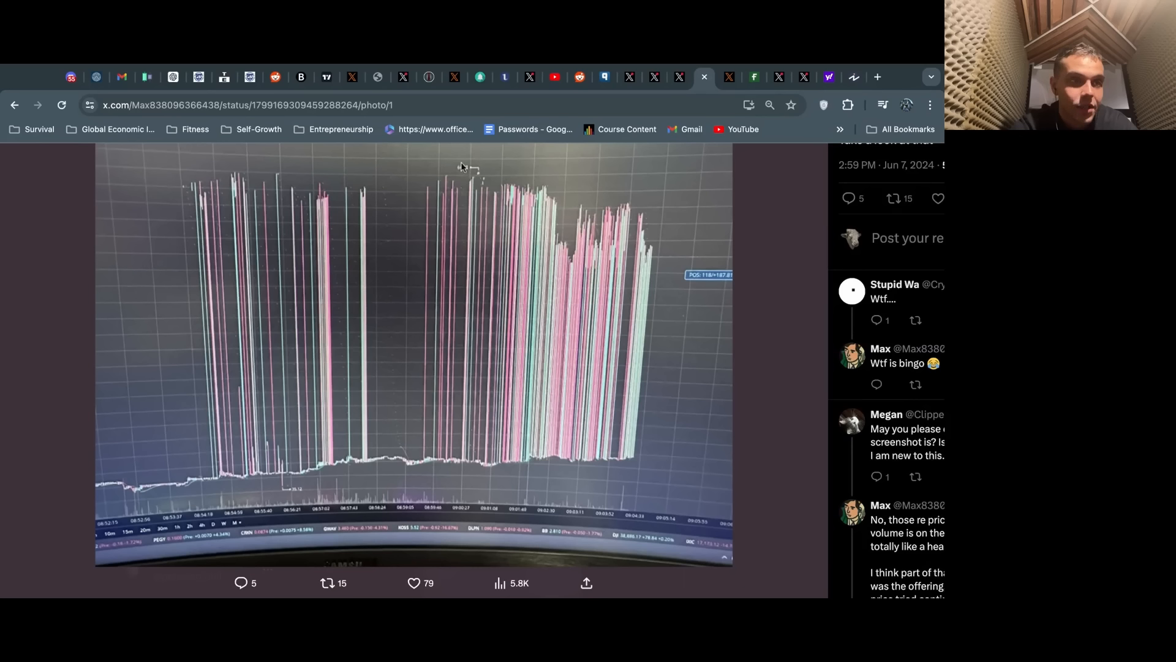
mouse_move(436, 403)
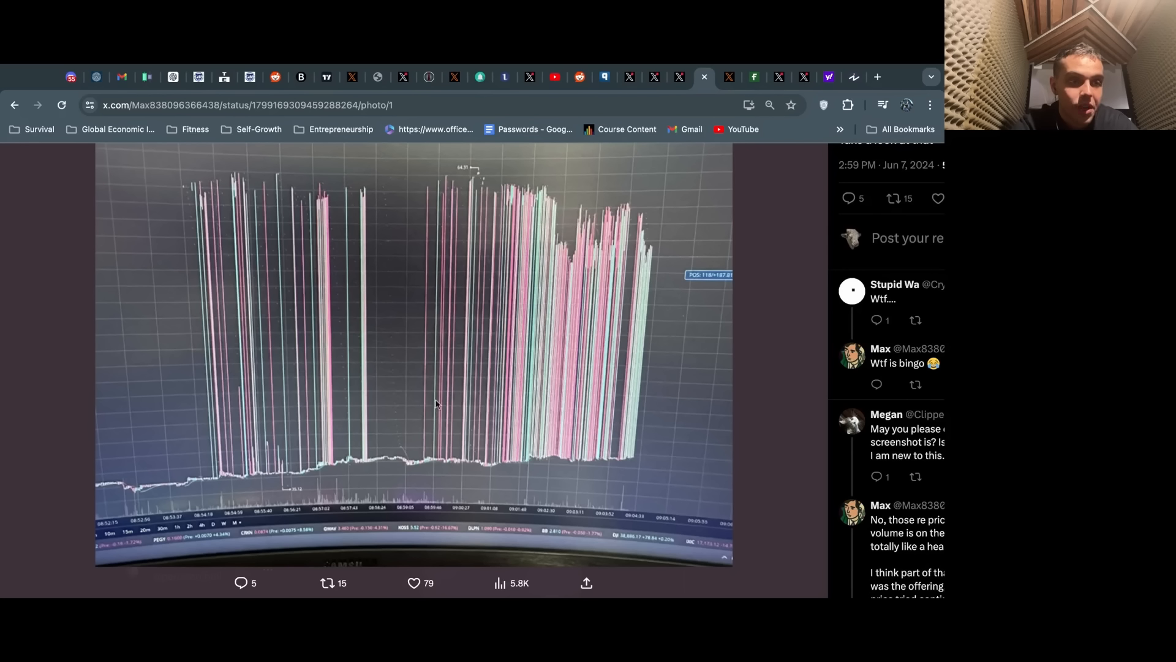
mouse_move(360, 415)
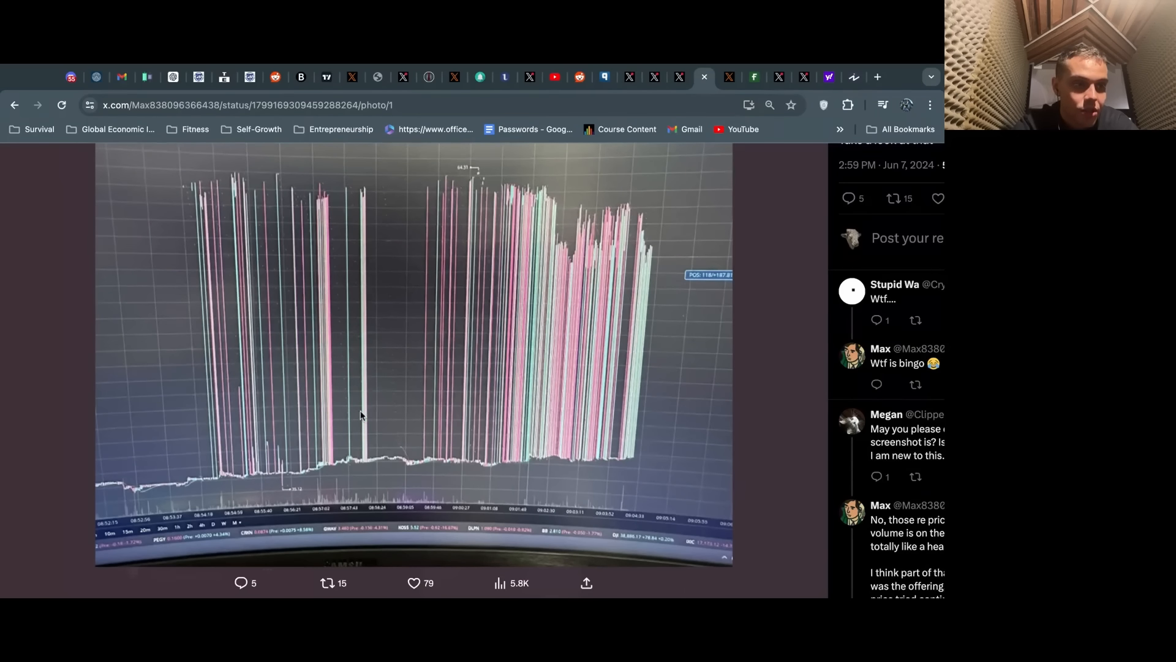
mouse_move(381, 412)
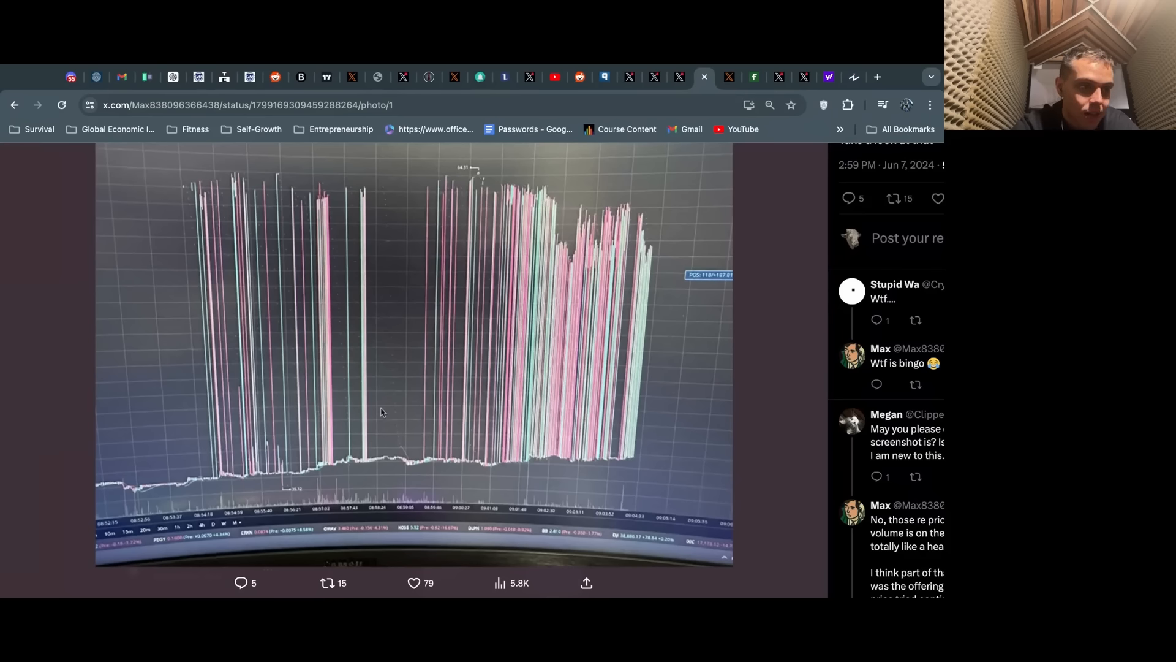
mouse_move(431, 409)
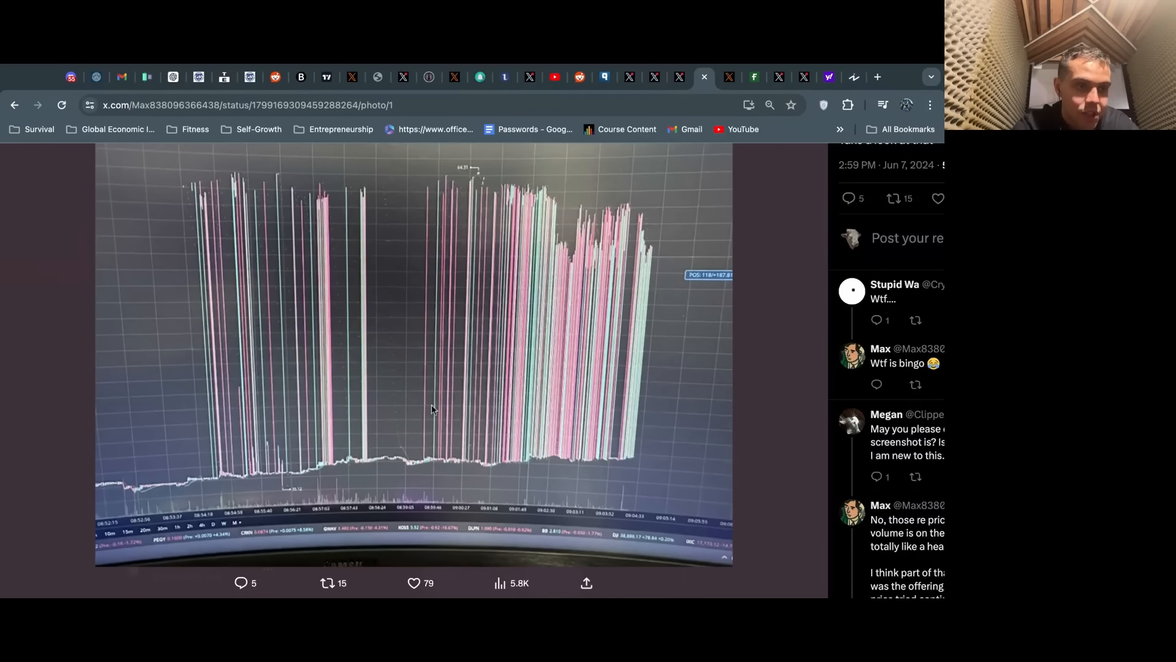
scroll("up", 3)
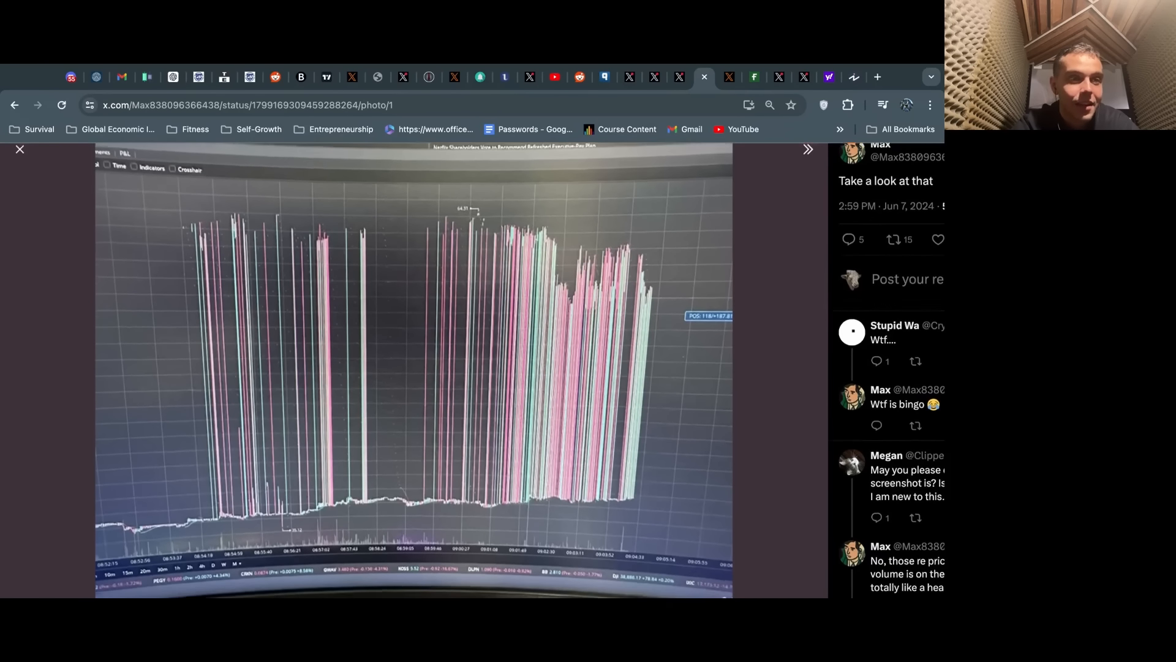
scroll("down", 3)
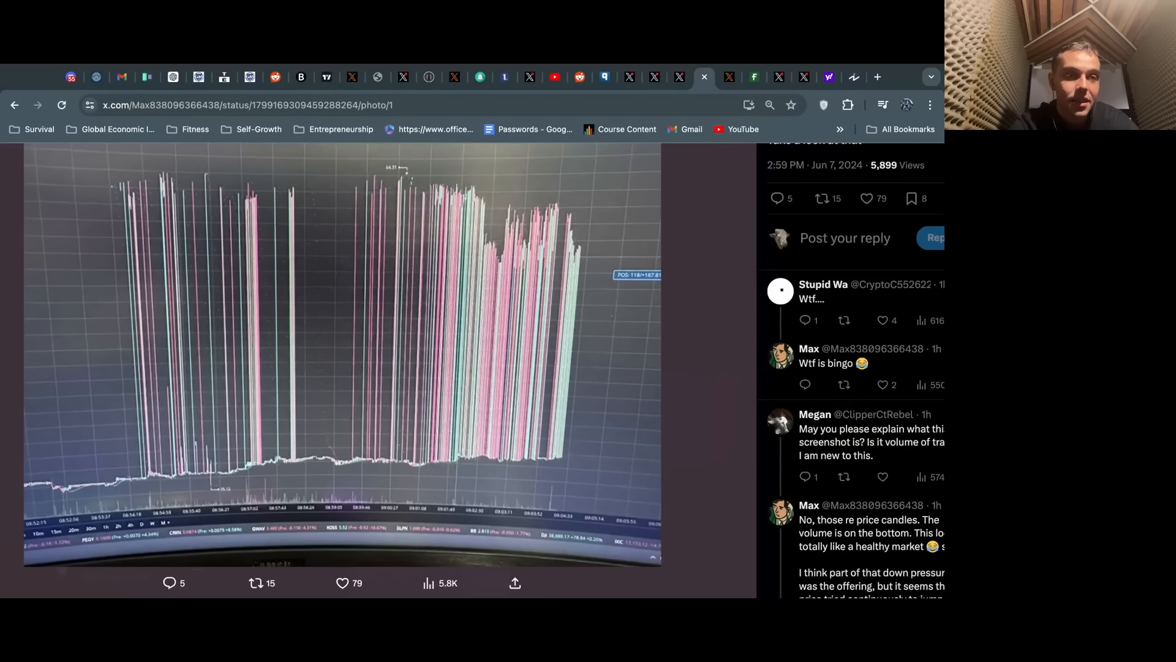
scroll("up", 3)
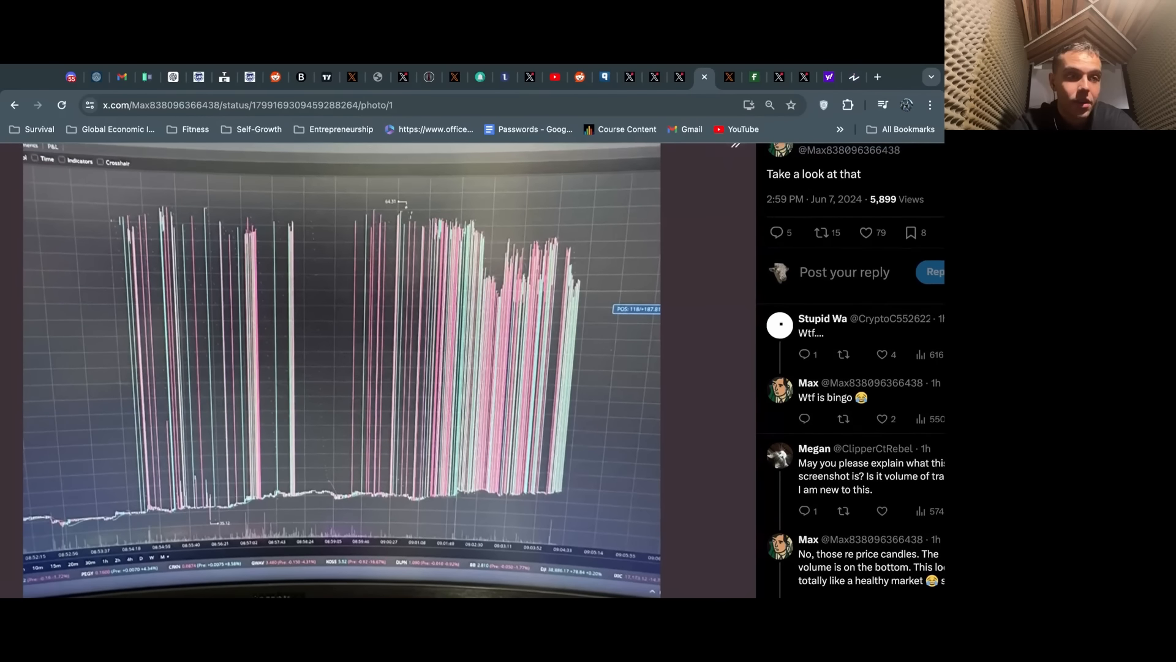
scroll("down", 3)
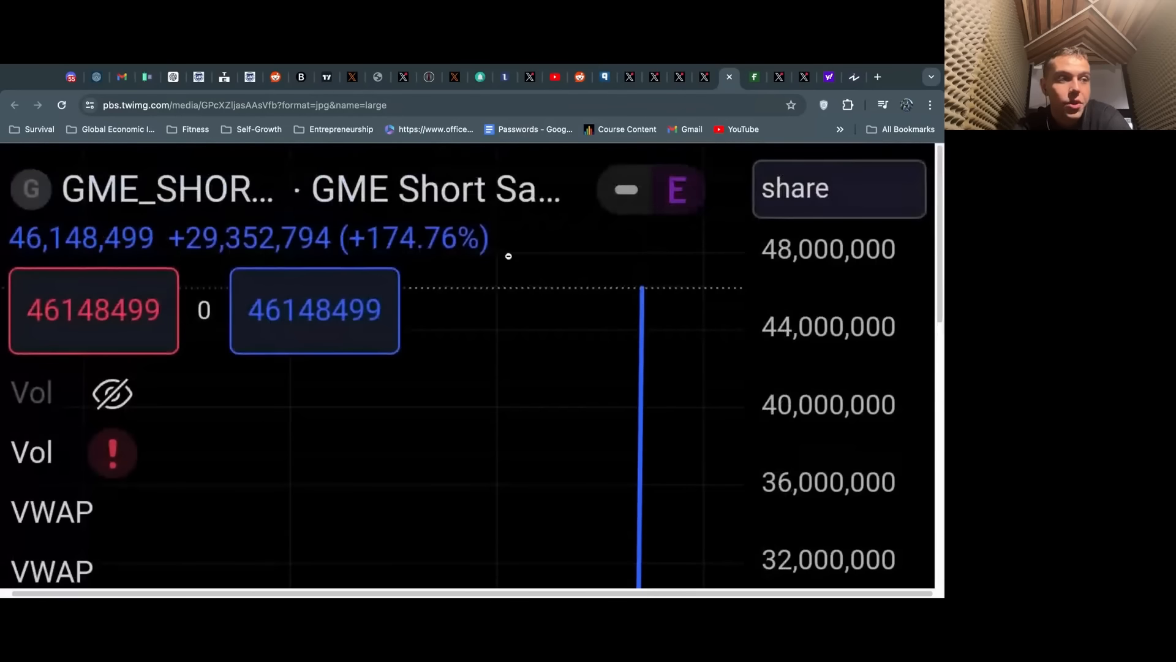
mouse_move(576, 300)
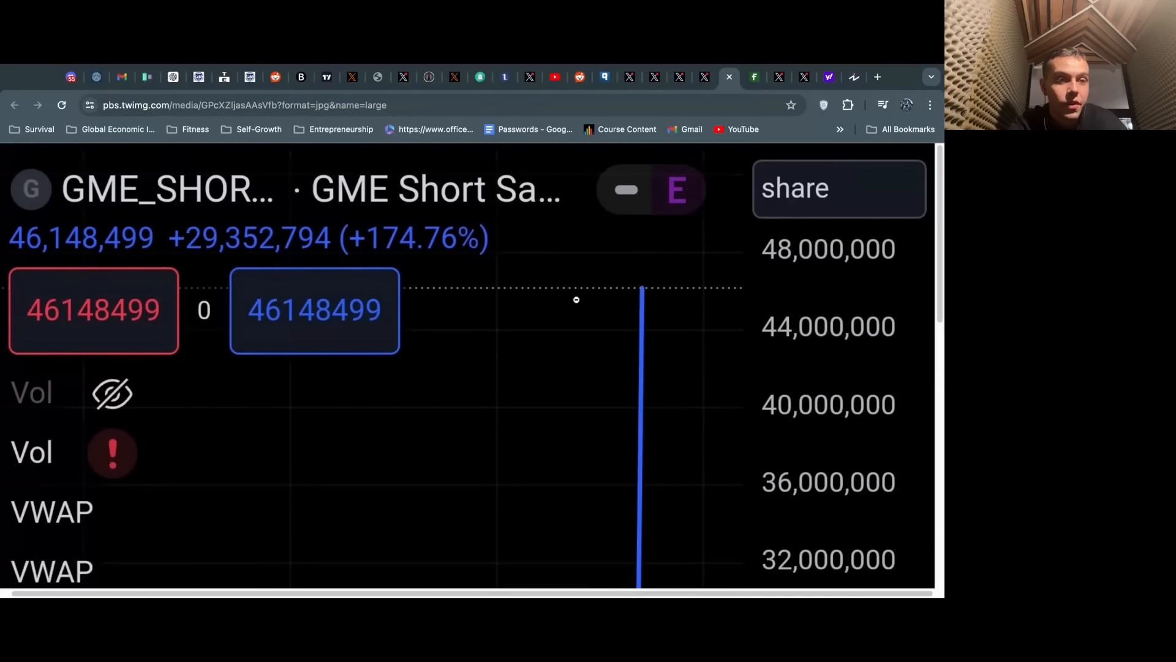
mouse_move(691, 296)
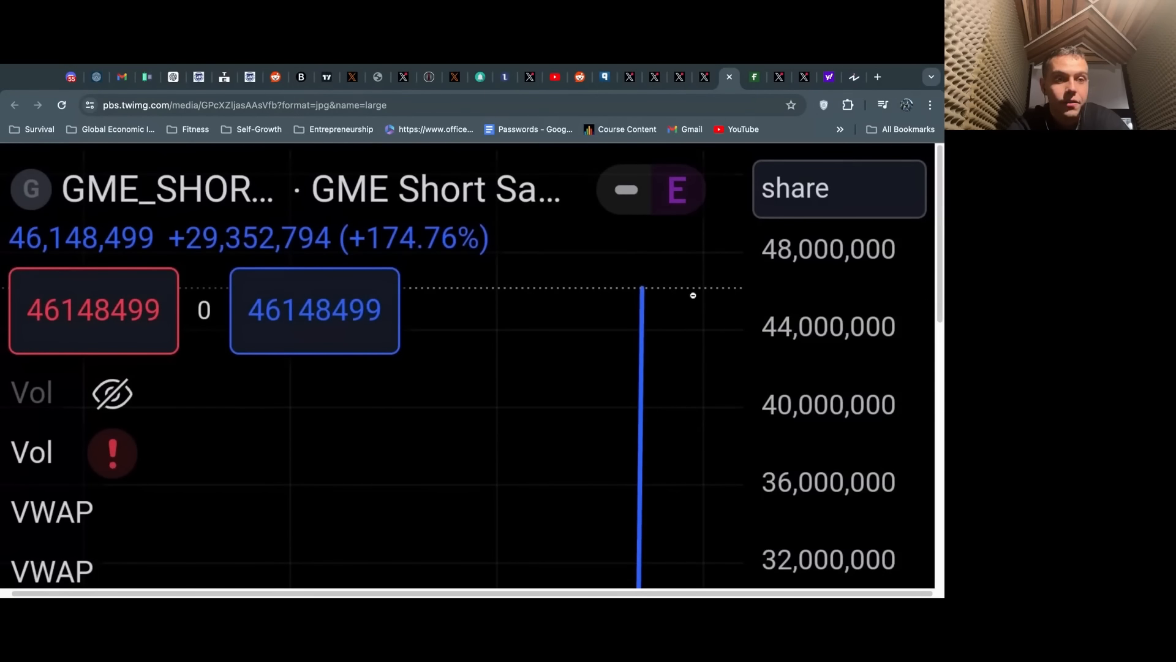
mouse_move(654, 293)
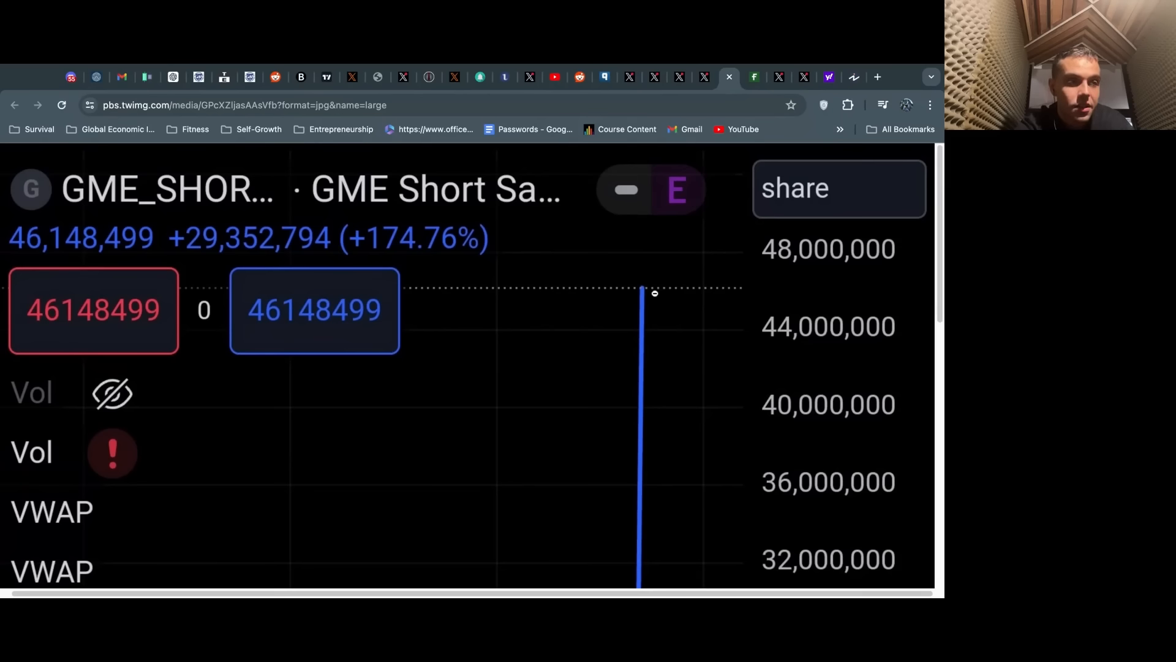
mouse_move(316, 333)
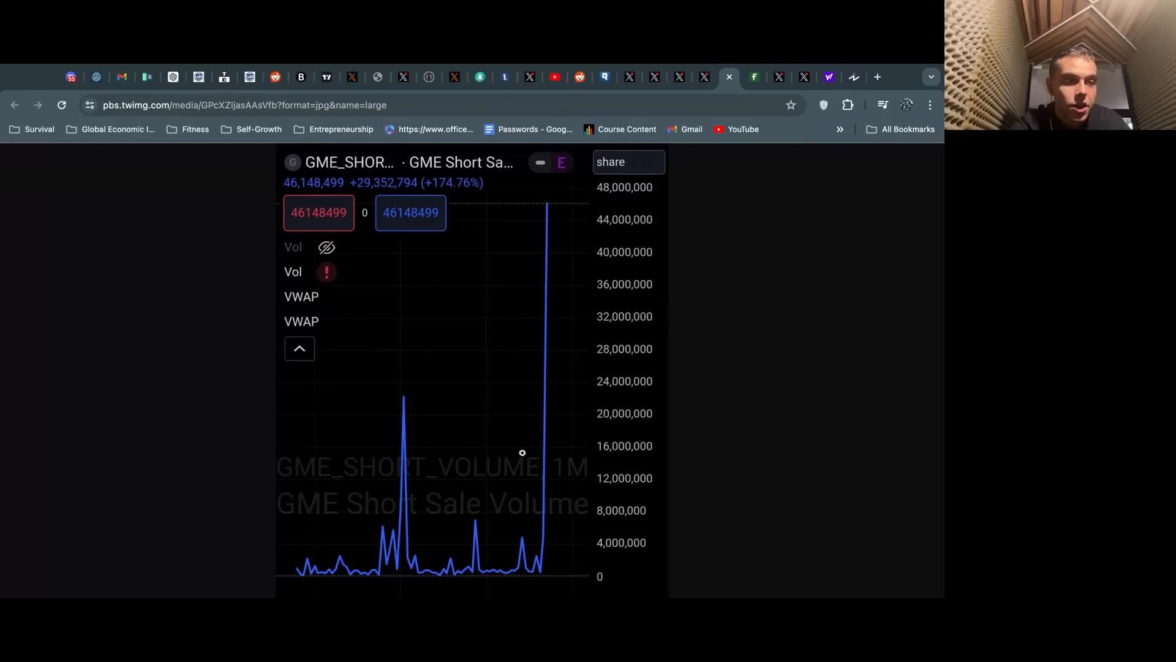
mouse_move(442, 427)
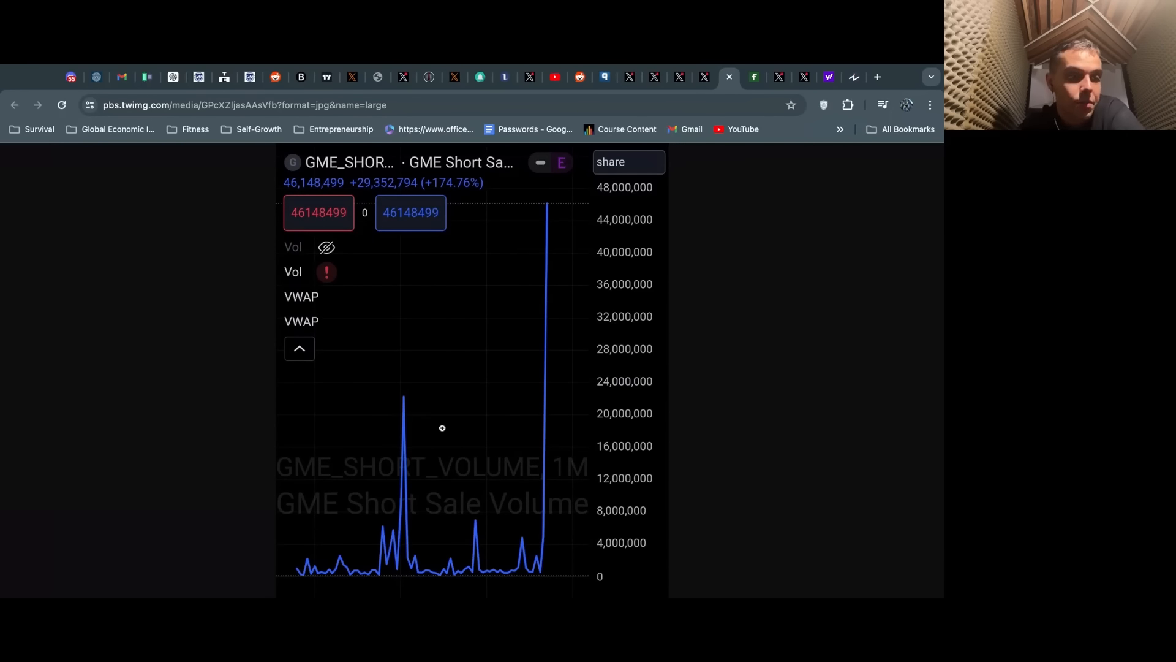
mouse_move(535, 484)
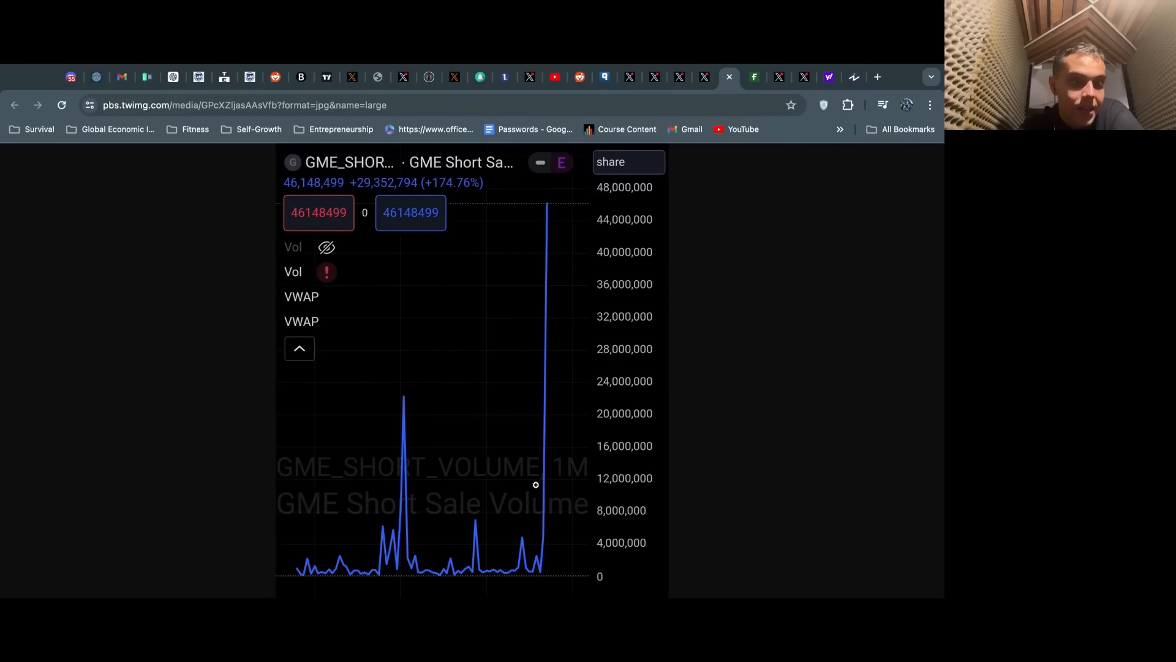
mouse_move(409, 396)
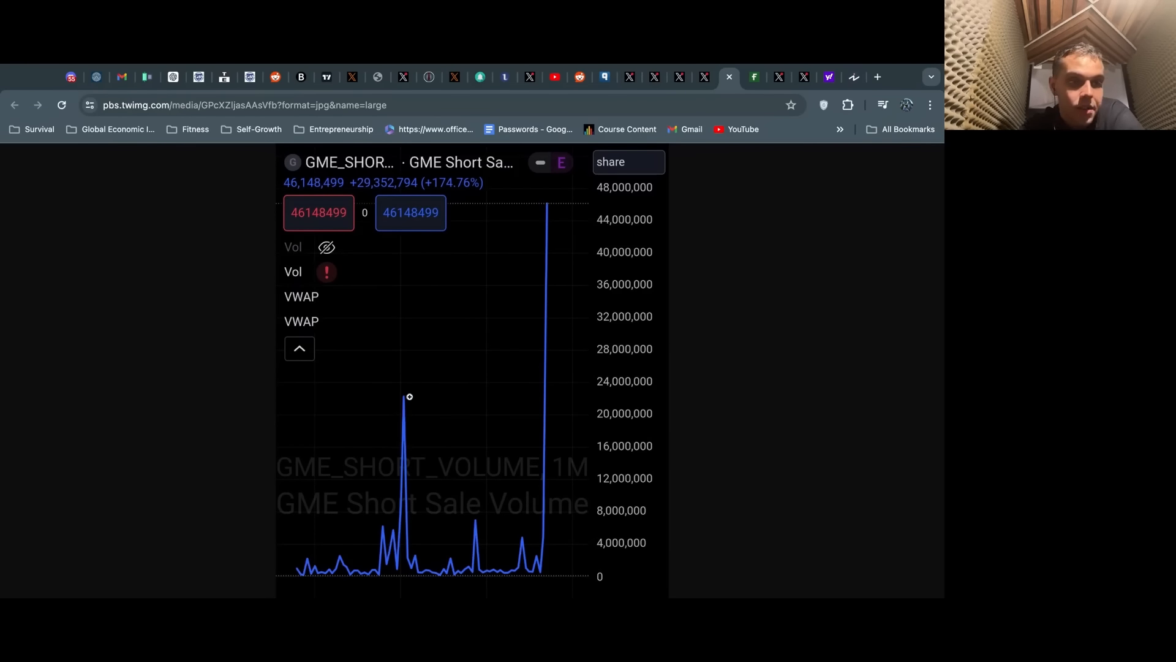
mouse_move(543, 218)
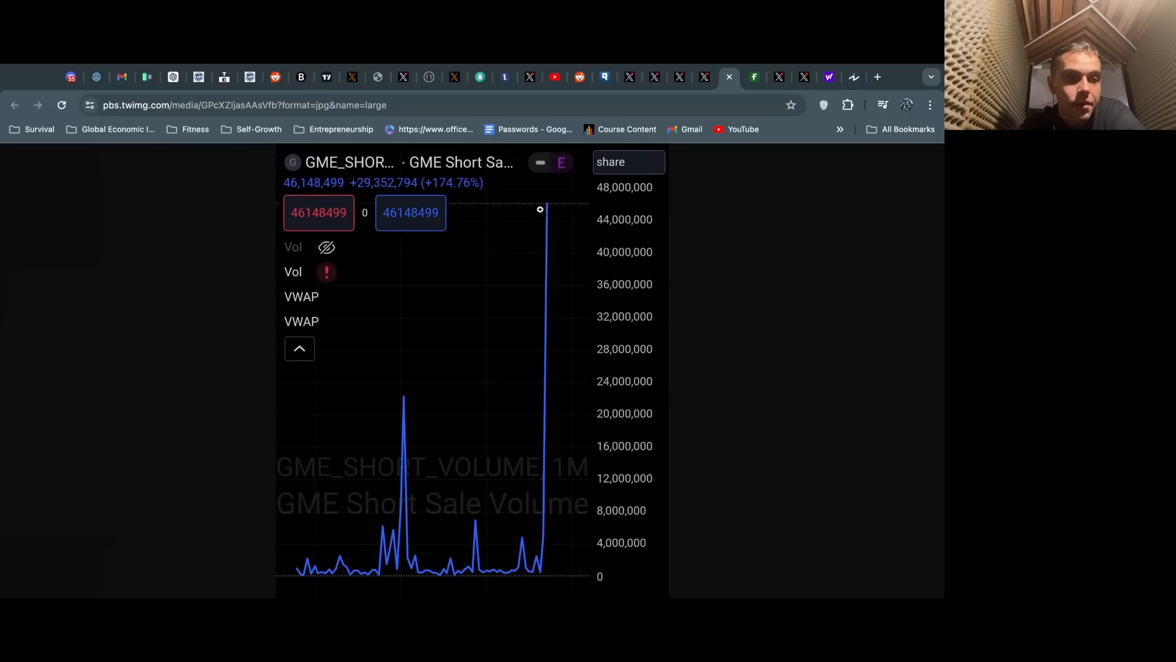
mouse_move(577, 243)
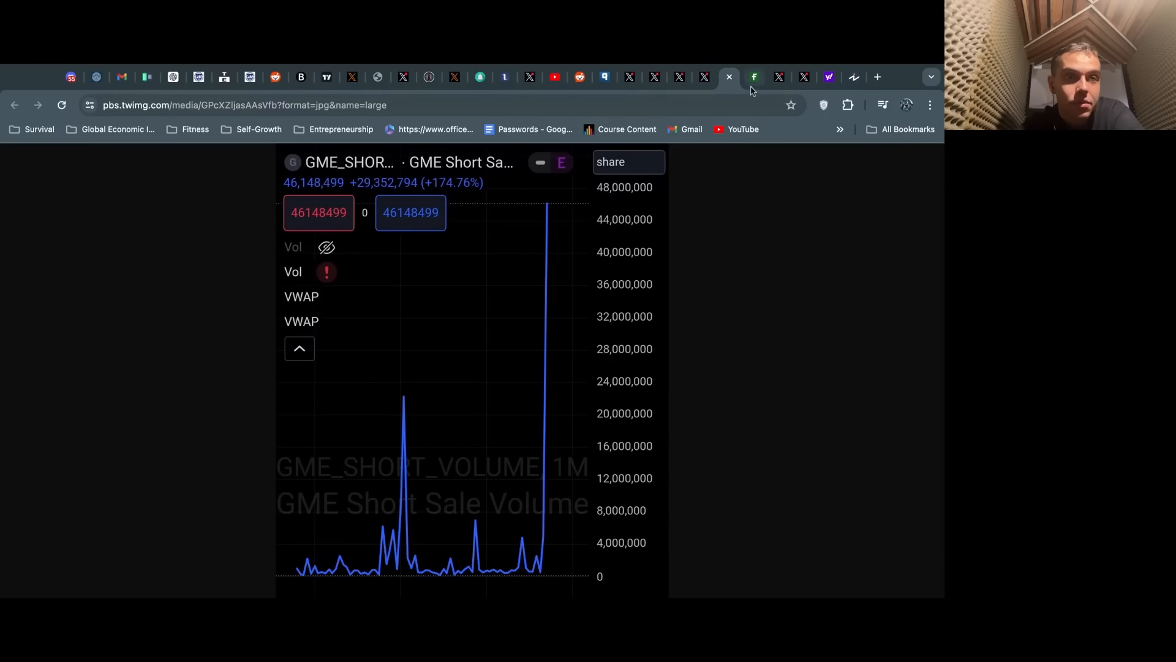
Bring up Fintel's XRT short interest page and read down Basic Stats, highlighting a short interest figure.
left_click(754, 76)
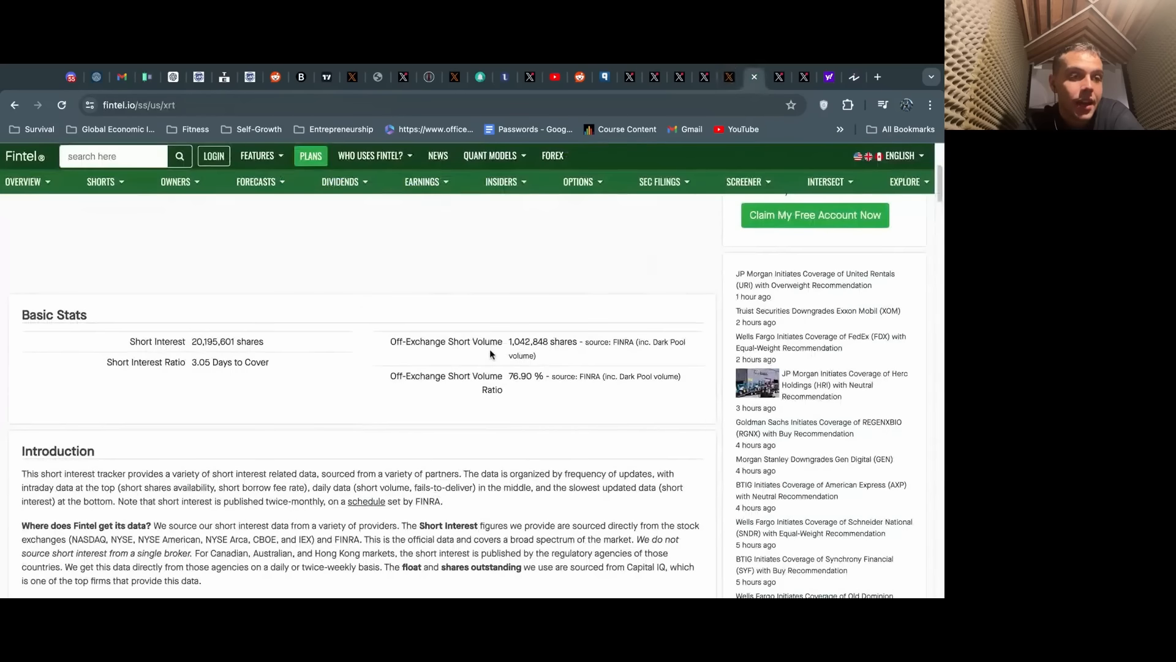
scroll("up", 3)
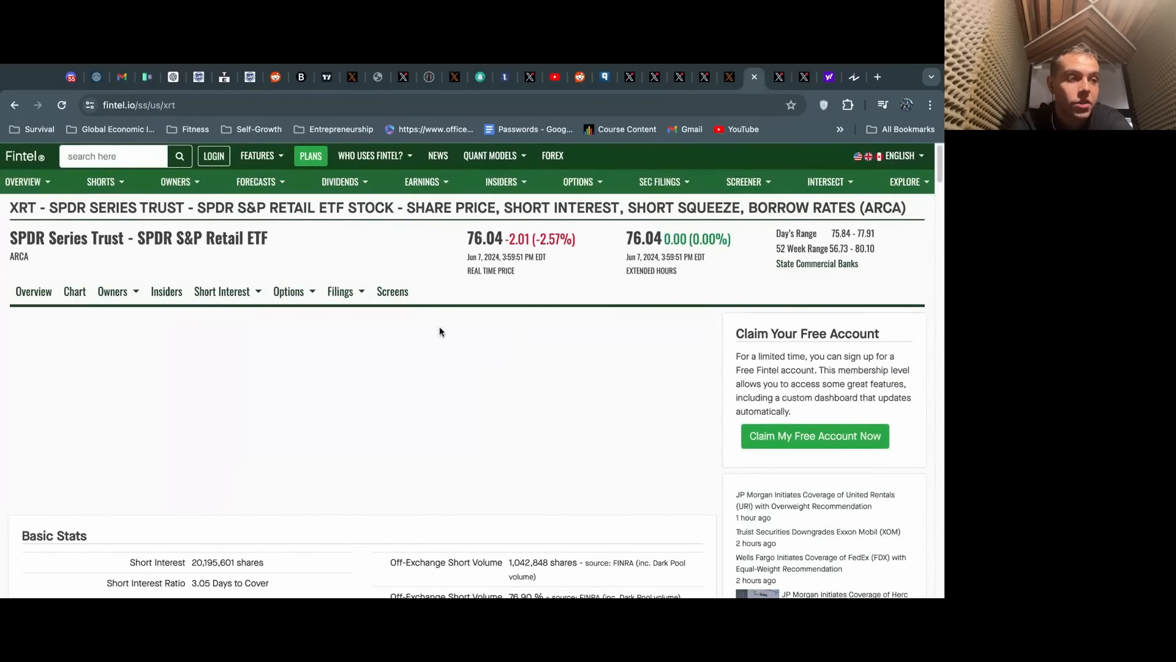
mouse_move(460, 366)
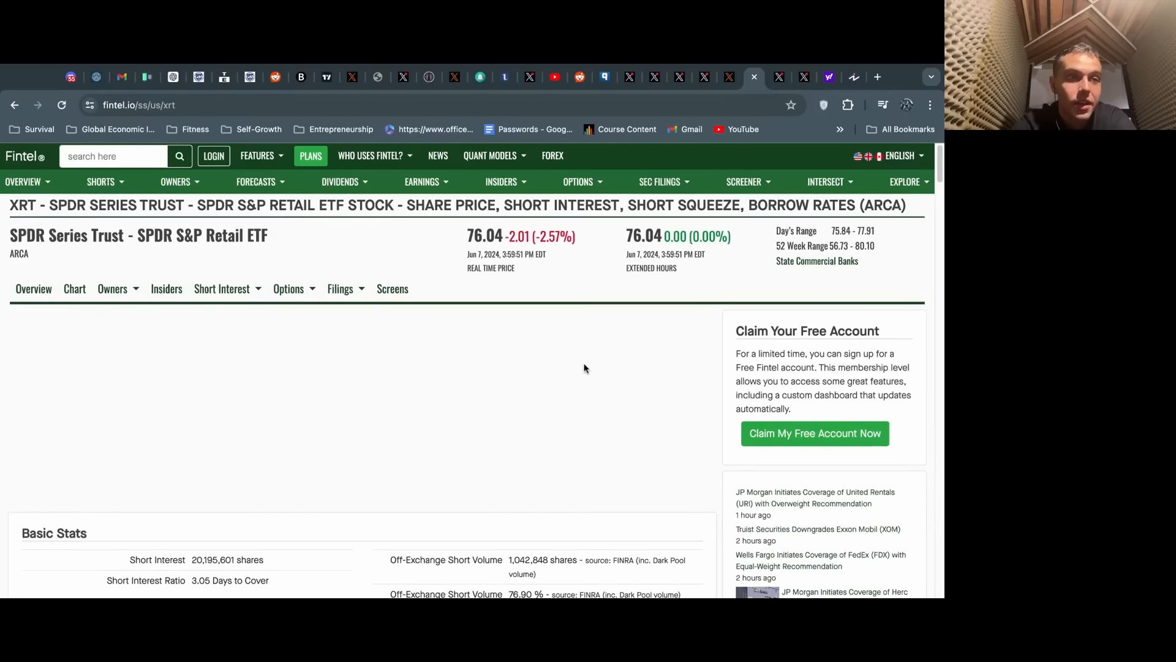
mouse_move(537, 378)
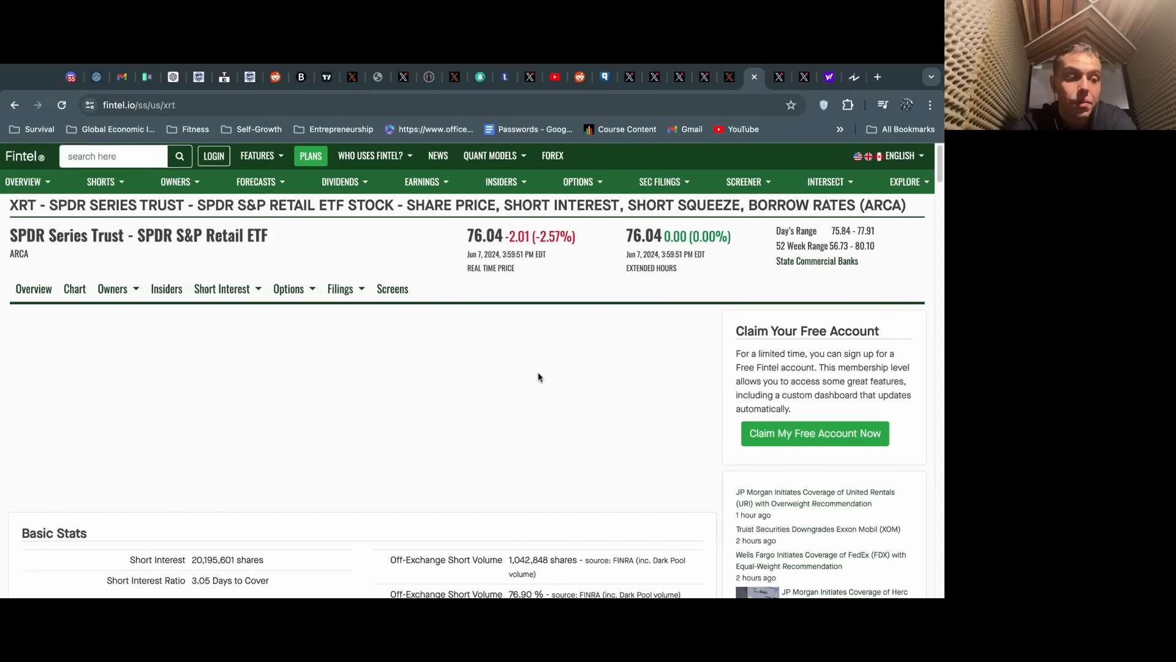
scroll("down", 3)
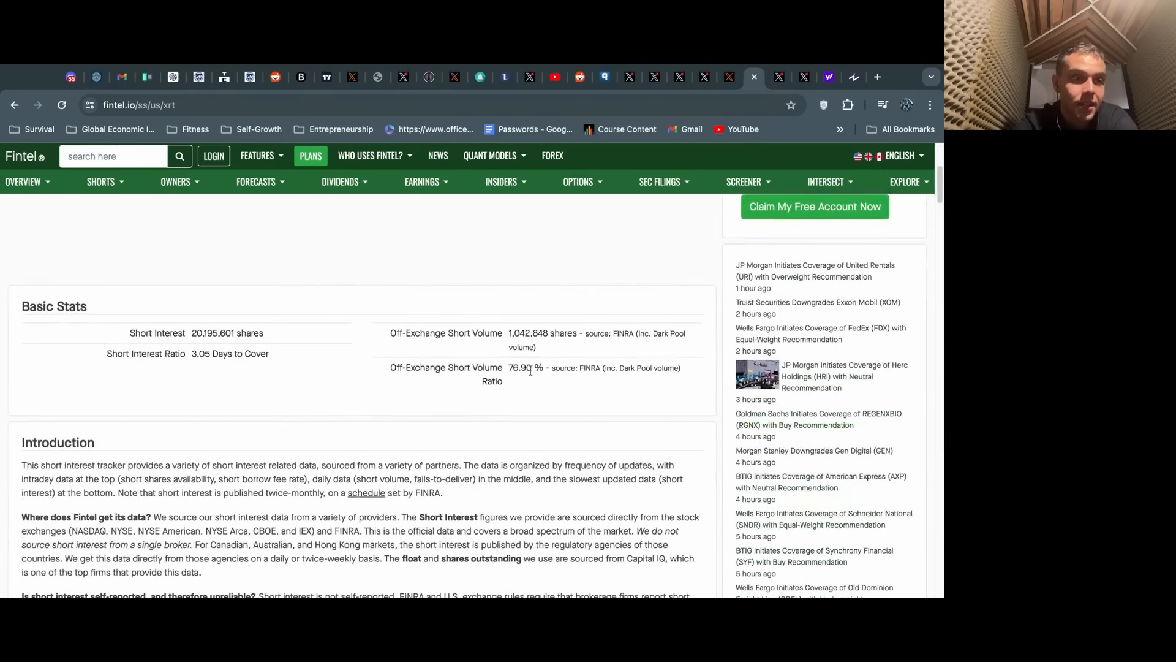
double_click(527, 368)
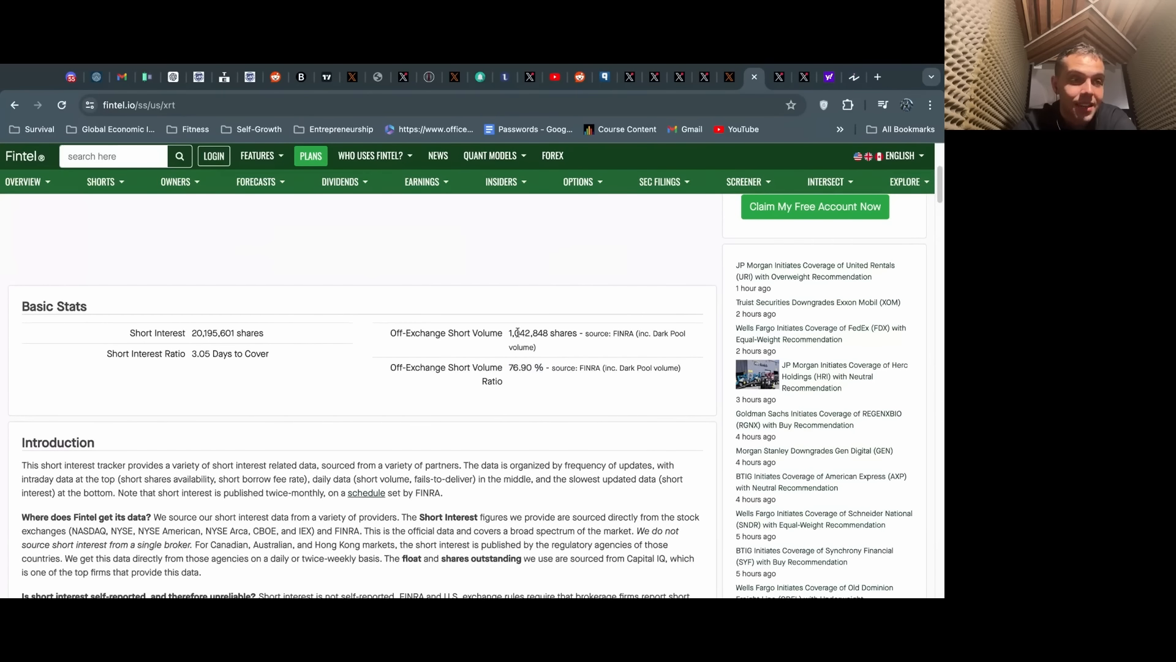
scroll("down", 3)
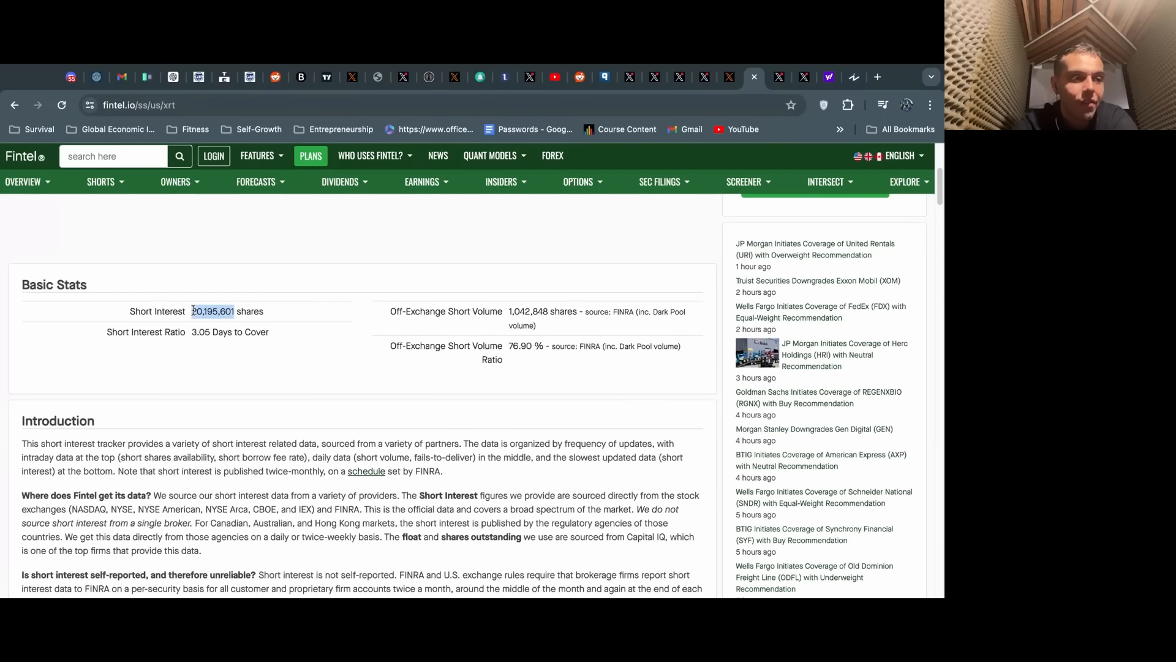
scroll("down", 3)
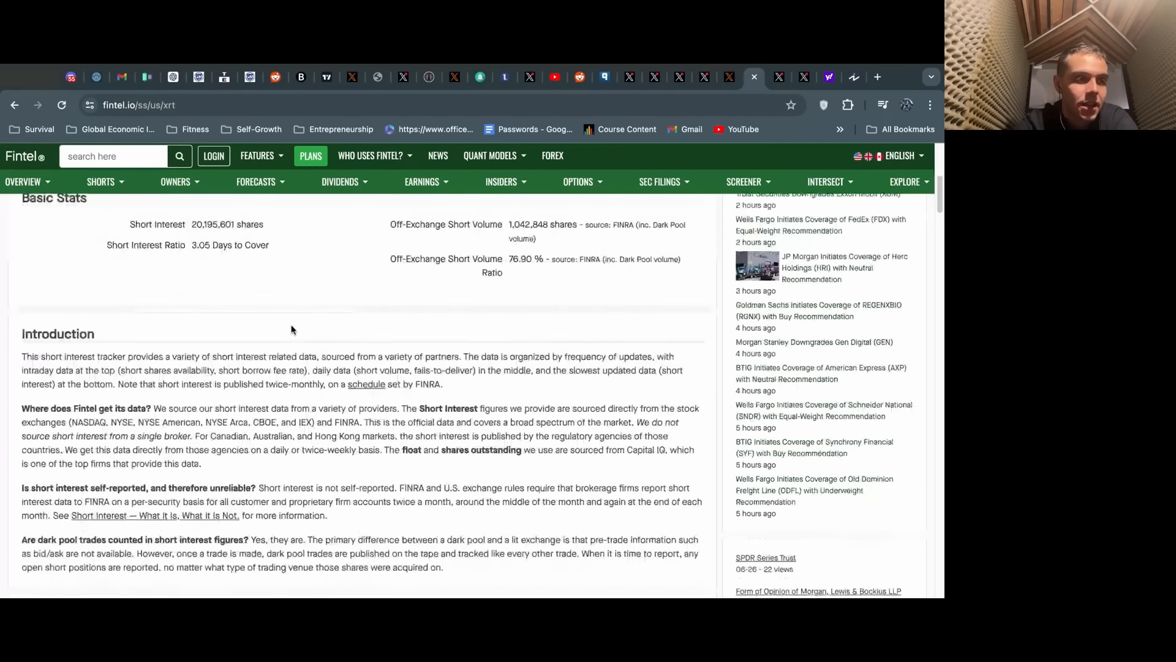
scroll("down", 3)
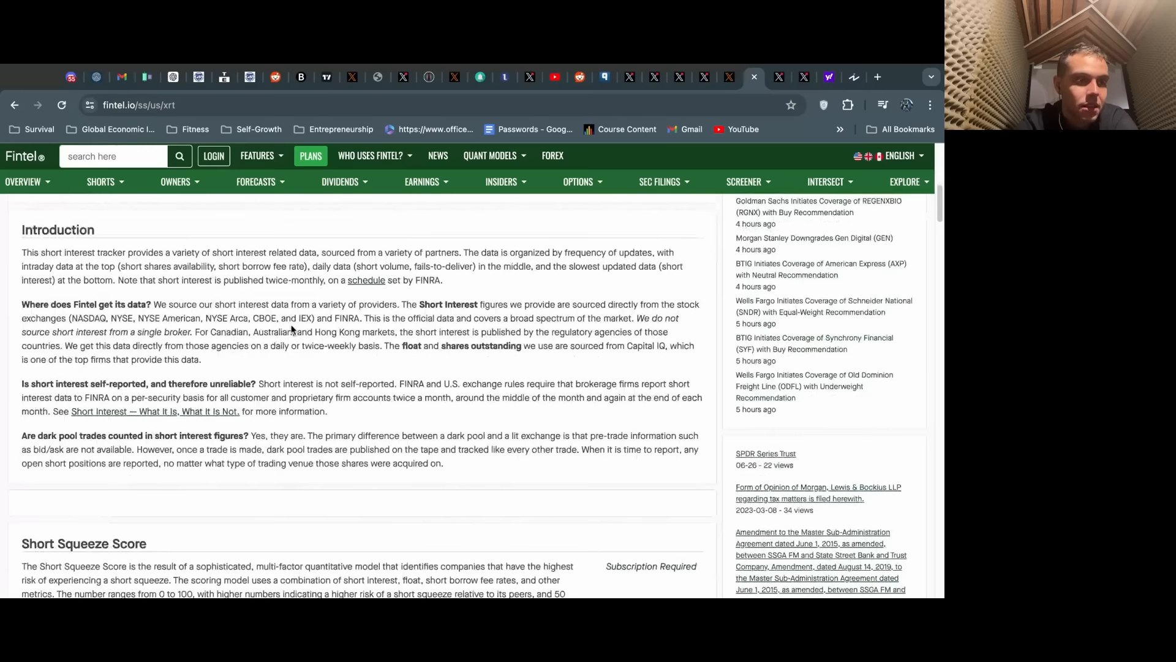
scroll("down", 3)
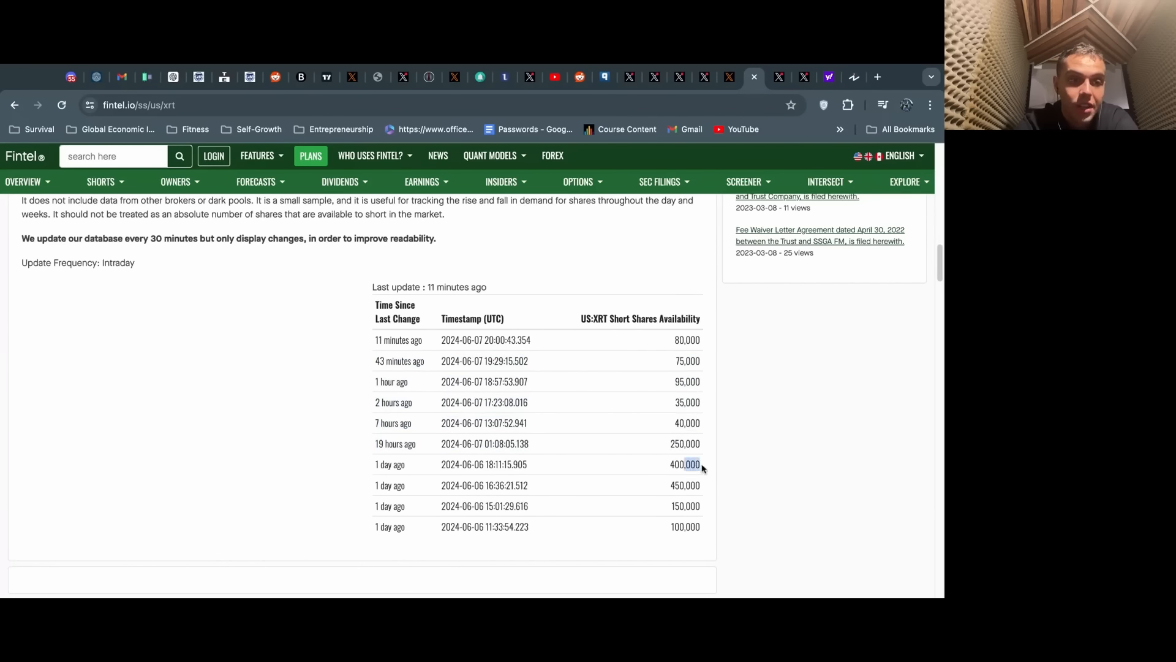
mouse_move(702, 534)
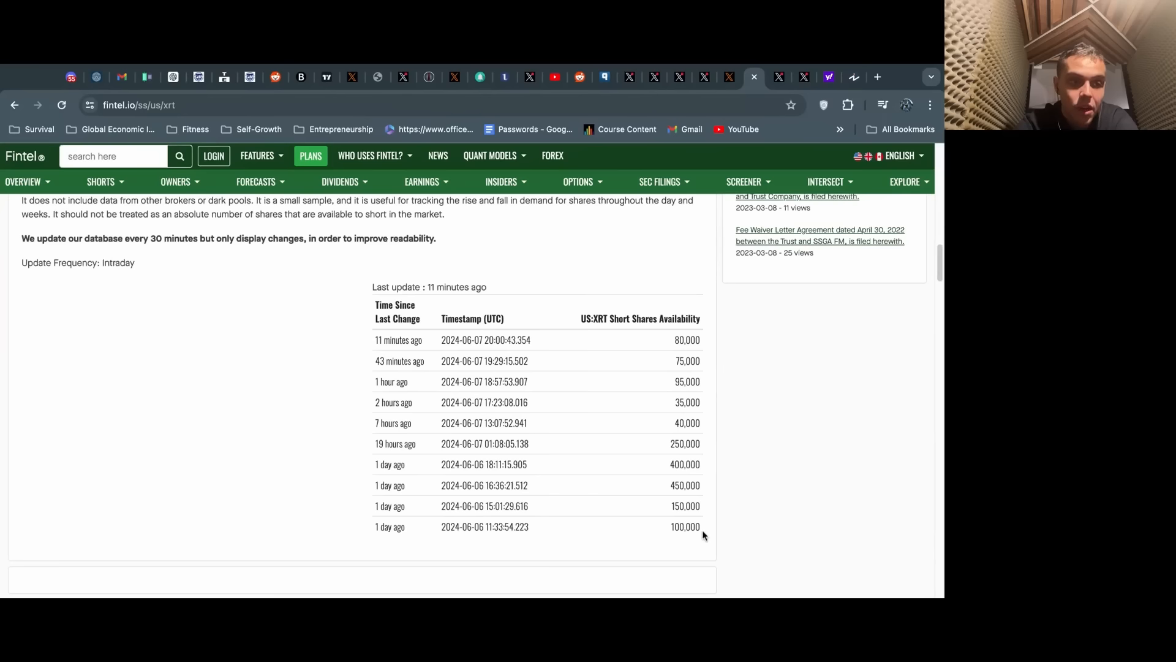
mouse_move(677, 459)
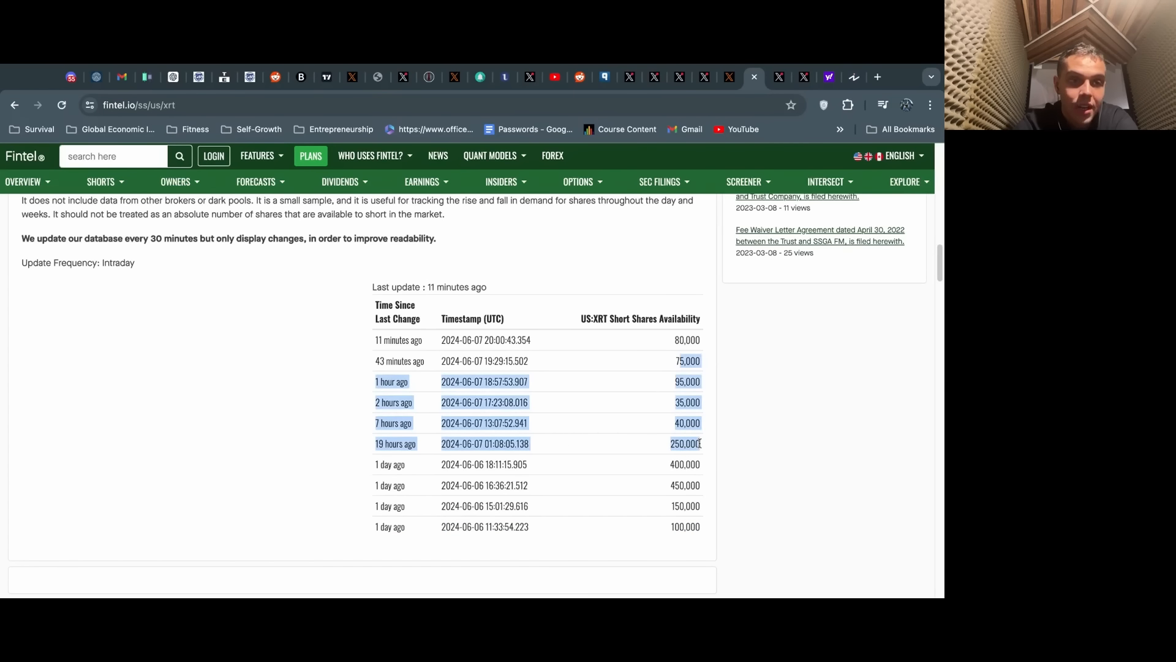
Read through share availability and borrow fee rates, highlighting the latest market date 2024-06-06.
scroll("down", 3)
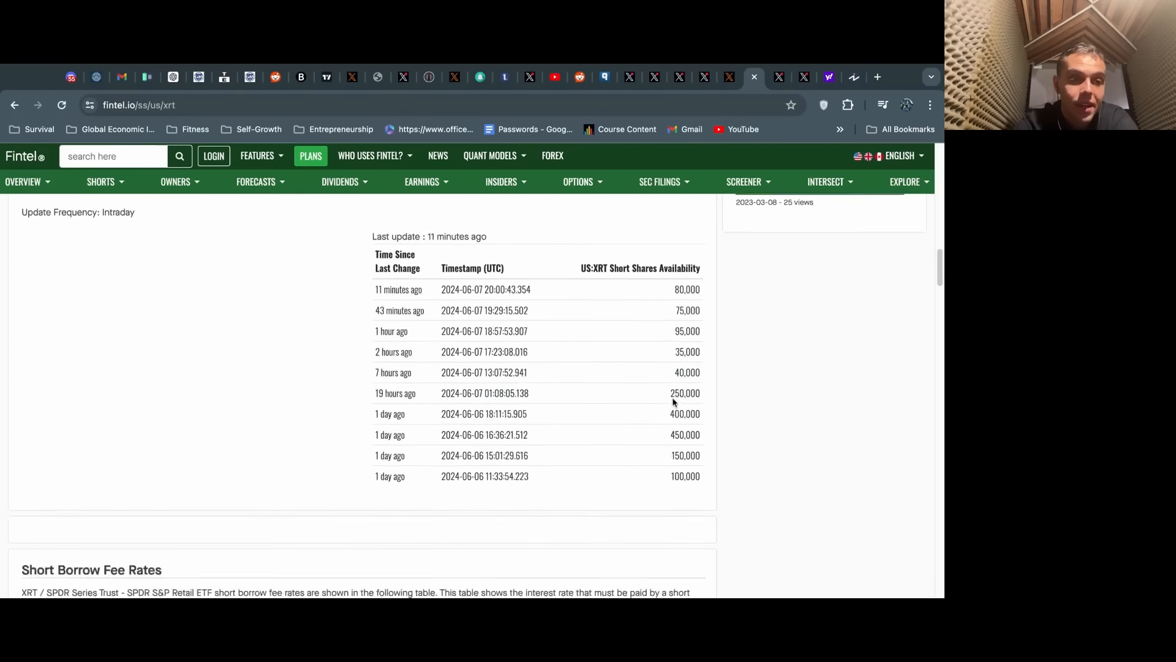
scroll("down", 3)
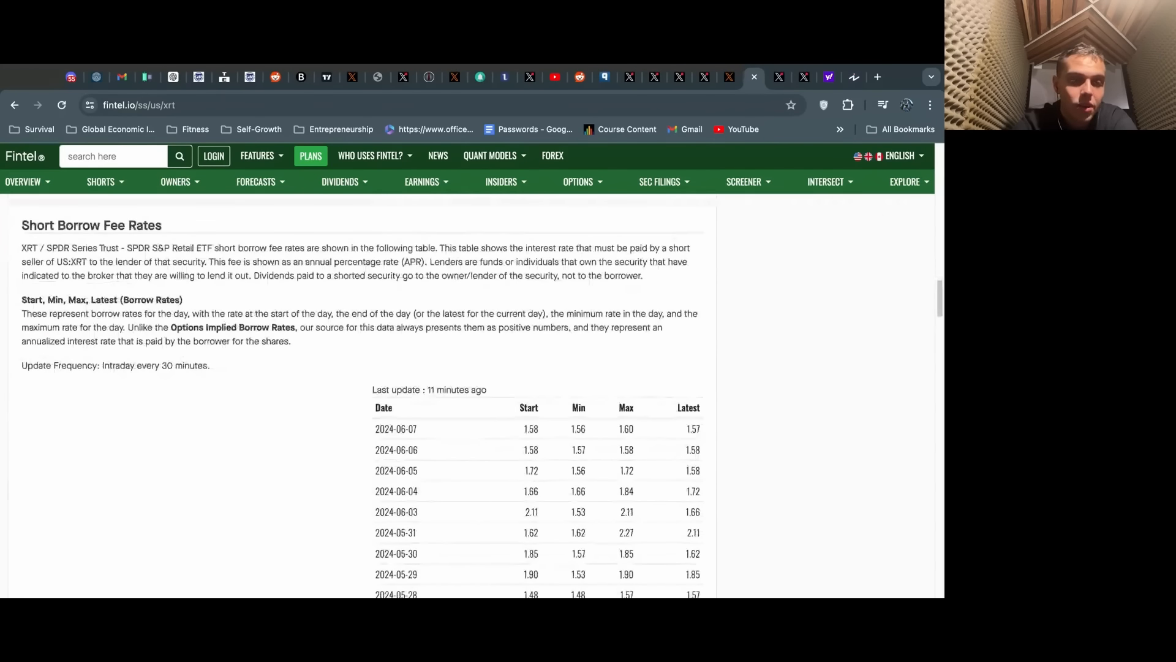
scroll("down", 3)
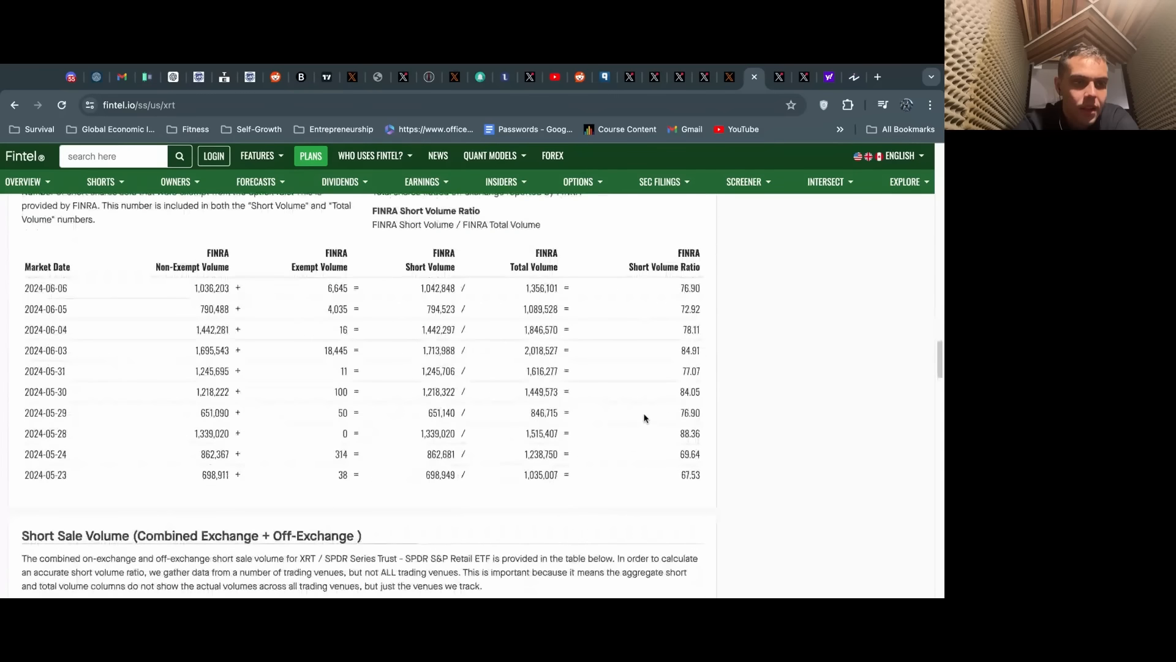
scroll("up", 3)
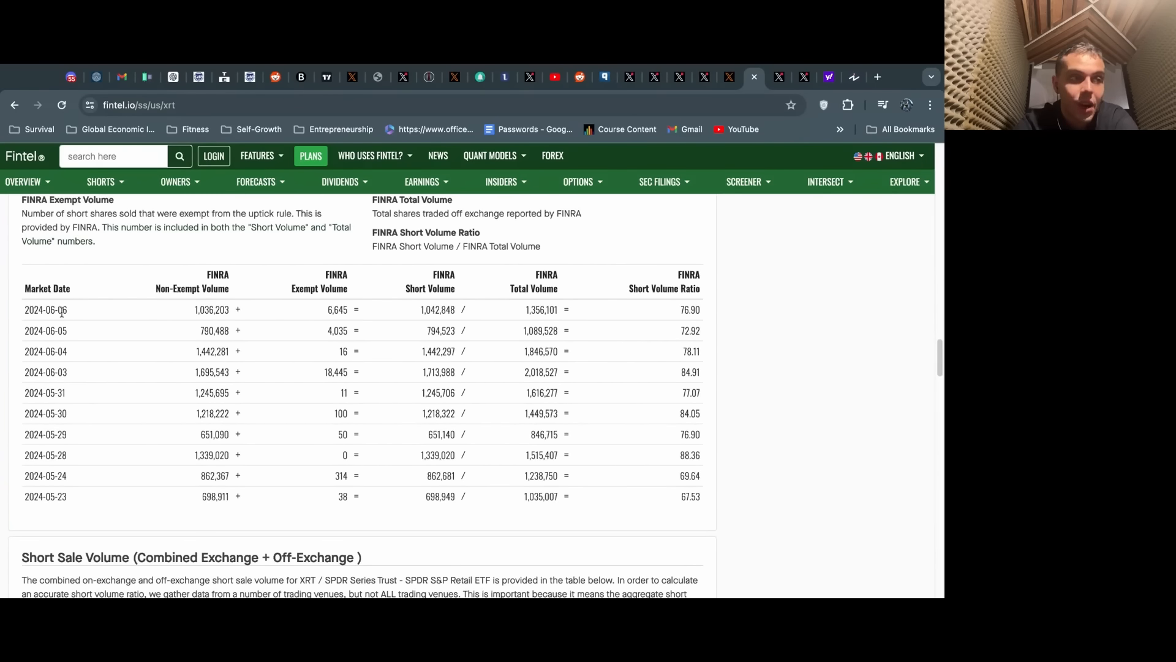
double_click(45, 309)
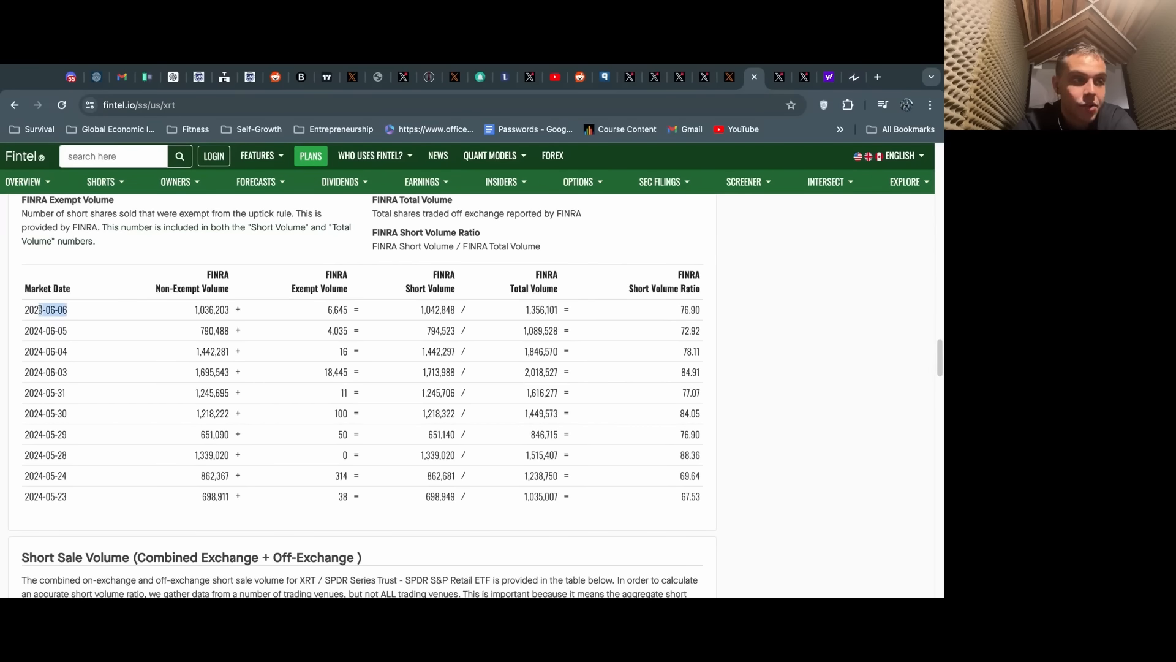
Scan down through short volume to the fails-to-deliver table and back up.
scroll("down", 3)
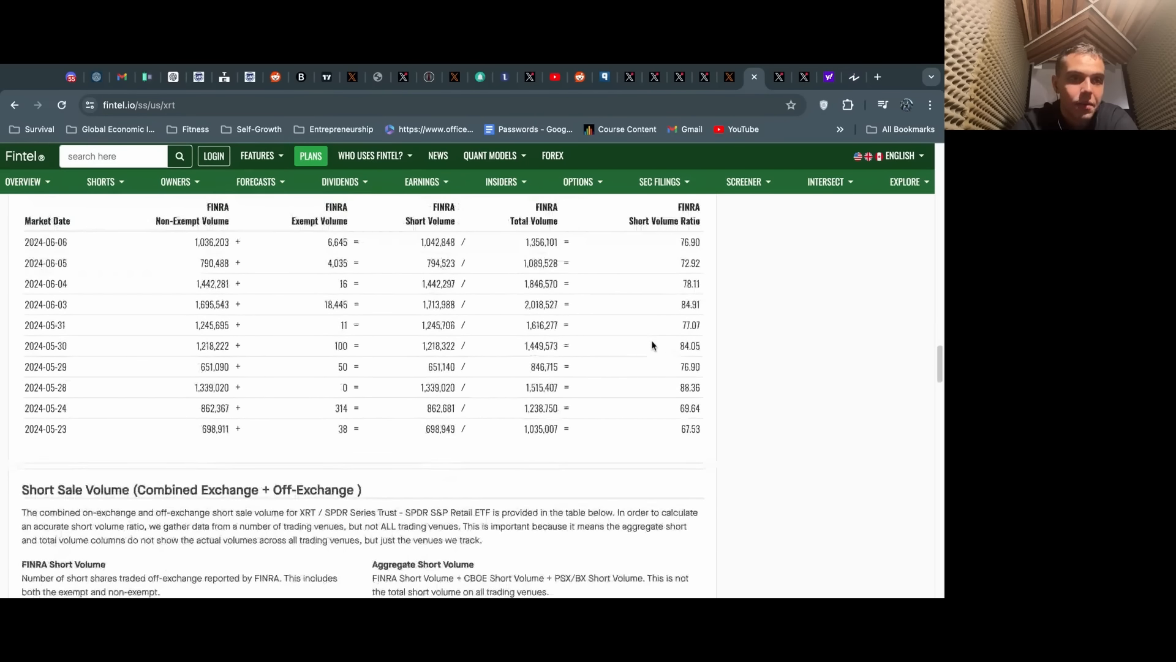
scroll("down", 3)
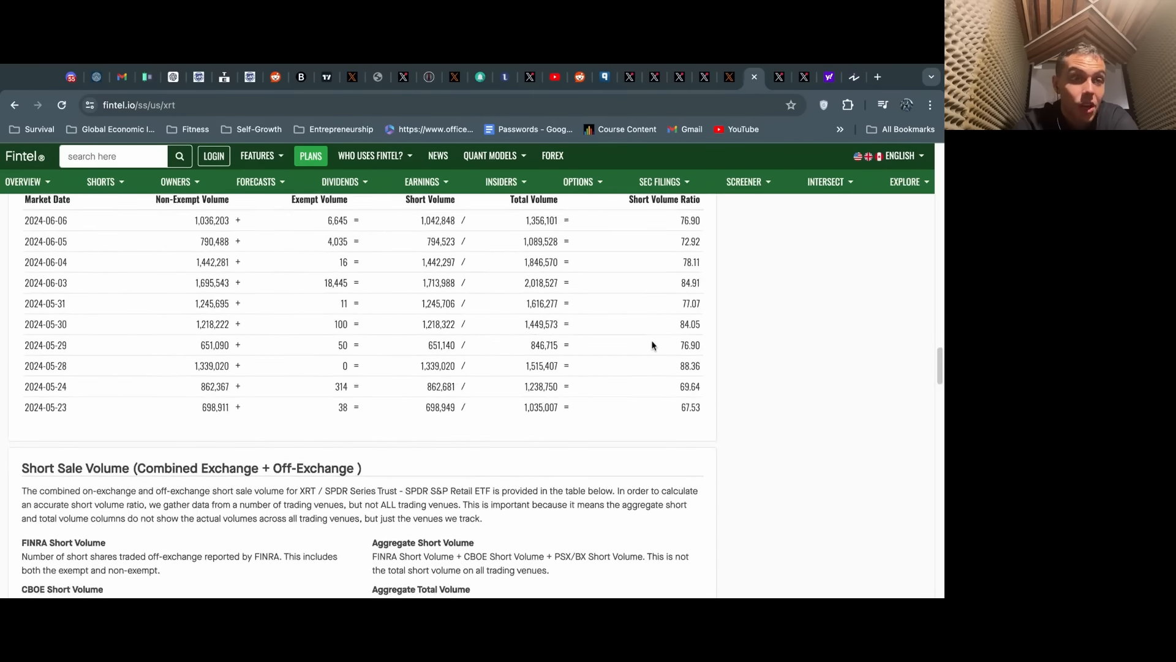
scroll("down", 3)
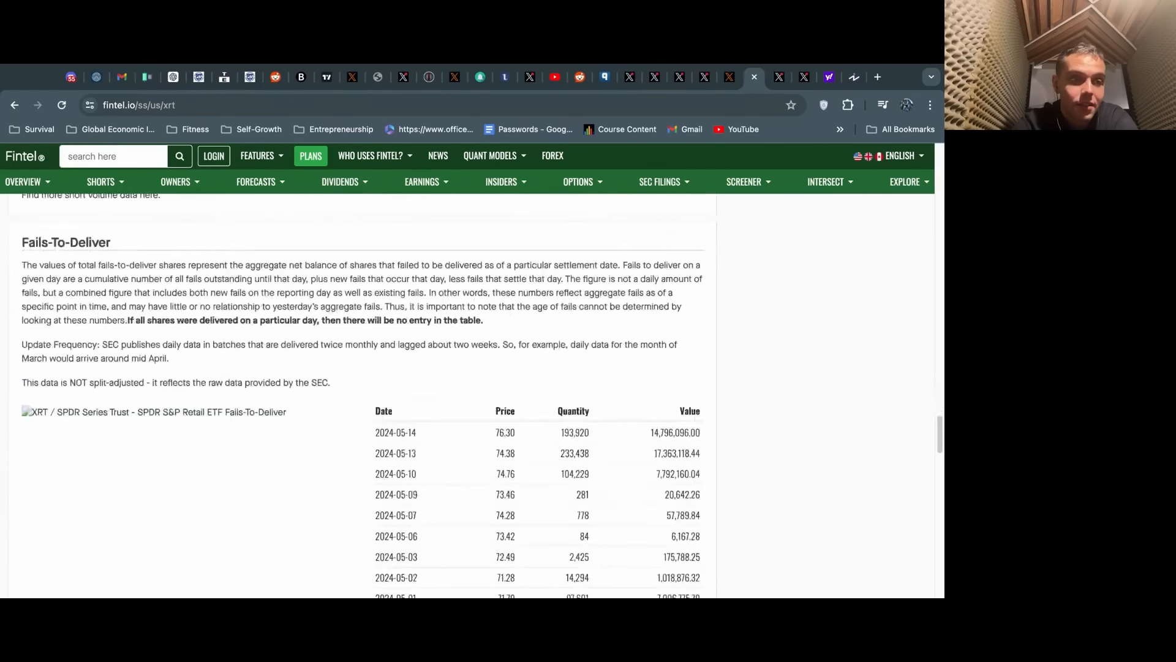
scroll("down", 3)
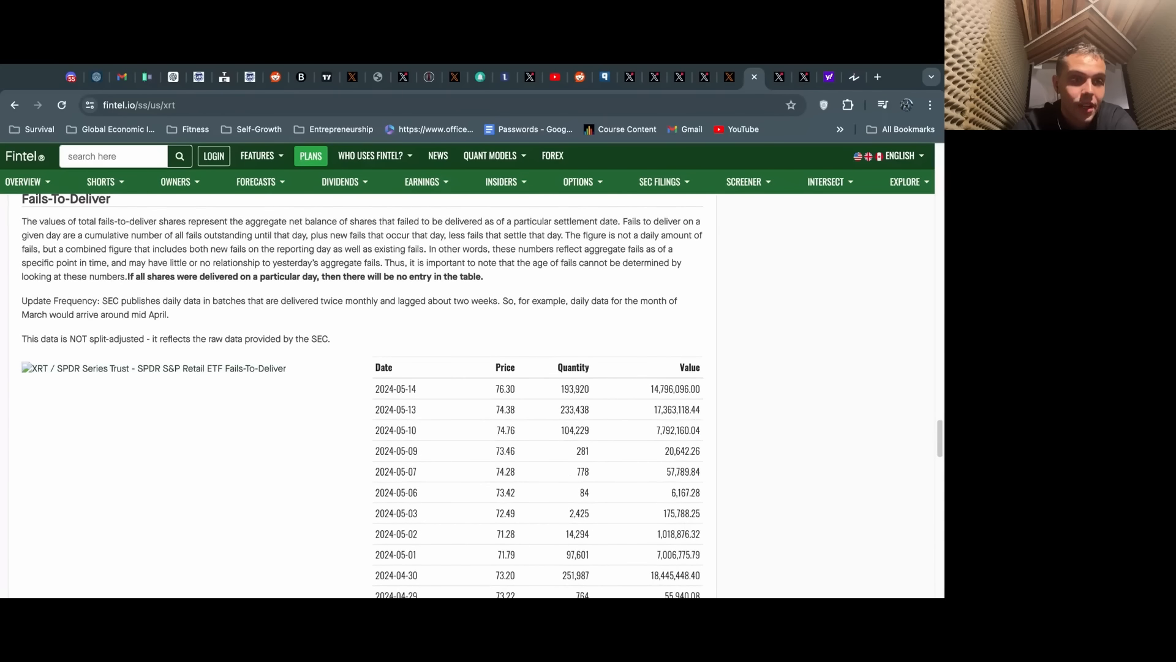
scroll("up", 3)
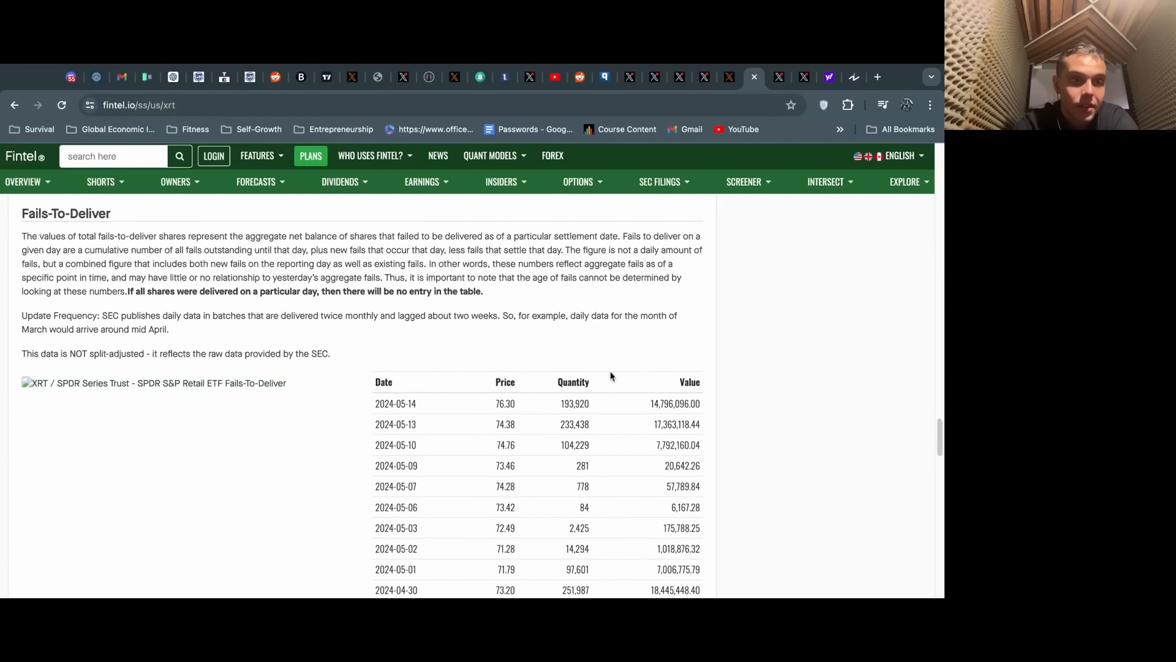
scroll("up", 3)
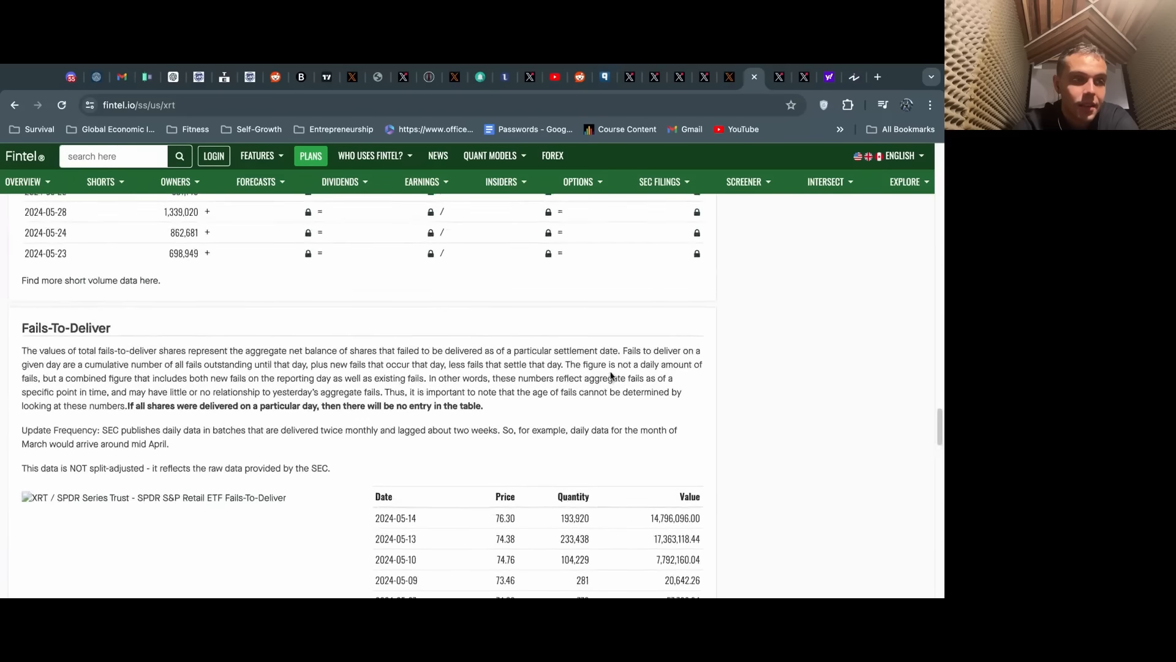
scroll("up", 3)
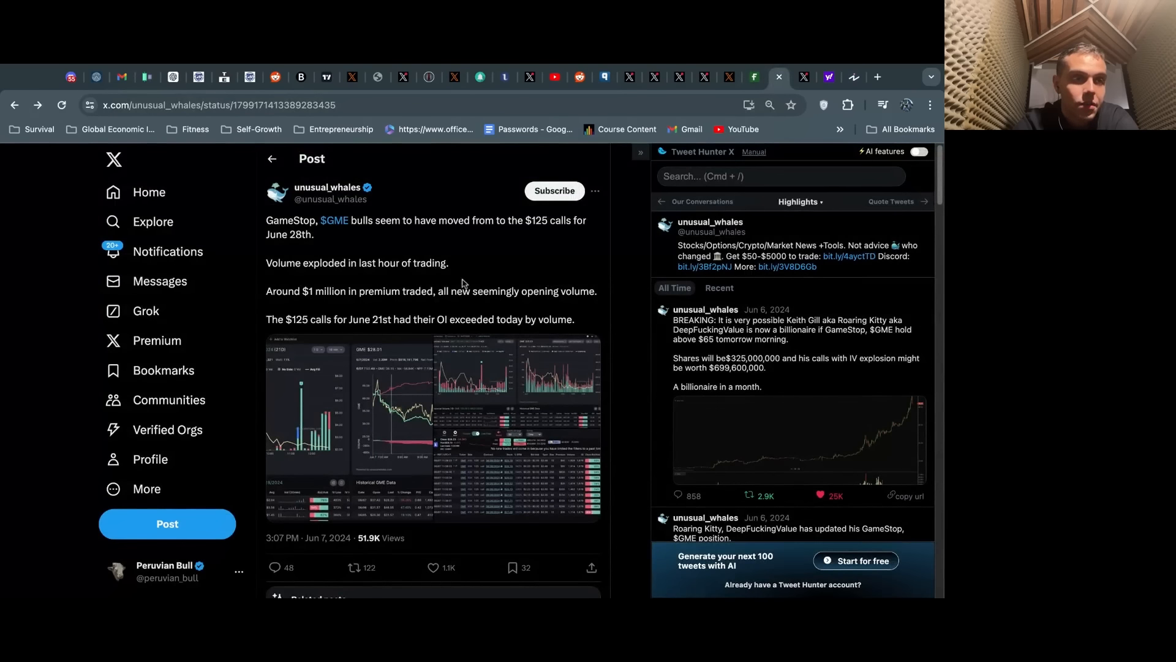
mouse_move(481, 283)
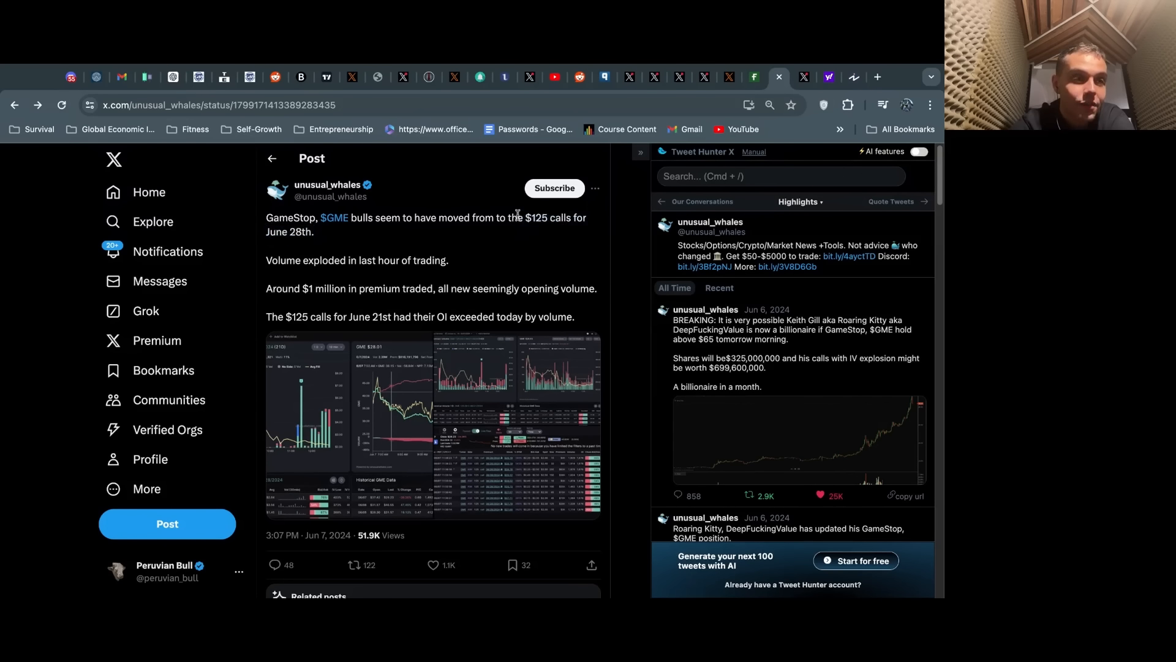
mouse_move(507, 240)
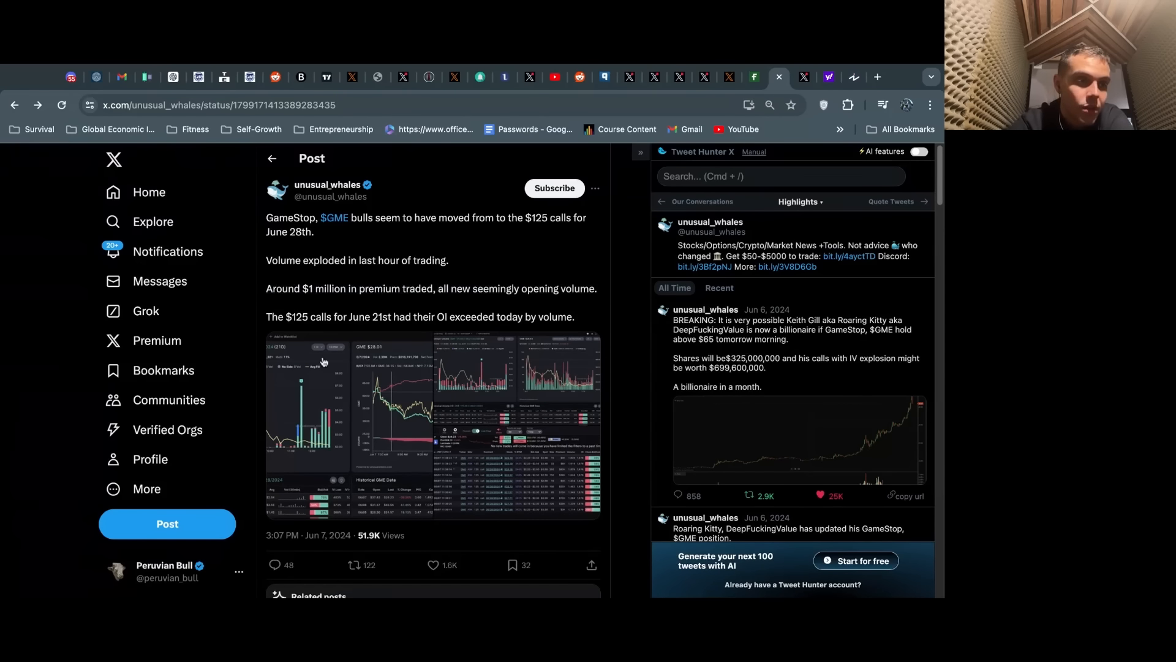
View the GME 125C 06/28 contract volume image full-size, then close the photo viewer.
left_click(432, 406)
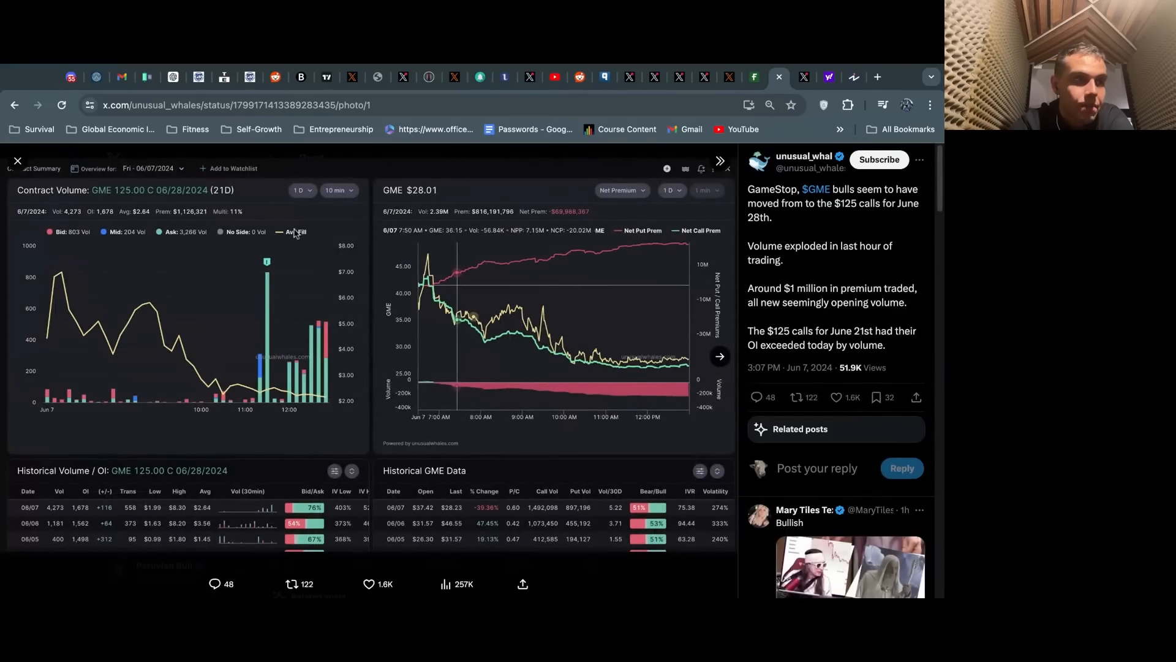
mouse_move(193, 275)
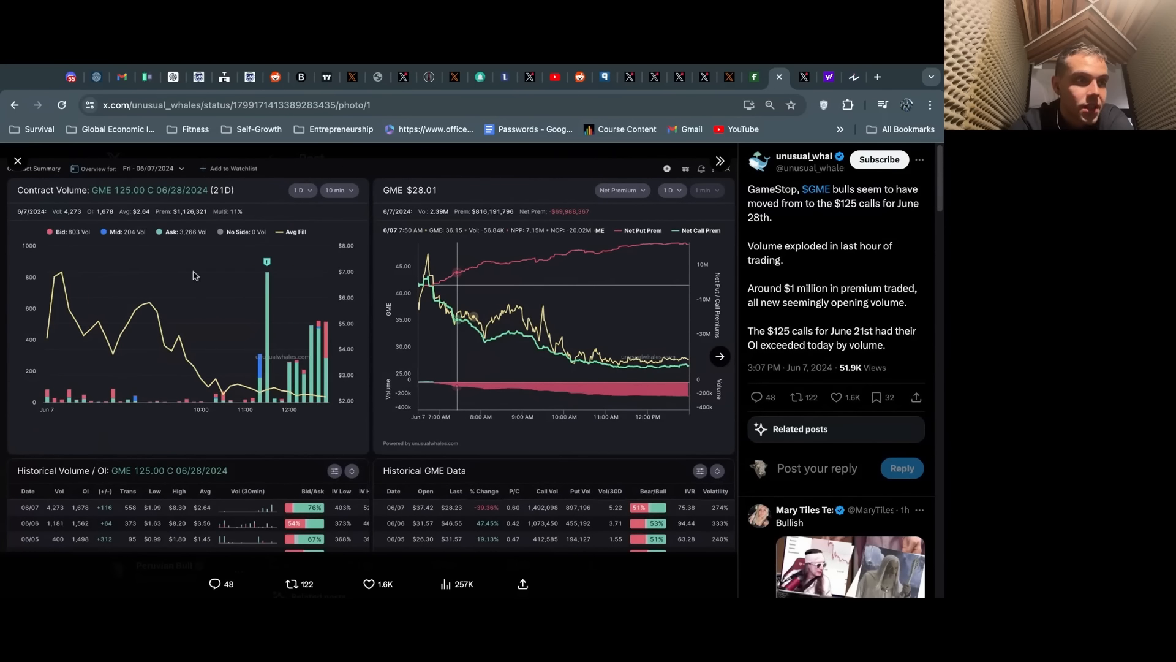
mouse_move(320, 372)
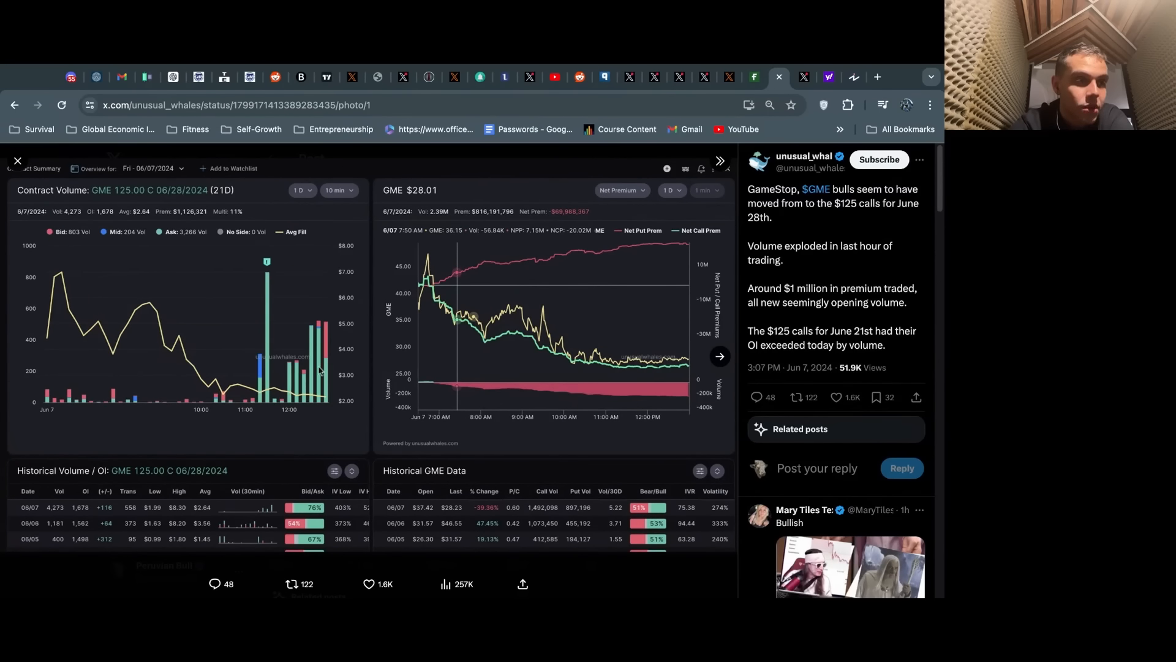
mouse_move(263, 299)
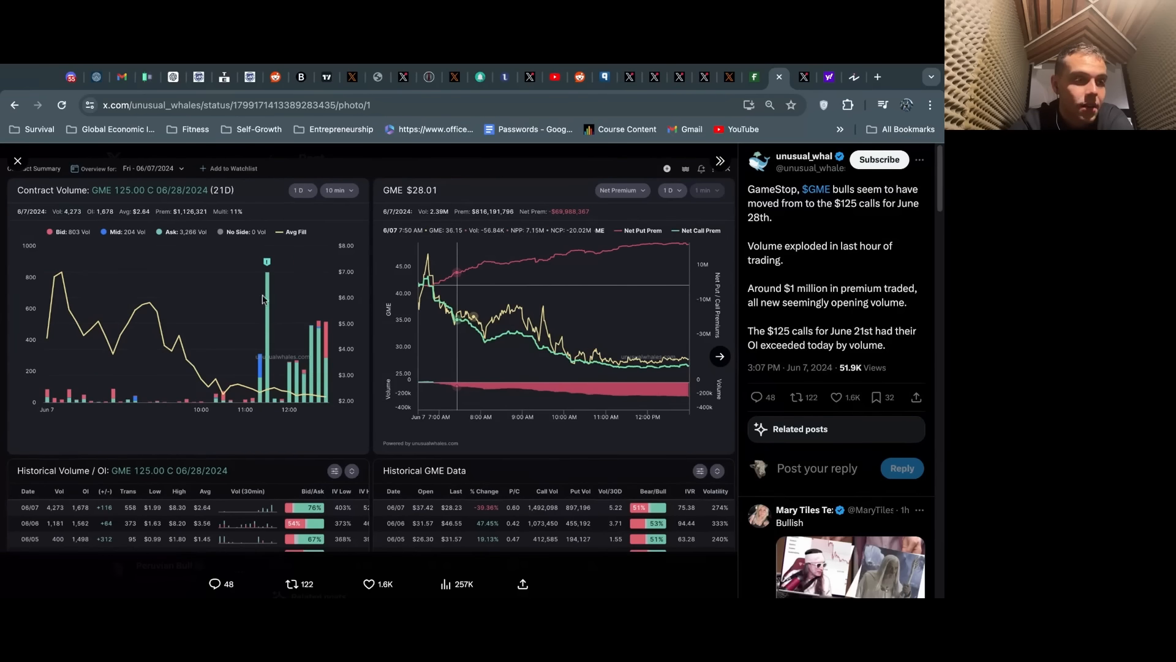
mouse_move(516, 356)
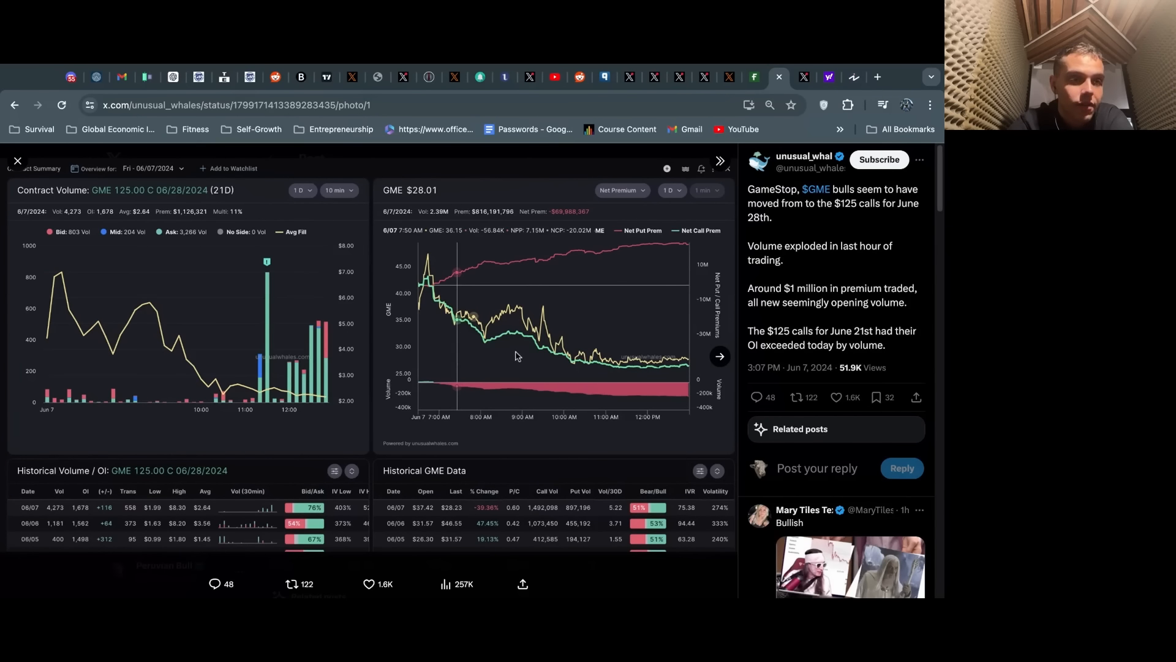
mouse_move(314, 339)
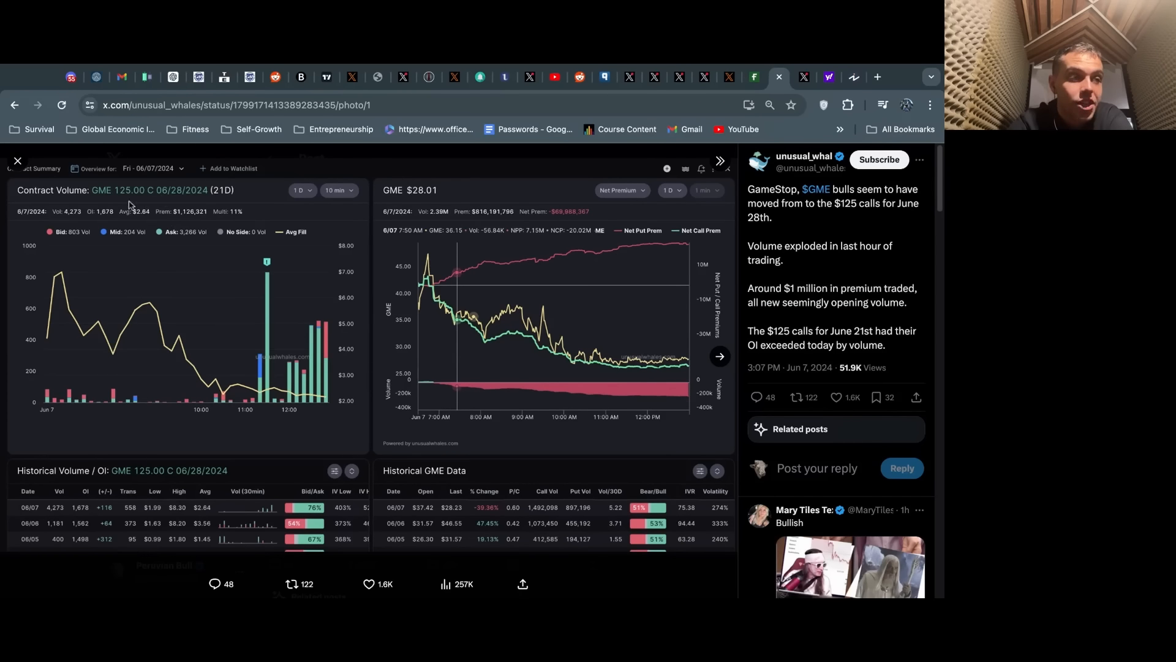
mouse_move(158, 203)
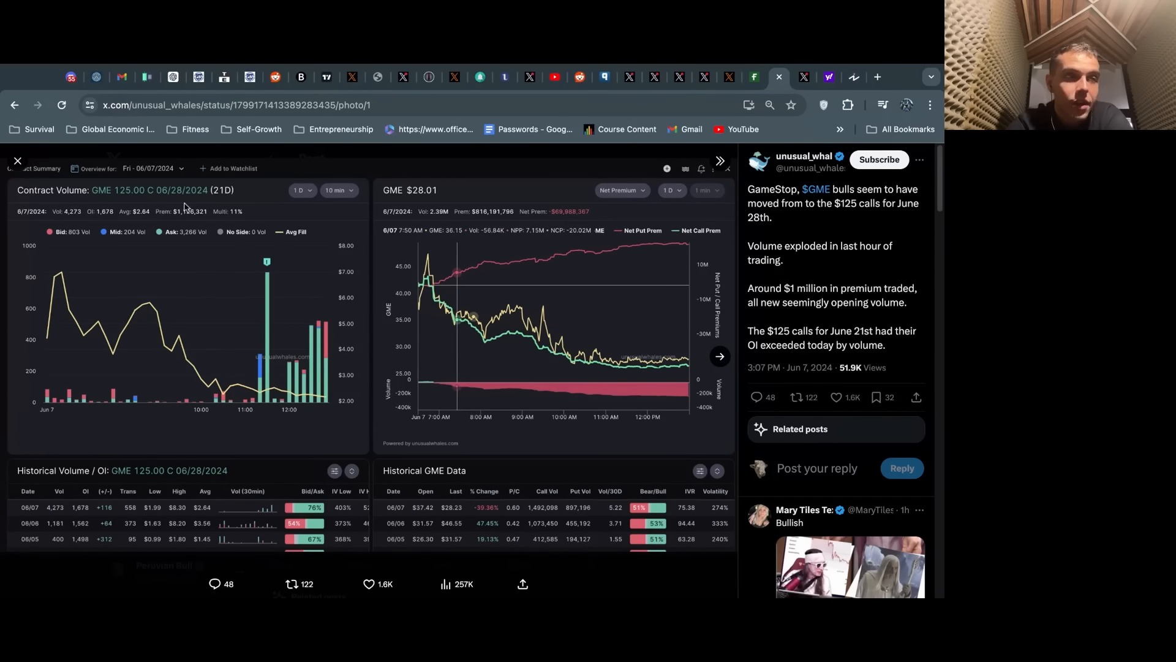
mouse_move(226, 228)
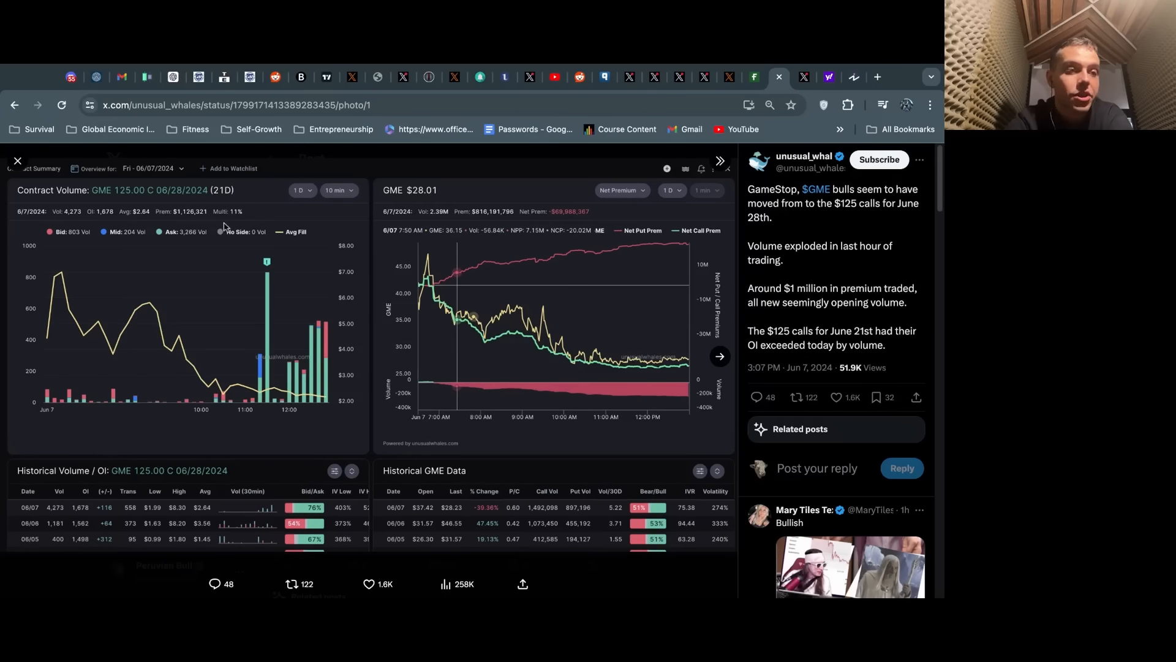
mouse_move(198, 228)
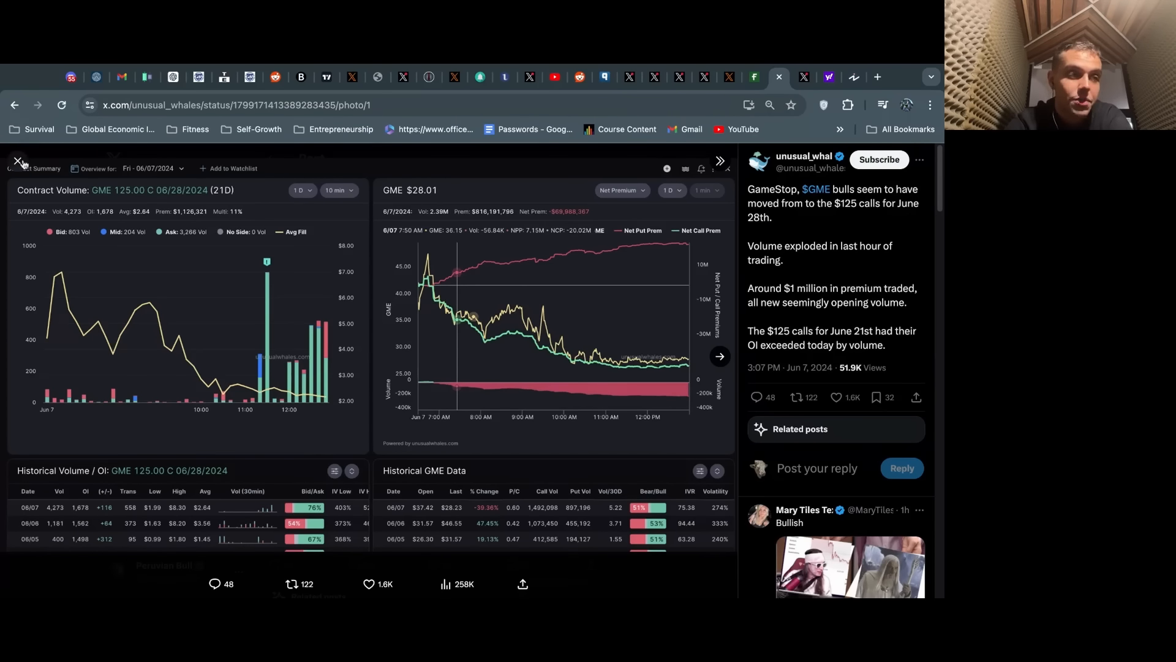
mouse_move(16, 160)
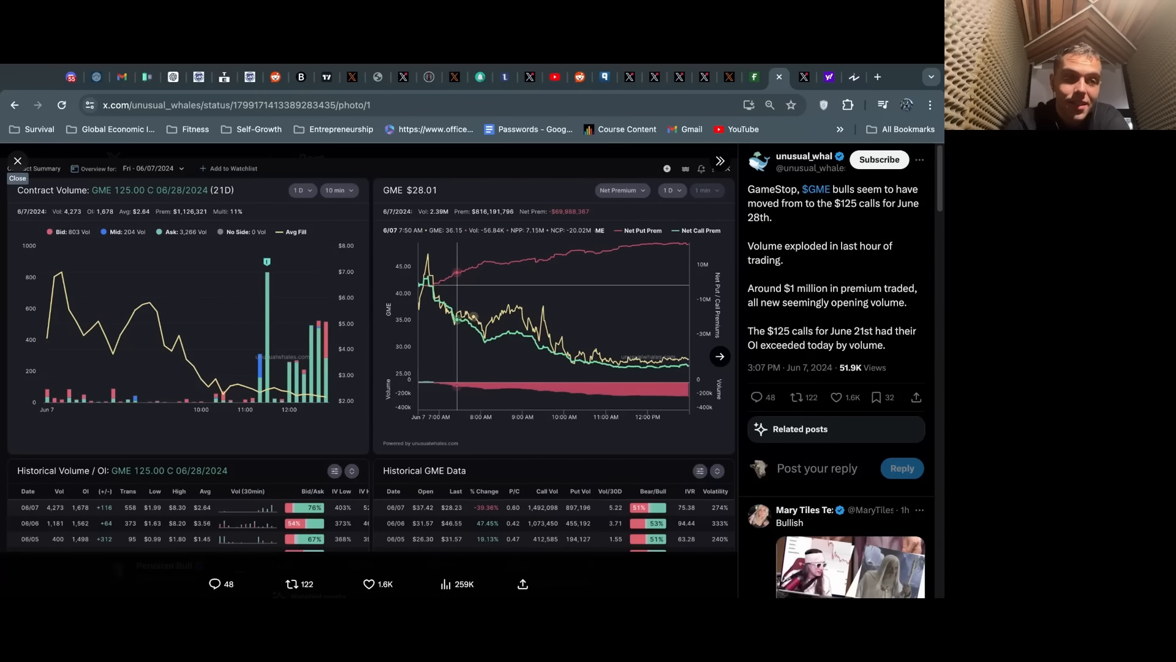
left_click(17, 160)
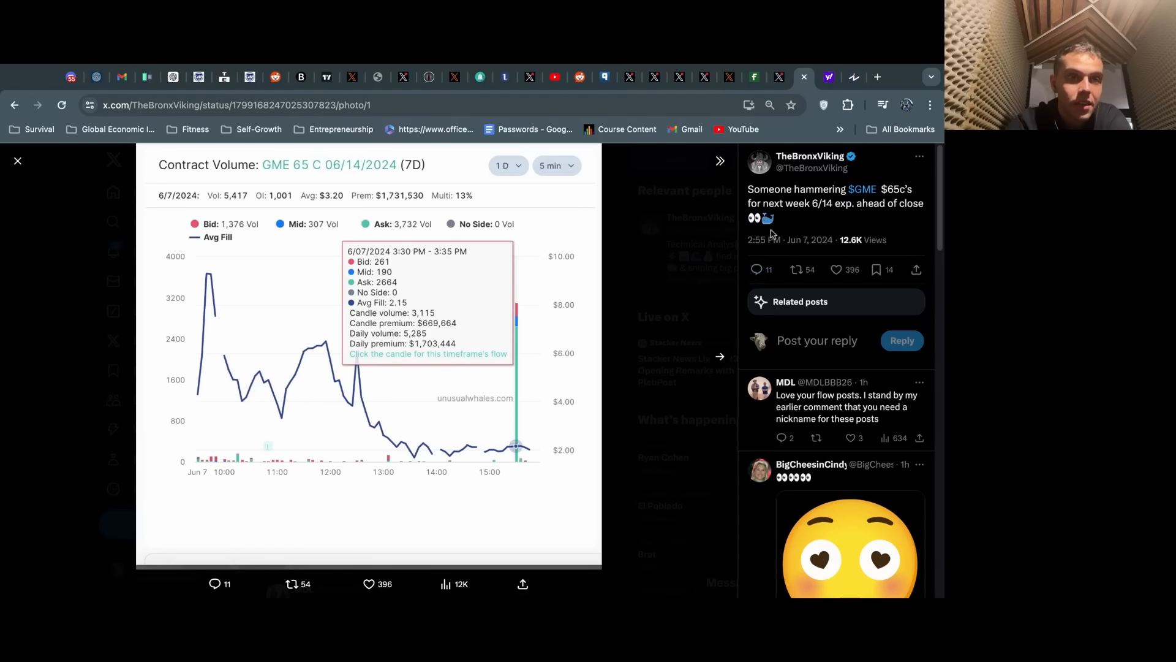
mouse_move(399, 238)
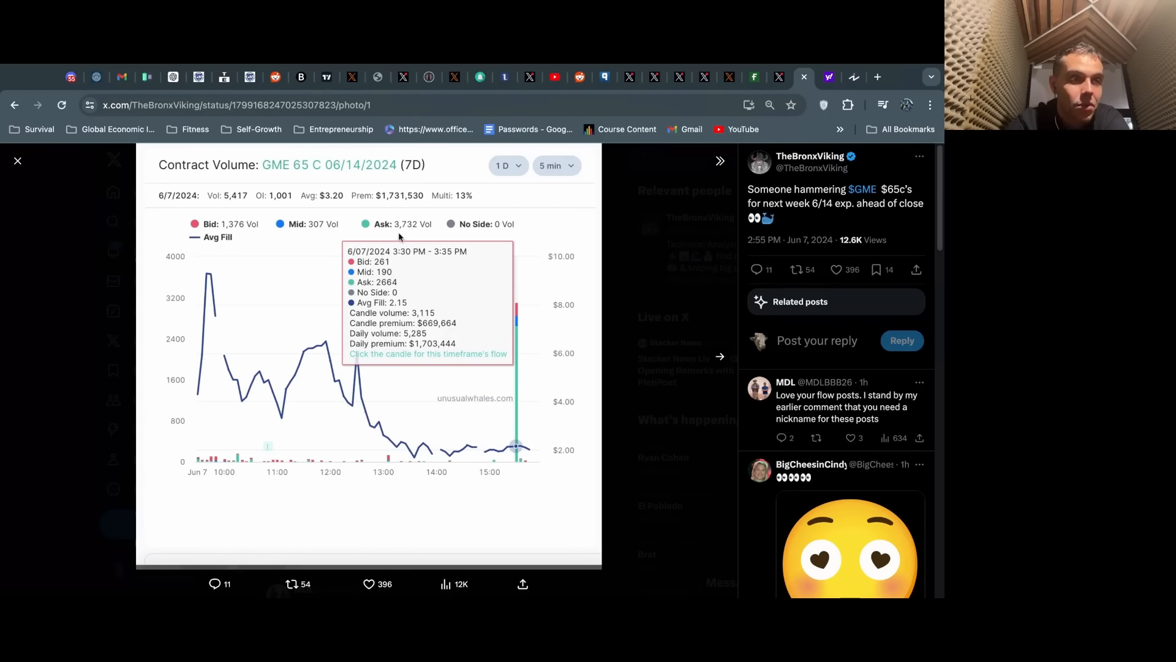
mouse_move(424, 356)
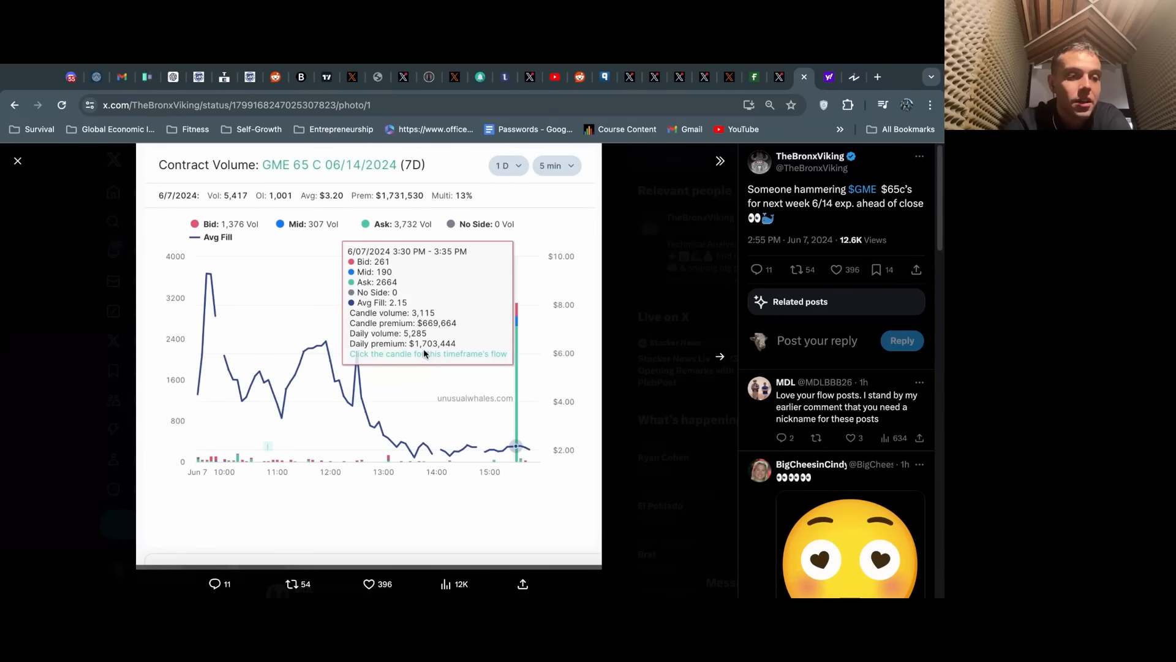
mouse_move(516, 340)
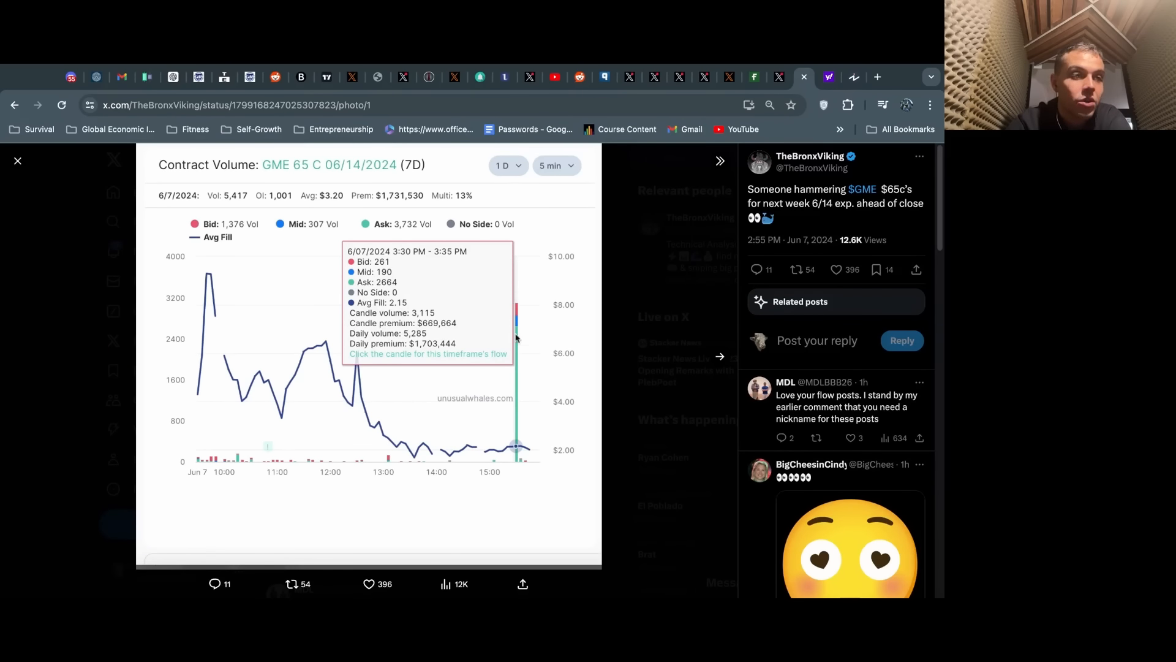
mouse_move(513, 389)
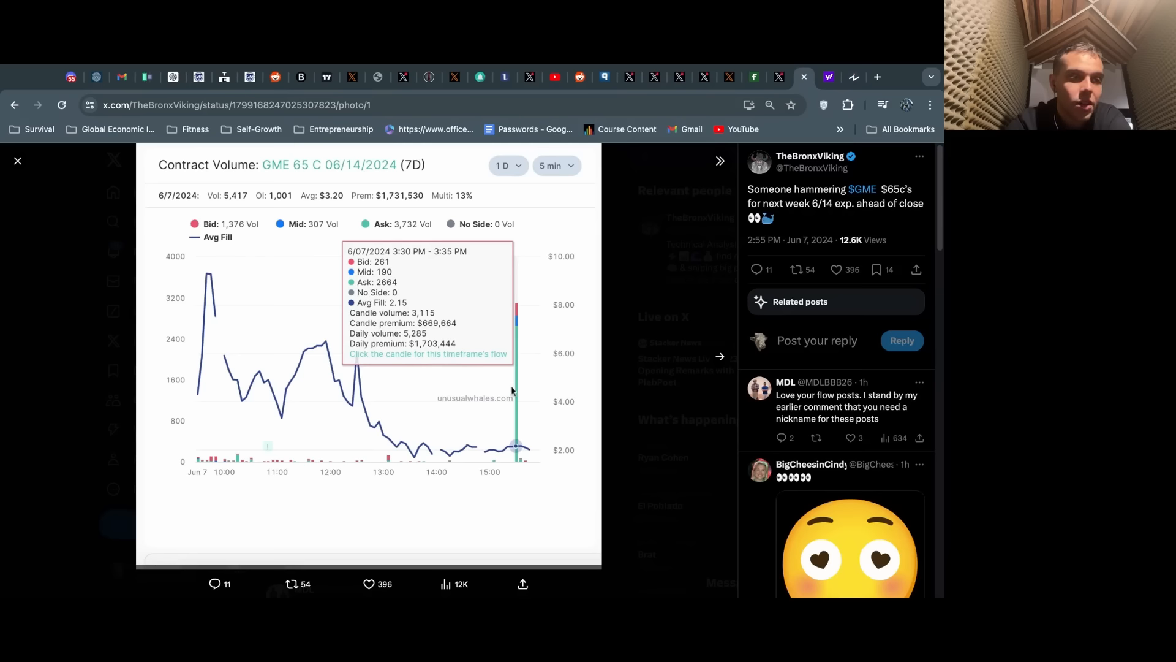
mouse_move(465, 377)
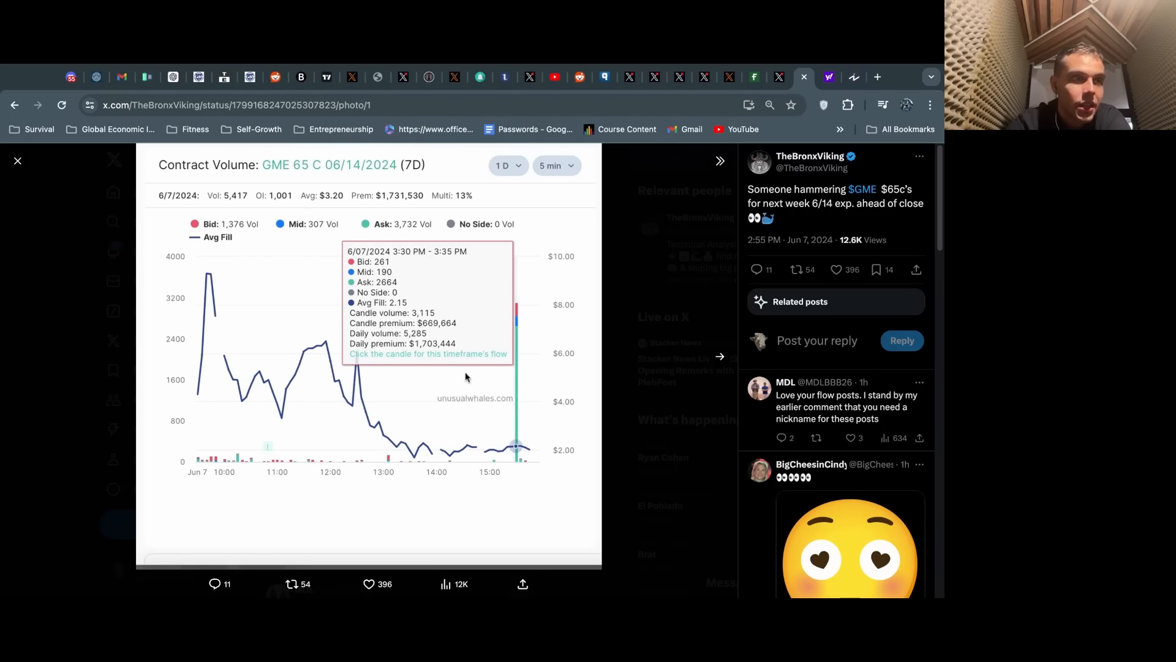
mouse_move(412, 201)
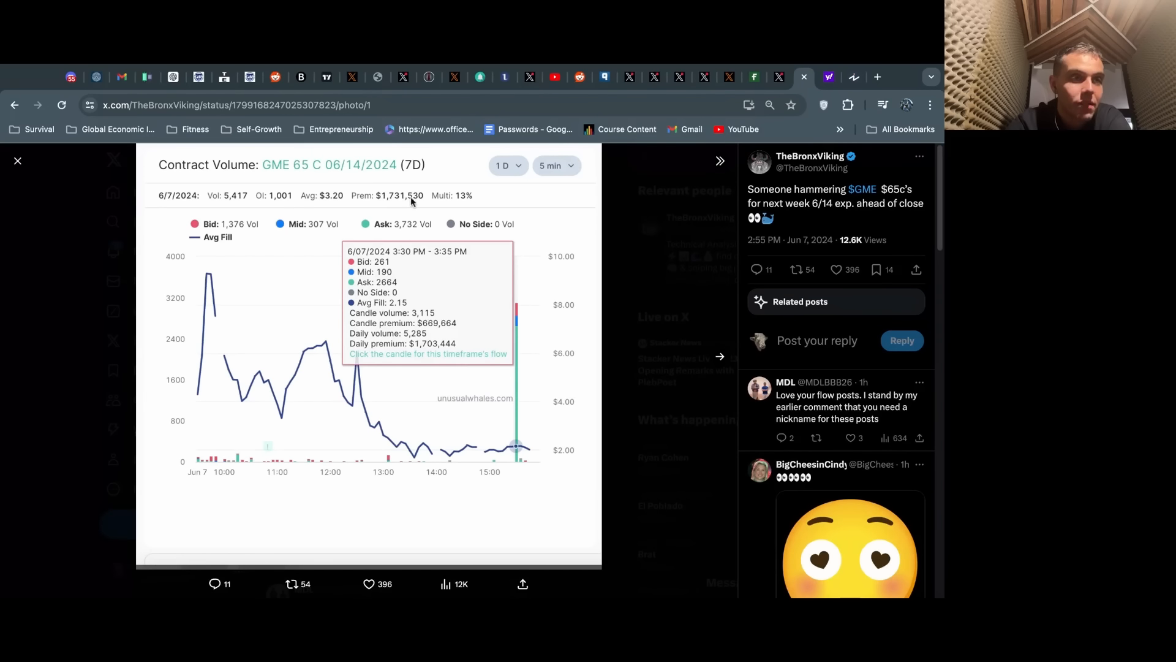
mouse_move(440, 356)
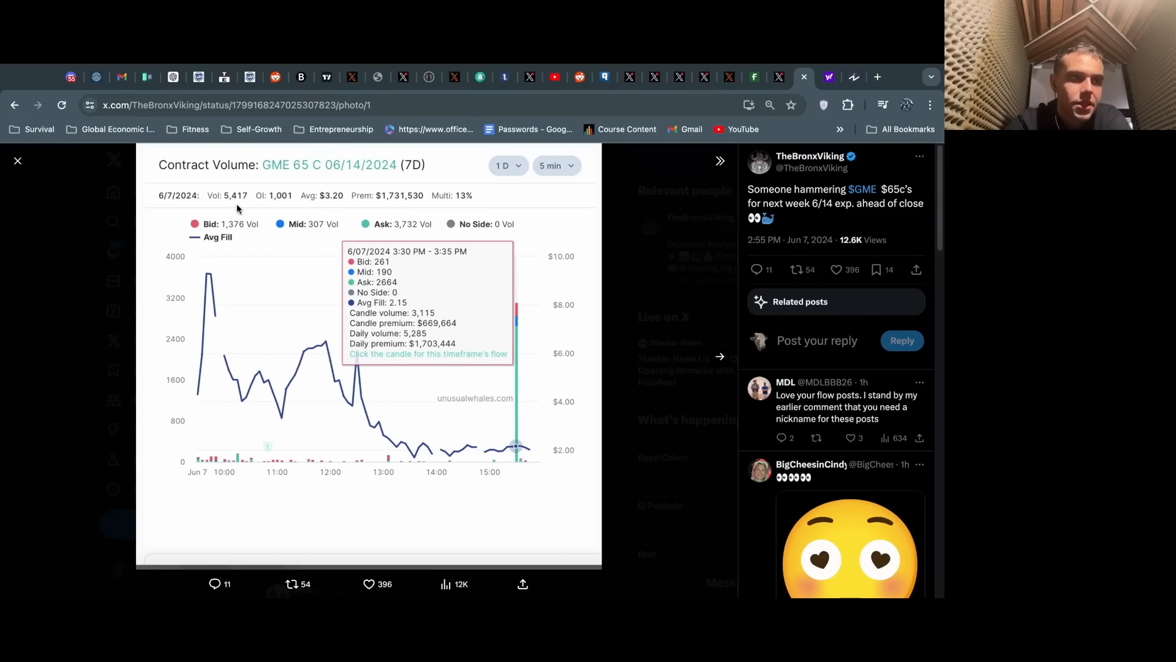
mouse_move(525, 228)
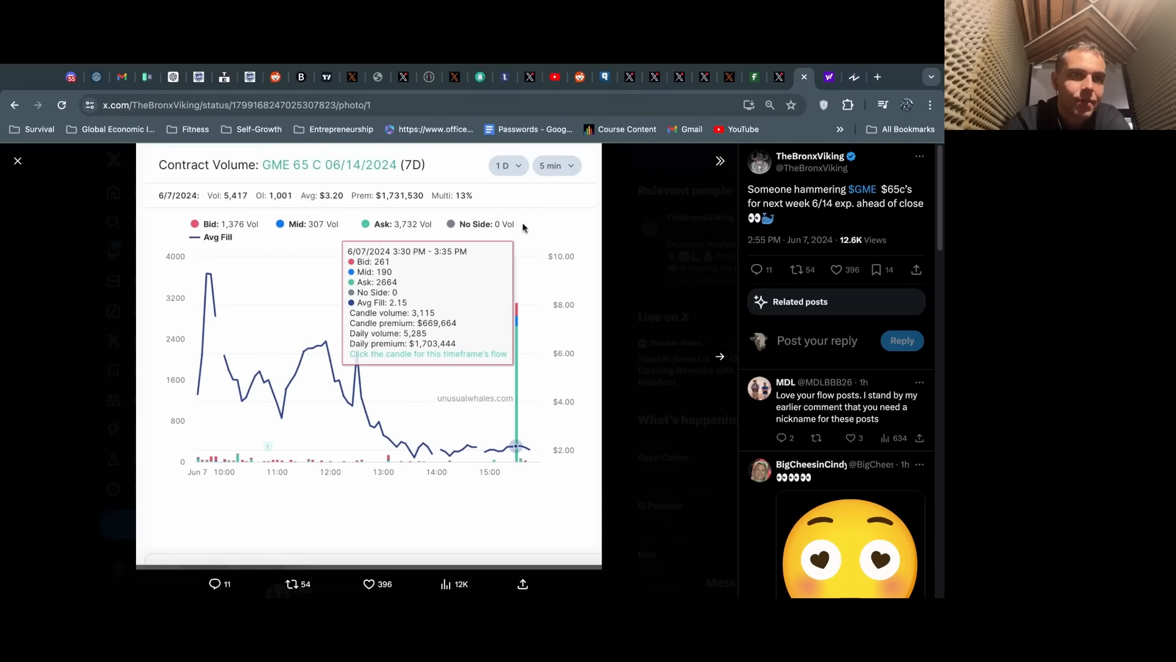
Switch from the GME $65 call volume chart to Yahoo Finance's GME options chain tab.
left_click(829, 76)
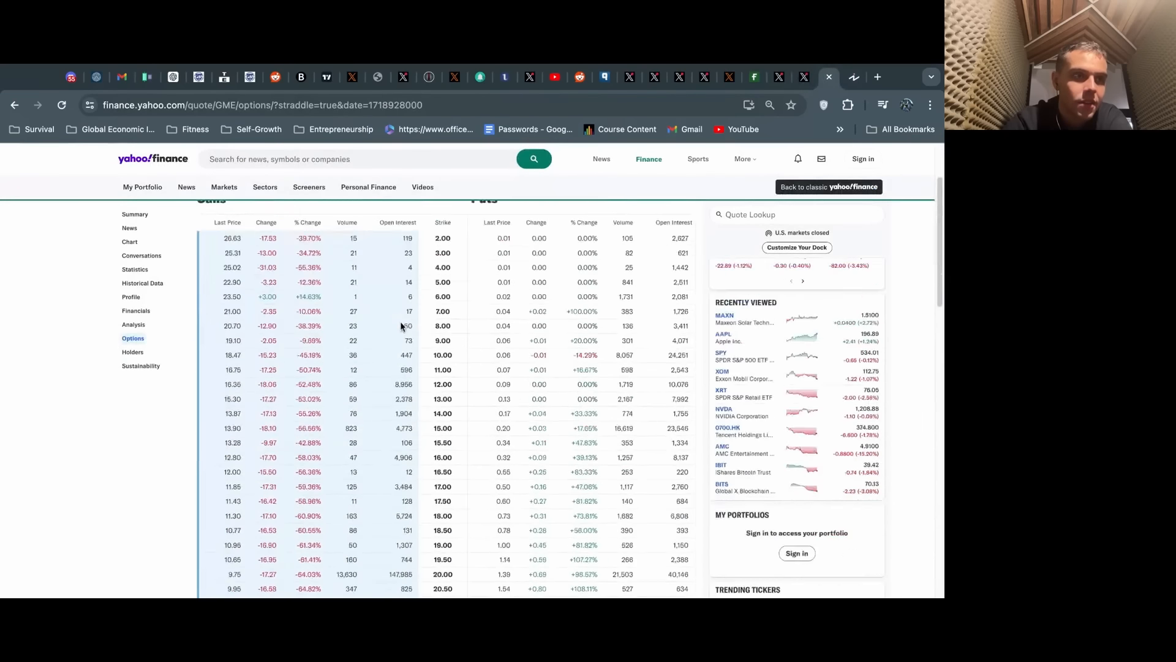
Scan the June 21, 2024 GME chain's calls for open interest by strike.
scroll("down", 3)
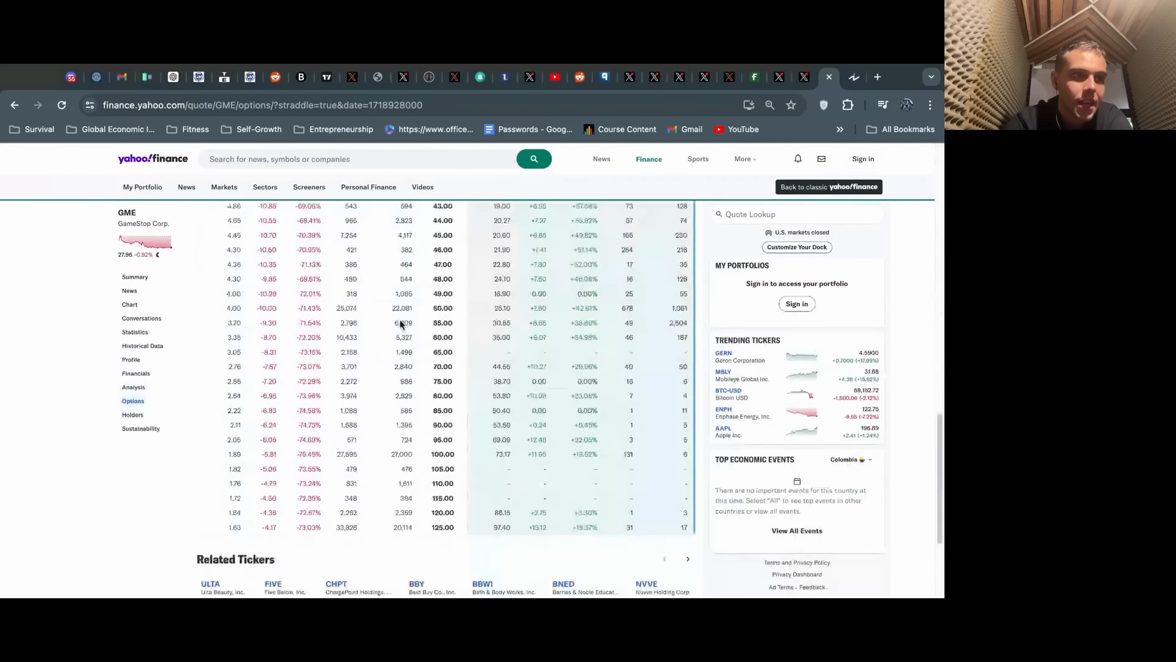
scroll("up", 3)
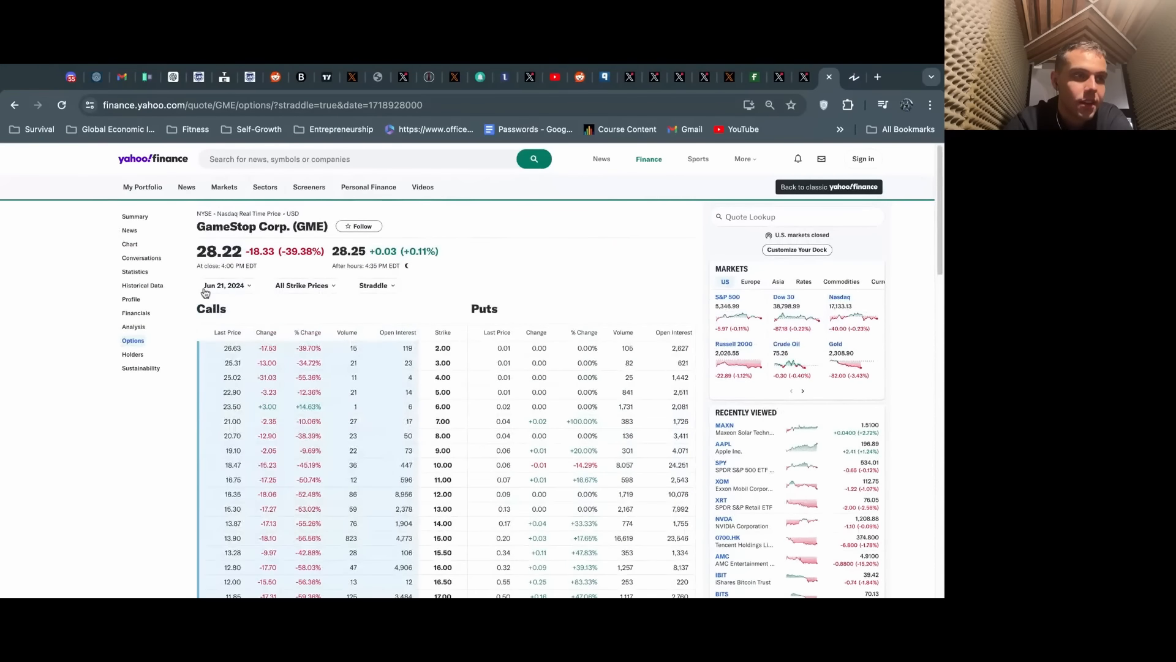
scroll("down", 3)
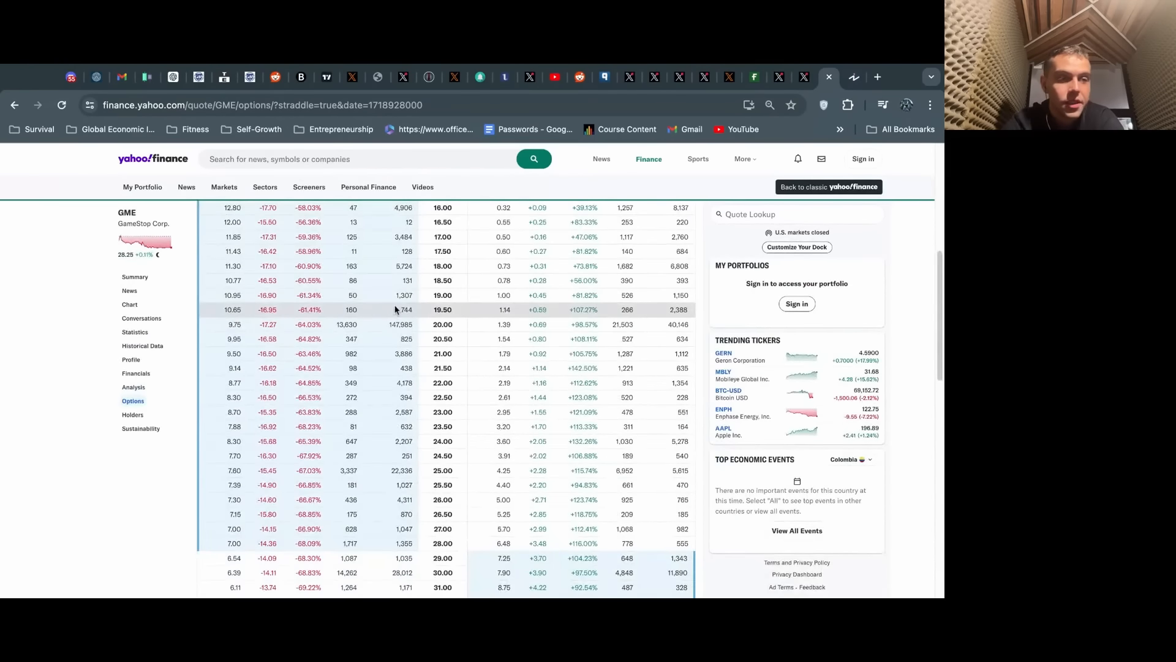
mouse_move(409, 310)
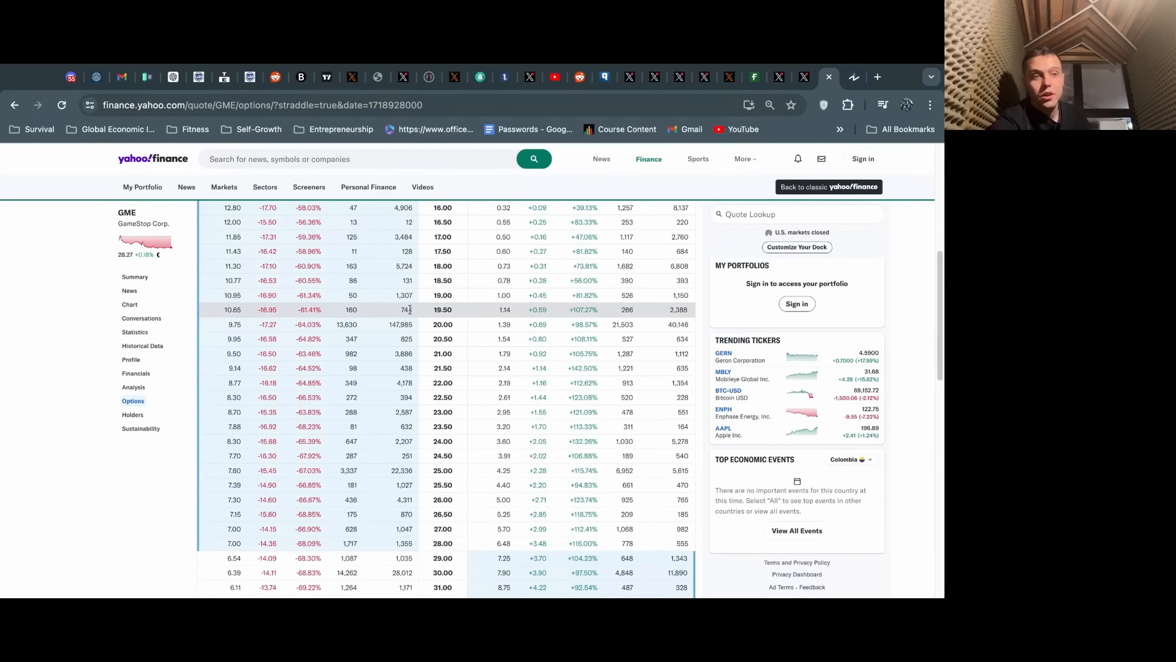
mouse_move(369, 303)
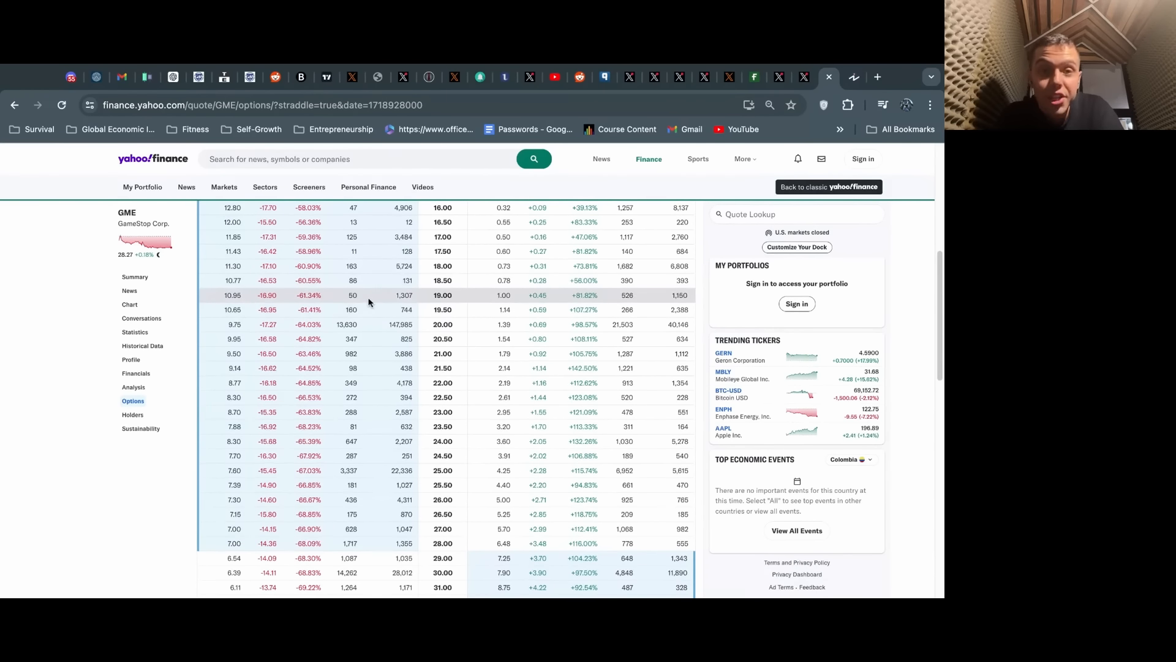
mouse_move(378, 301)
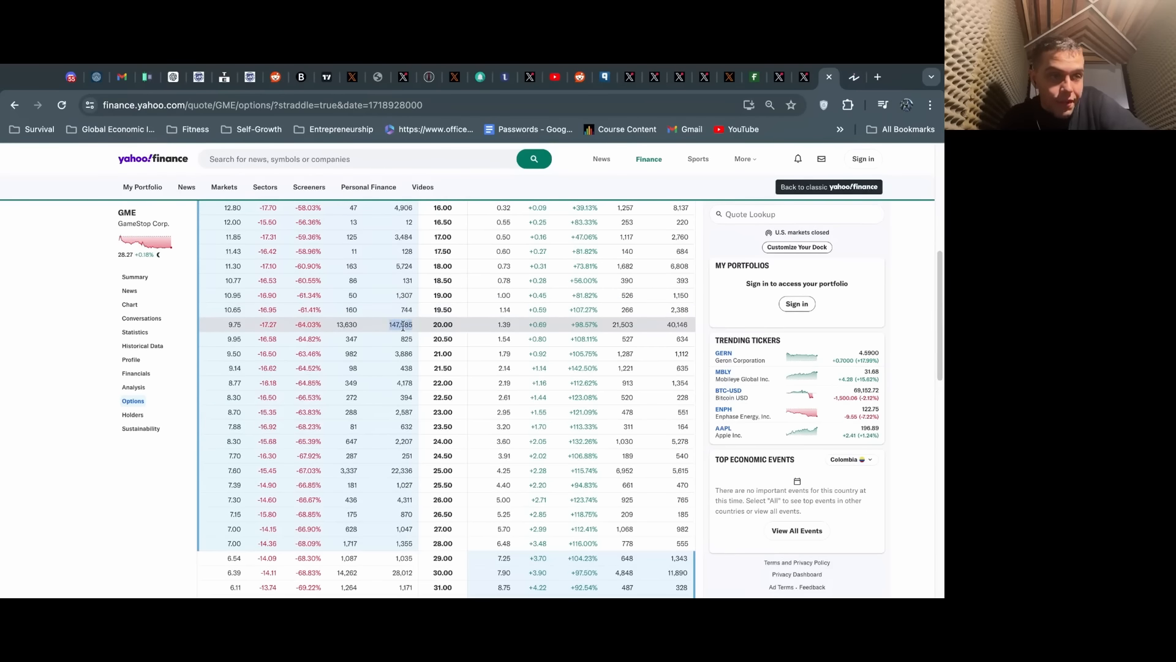
scroll("up", 3)
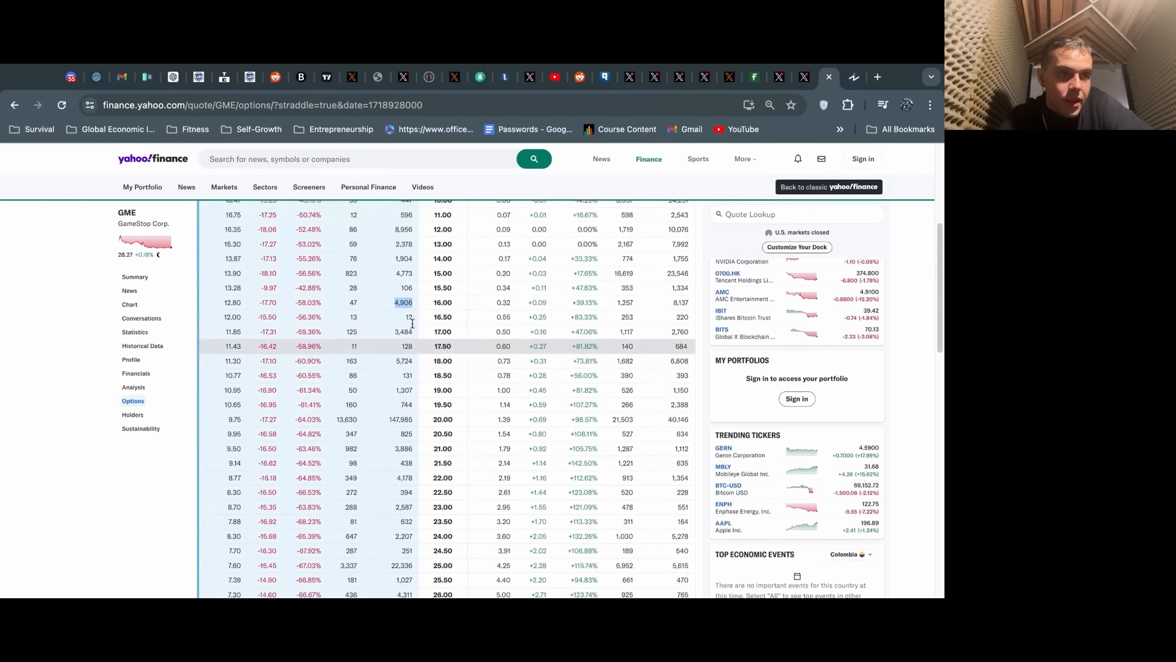
scroll("up", 3)
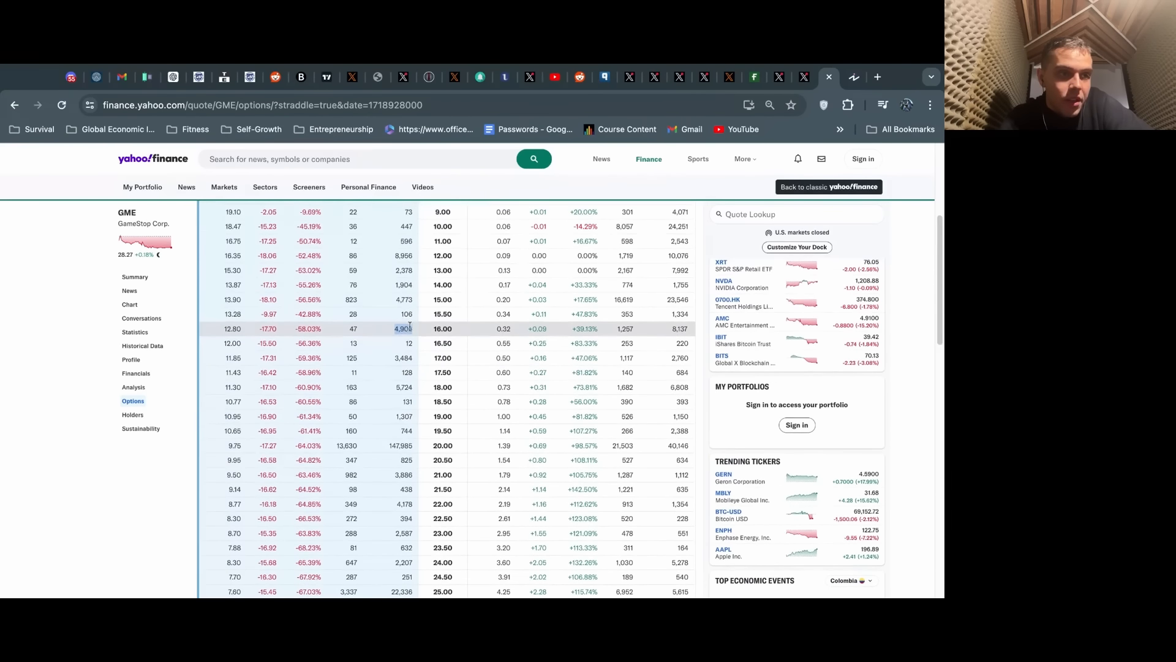
scroll("up", 3)
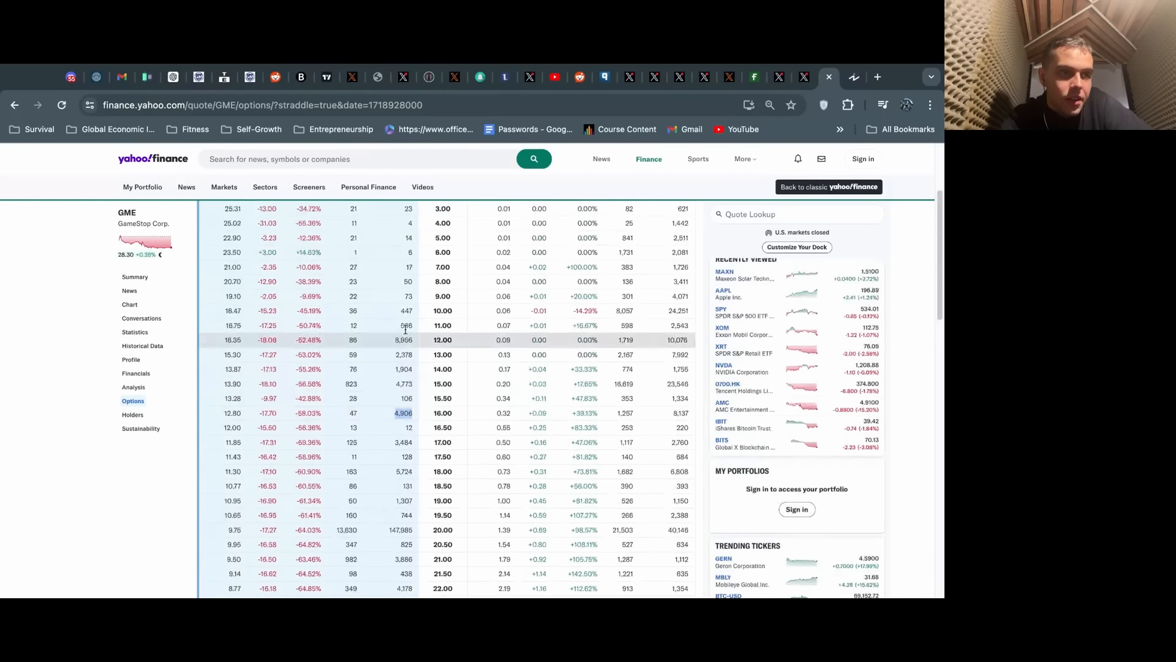
Continue down the June 21 strikes toward $125 and back up to the top of the chain.
scroll("down", 3)
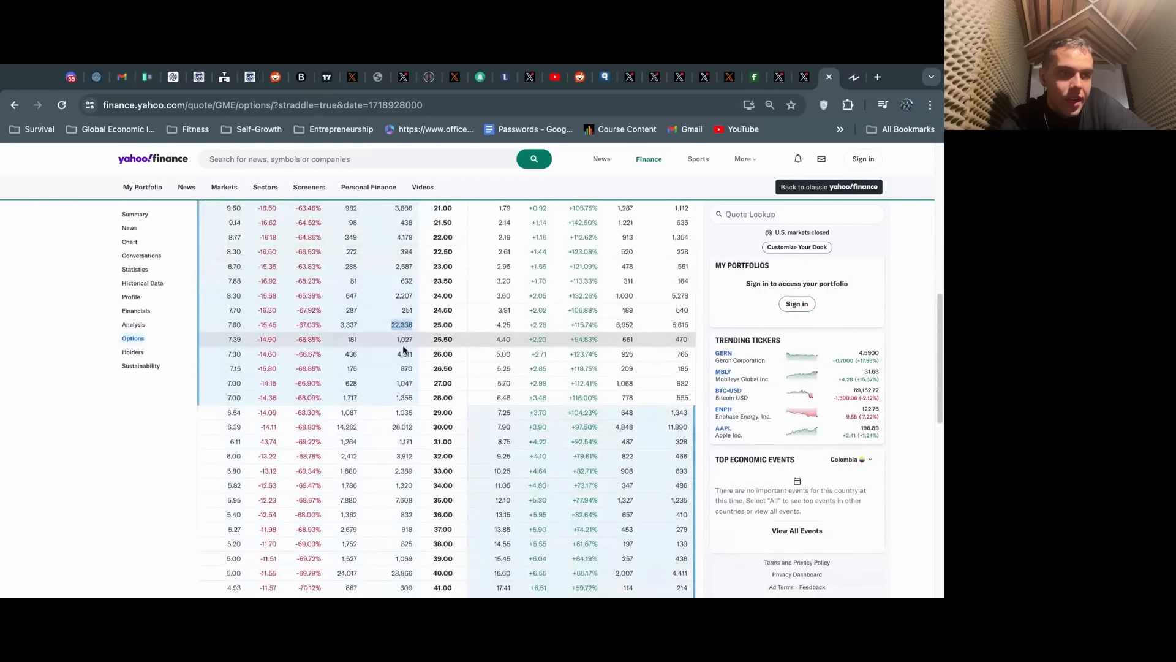
scroll("down", 3)
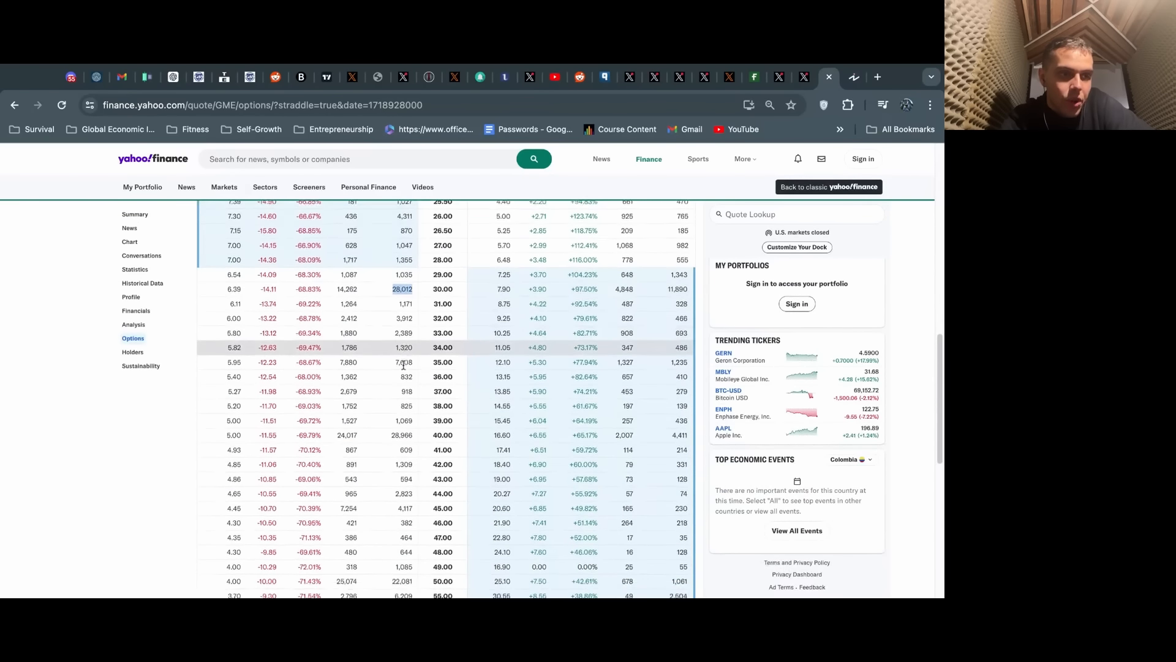
scroll("down", 3)
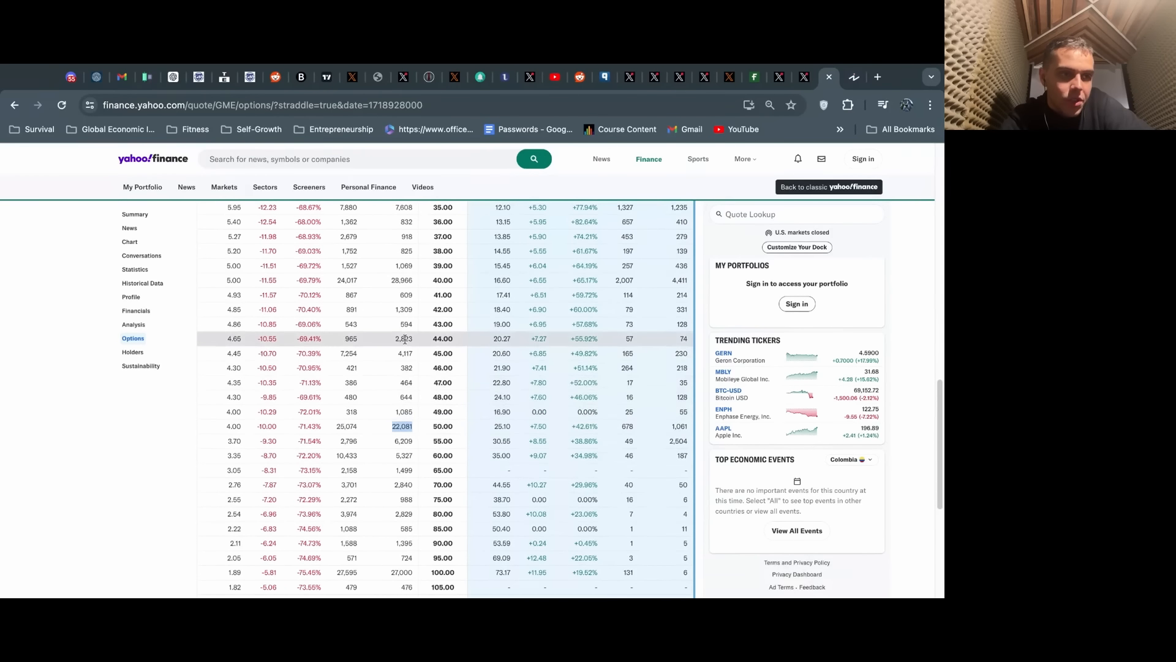
scroll("down", 3)
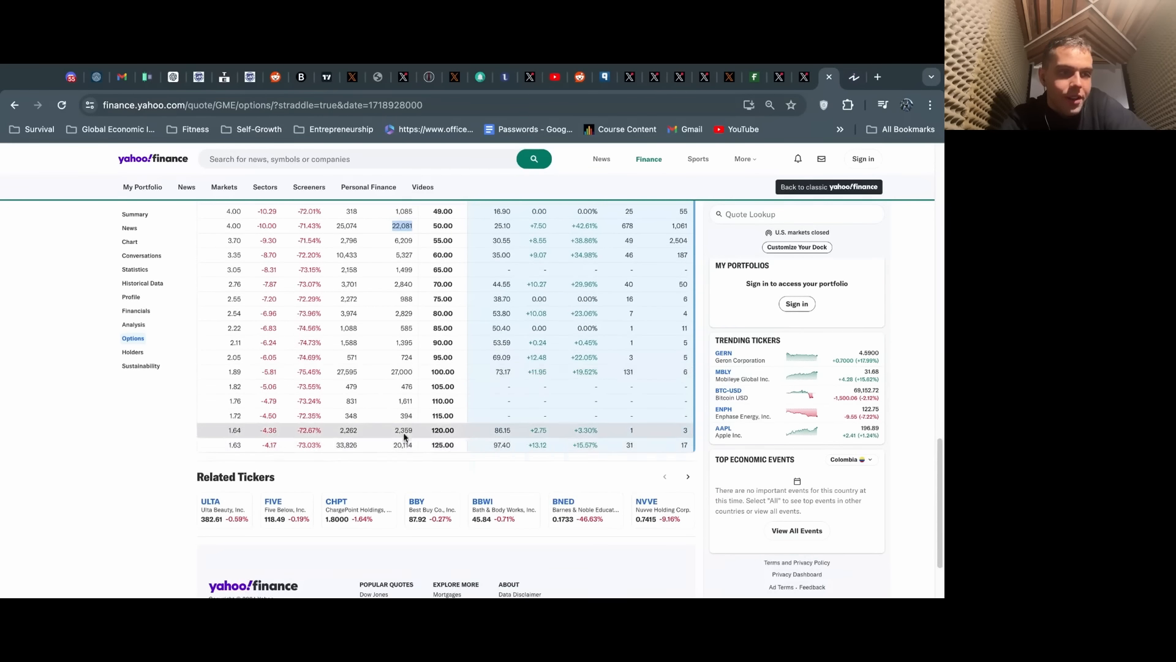
scroll("up", 3)
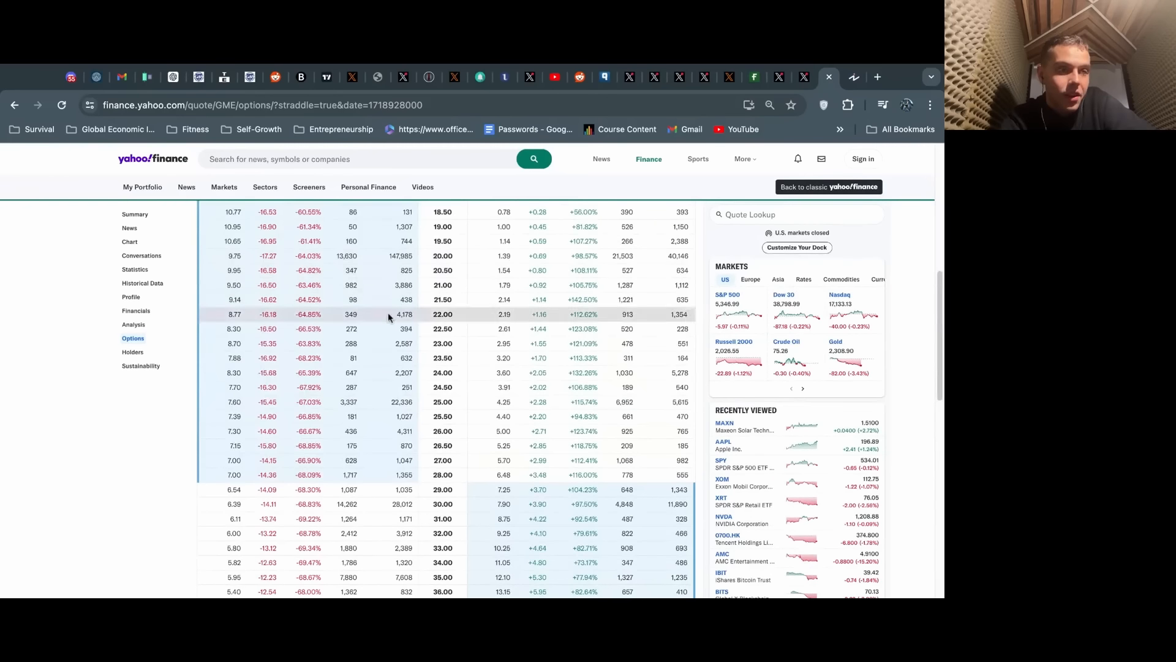
mouse_move(388, 402)
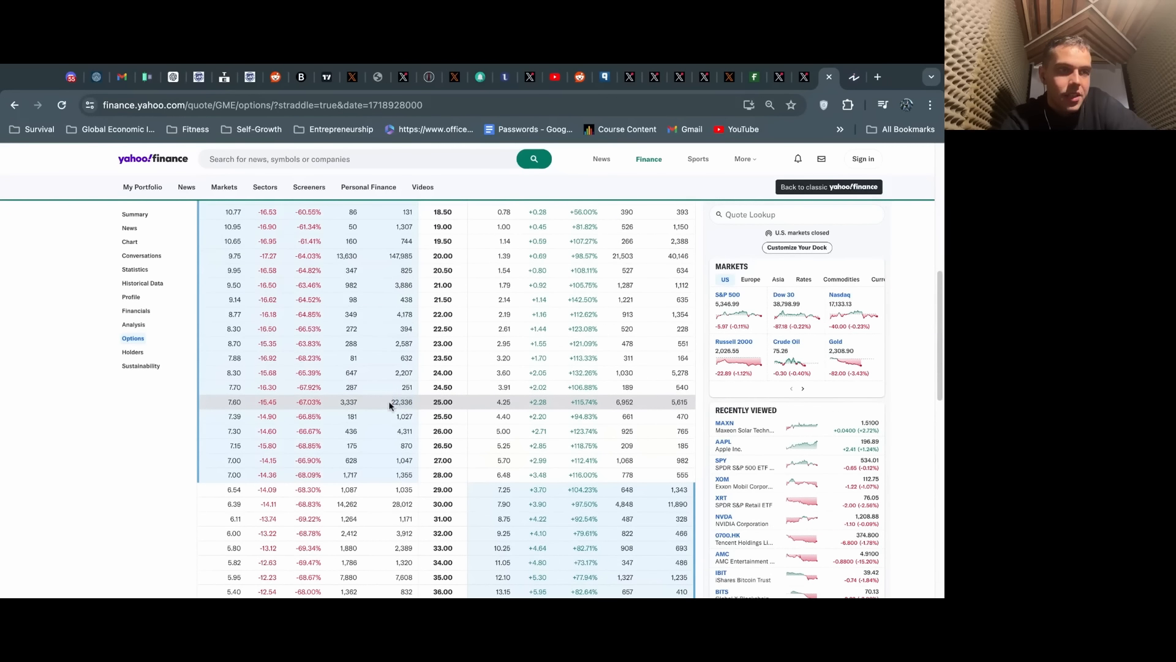
scroll("up", 3)
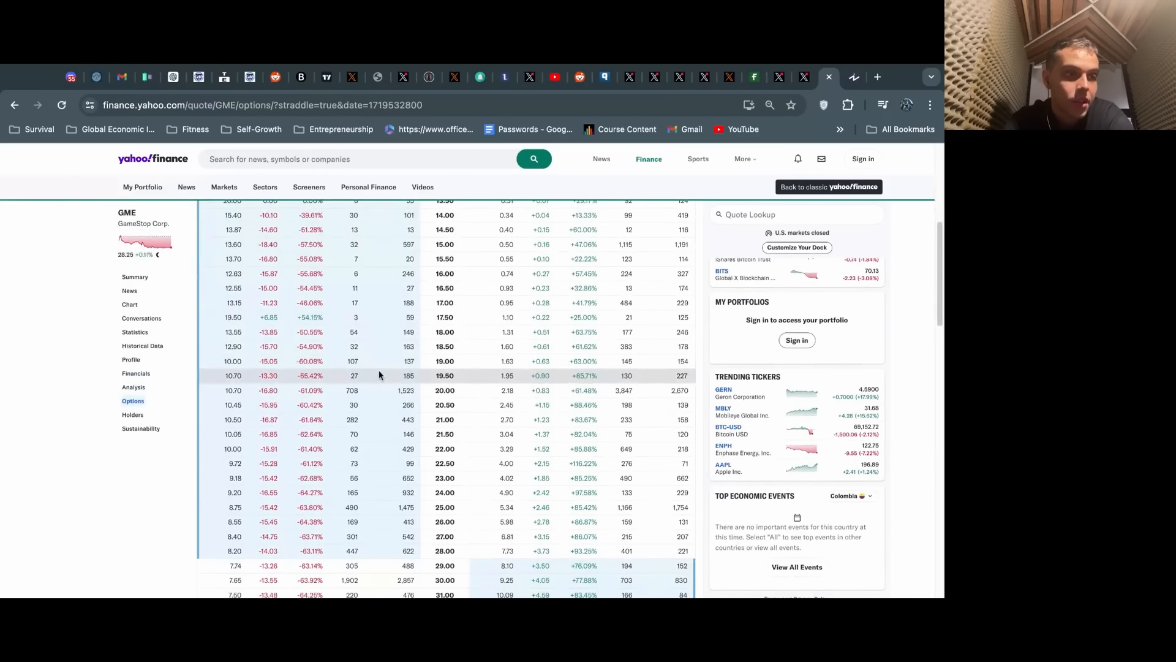
Scan the June 28, 2024 GME chain through the $125 strike, then bring up the expiration date list.
scroll("down", 3)
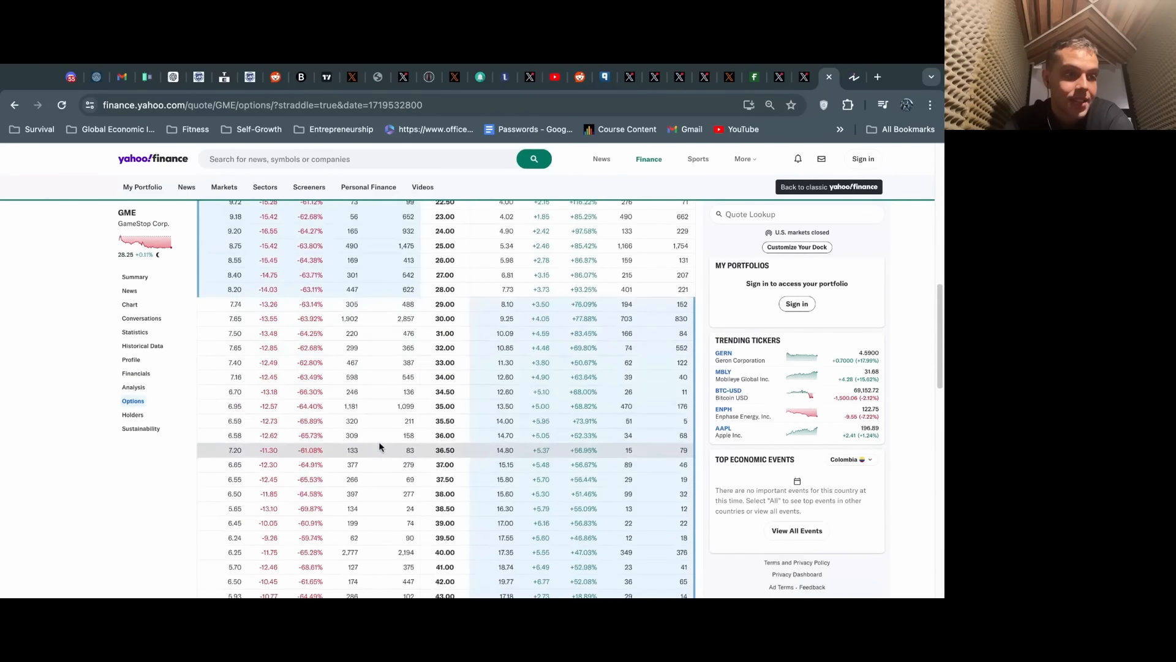
scroll("down", 3)
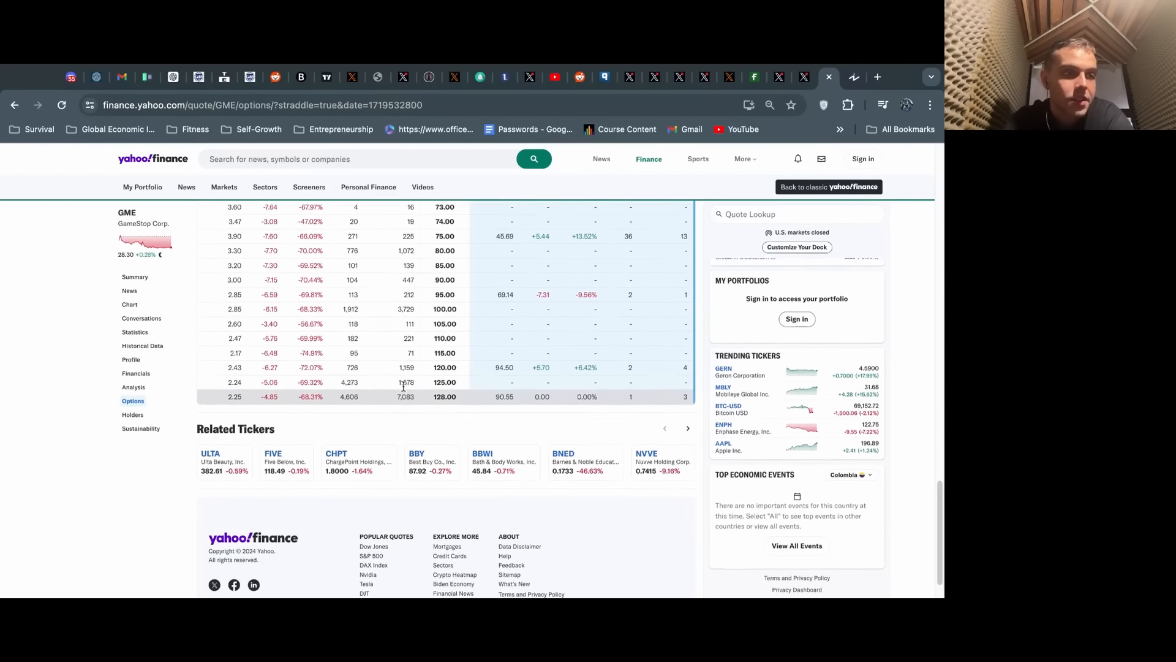
scroll("down", 3)
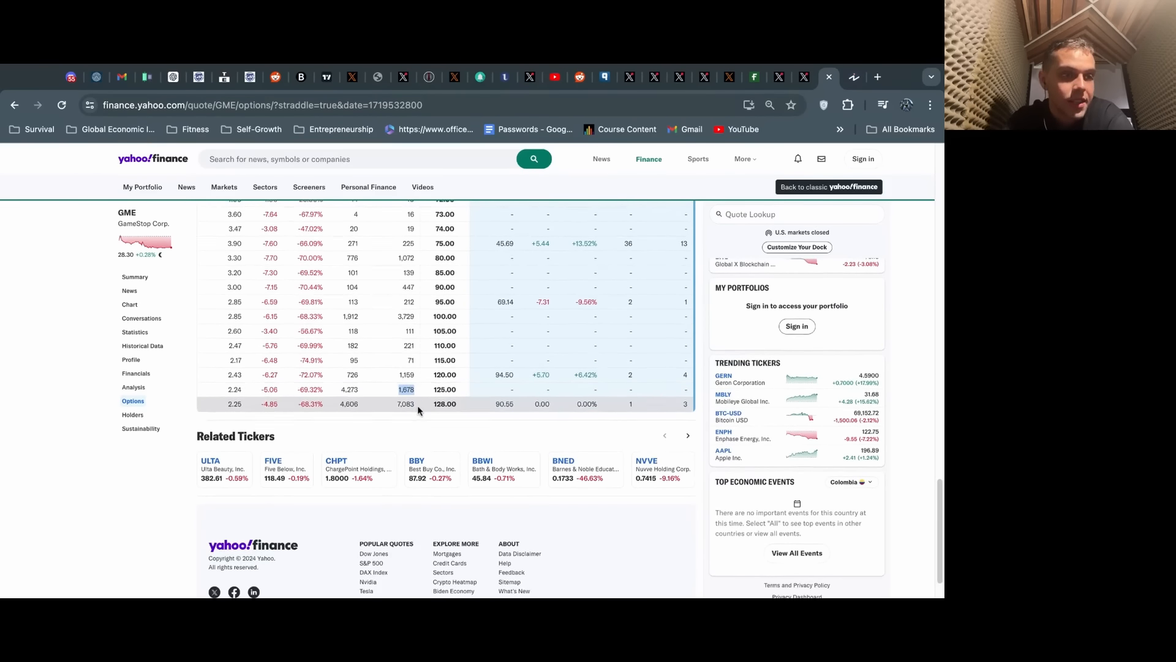
scroll("up", 3)
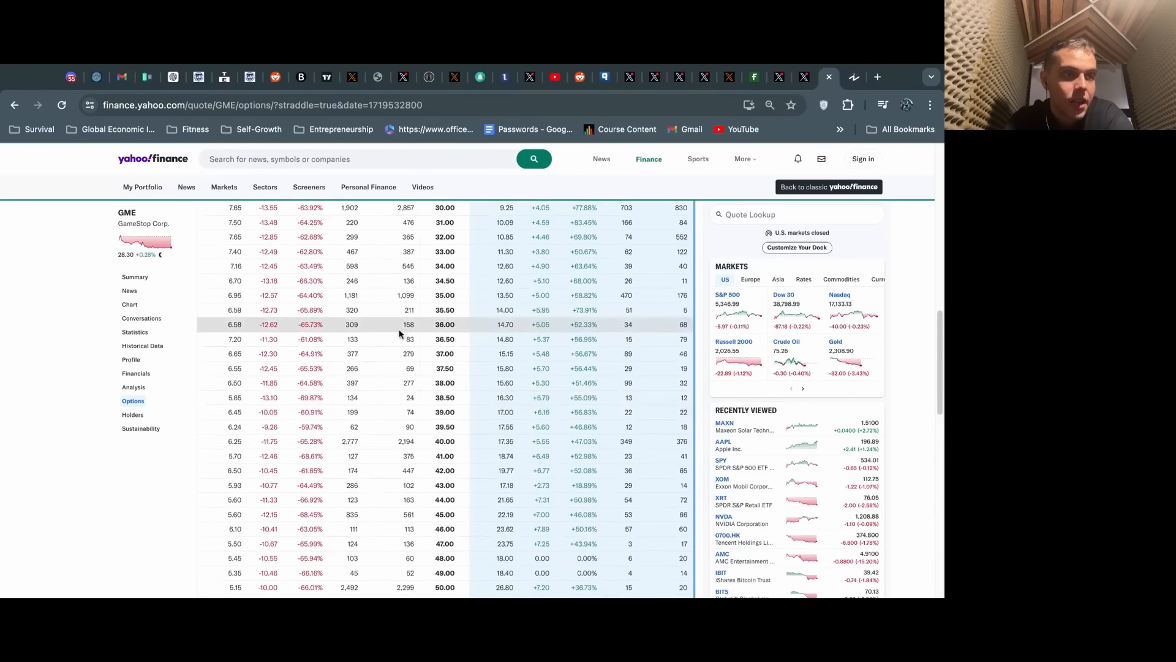
scroll("up", 3)
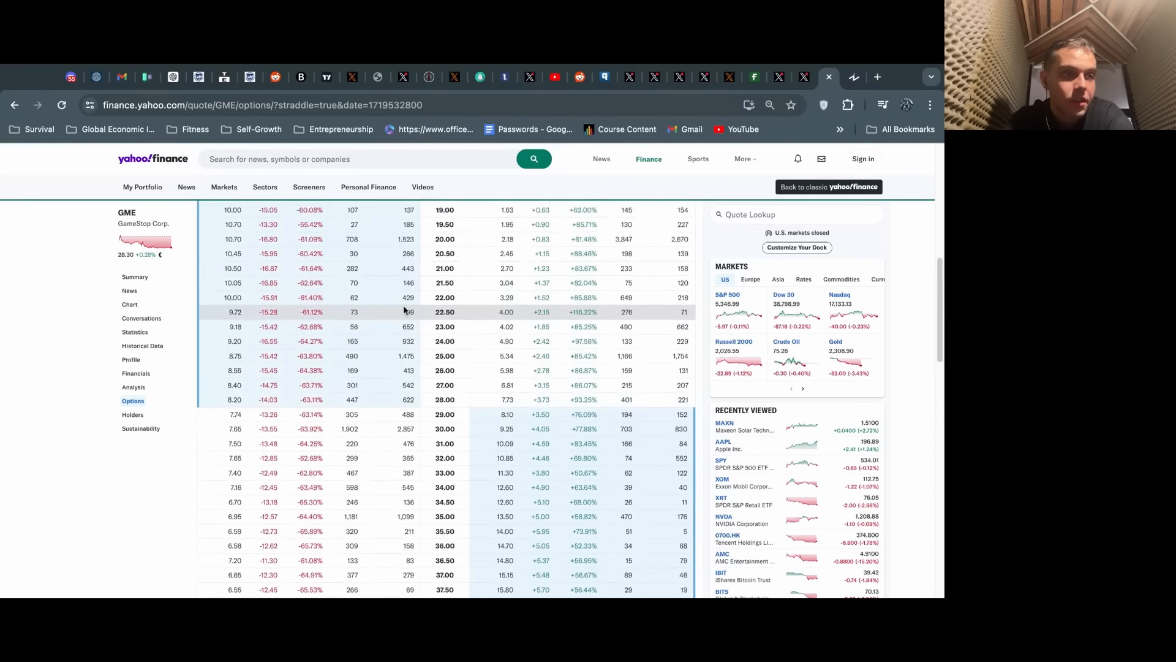
scroll("up", 3)
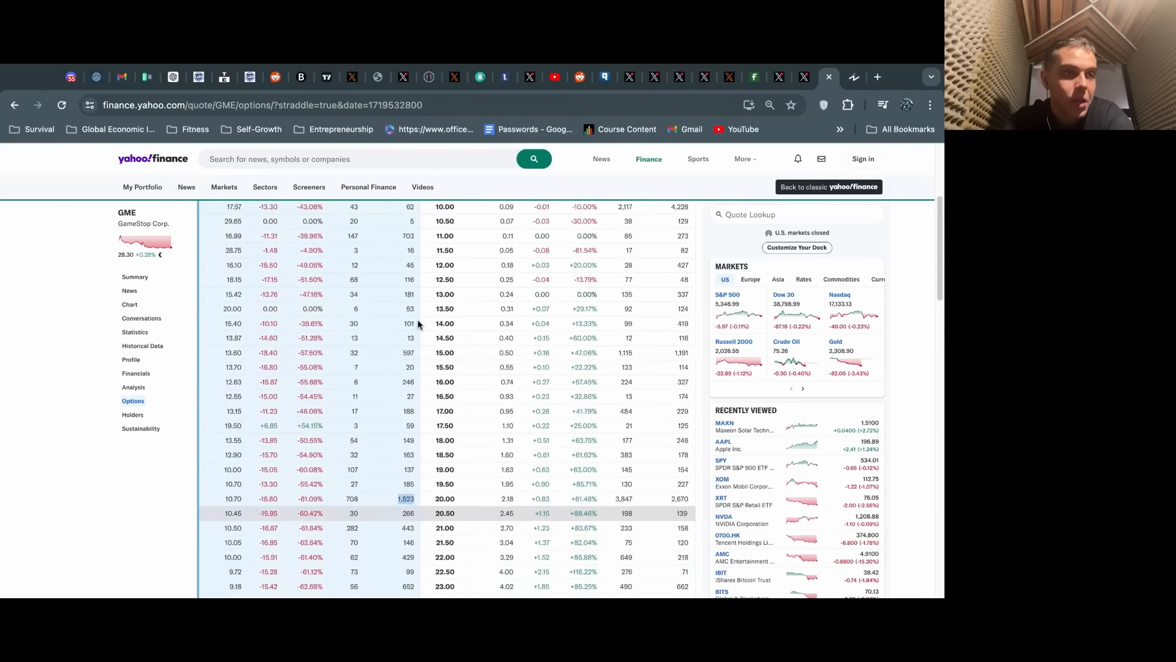
left_click(226, 253)
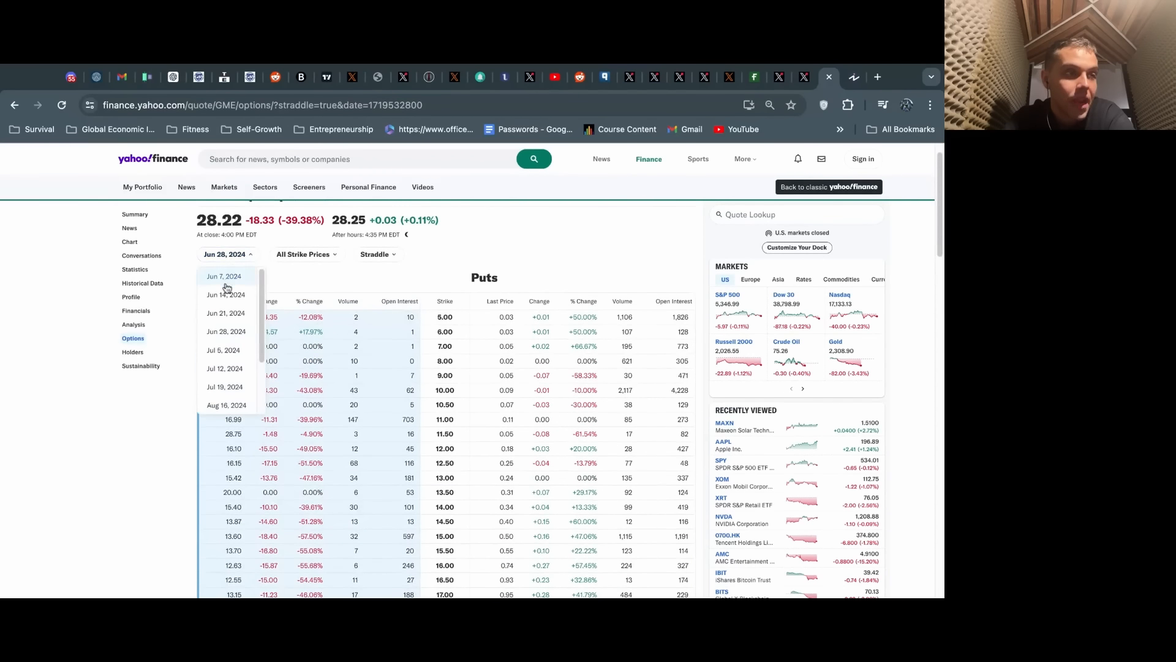
Select the Jun 21, 2024 expiry and recheck open interest across its strikes.
left_click(226, 313)
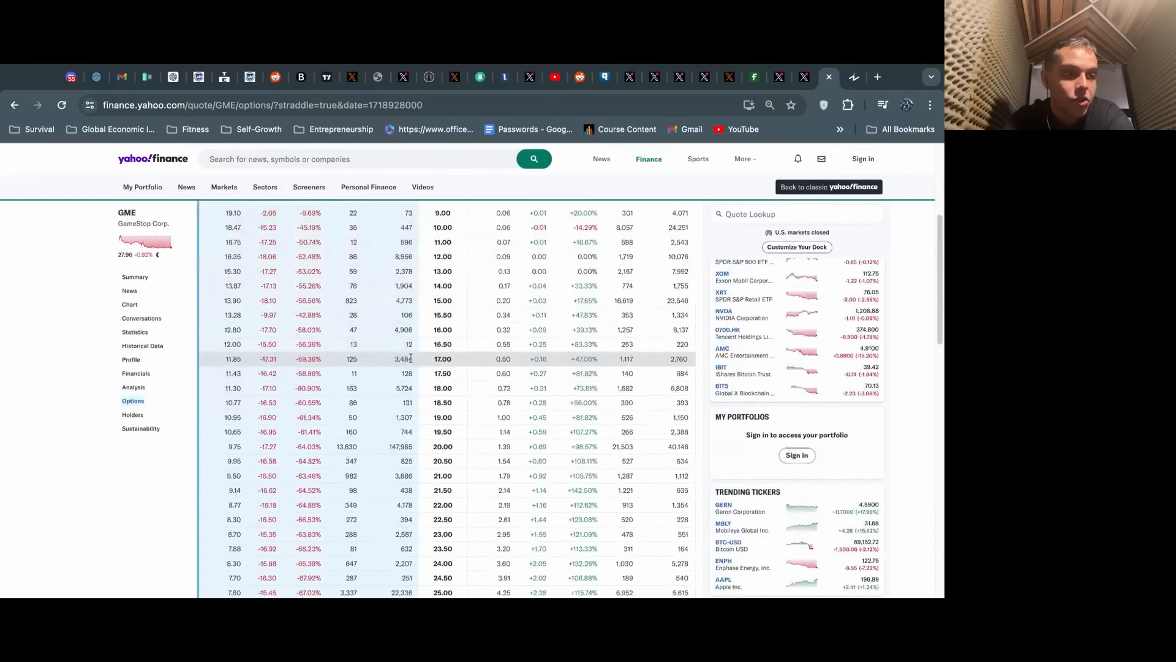
scroll("down", 3)
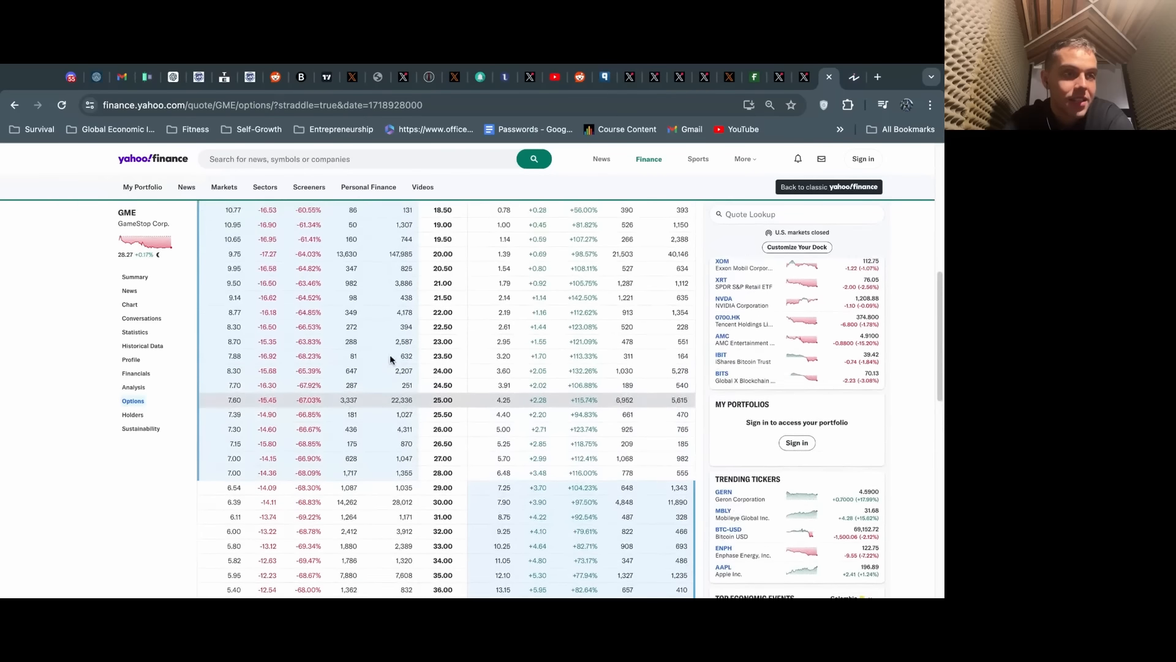
scroll("up", 3)
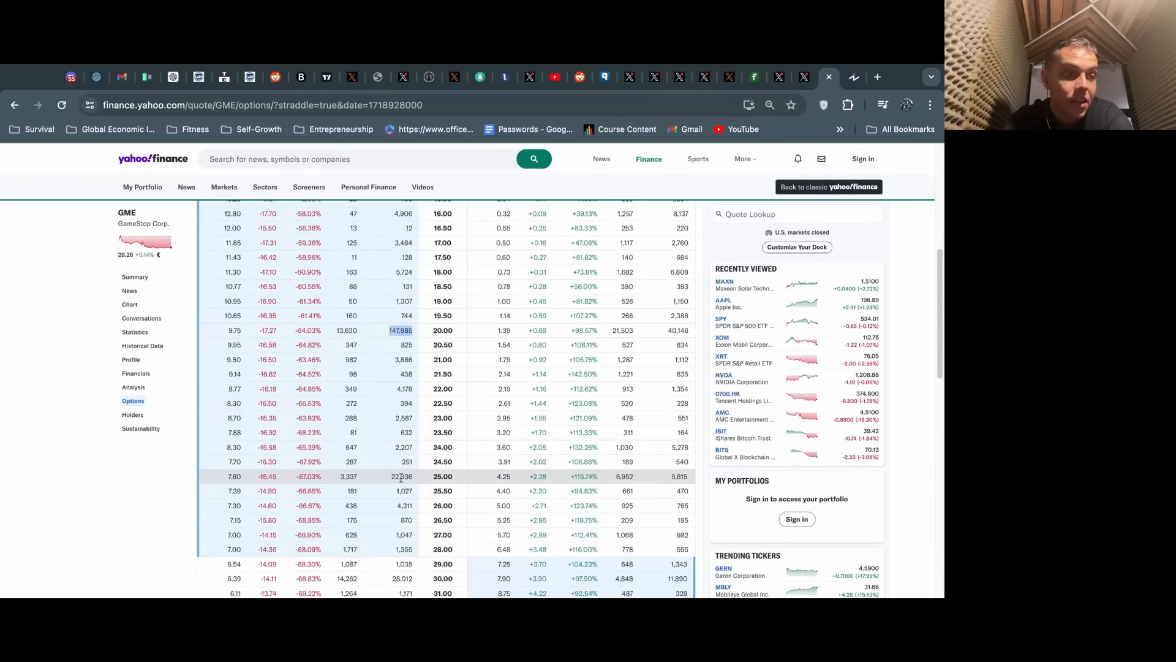
scroll("down", 3)
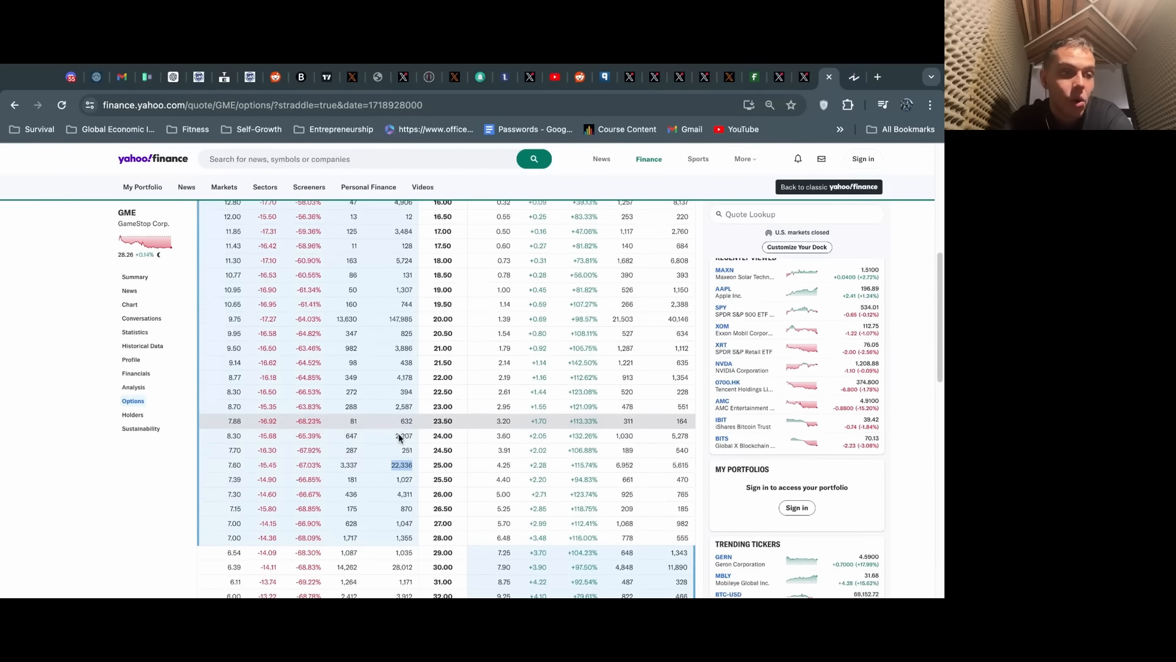
scroll("down", 3)
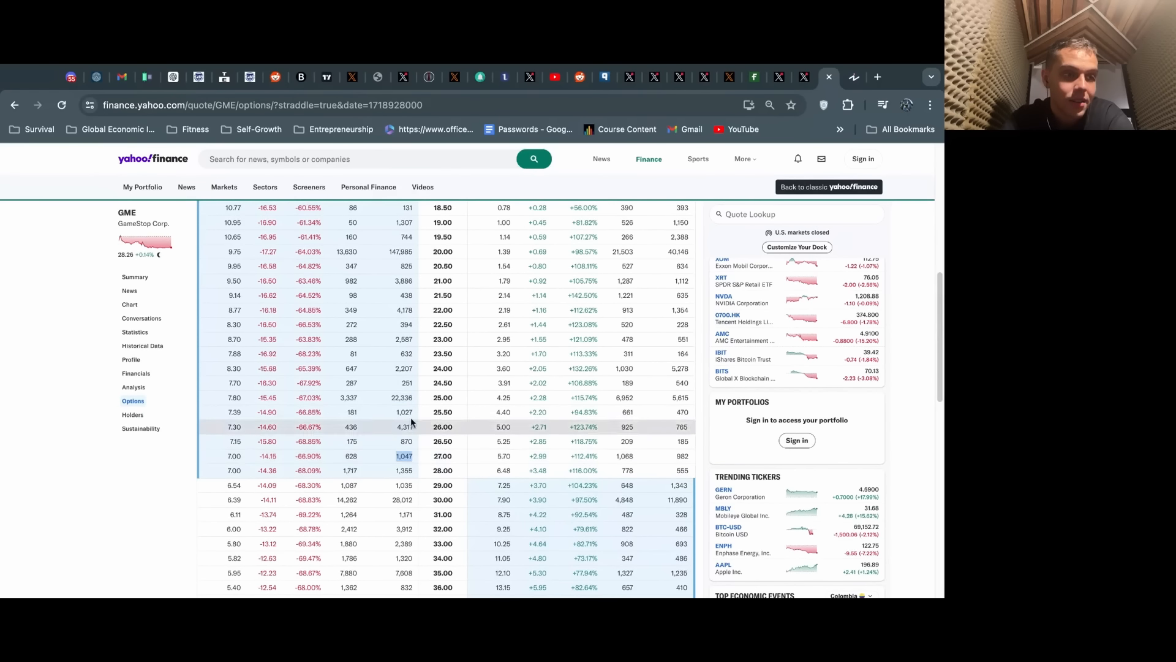
scroll("up", 3)
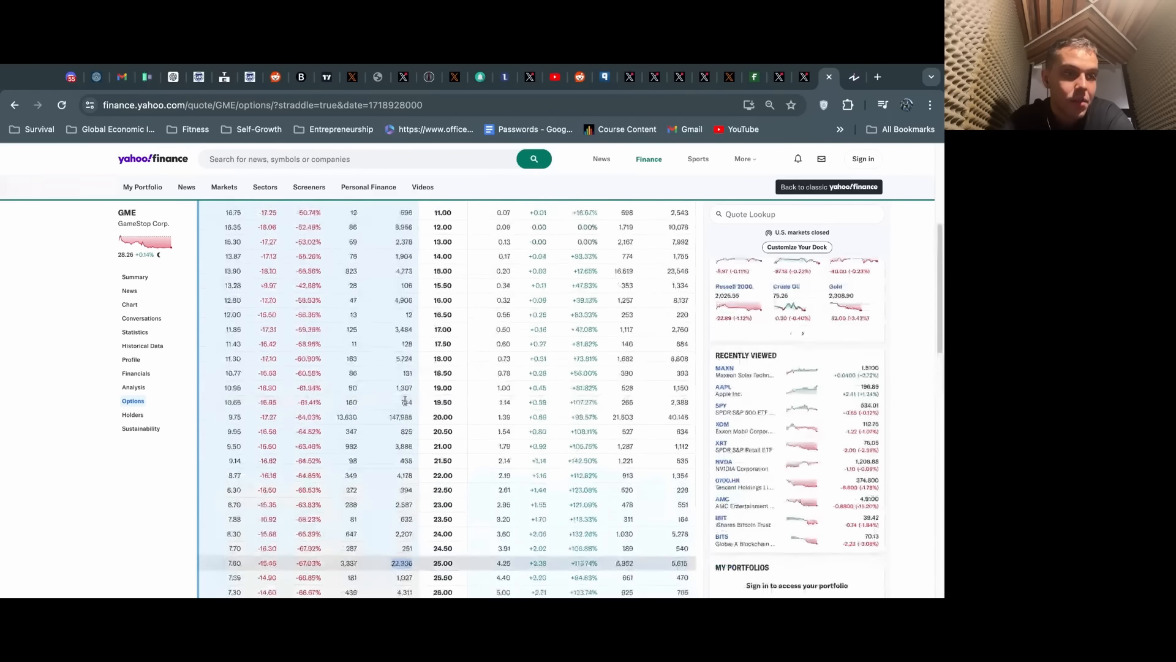
scroll("up", 3)
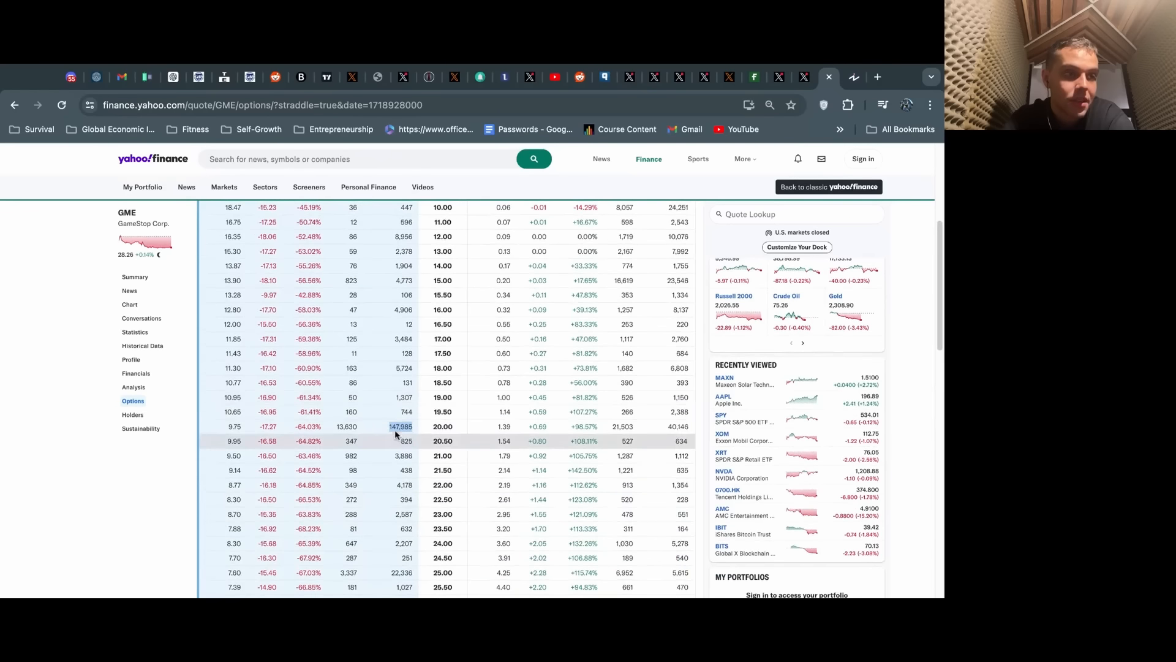
Finish reviewing the June 21 strikes, then return to Max's trading chart tweet on X.
scroll("up", 3)
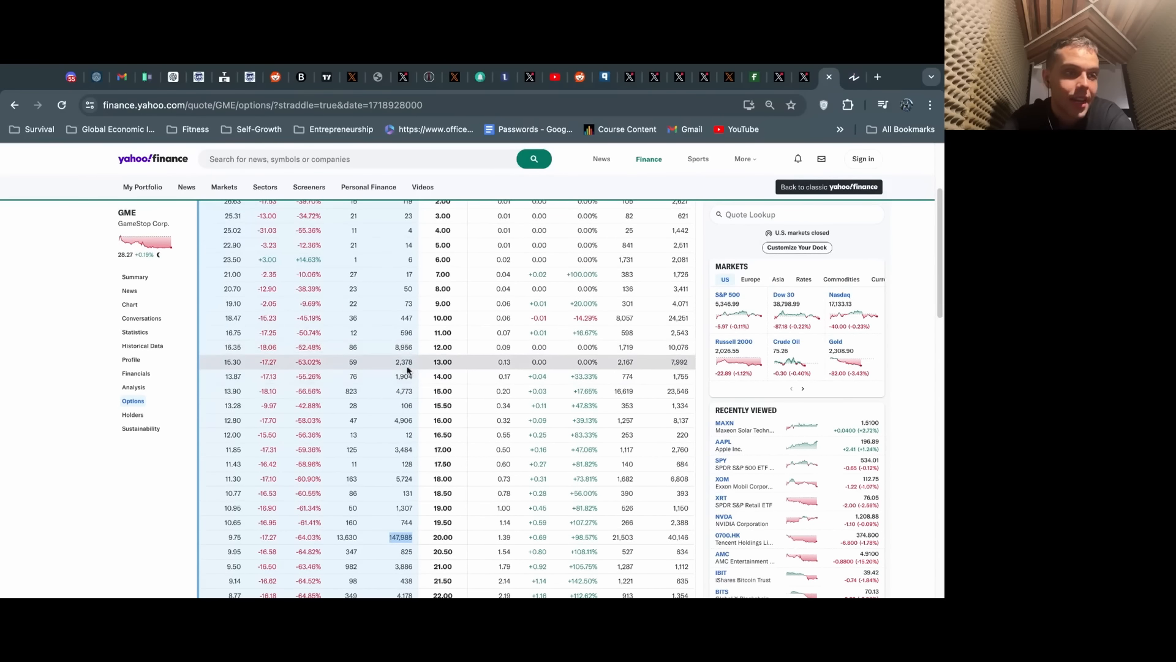
scroll("up", 3)
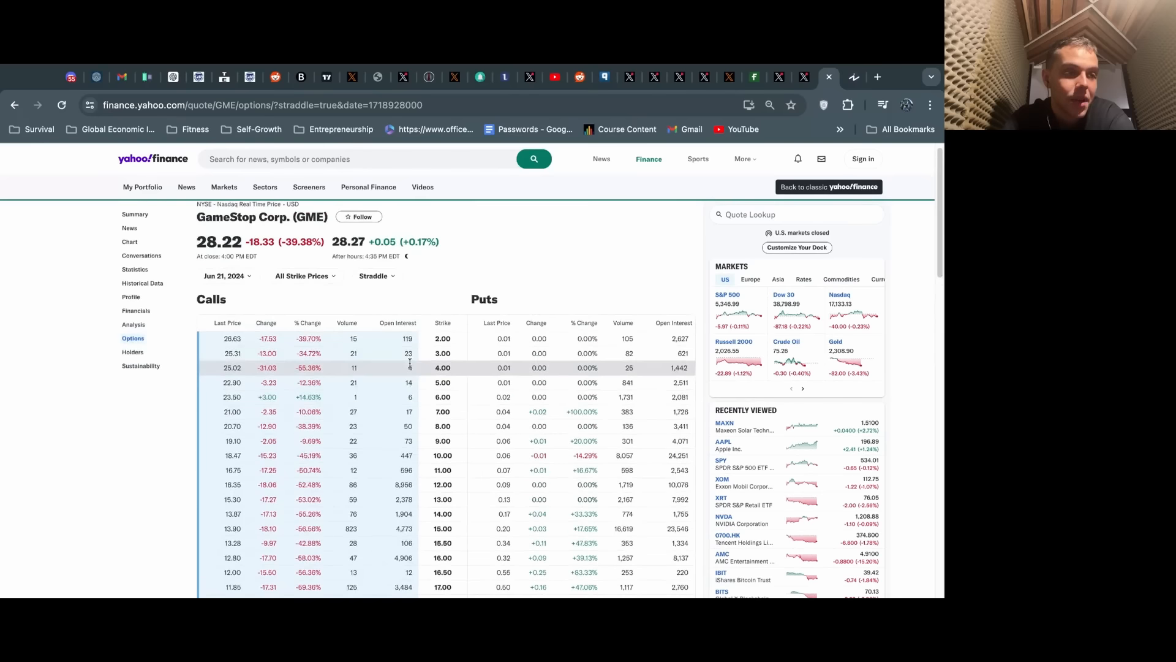
scroll("down", 3)
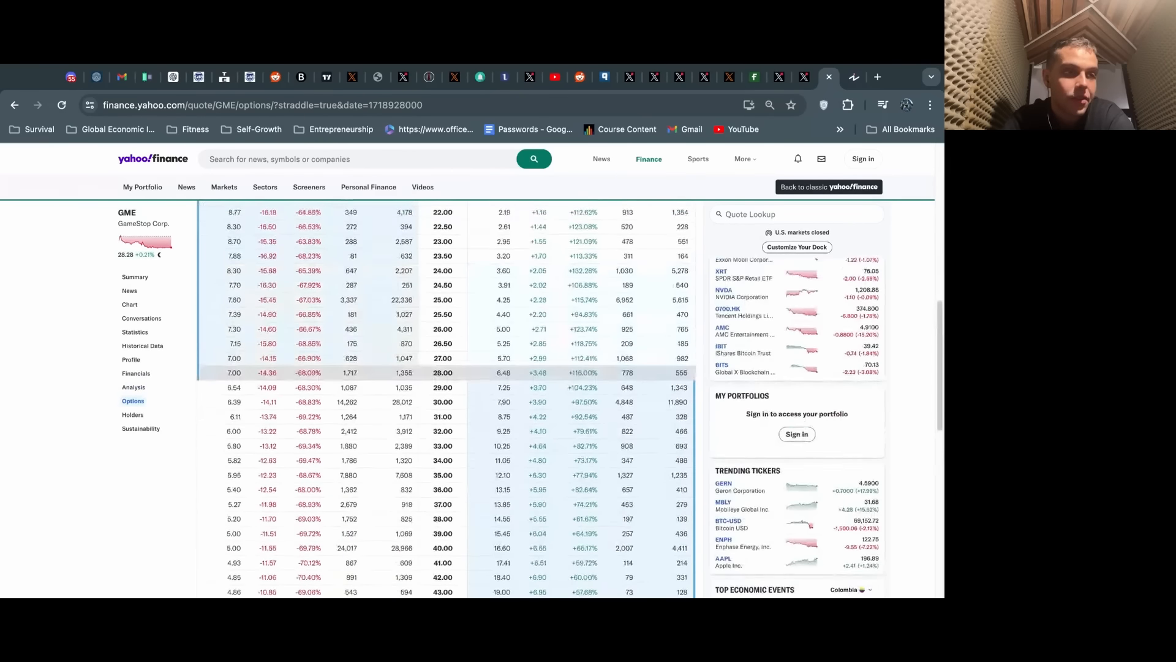
scroll("up", 3)
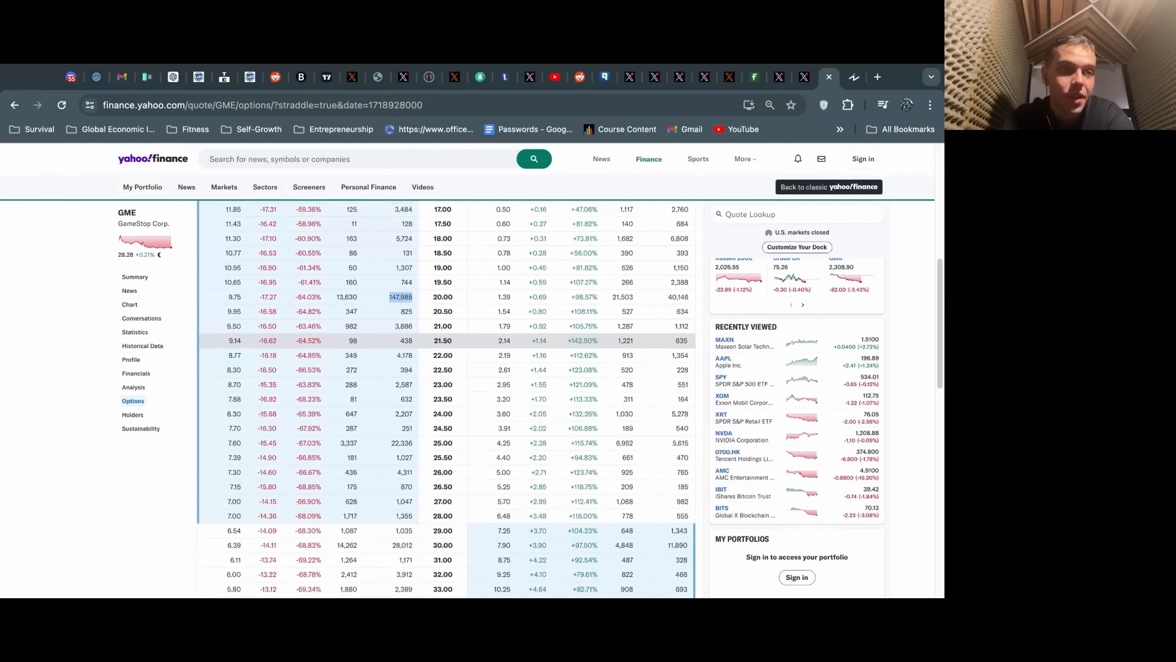
scroll("up", 3)
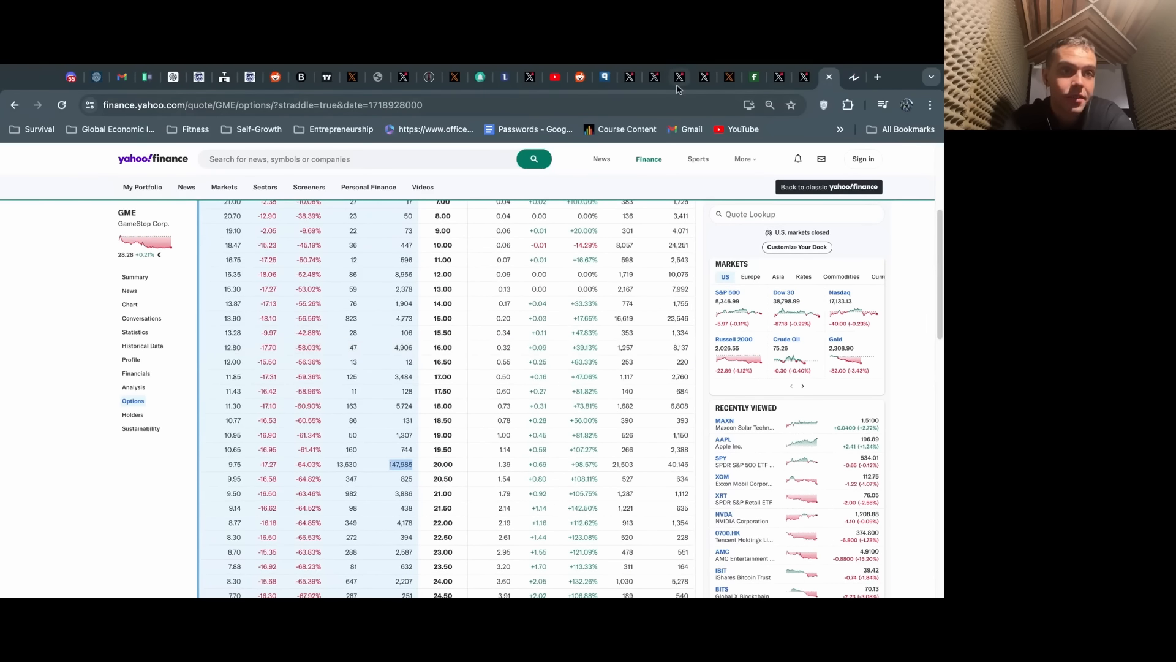
left_click(654, 76)
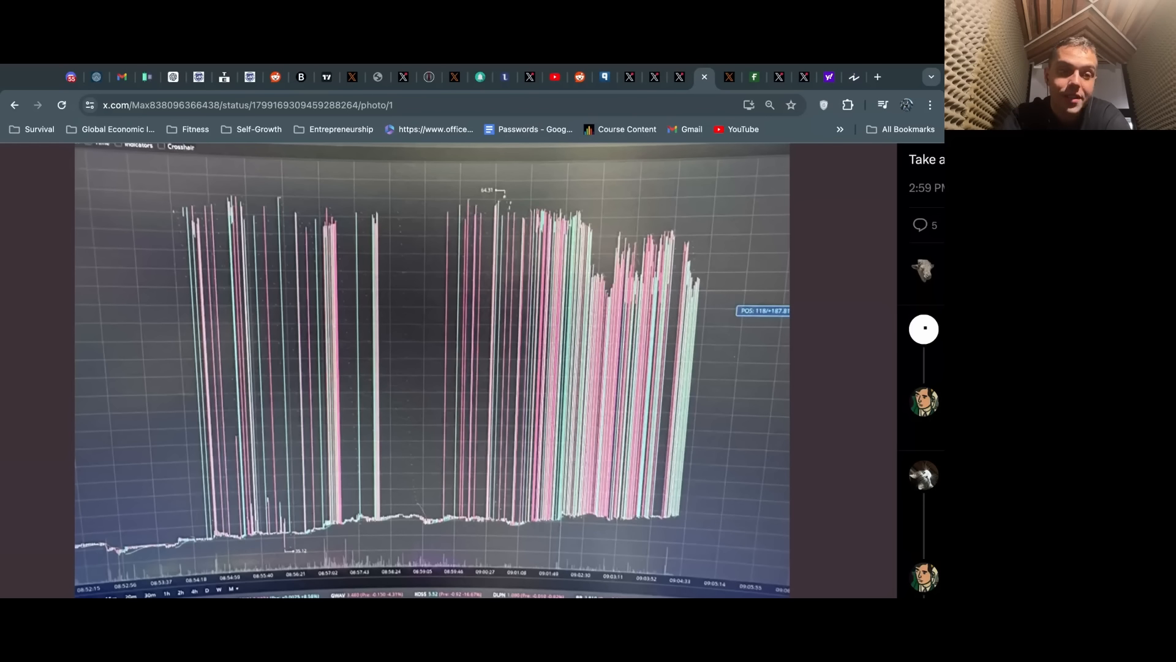
mouse_move(526, 493)
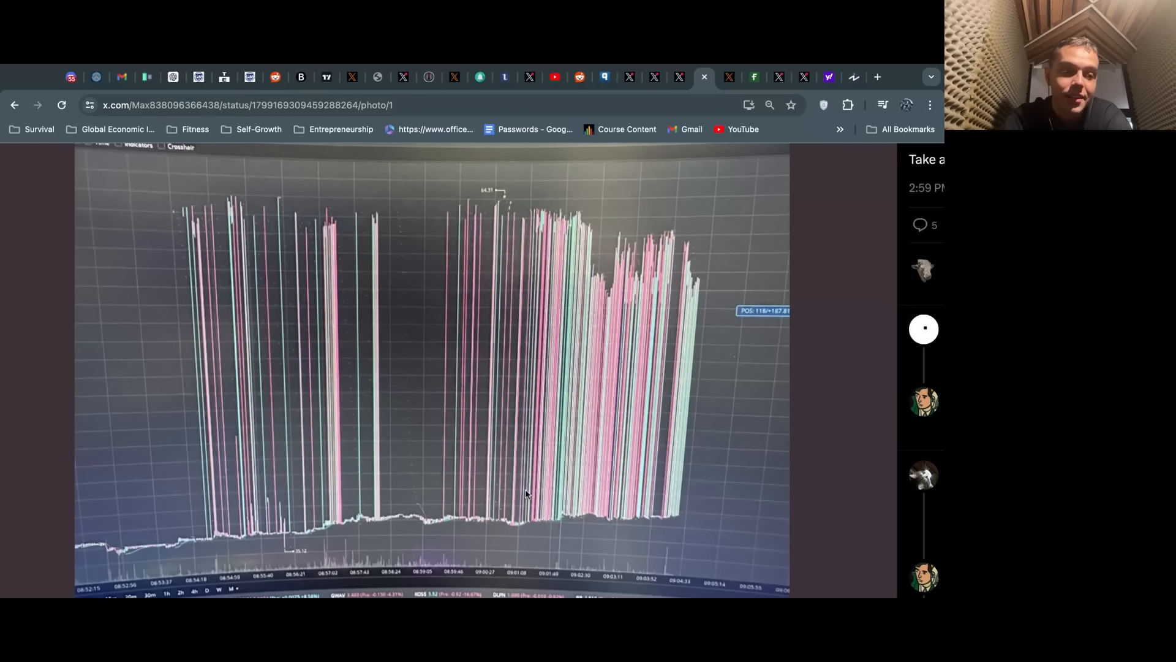